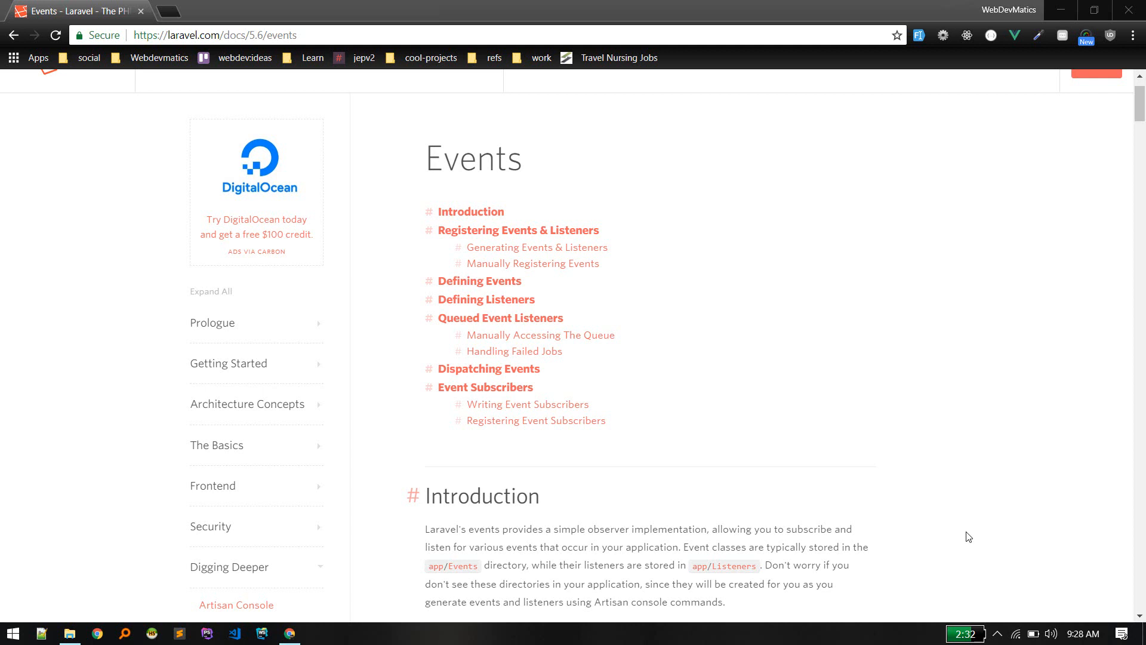
mouse_move(527, 339)
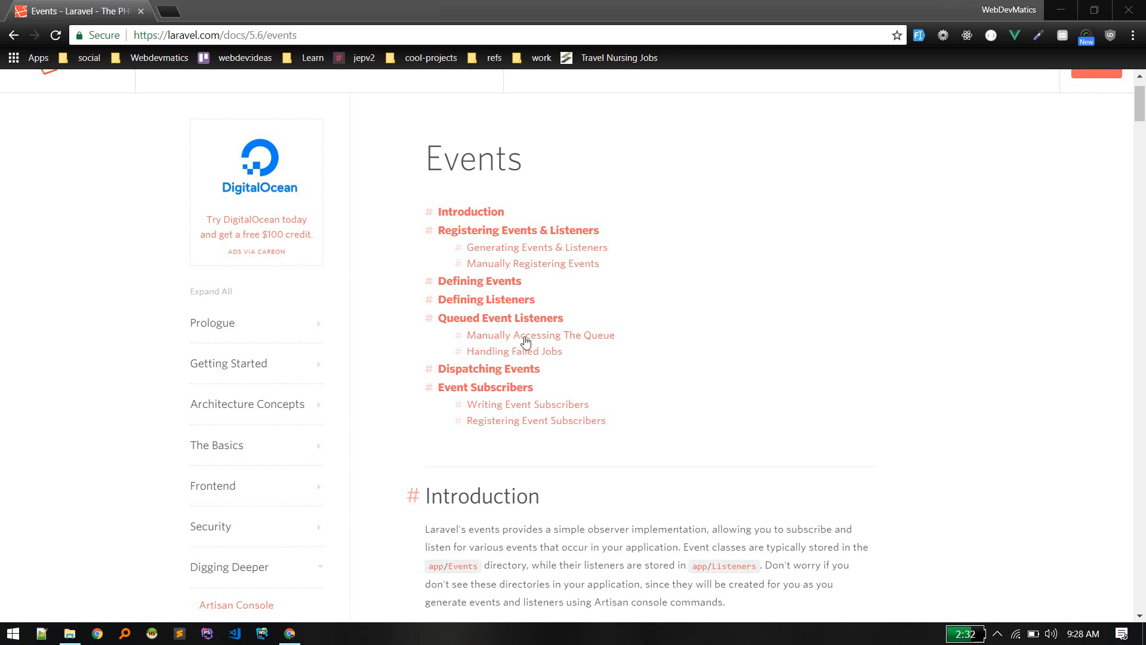
Run 'laravel new lchat' in Cmder, enter the lchat folder and launch 'code .'.
scroll(down, 3)
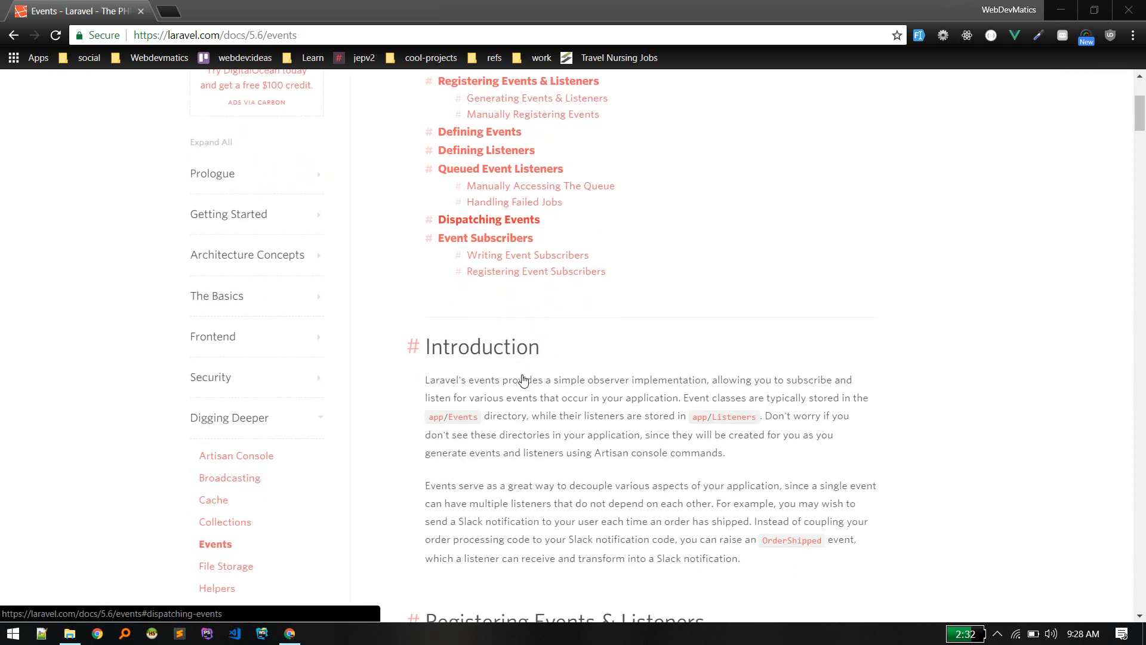
scroll(down, 3)
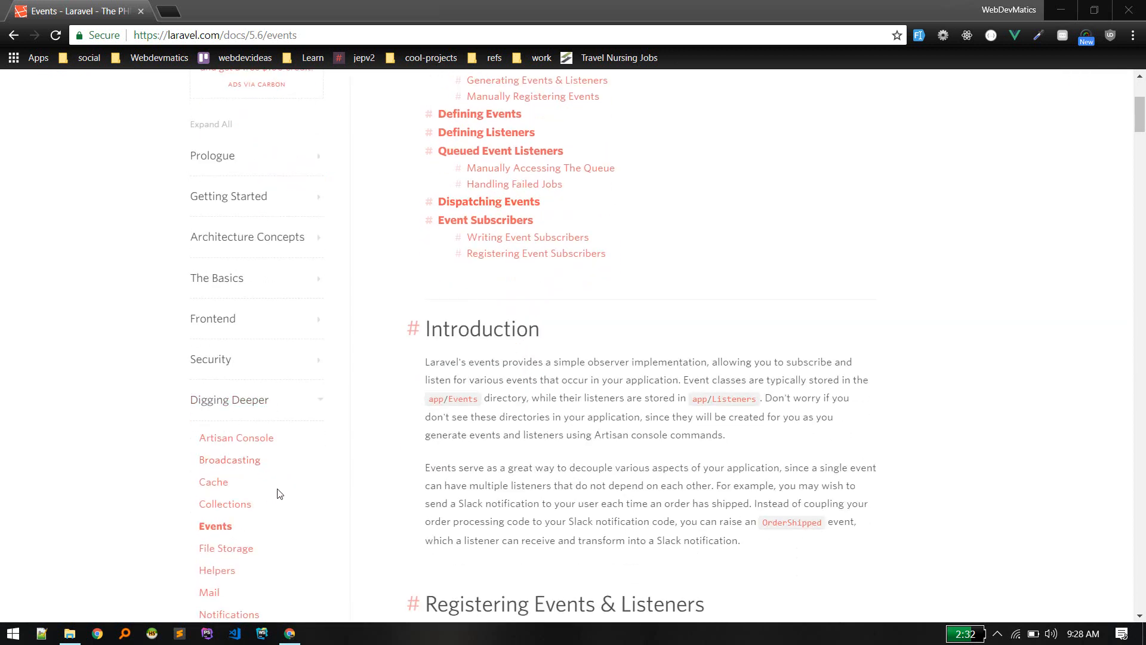
scroll(up, 3)
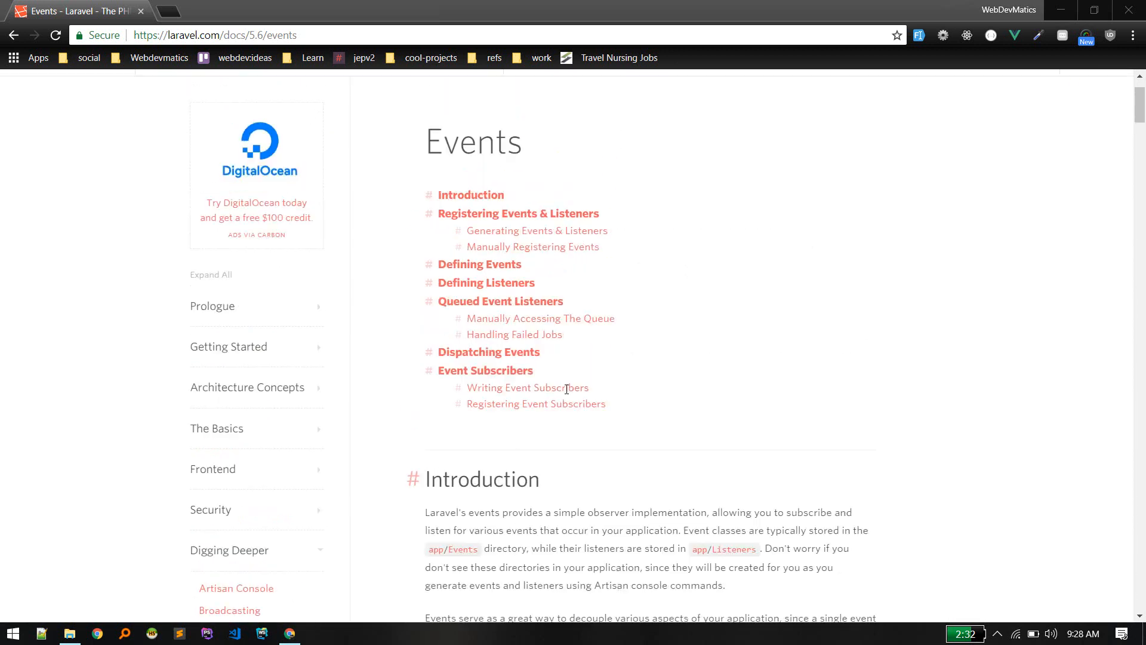
scroll(up, 3)
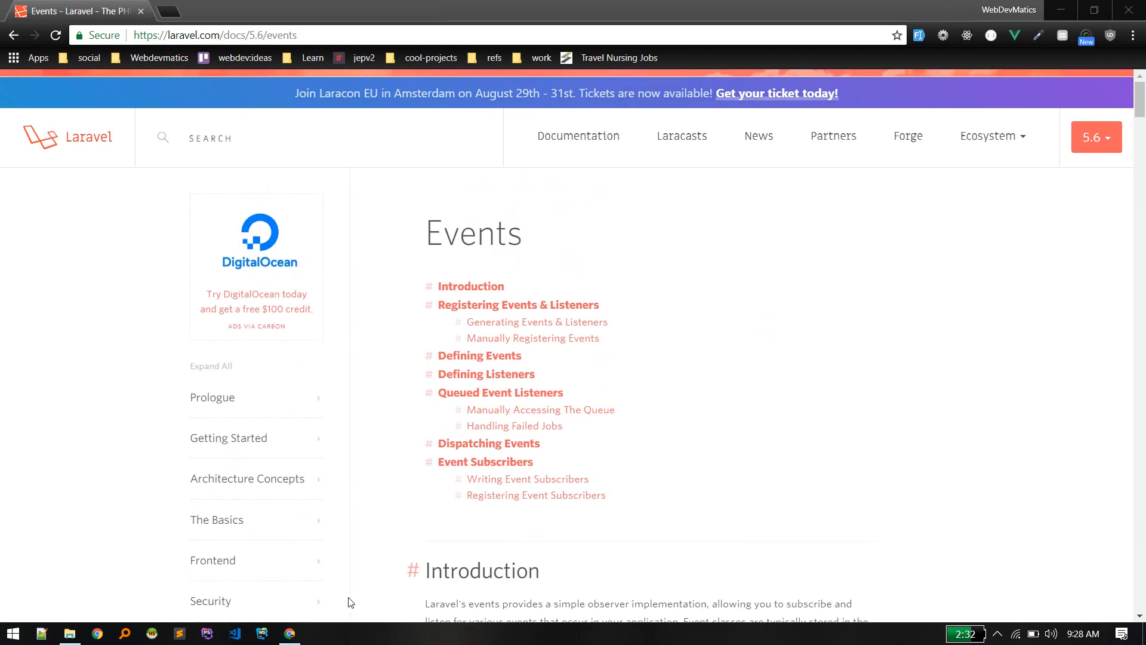
click(317, 633)
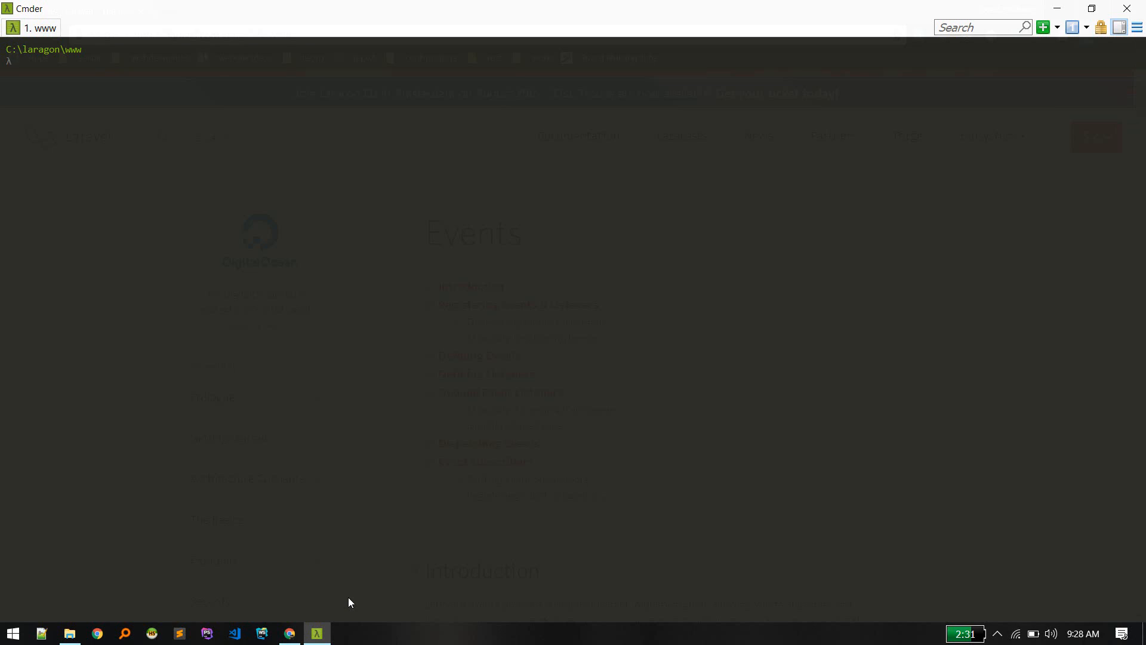
text(laravel new)
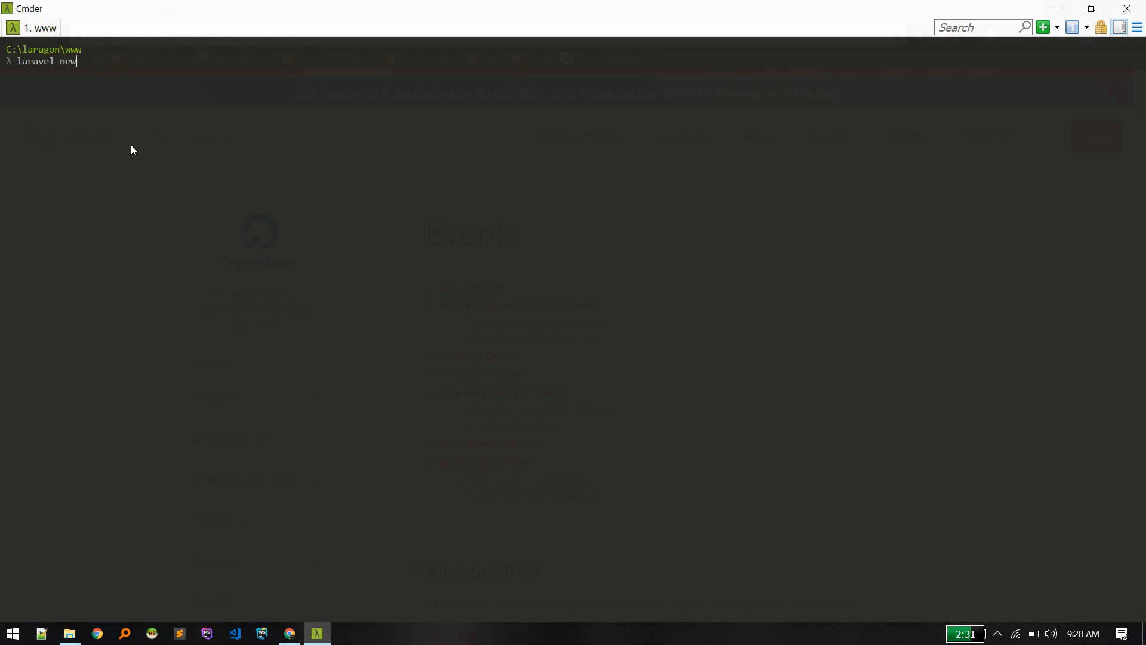
text(lch)
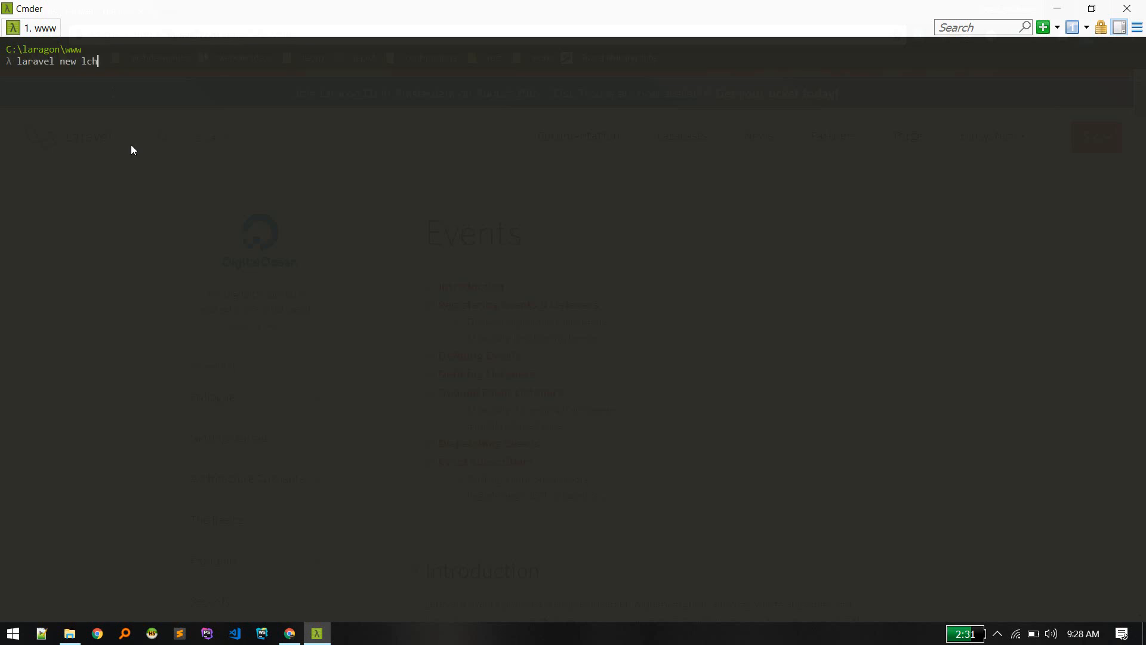
text(at)
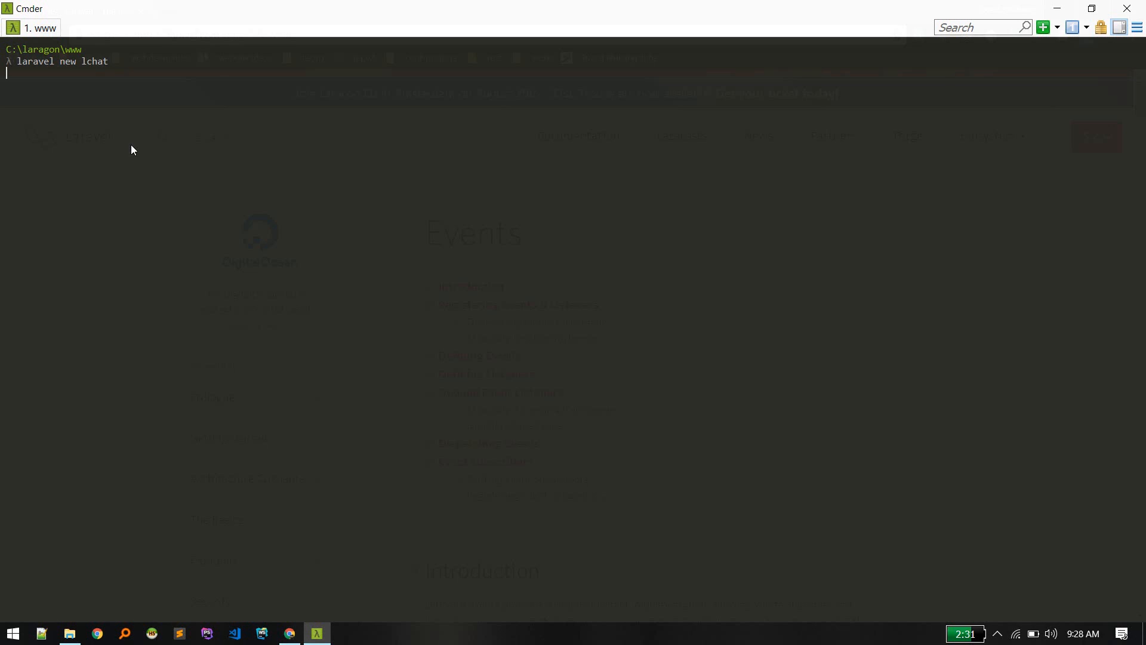
key(Return)
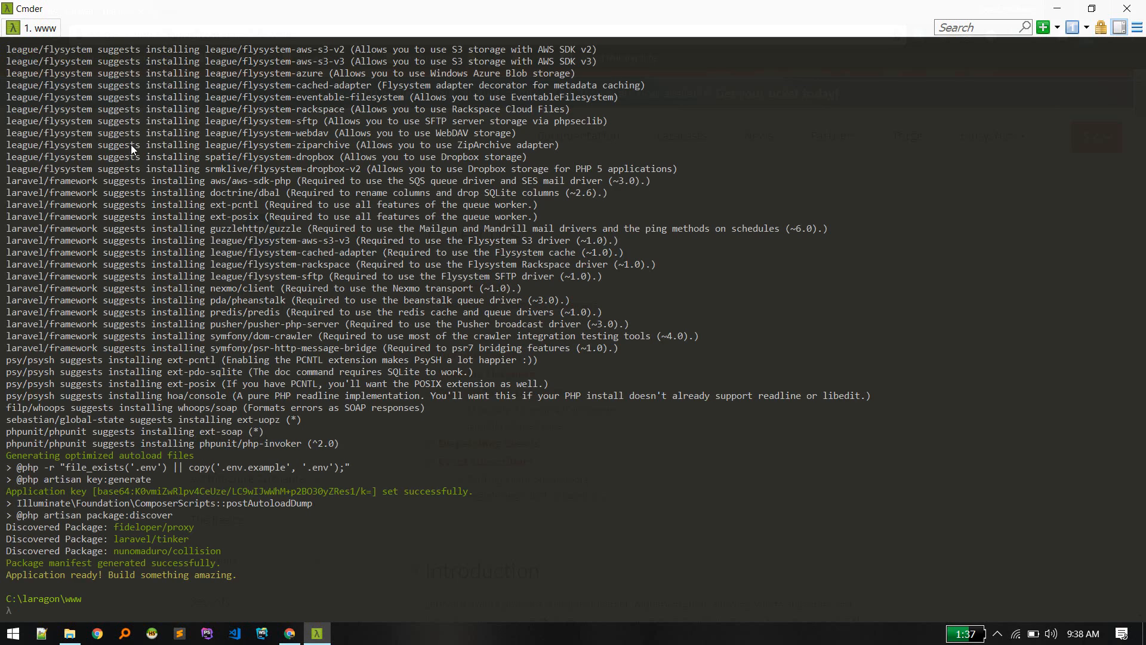
text(cd lchat\)
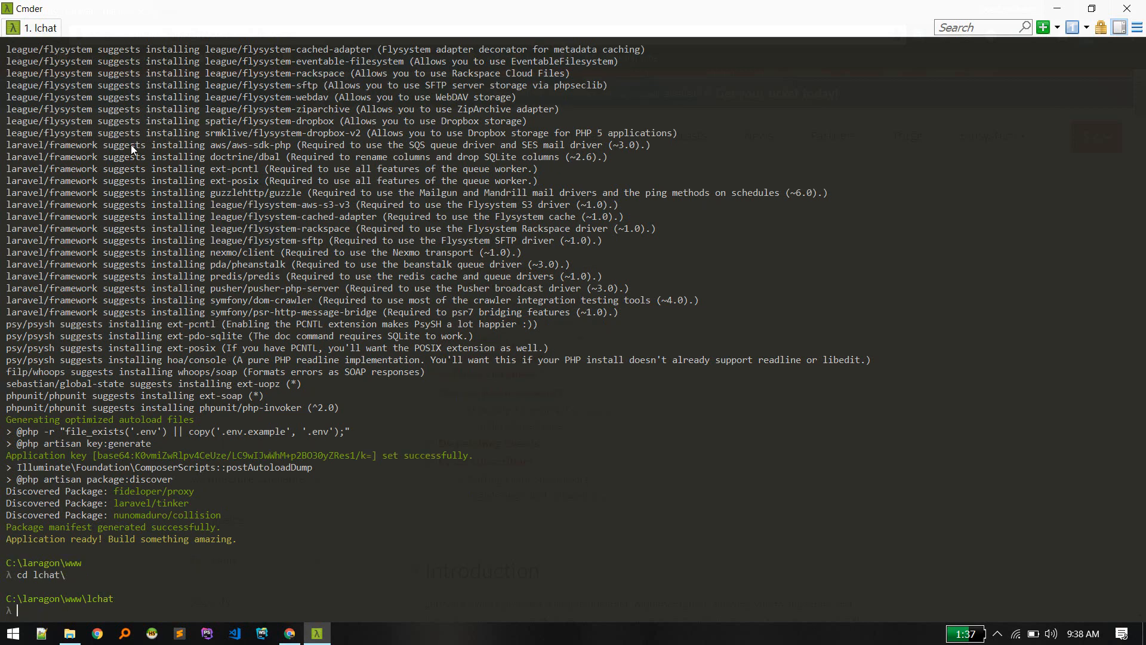
text(code .)
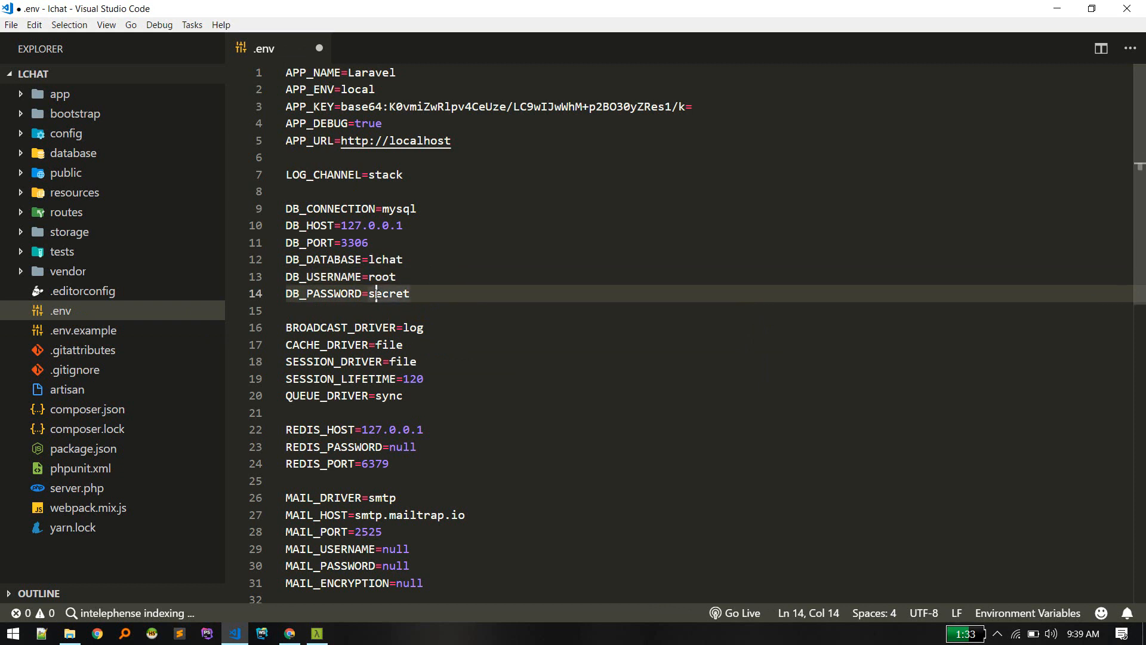
Clear the DB_PASSWORD value in the lchat .env file.
key(Backspace)
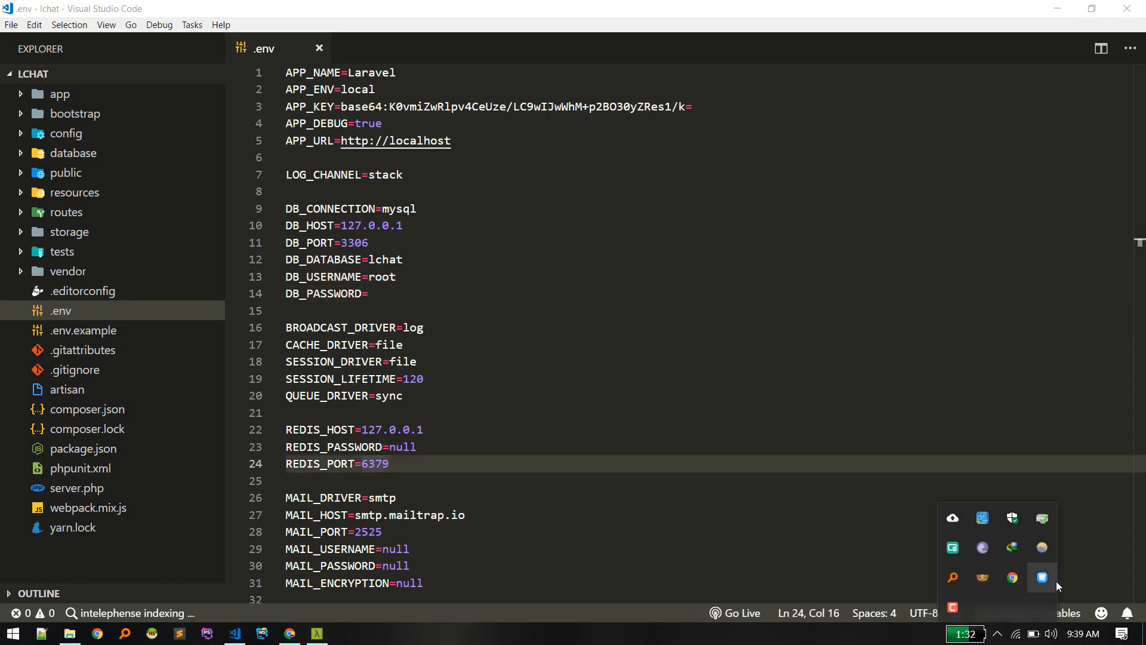
Open HeidiSQL from Laragon, connect to the Laragon session and create database 'lchat'.
click(1041, 577)
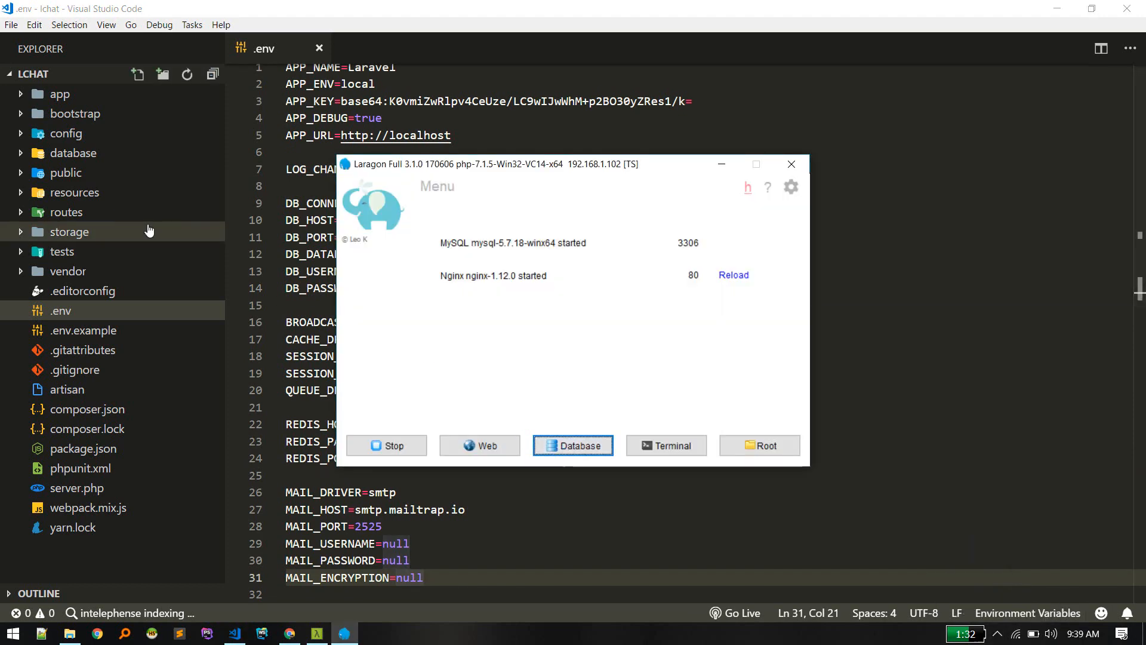
click(573, 446)
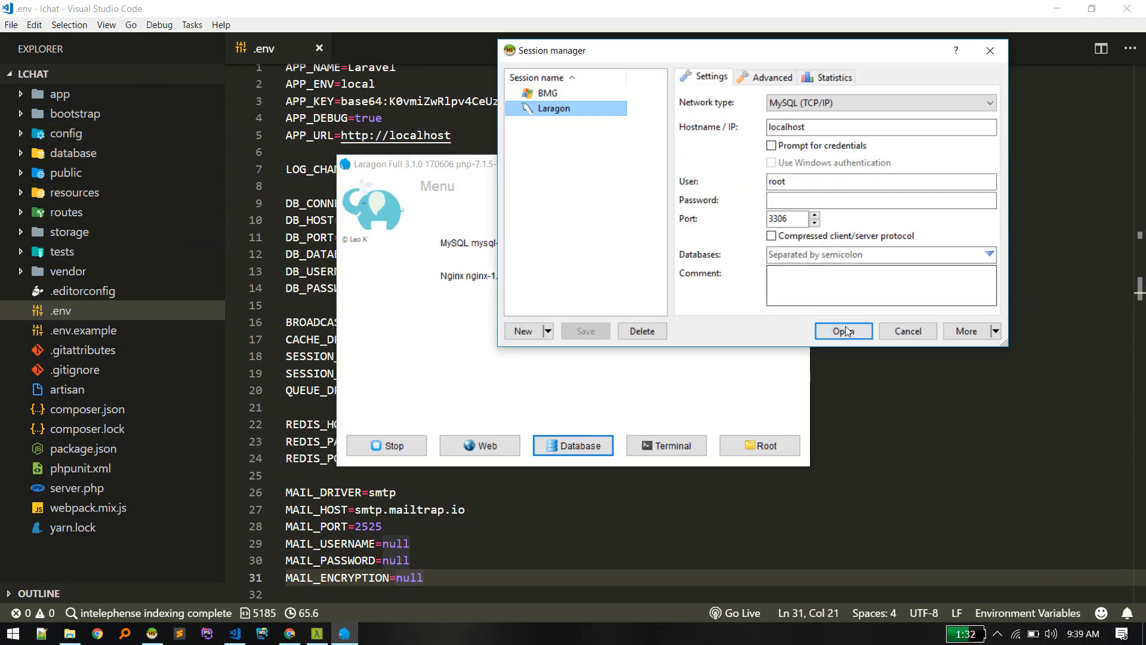
click(843, 330)
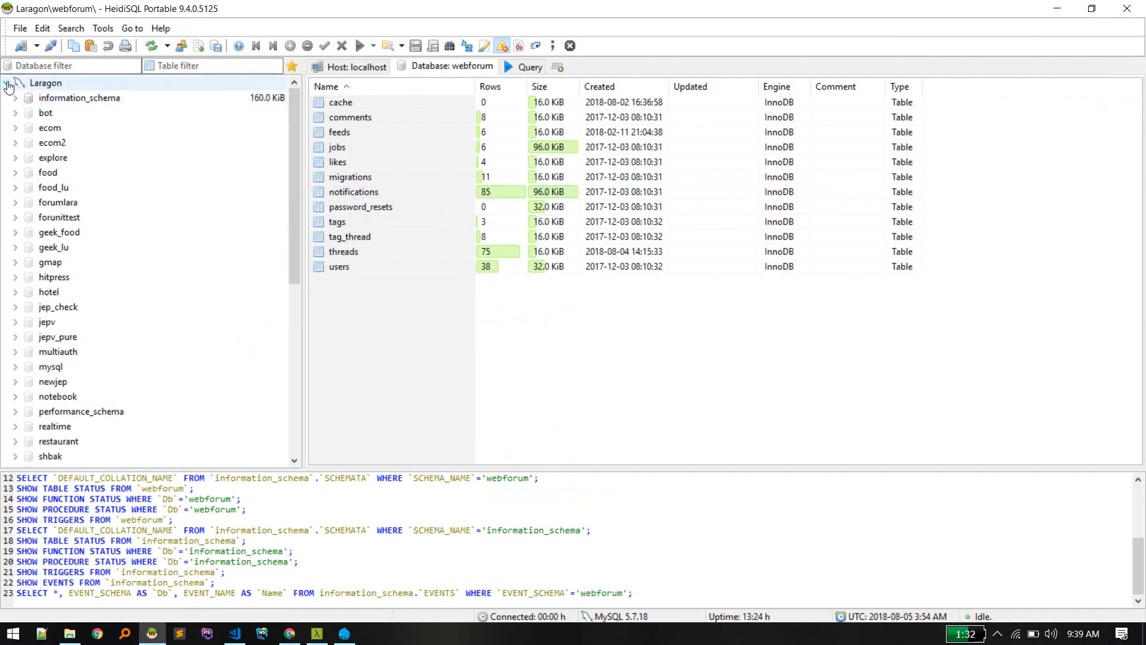
right_click(45, 83)
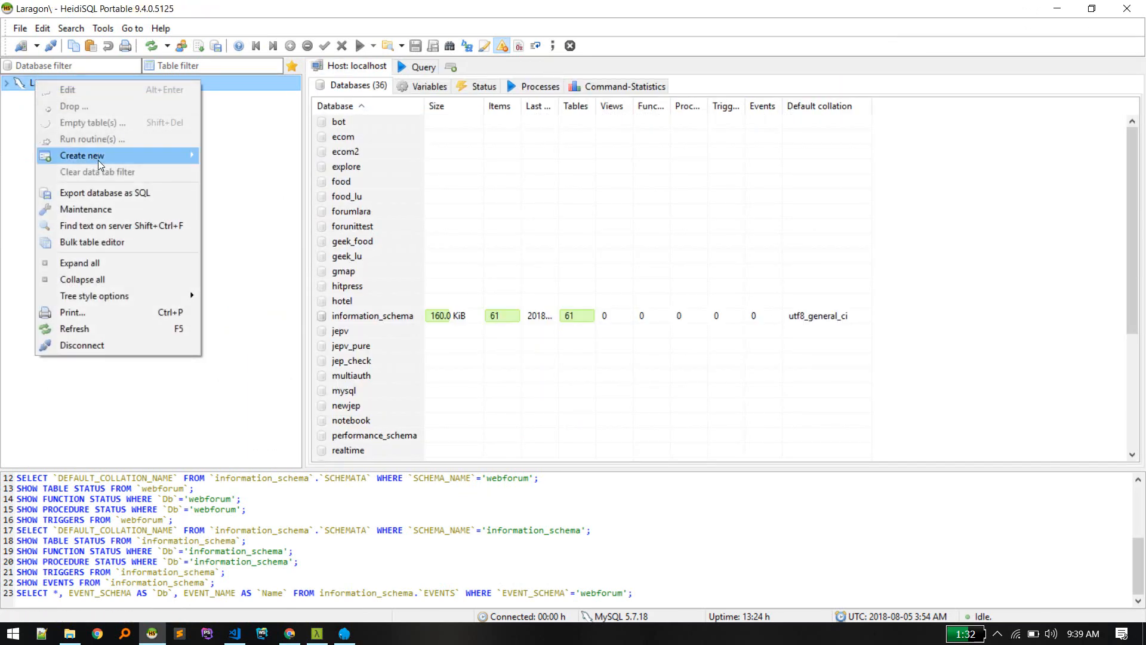
click(82, 156)
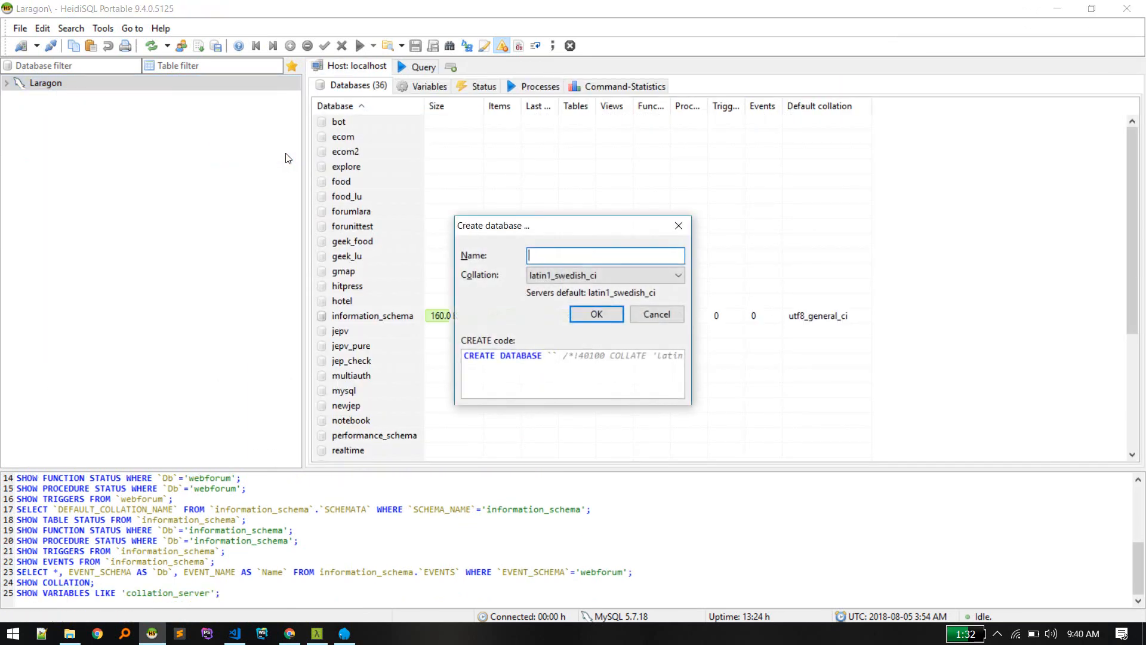
text(lchat)
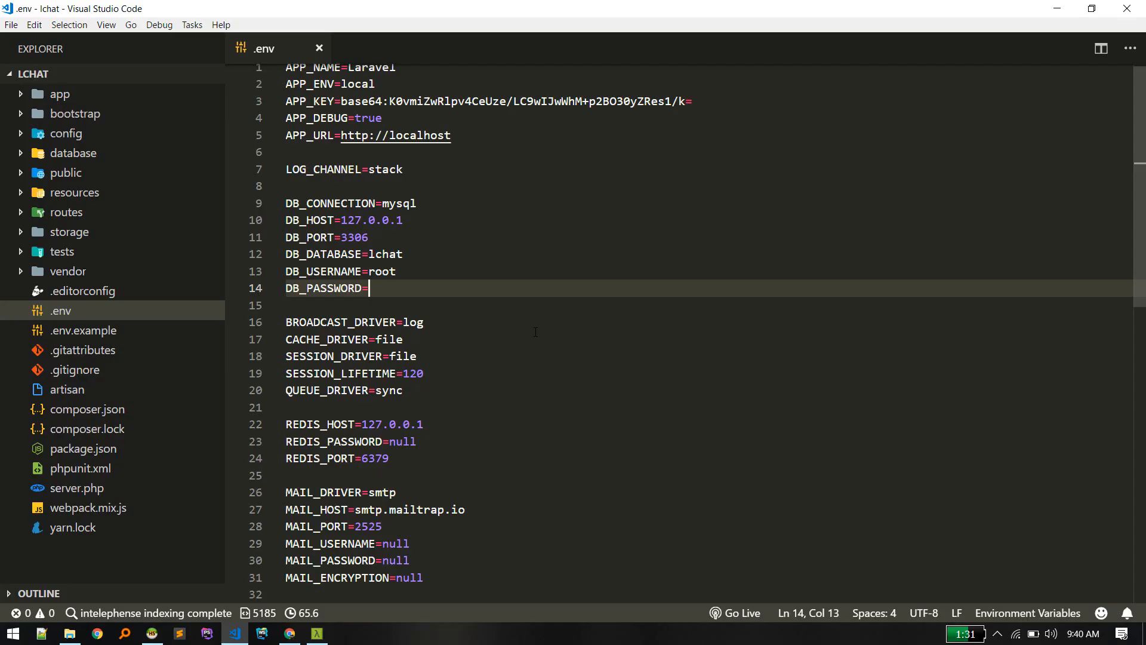
Load lchat.test in Chrome to show the default Laravel welcome page.
click(290, 632)
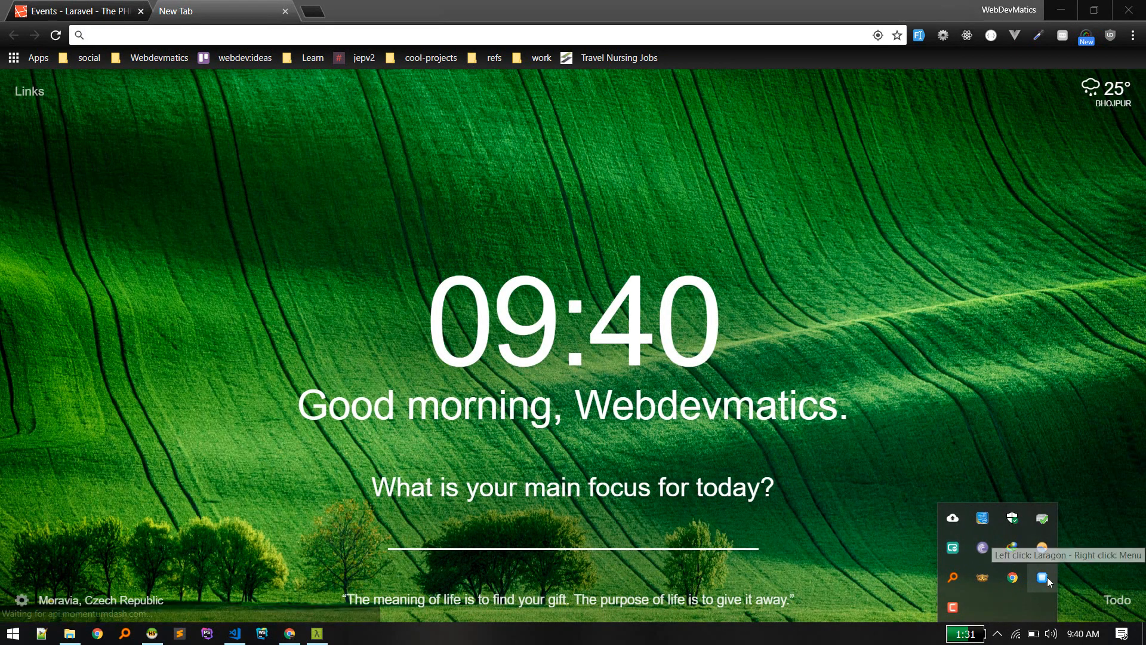
click(1044, 577)
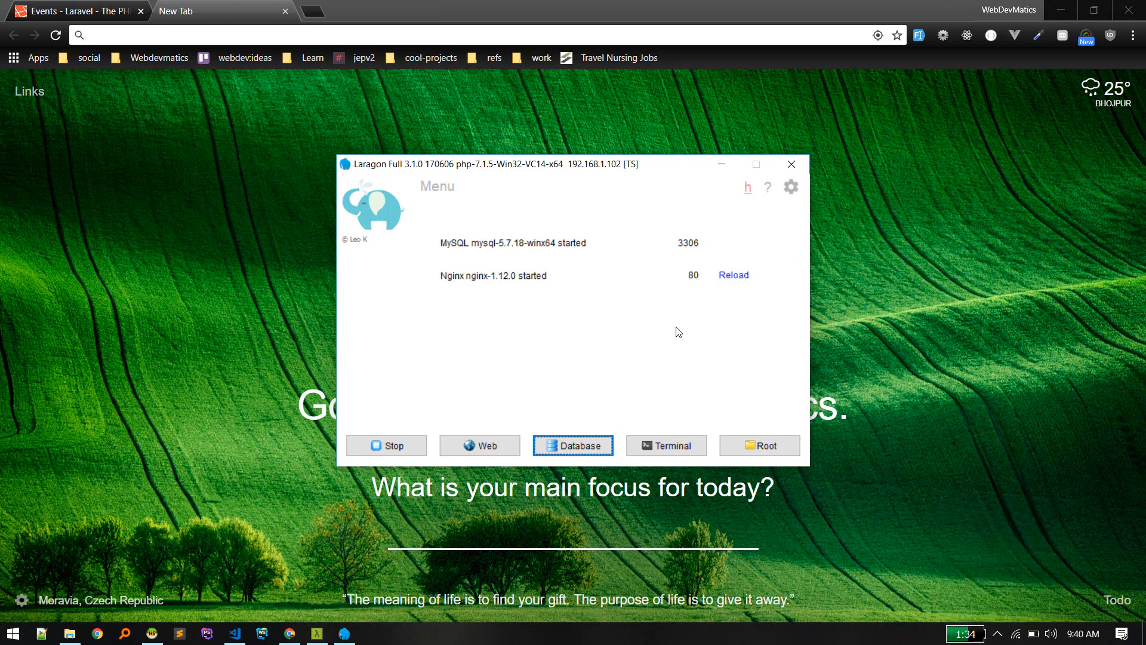
mouse_move(733, 275)
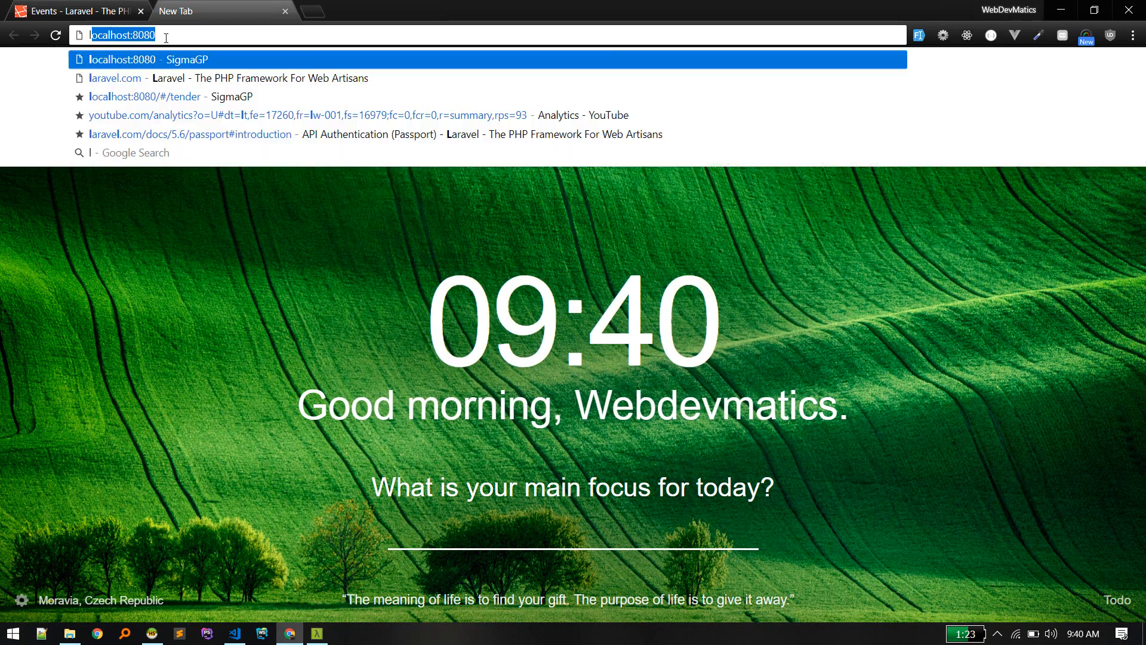
text(lchat.de)
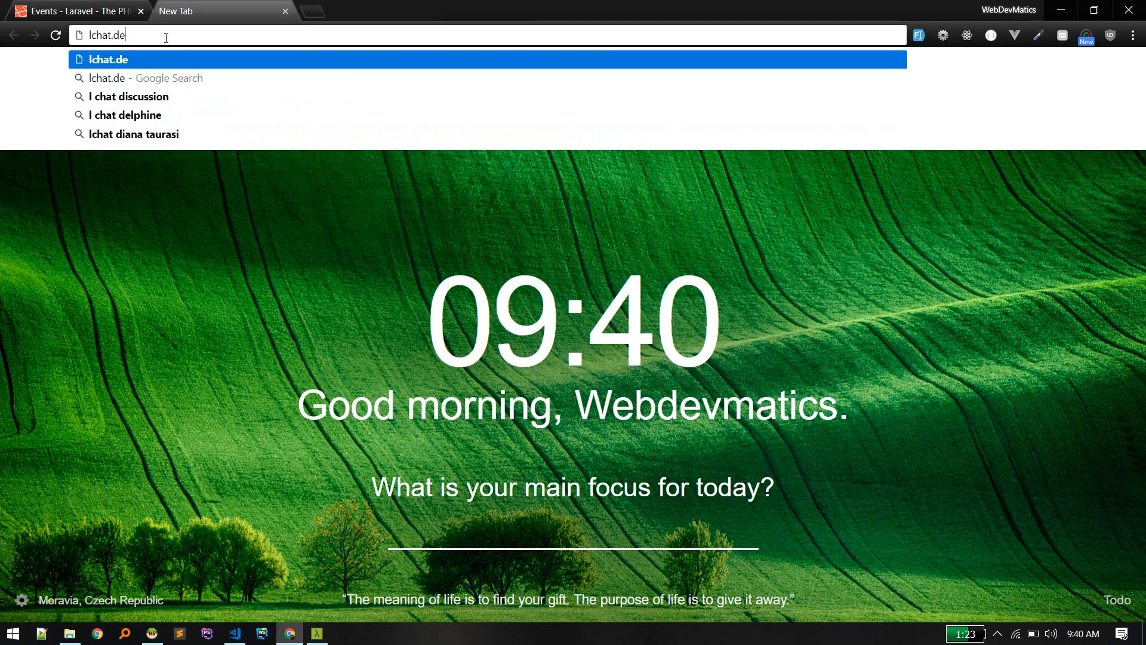
text(te)
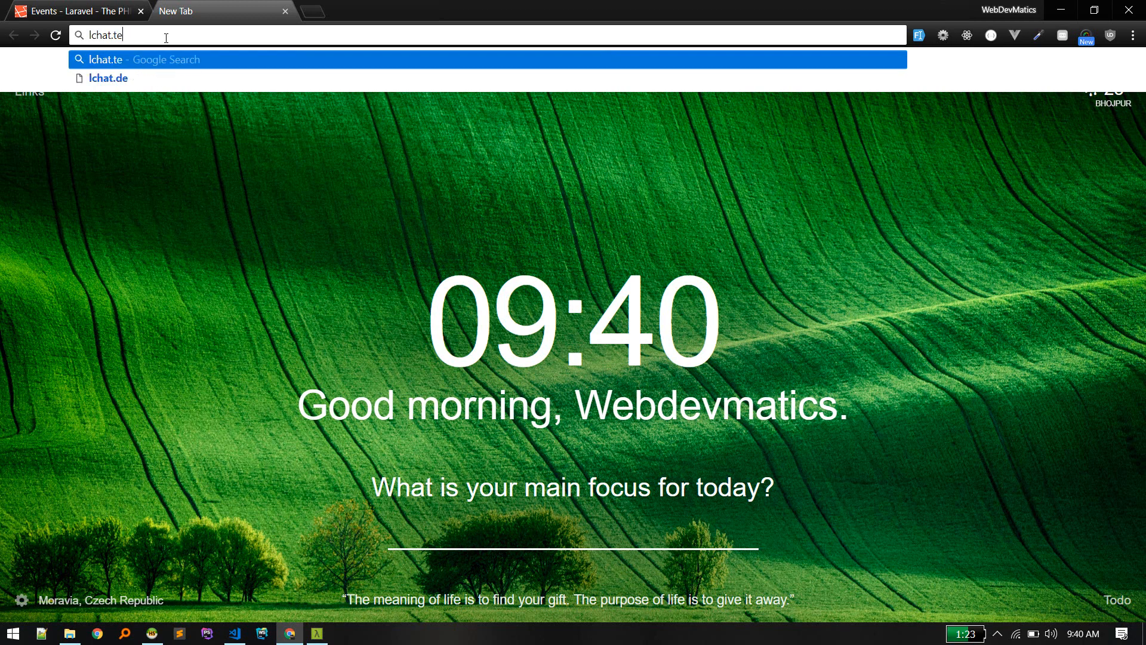
key(Return)
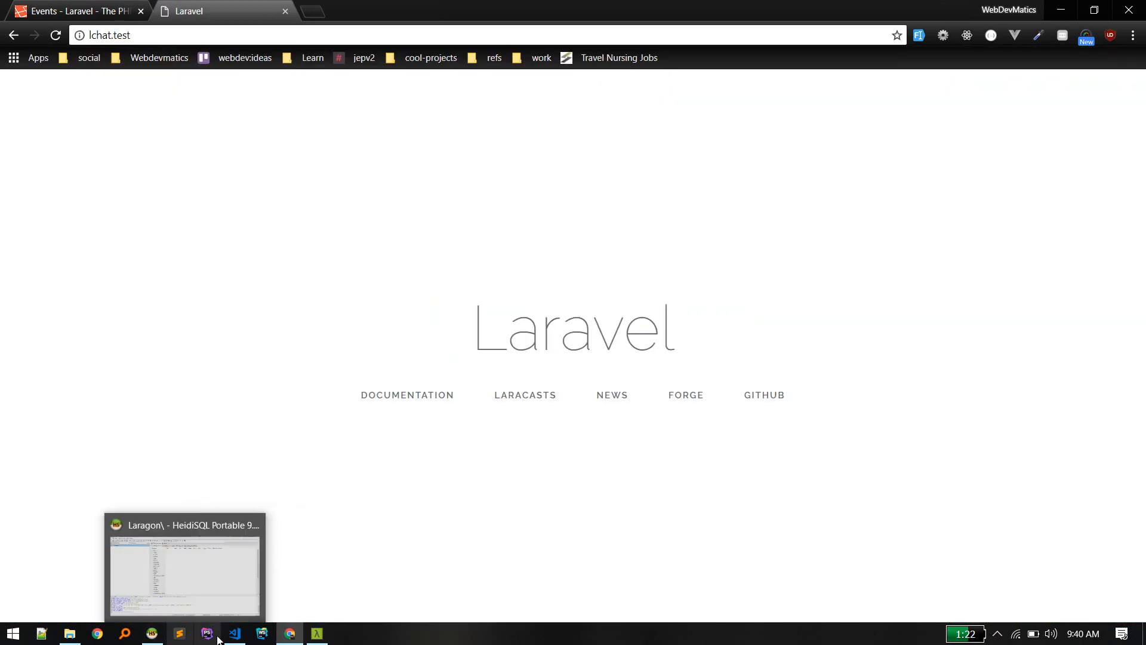
click(234, 632)
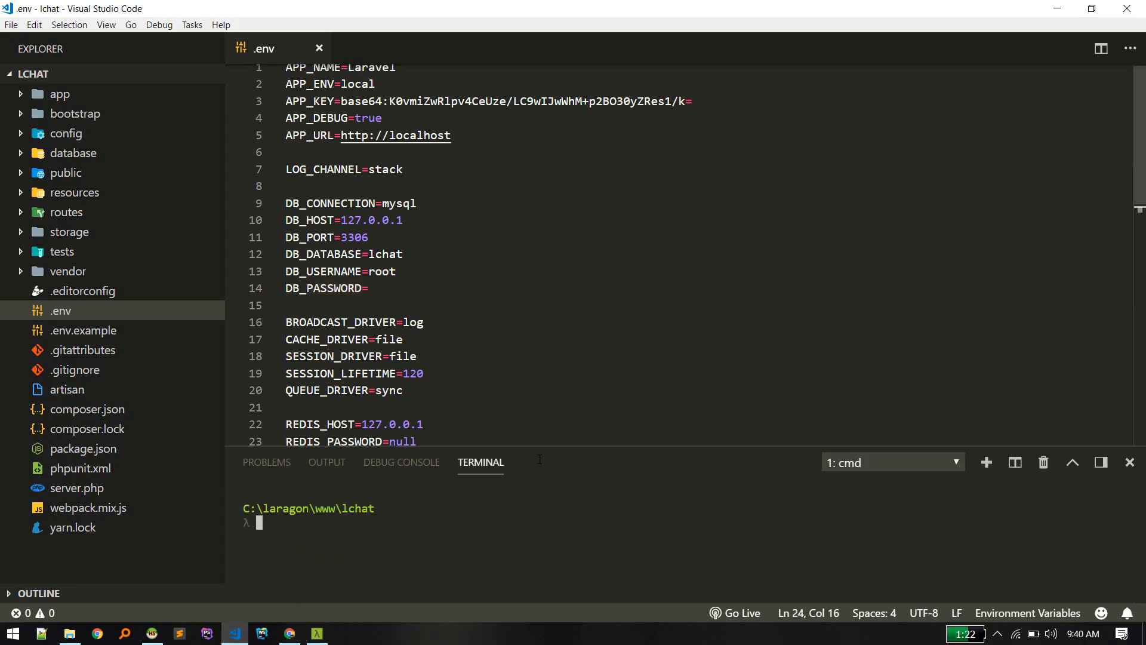
Run 'php artisan make:auth' in the VS Code terminal to generate auth scaffolding.
text(pa)
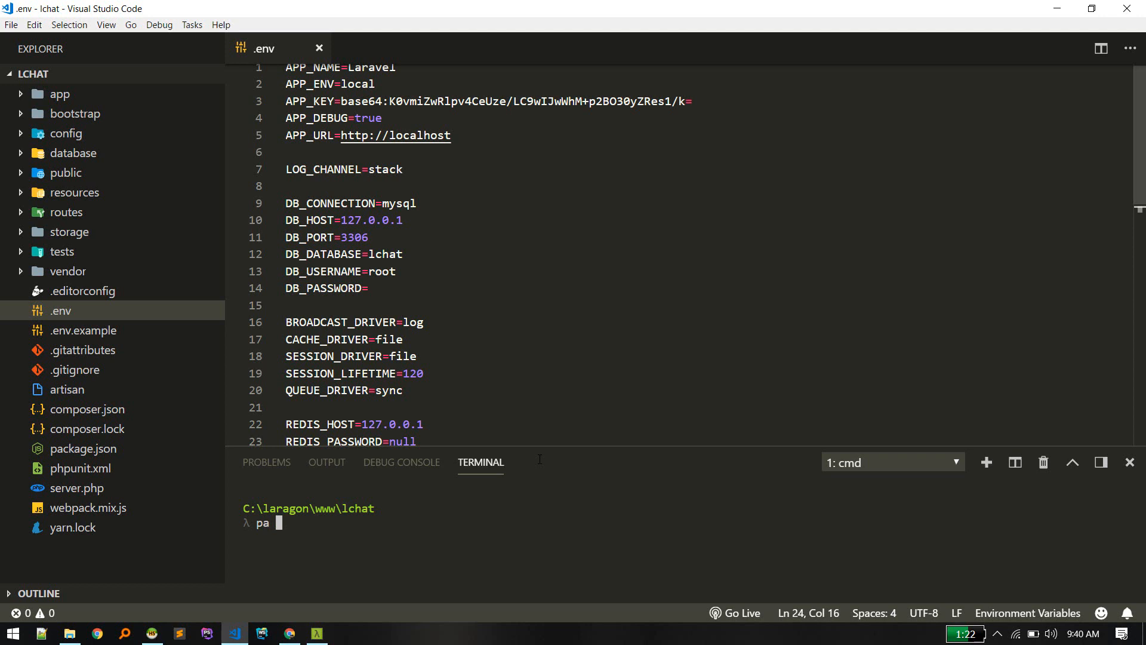
text(make:auth)
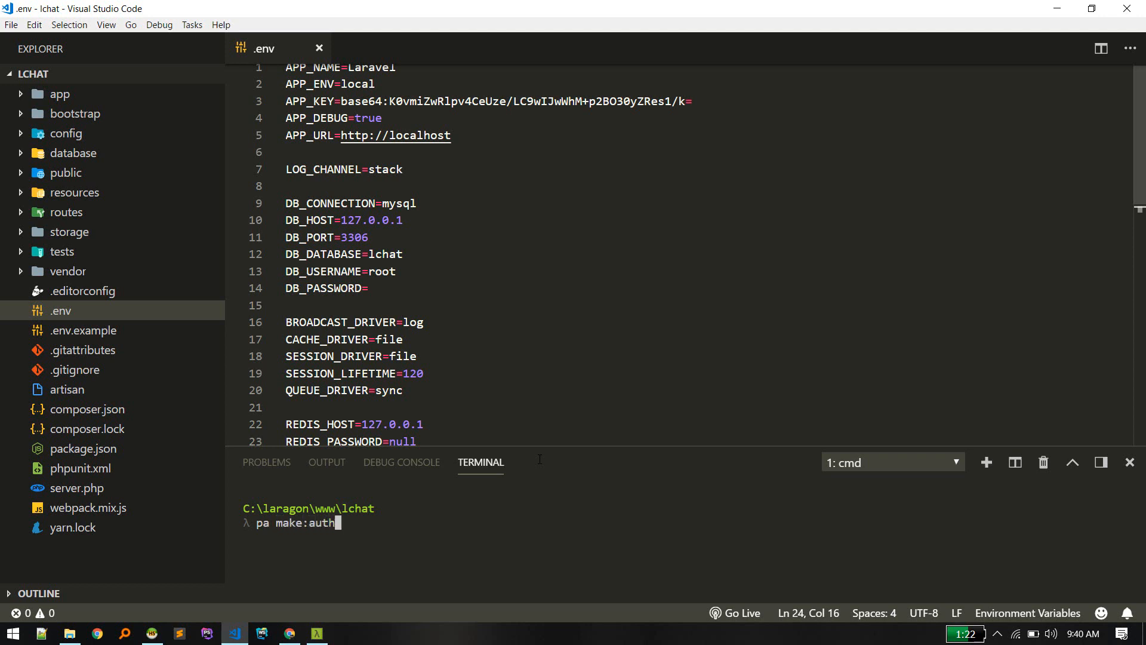
key(Return)
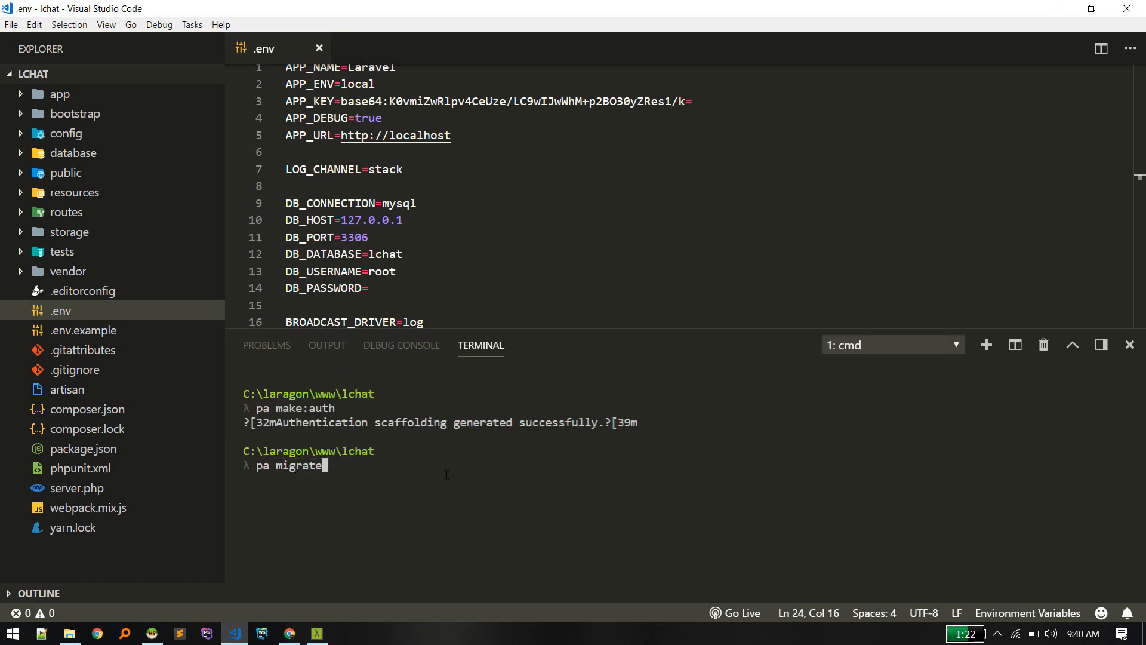
click(289, 633)
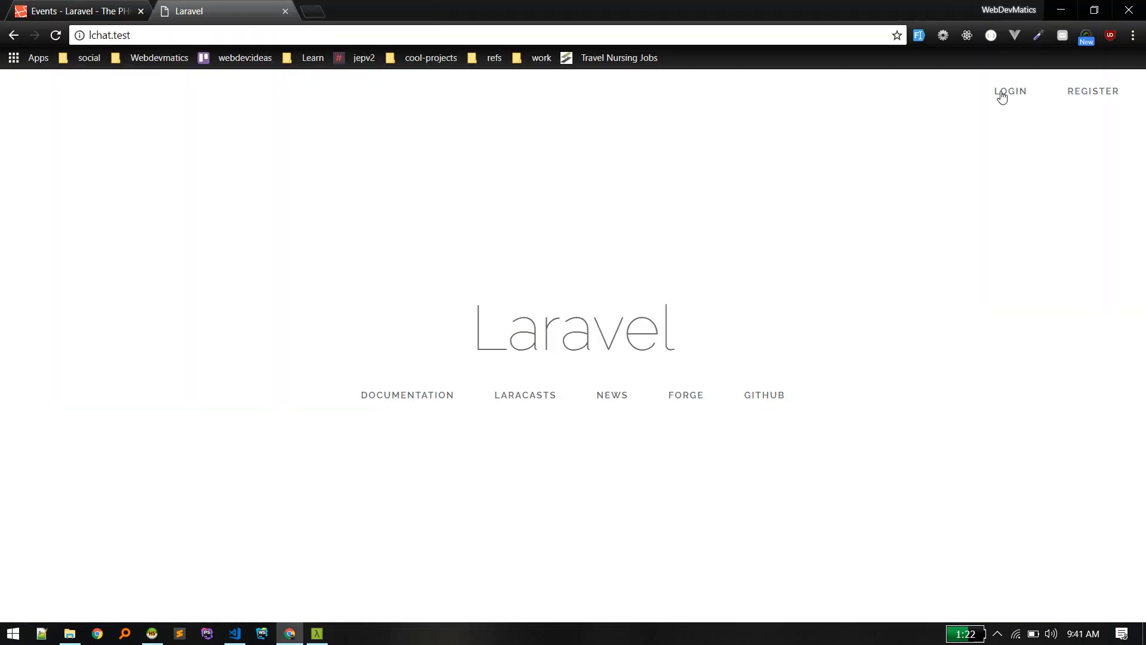
mouse_move(1011, 95)
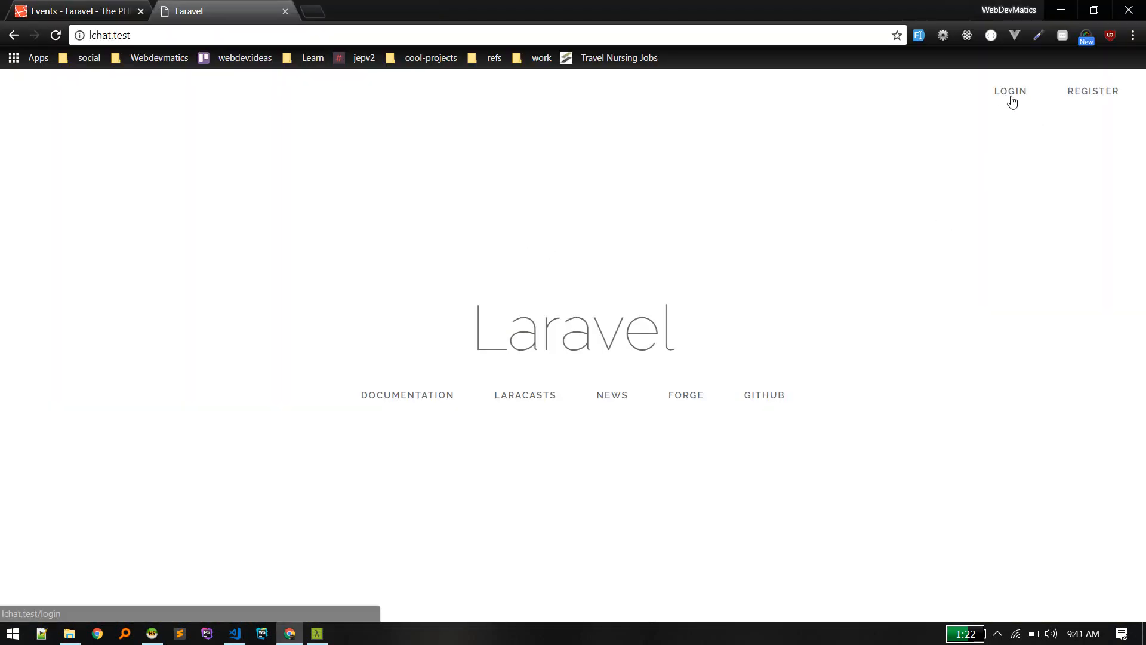
Register user 'webdev' on lchat.test and reach the 'You are logged in!' dashboard.
click(1093, 91)
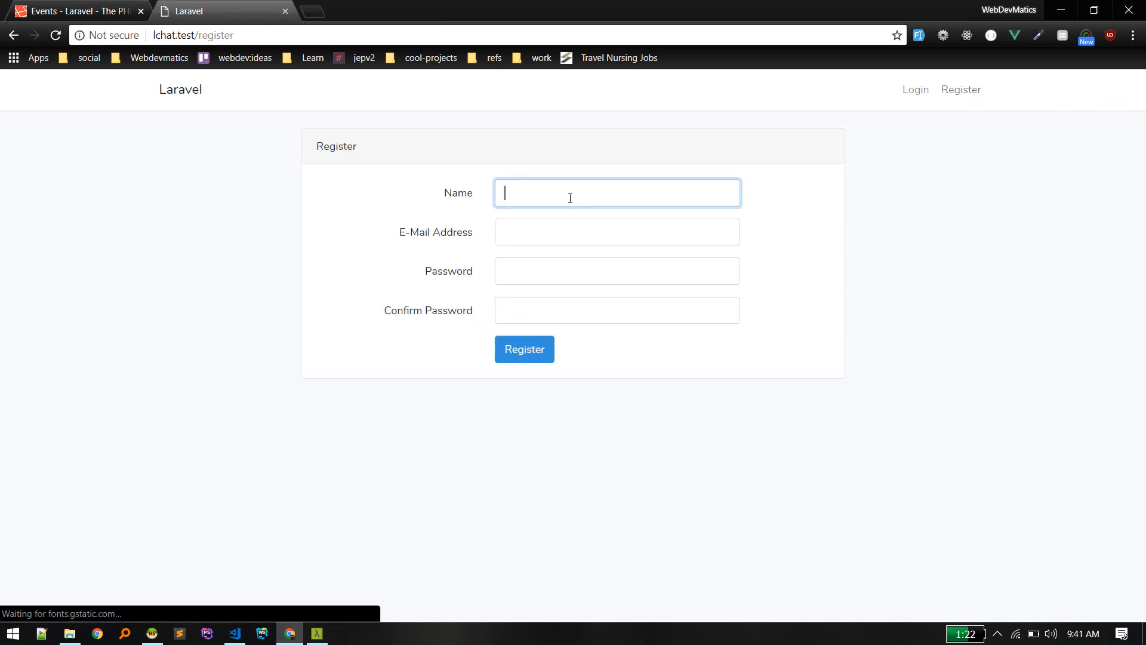
click(524, 348)
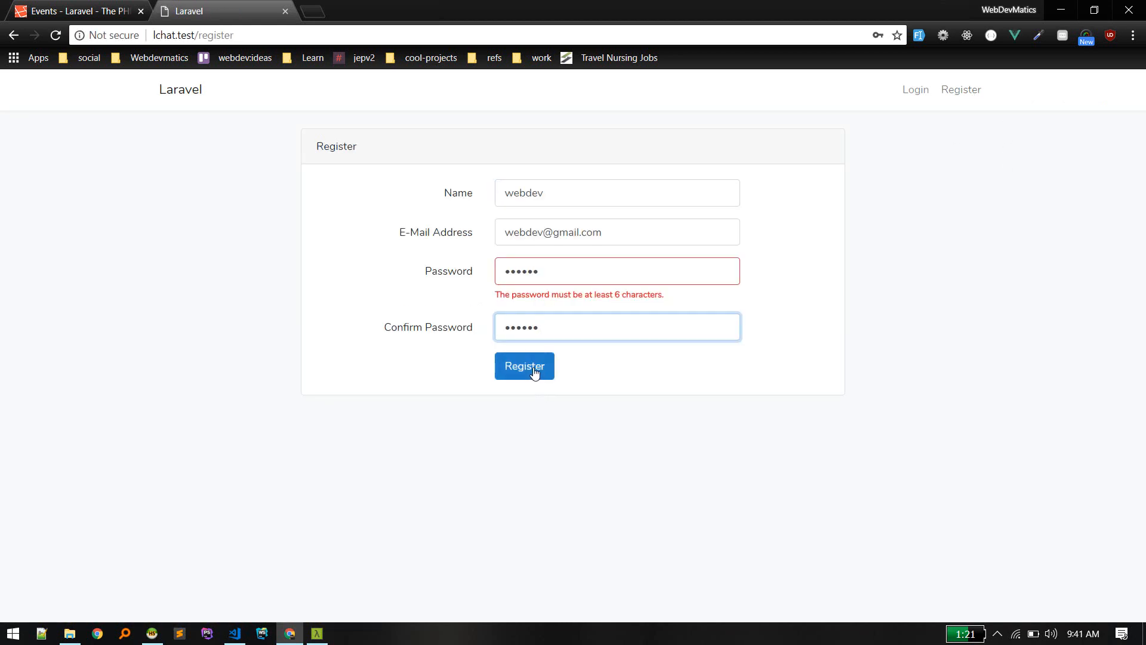
click(524, 365)
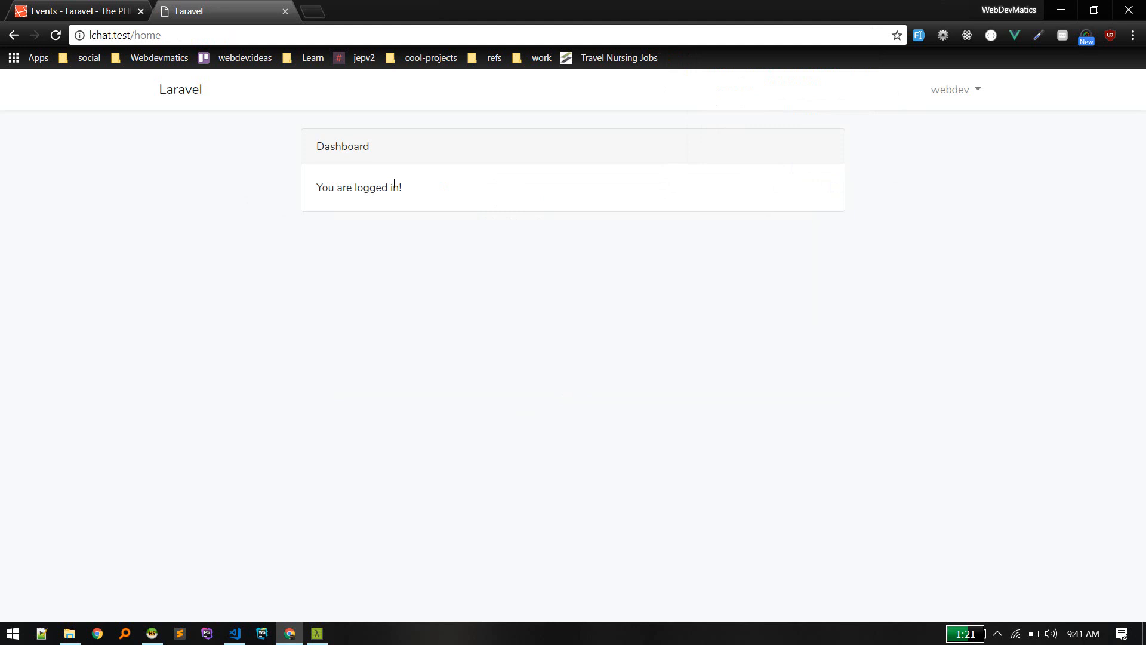
mouse_move(163, 188)
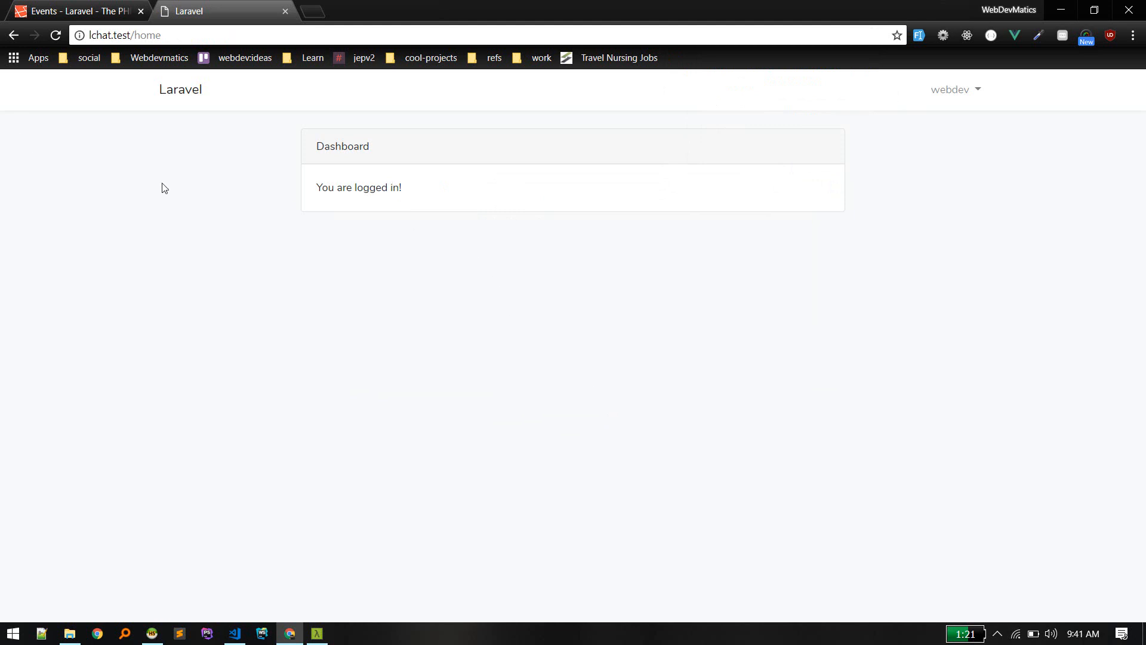
mouse_move(75, 259)
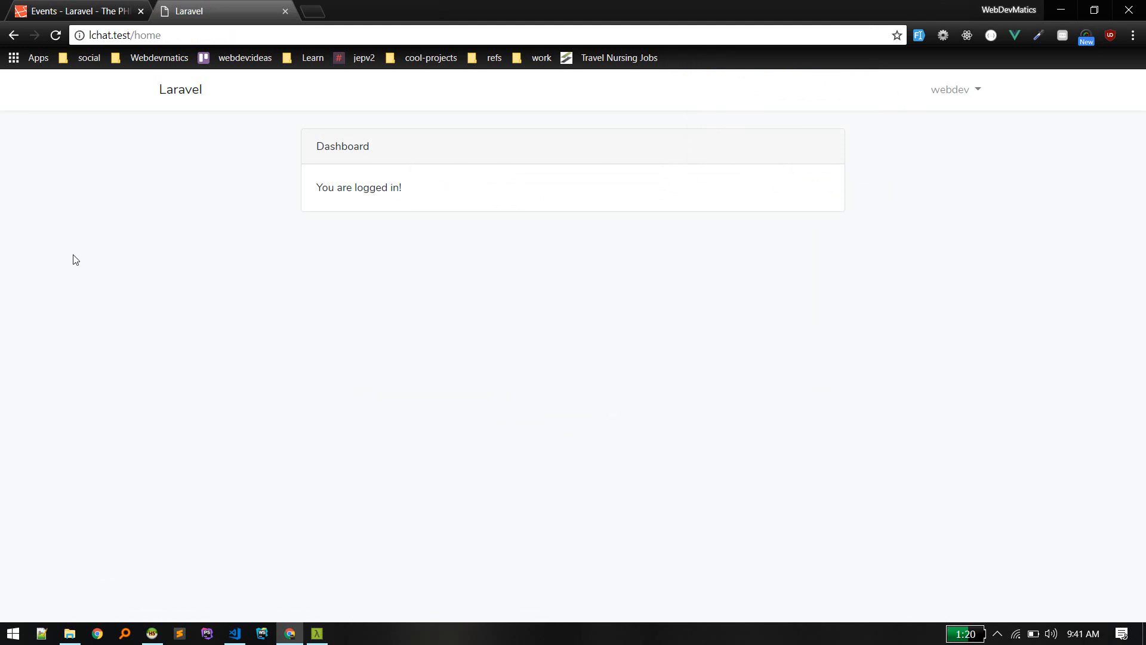
mouse_move(255, 247)
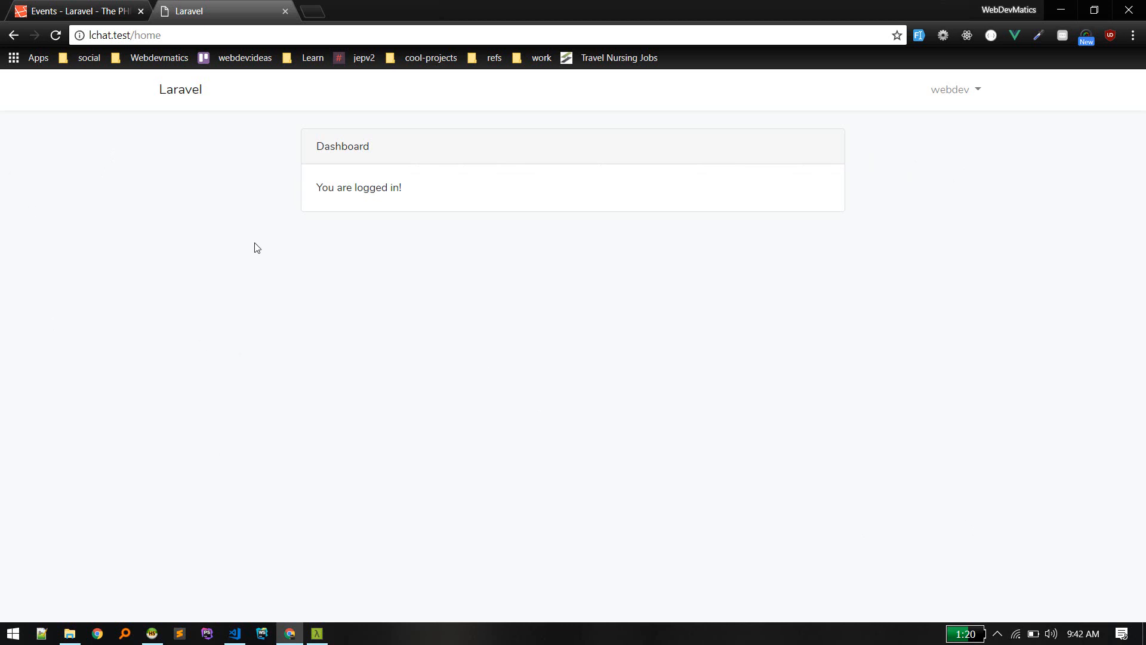
mouse_move(1055, 326)
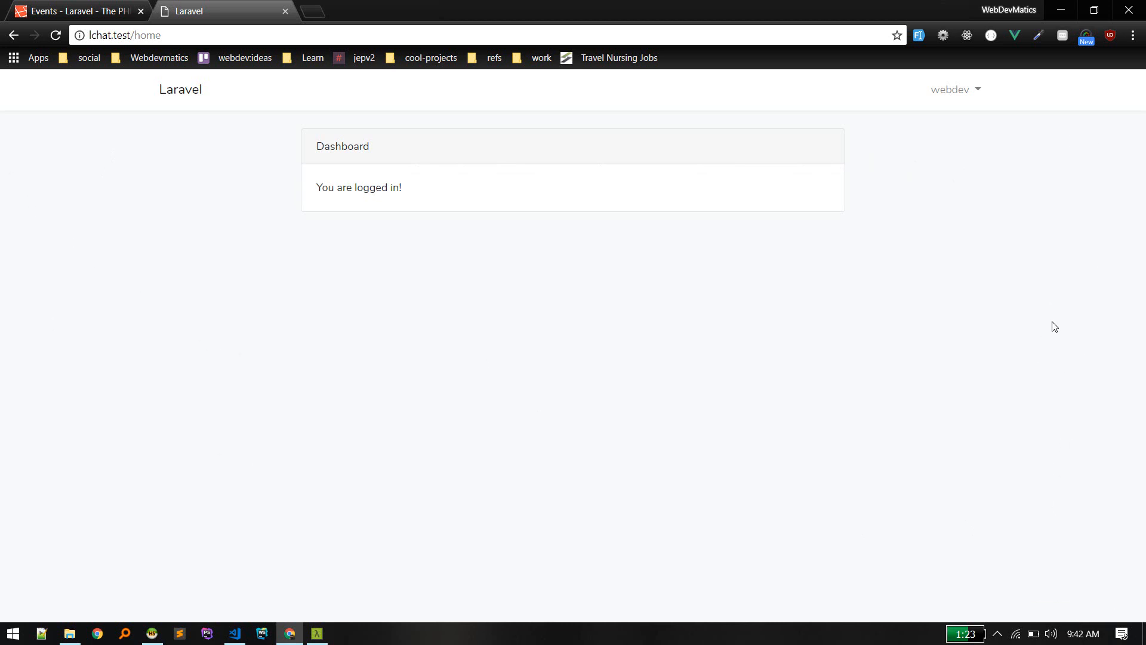
mouse_move(1018, 354)
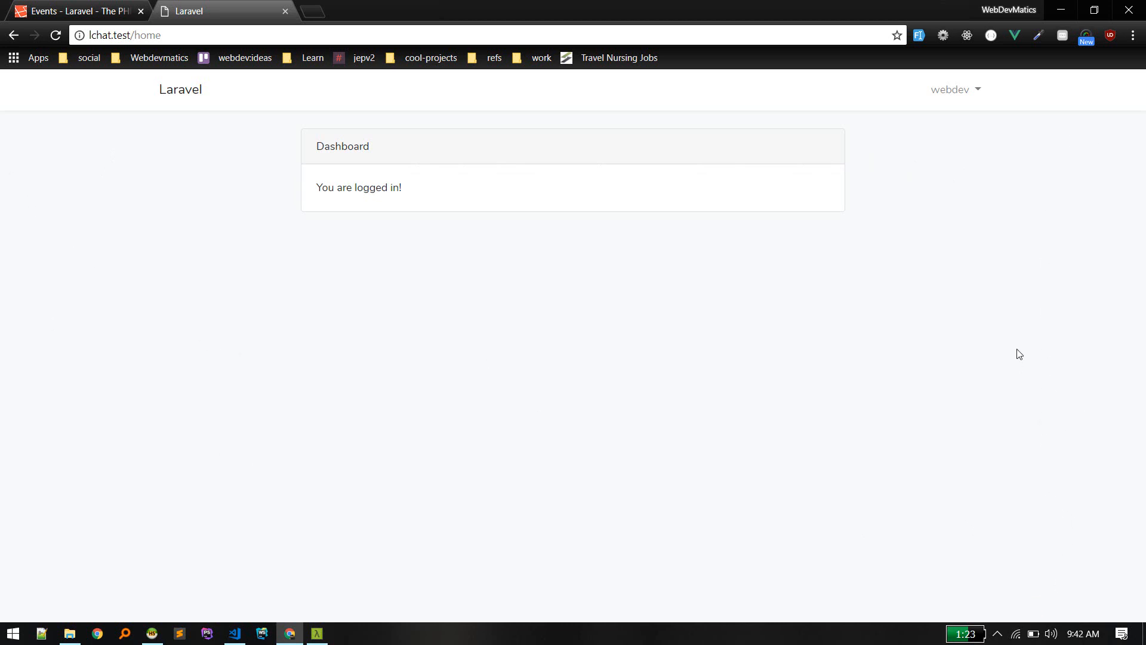
mouse_move(649, 403)
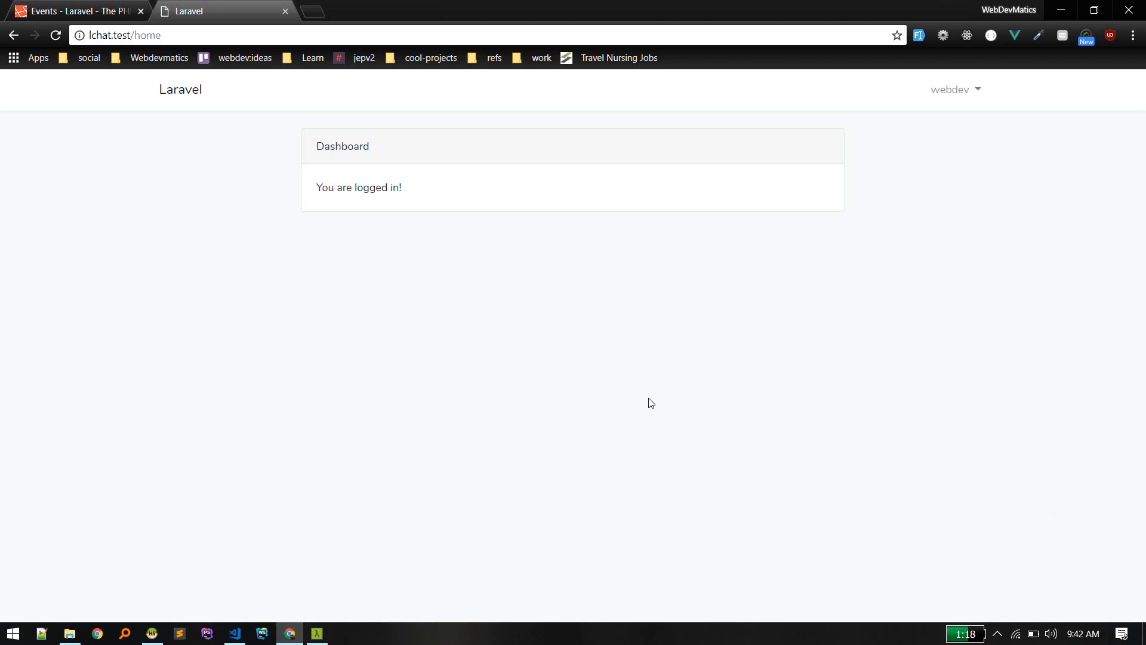
mouse_move(1111, 172)
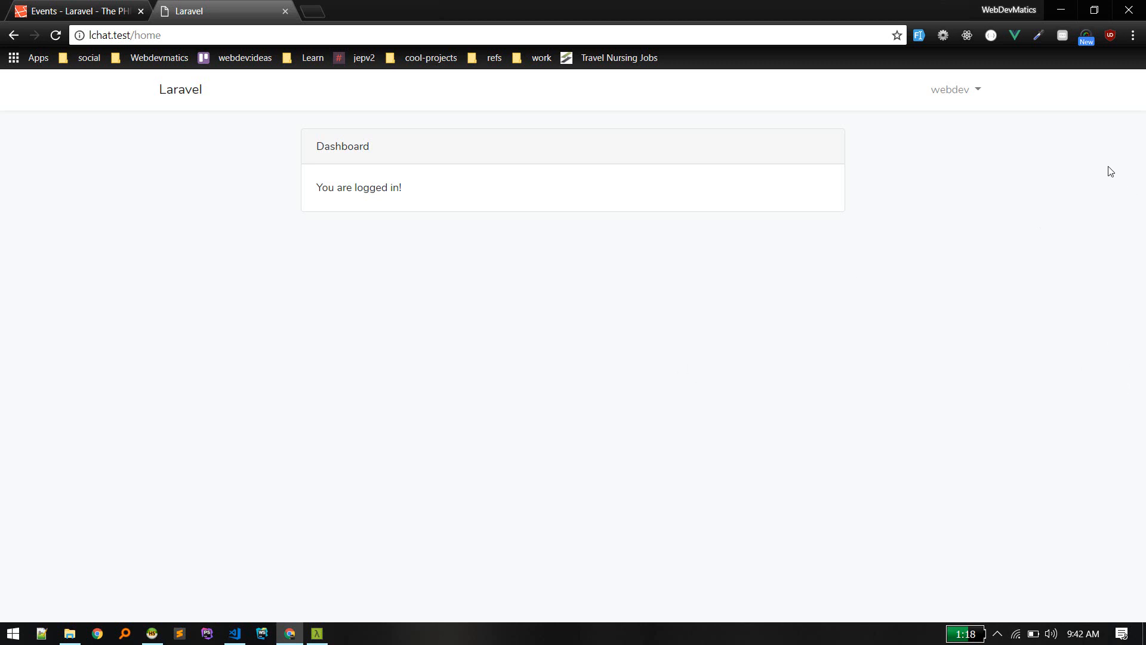
mouse_move(468, 304)
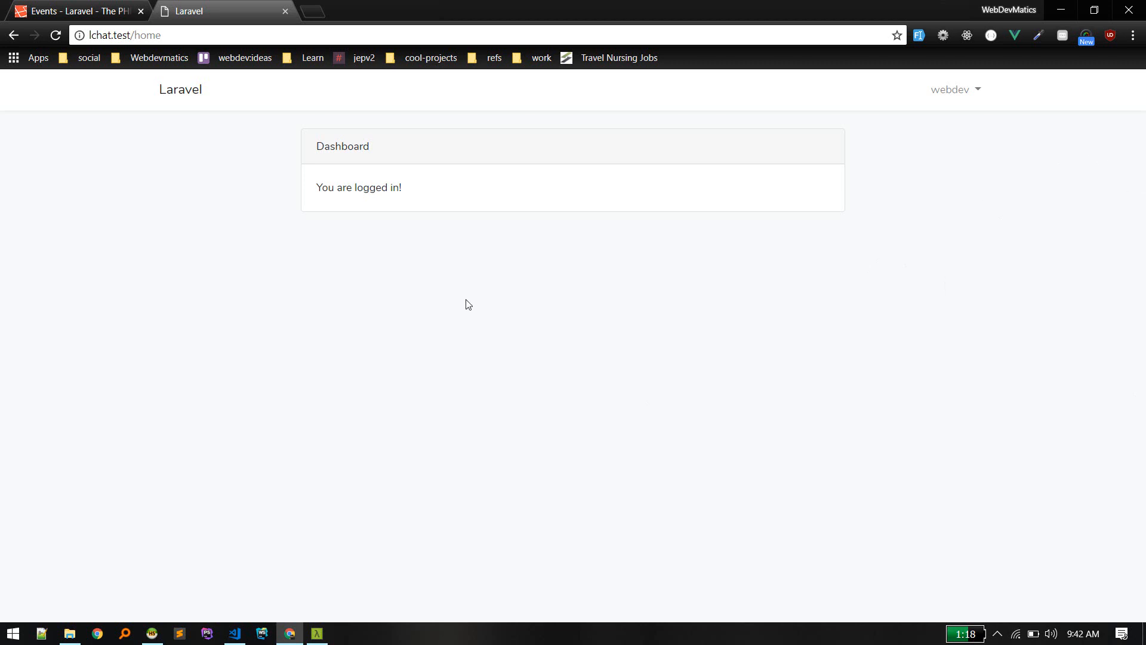
mouse_move(414, 370)
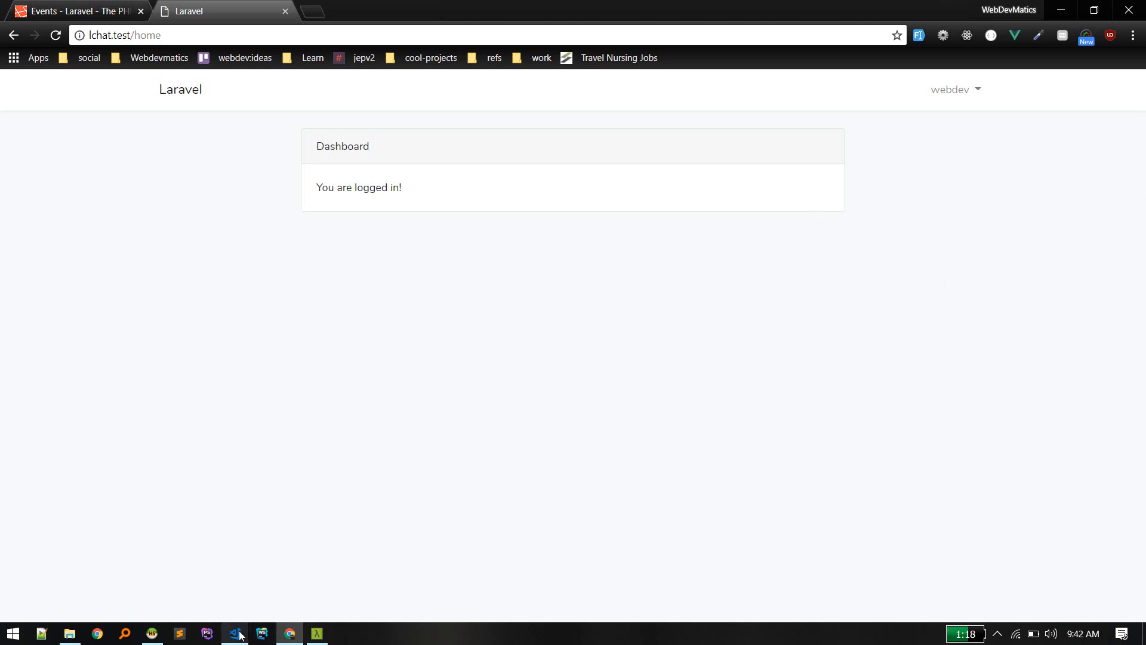
Review package.json, run 'npm install' adding 1507 packages, and close app.blade.php.
click(234, 633)
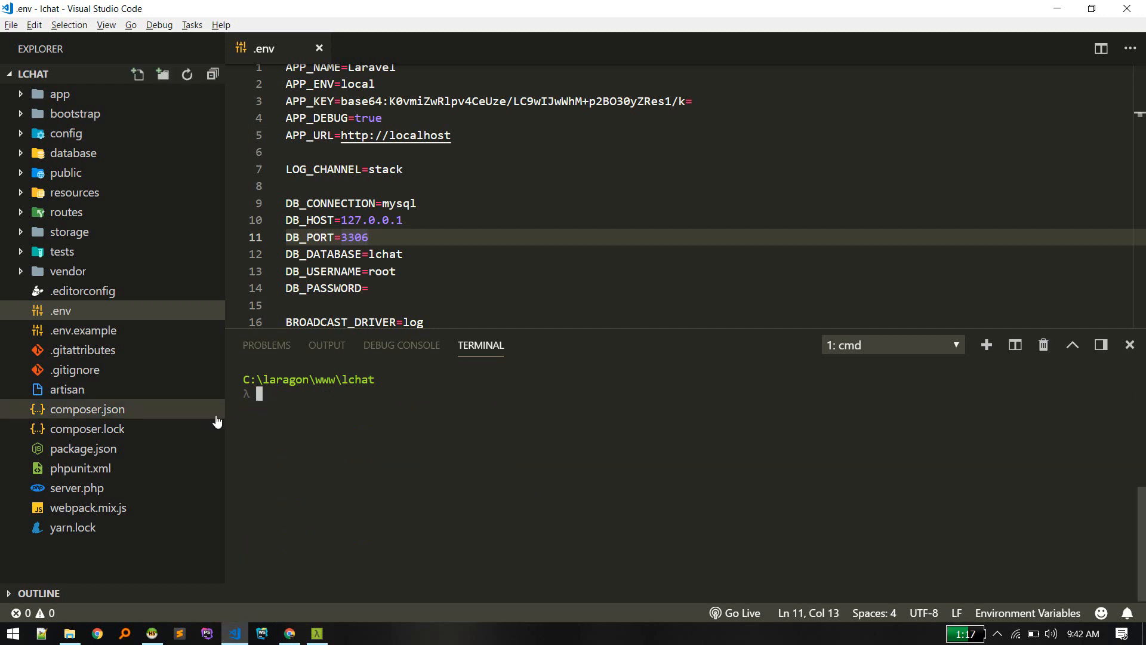
mouse_move(84, 448)
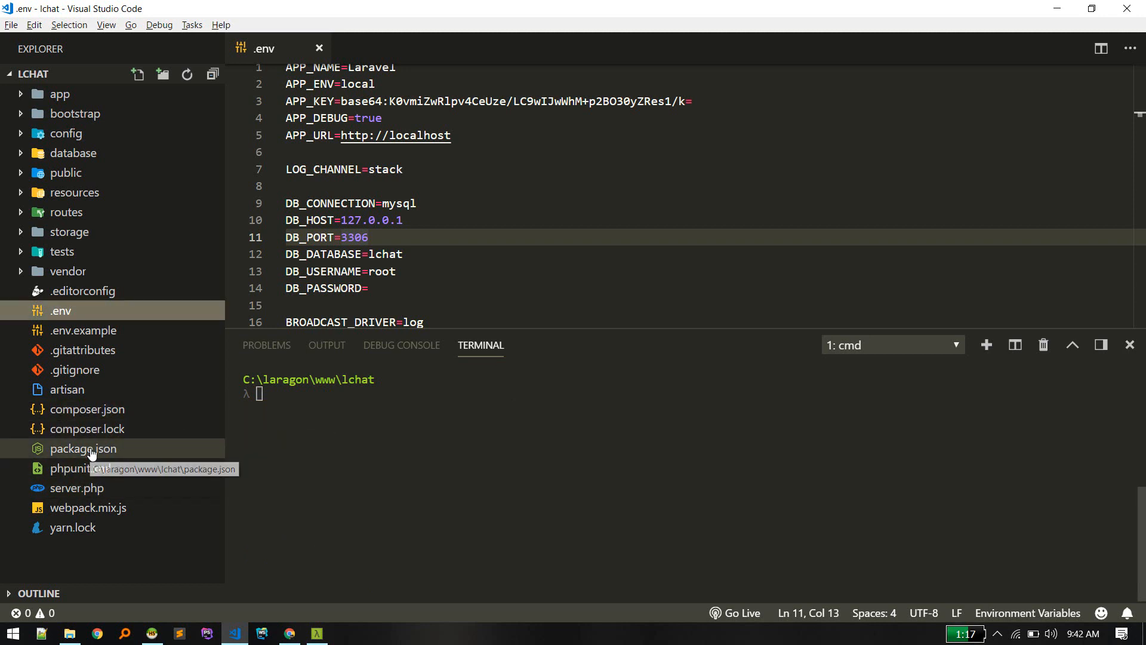
click(84, 449)
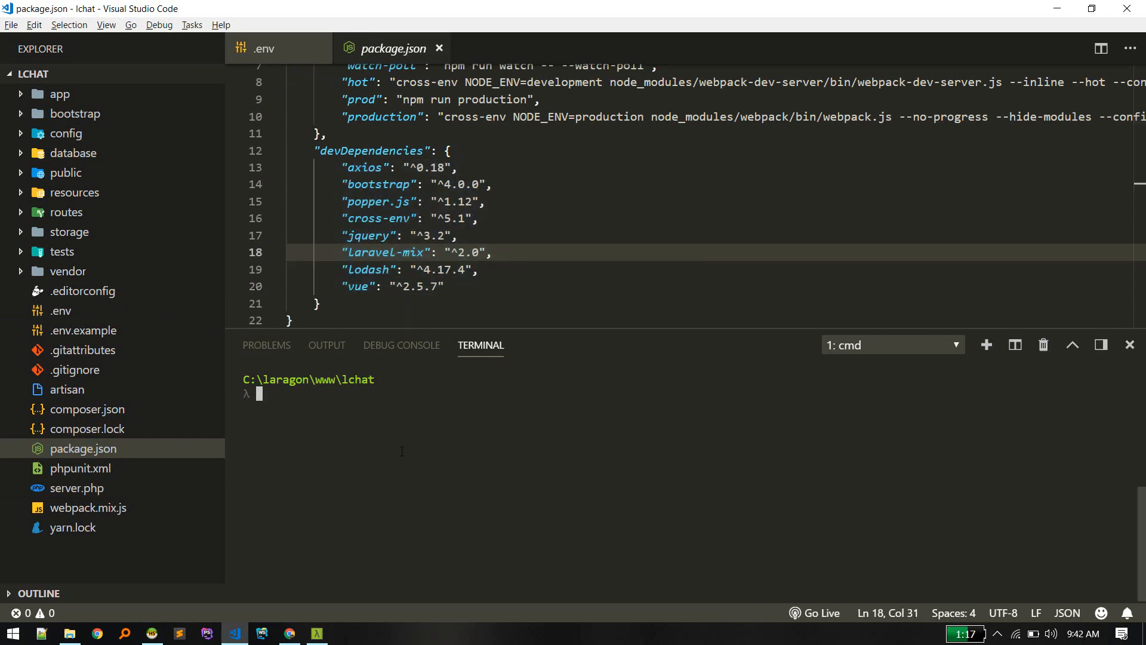
text(npm install)
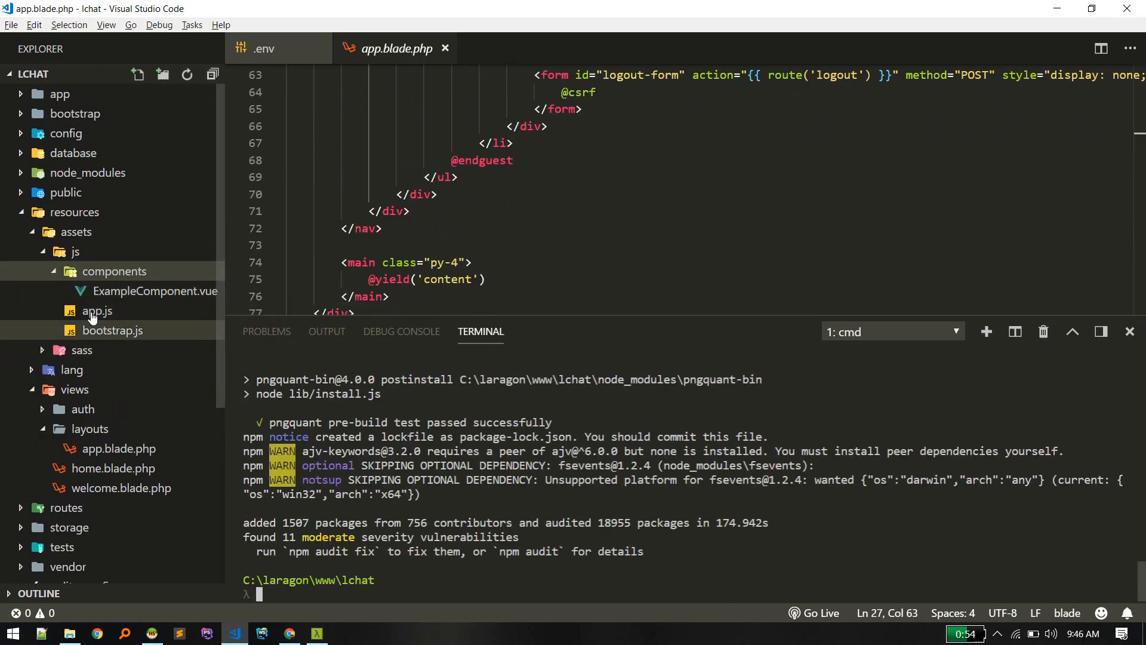
click(459, 176)
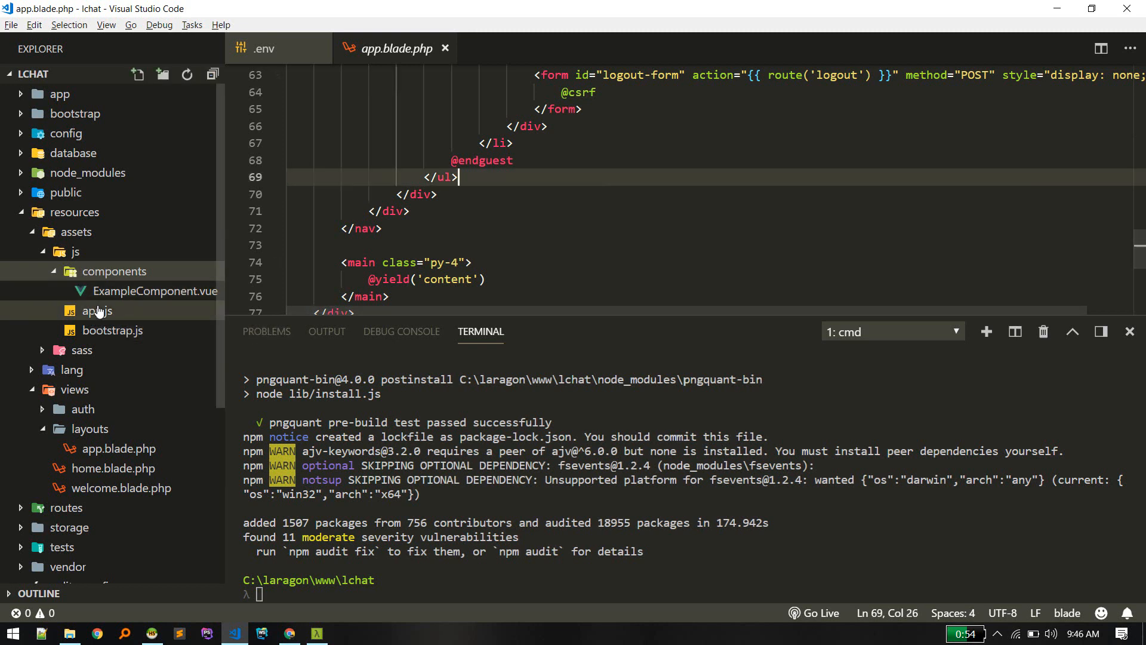
click(96, 311)
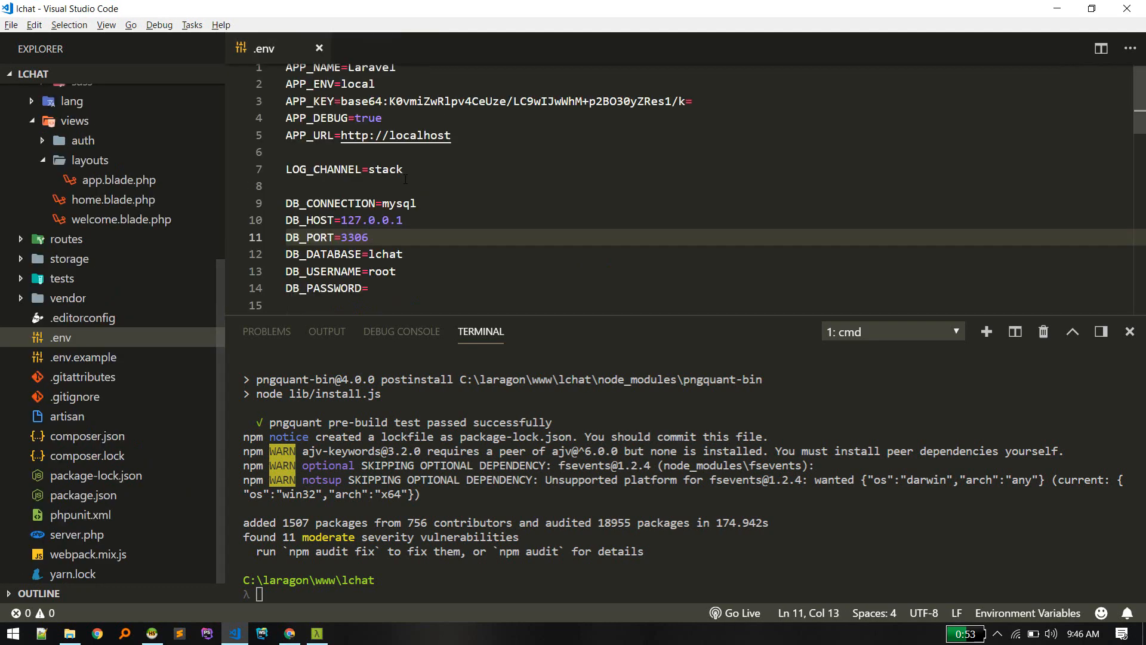
Close .env, start the npm watch build and look through the app.blade.php layout.
click(319, 49)
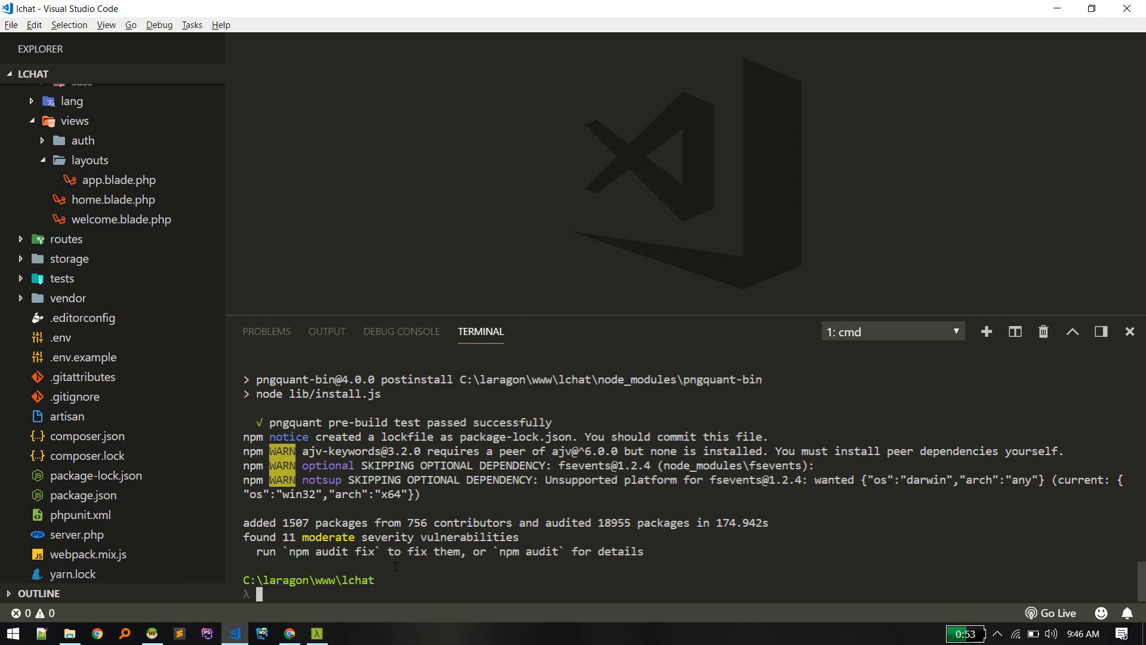
text(npm run)
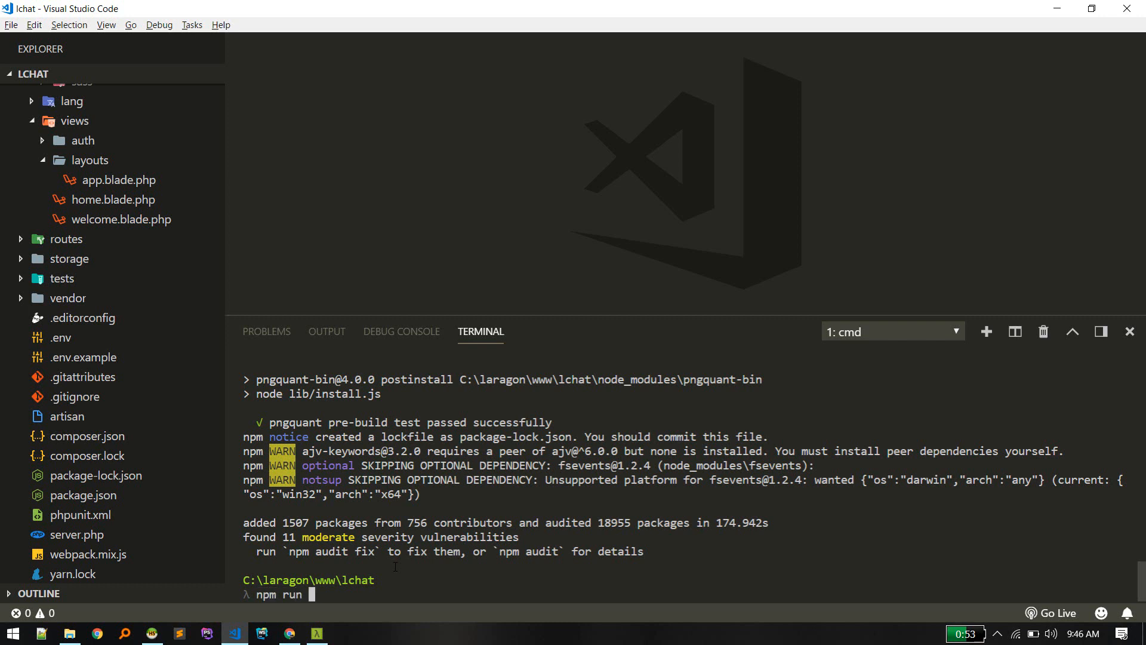
text(watch)
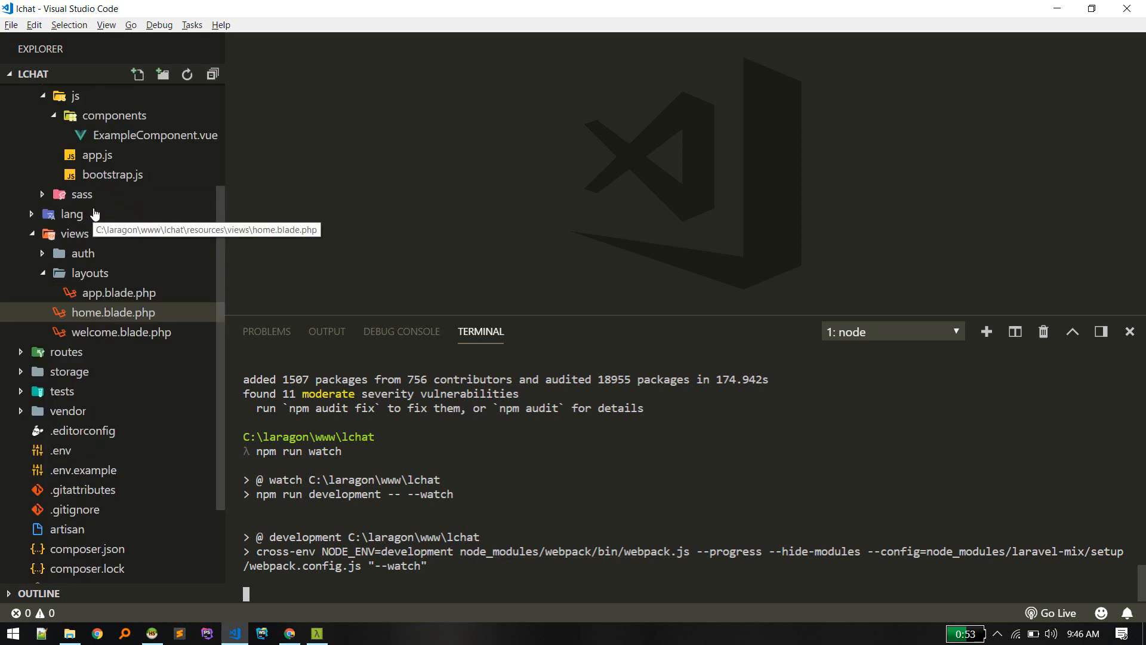
text(lay)
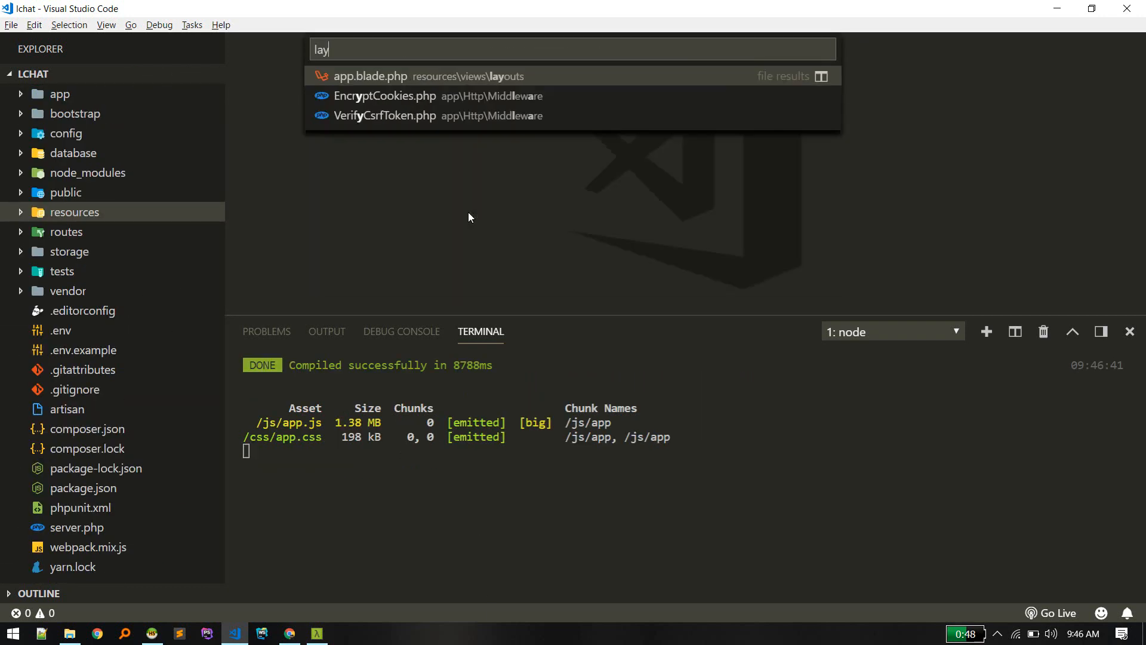
click(372, 75)
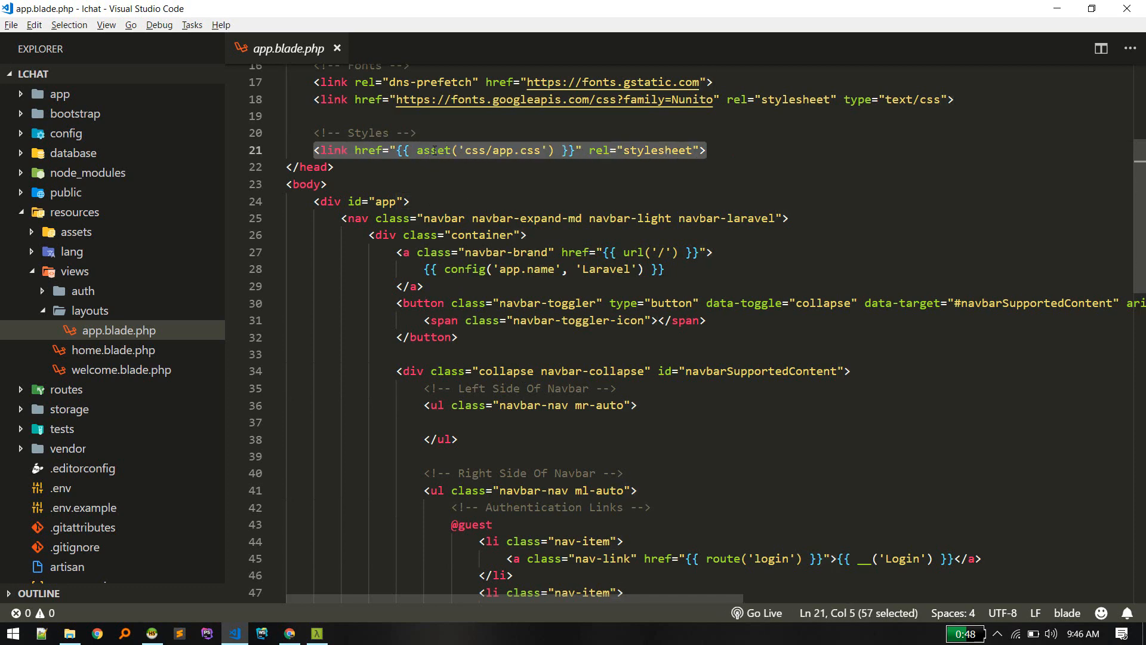
click(326, 183)
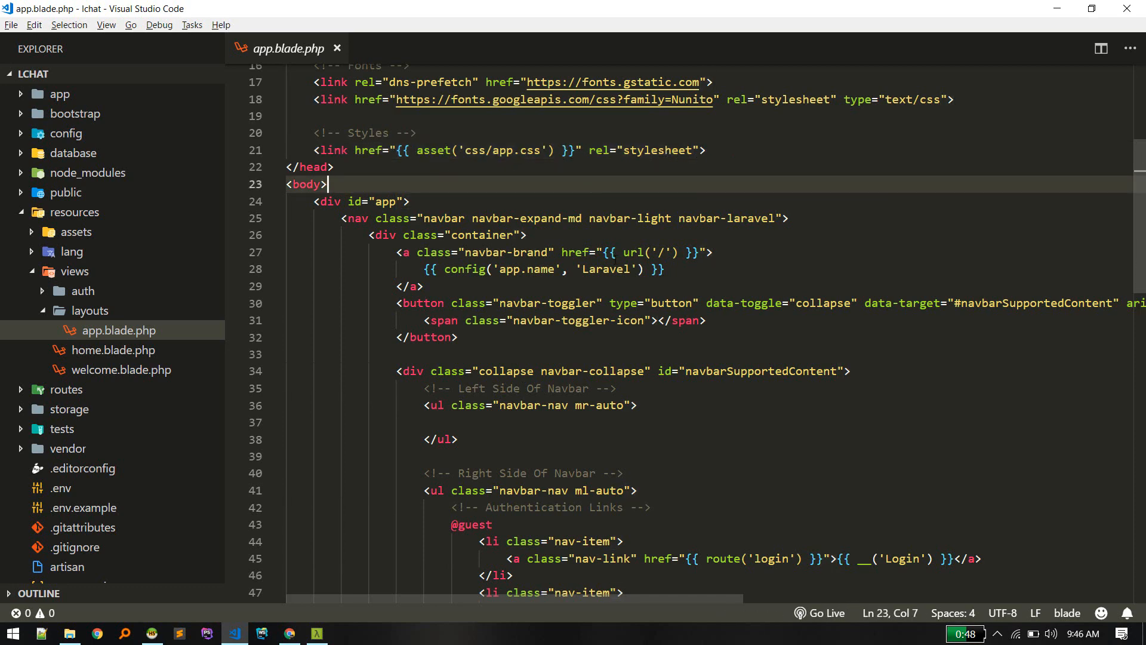
scroll(down, 3)
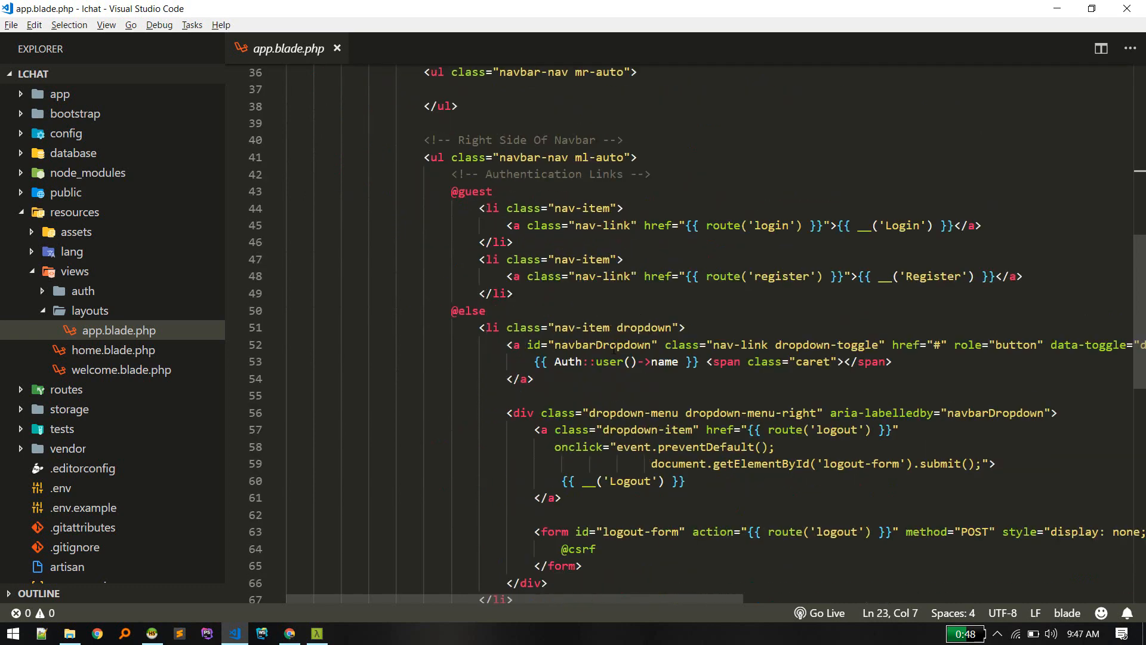
scroll(down, 3)
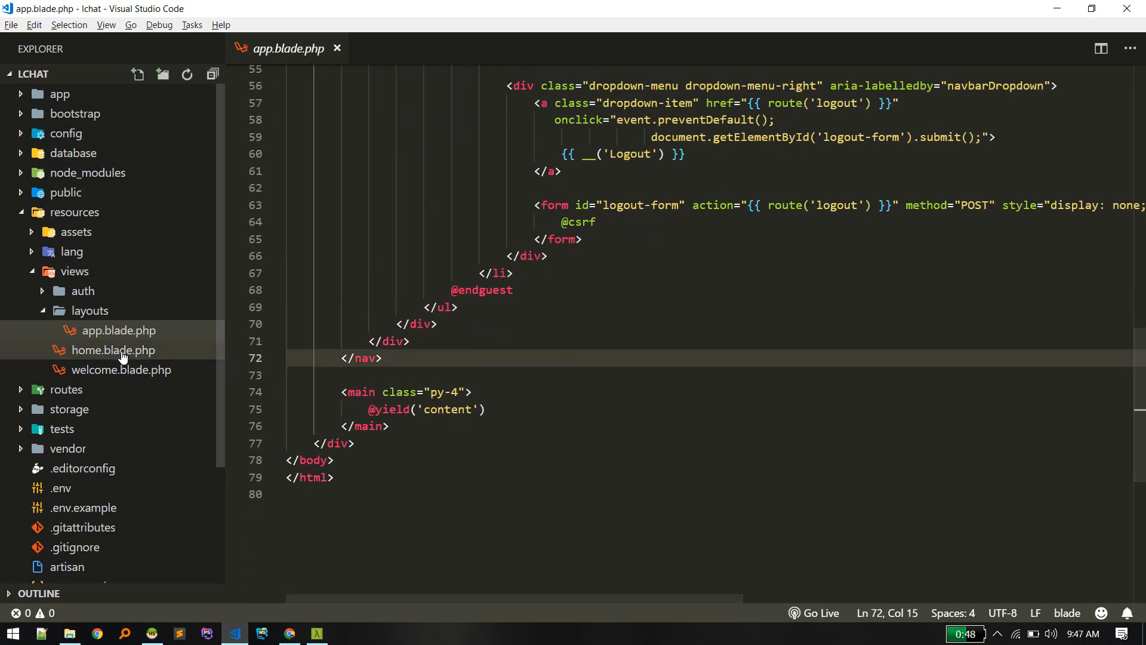
click(113, 349)
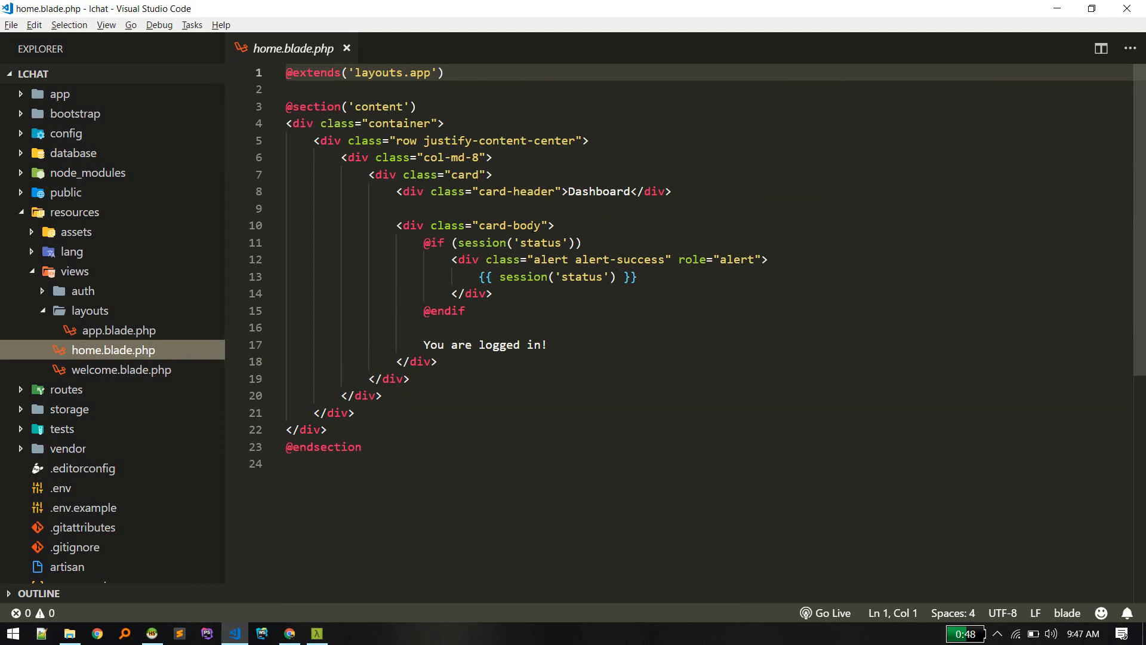
click(465, 311)
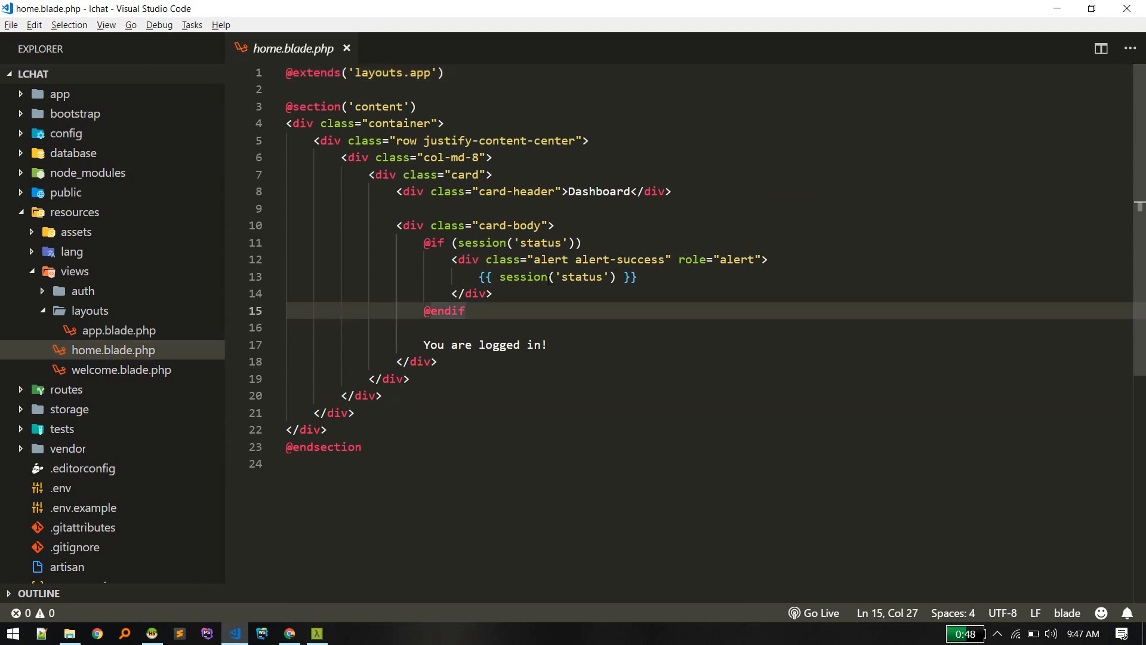
key(Enter)
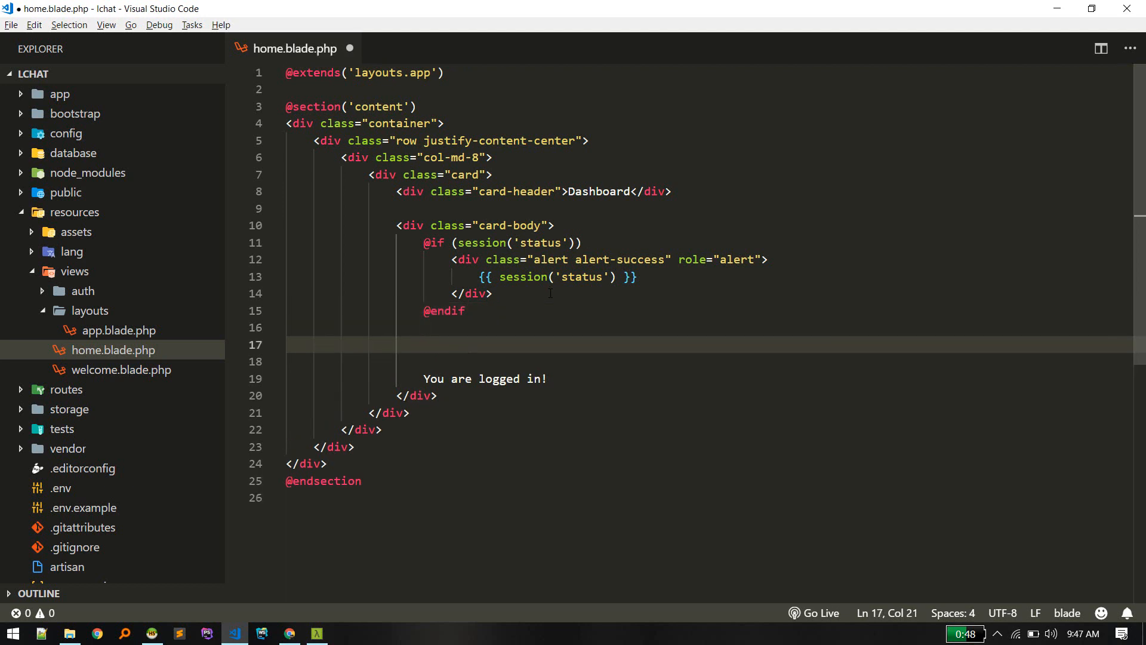
text(<)
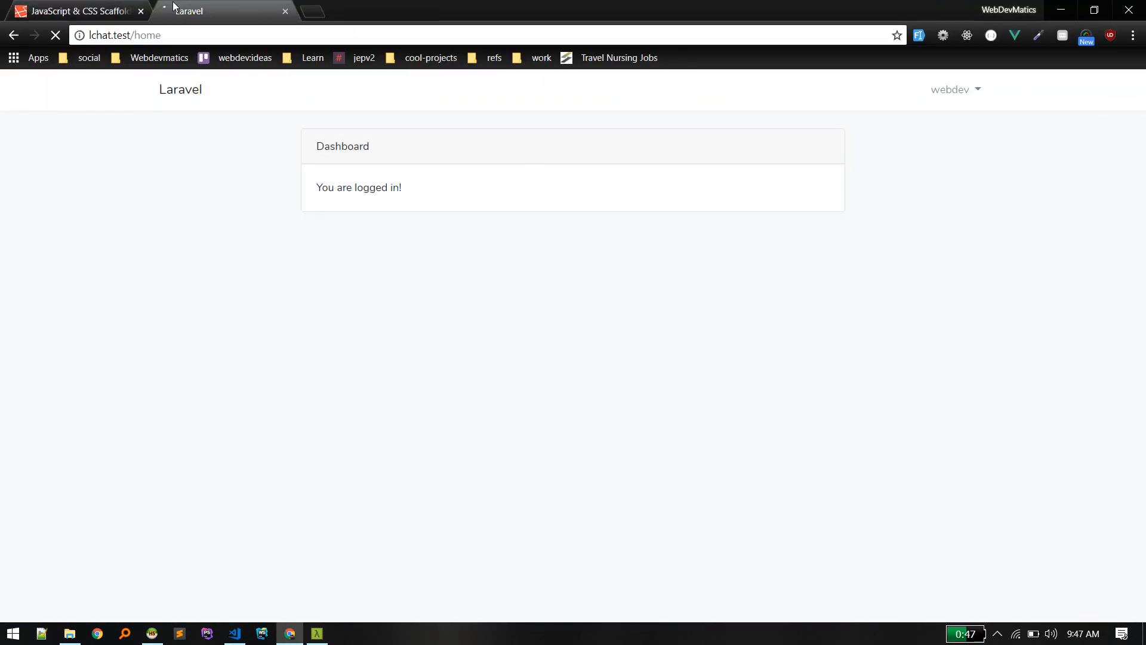
Copy 'npm install vuetify --save' from the docs, run it, then close the terminal.
click(234, 633)
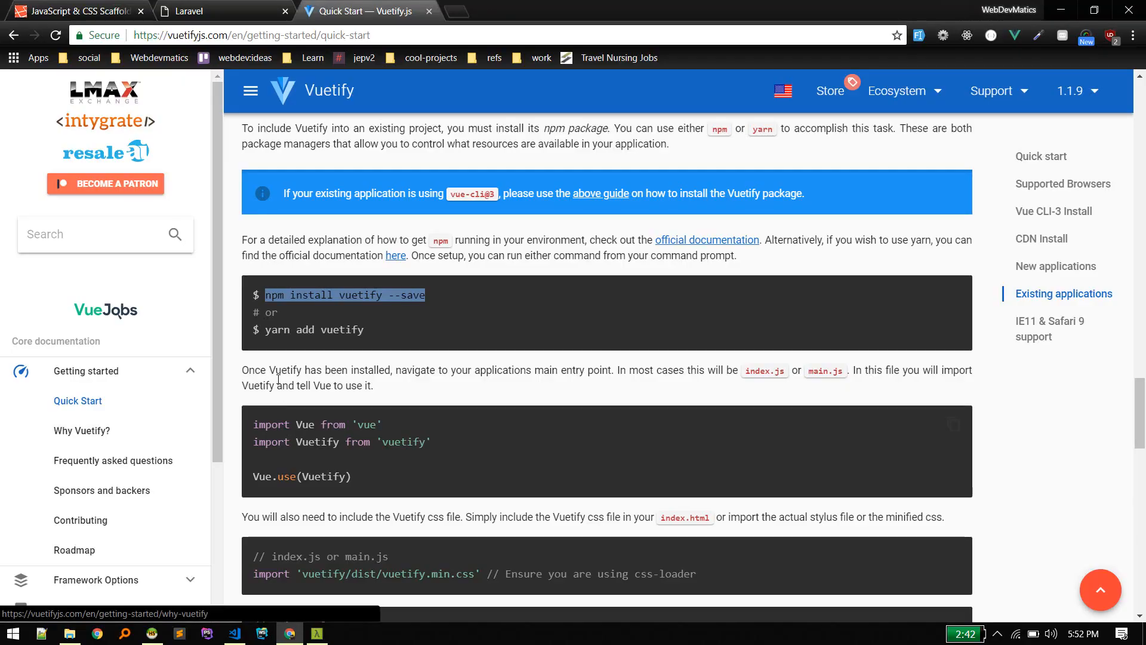
right_click(344, 295)
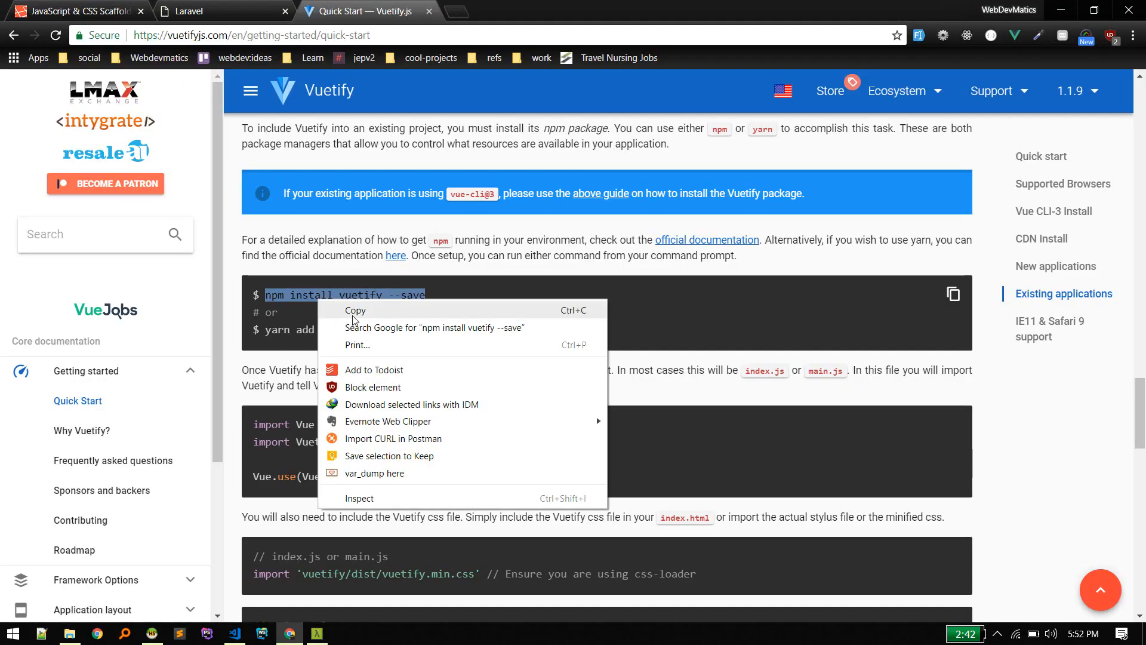
click(234, 632)
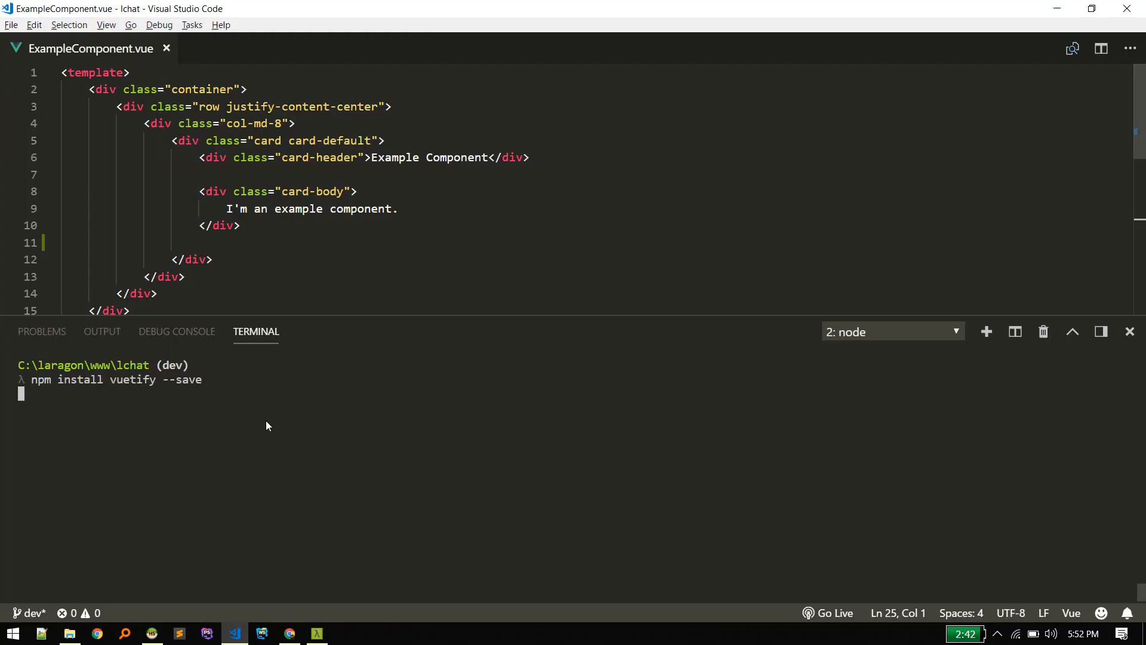
click(290, 633)
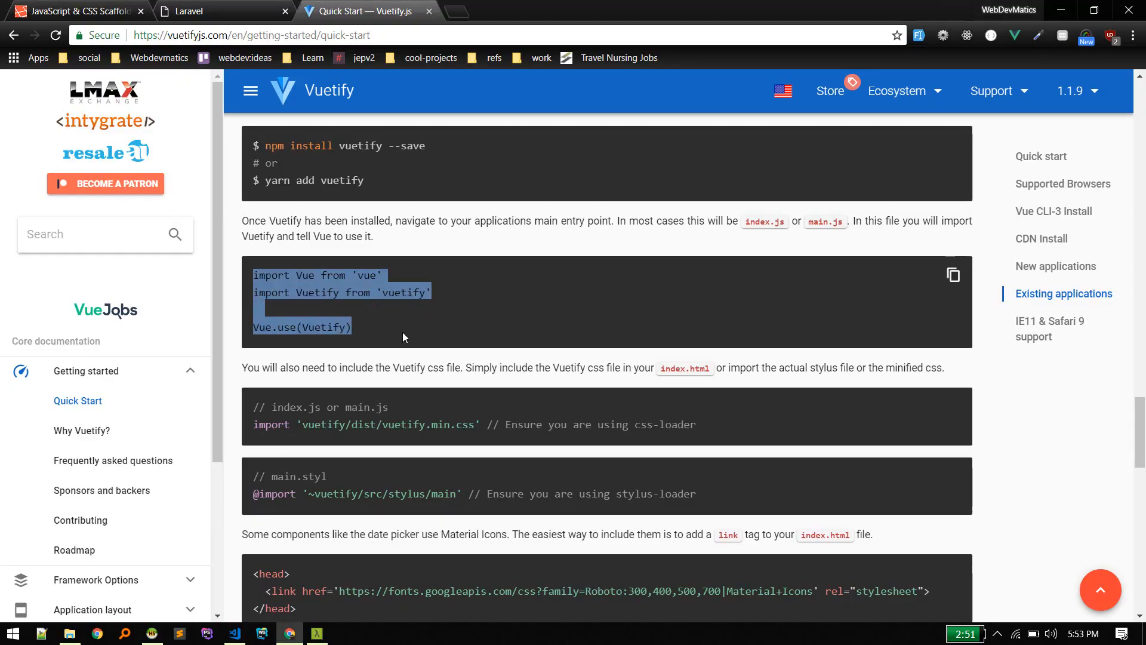
click(233, 633)
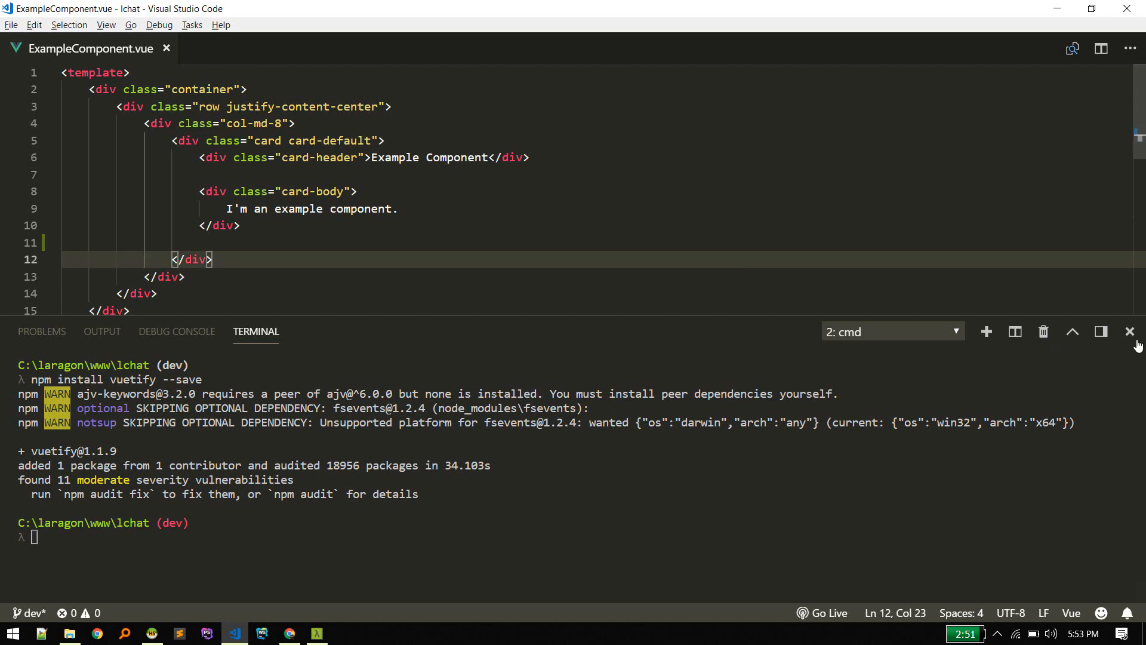
click(1129, 332)
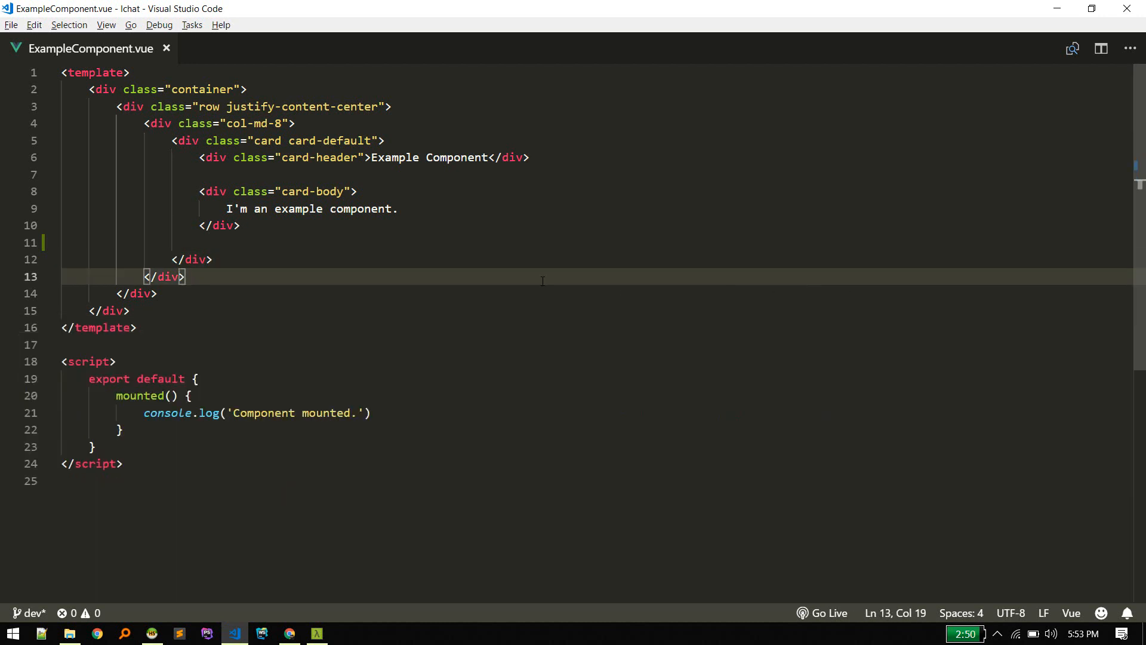
Open resources/assets/js/app.js, add the Vuetify import and Vue.use, removing the duplicate Vue import.
key(ctrl+p)
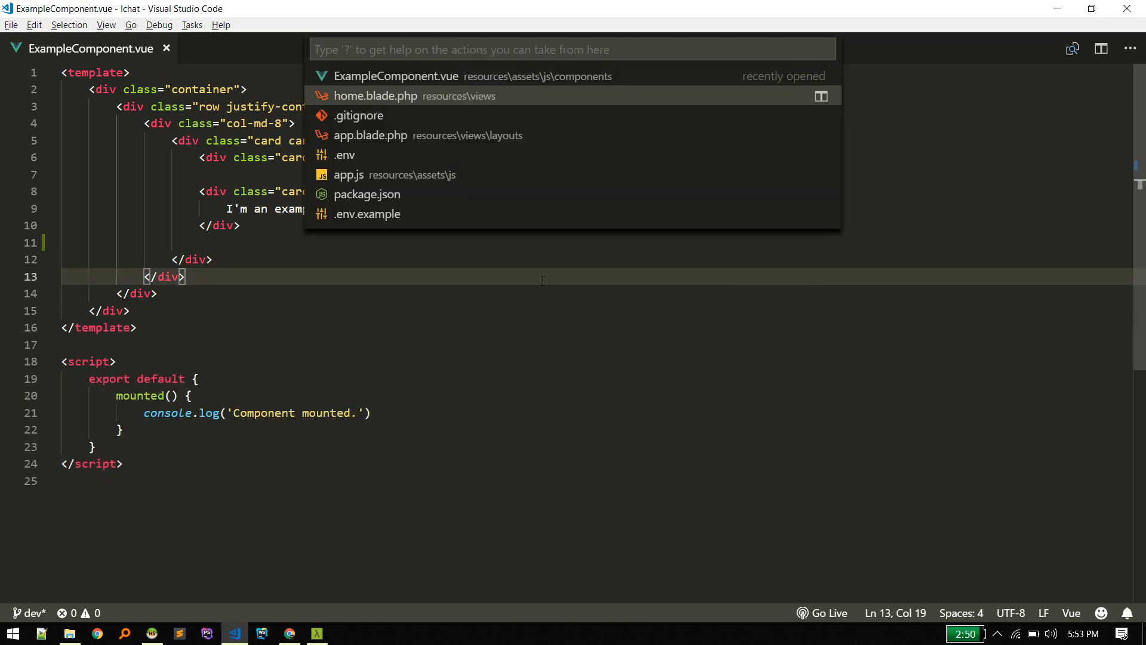
text(reso/)
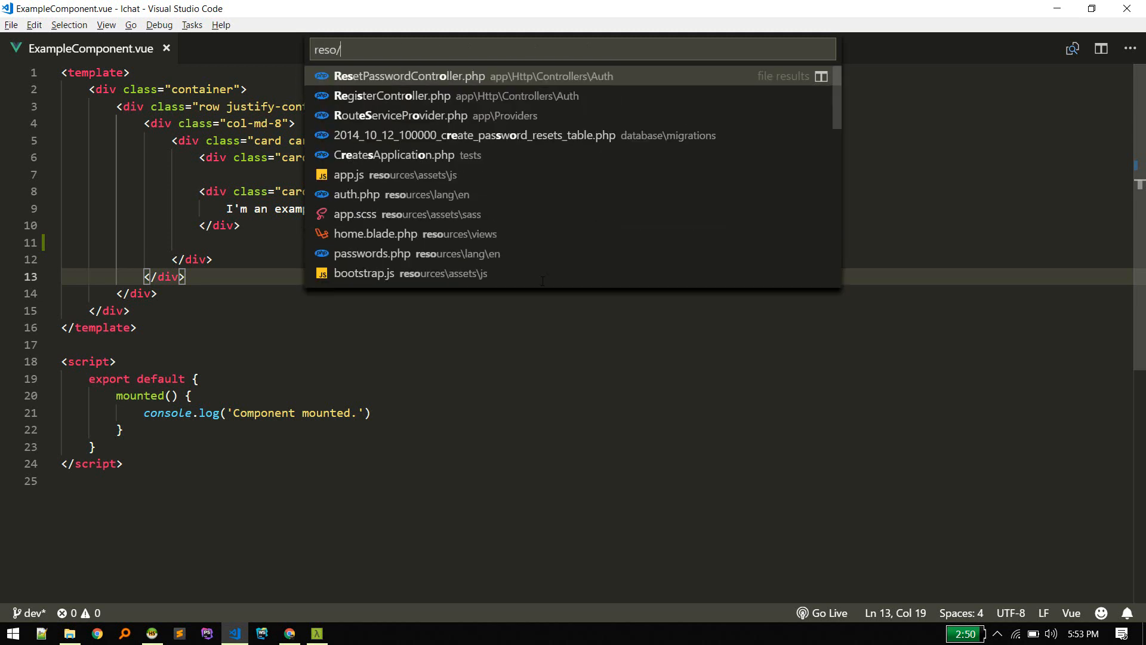
text(ass/js)
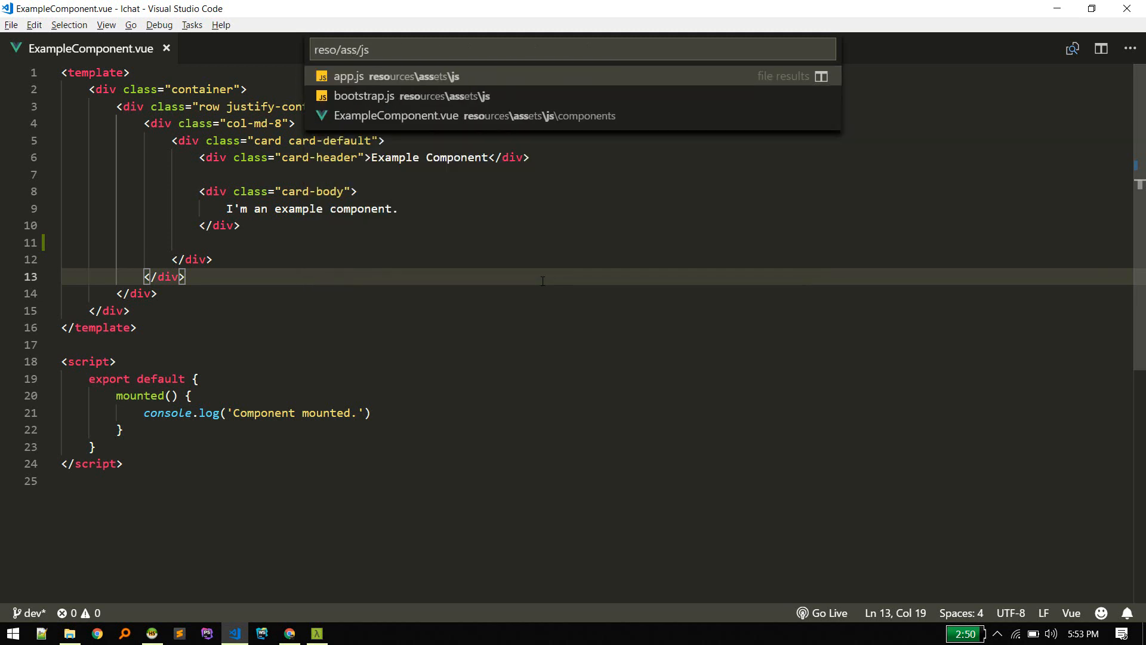
click(349, 76)
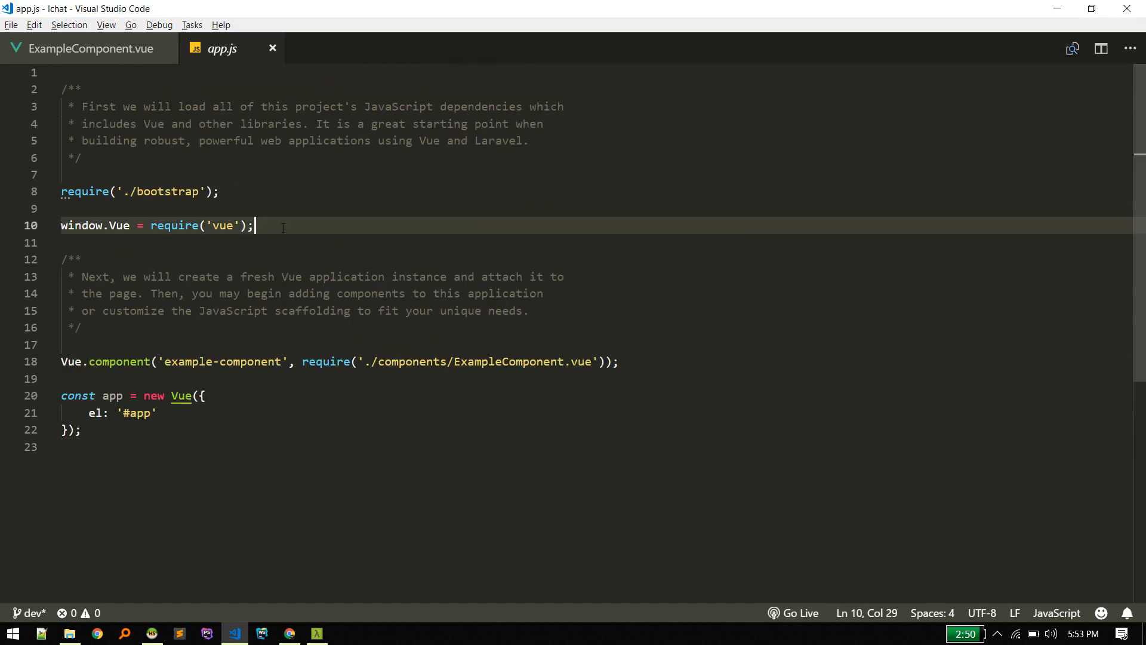
text(import Vue from 'vue')
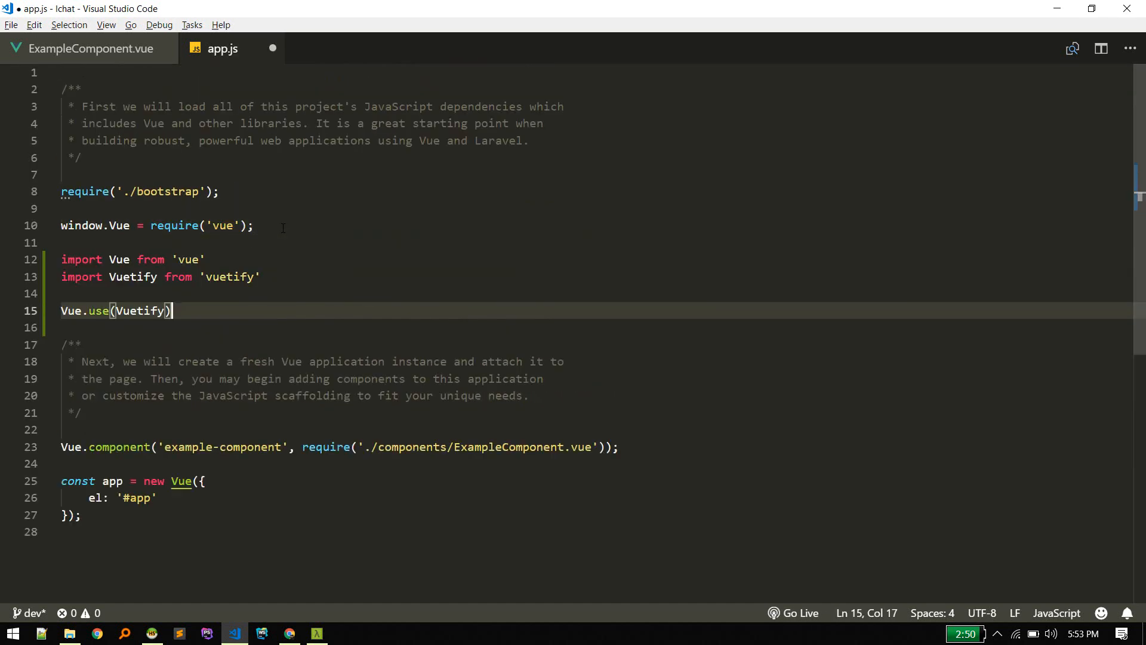
key(Ctrl+Shift+k)
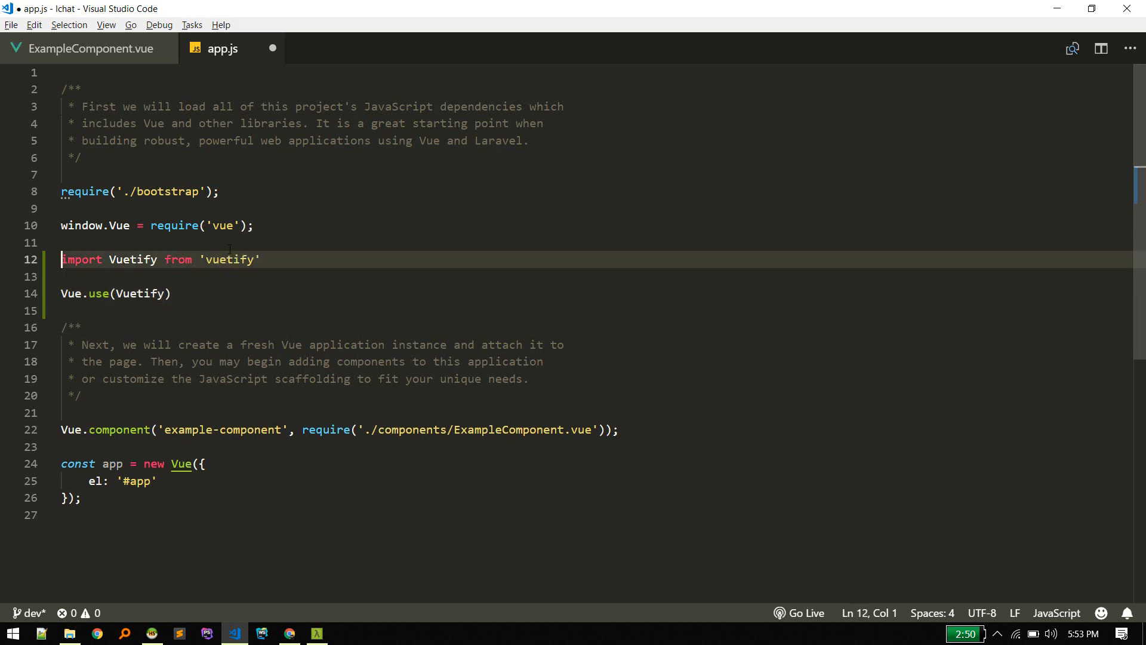
Add the vuetify.min.css stylesheet import below Vue.use in app.js.
click(61, 242)
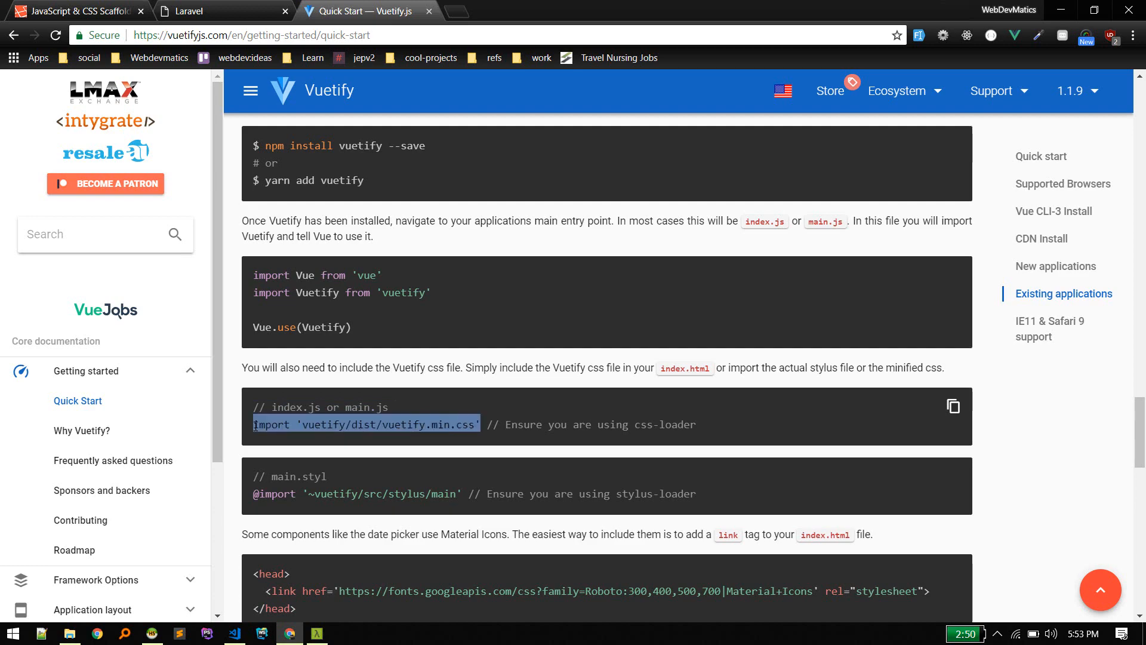
click(234, 633)
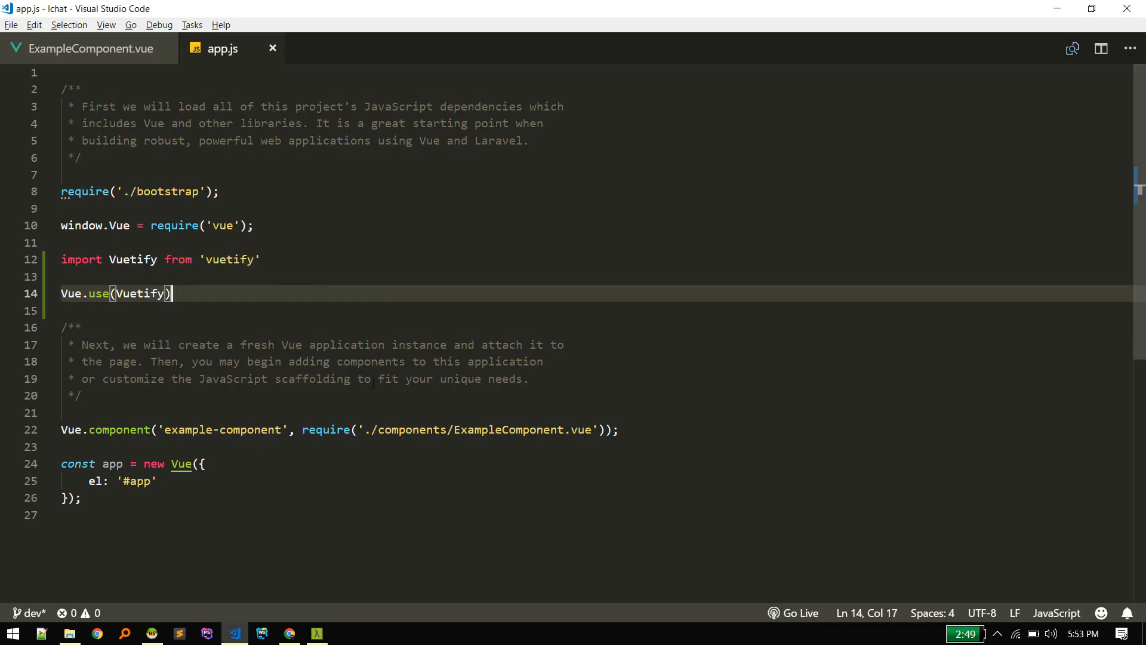
key(Enter)
text(import 'vuetify/dist/vuetify.min.css')
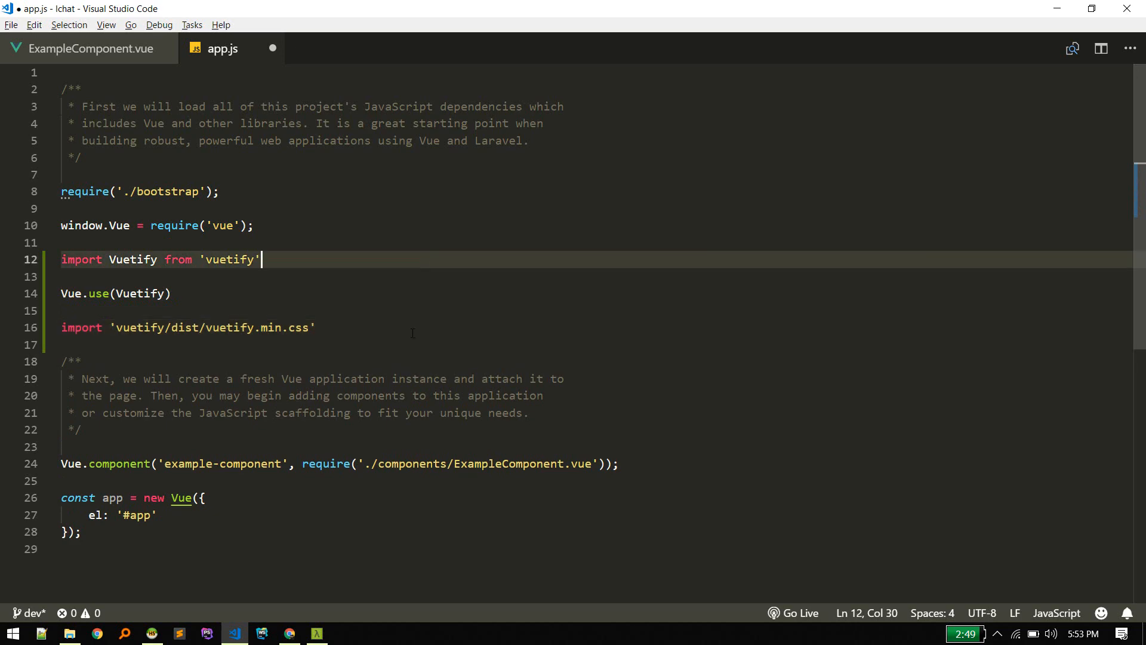
click(290, 633)
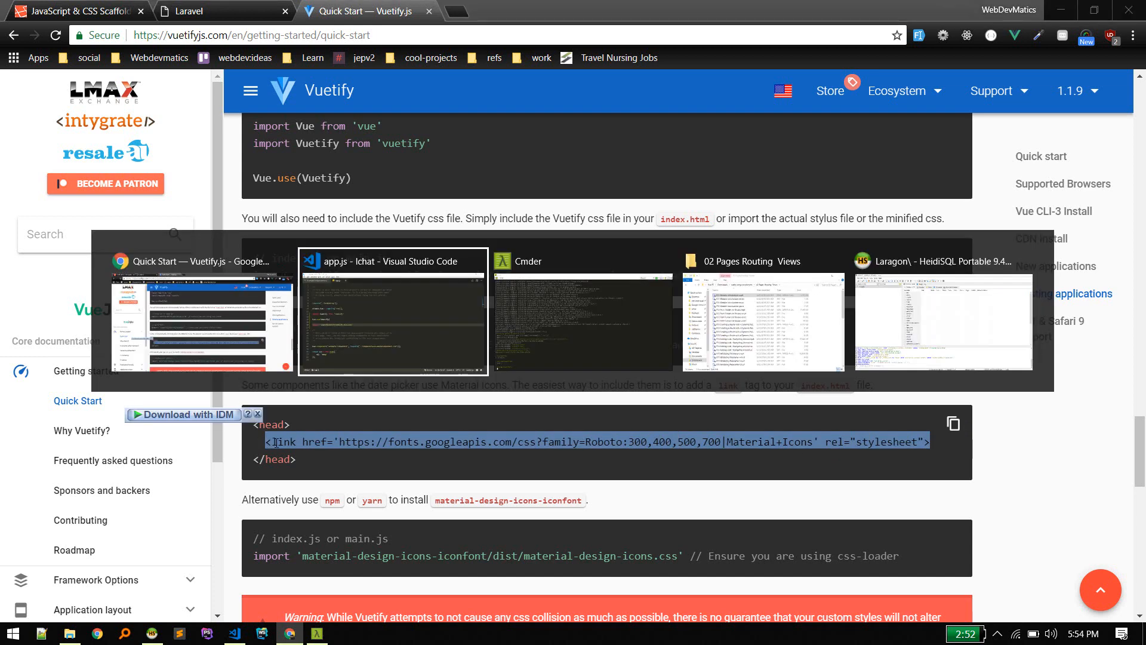
Add the Google Fonts Roboto and Material Icons <link> under Fonts in layouts/app.blade.php.
click(394, 314)
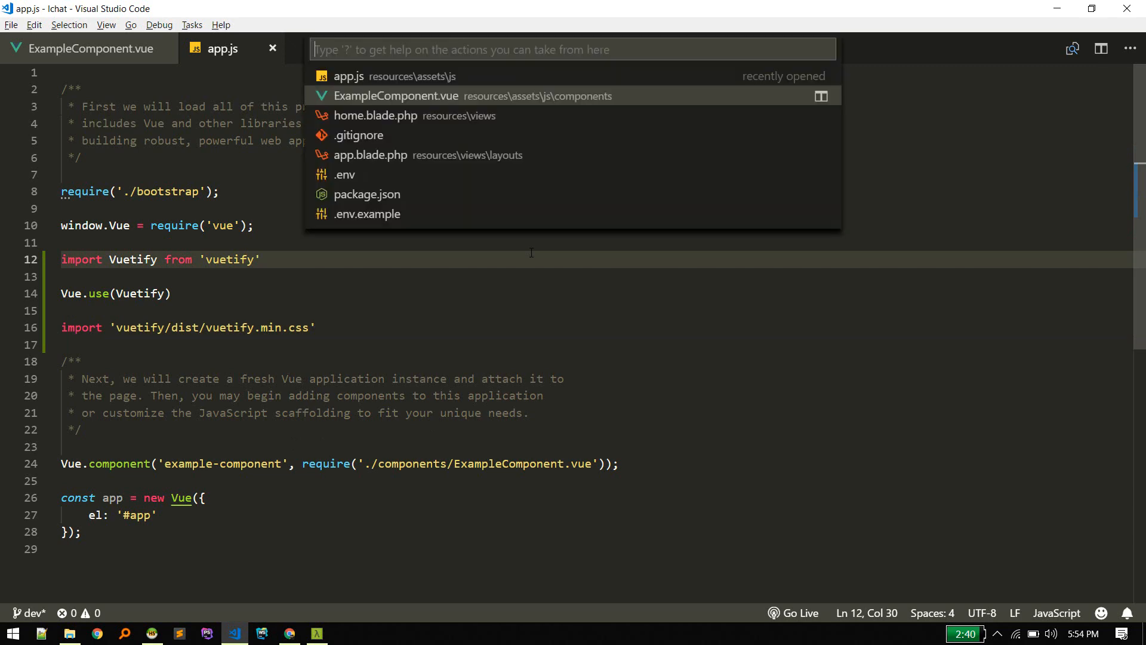
text(layou/)
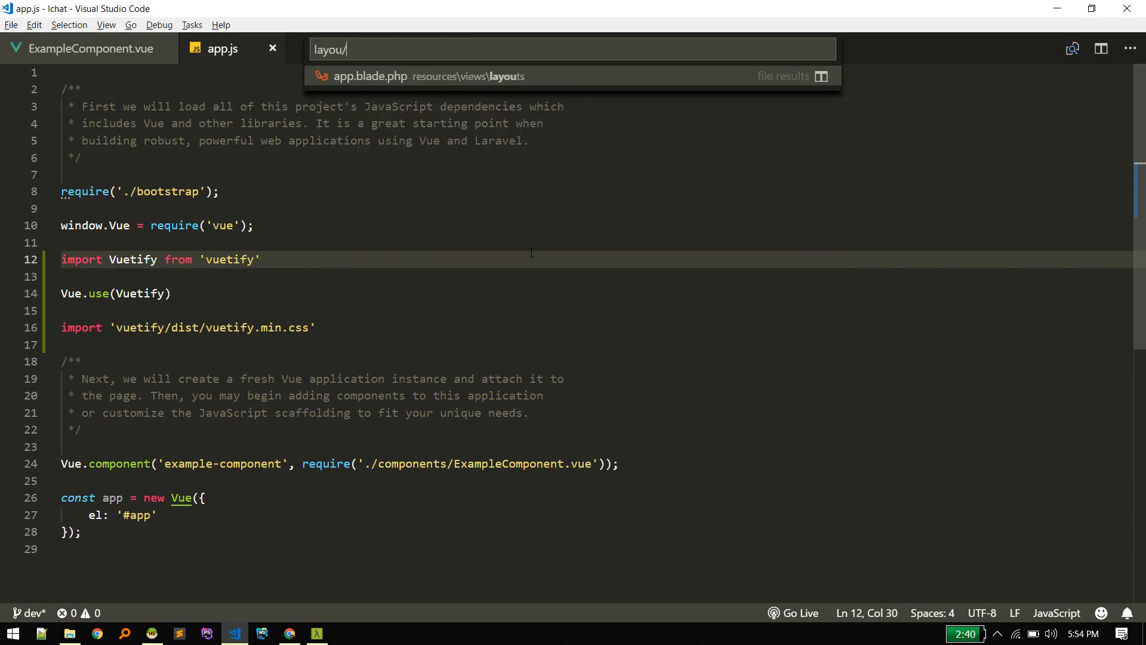
click(427, 76)
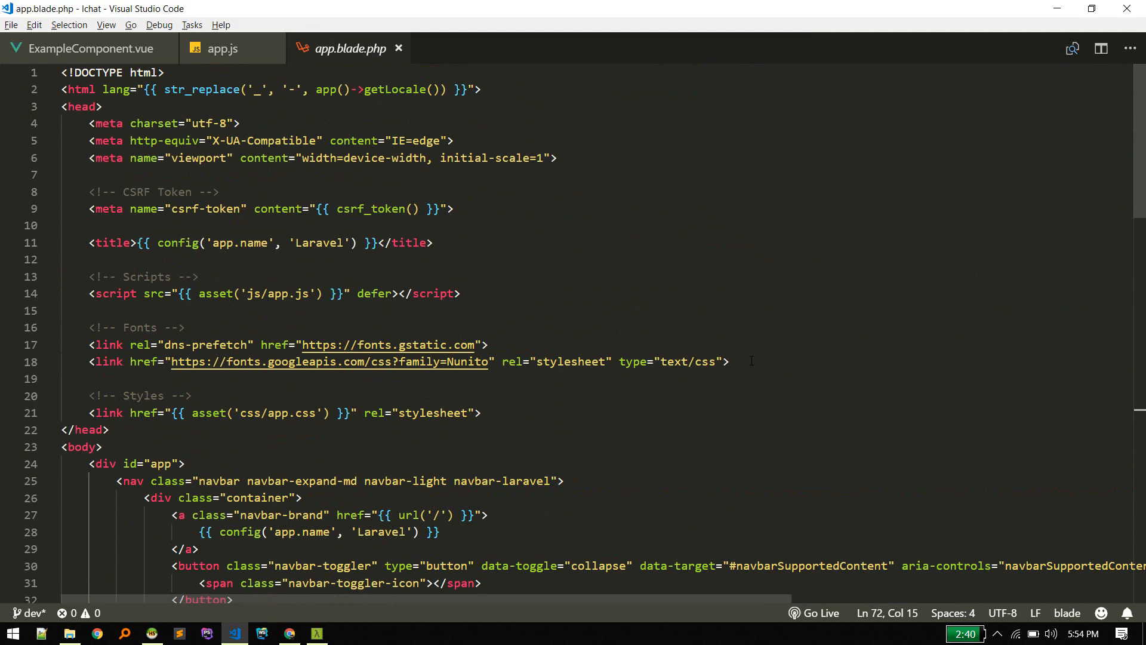
text(<link href='https://fonts.googleapis.com/css?family=Roboto:300,400,500,700|Material+Icons' rel="stylesheet">)
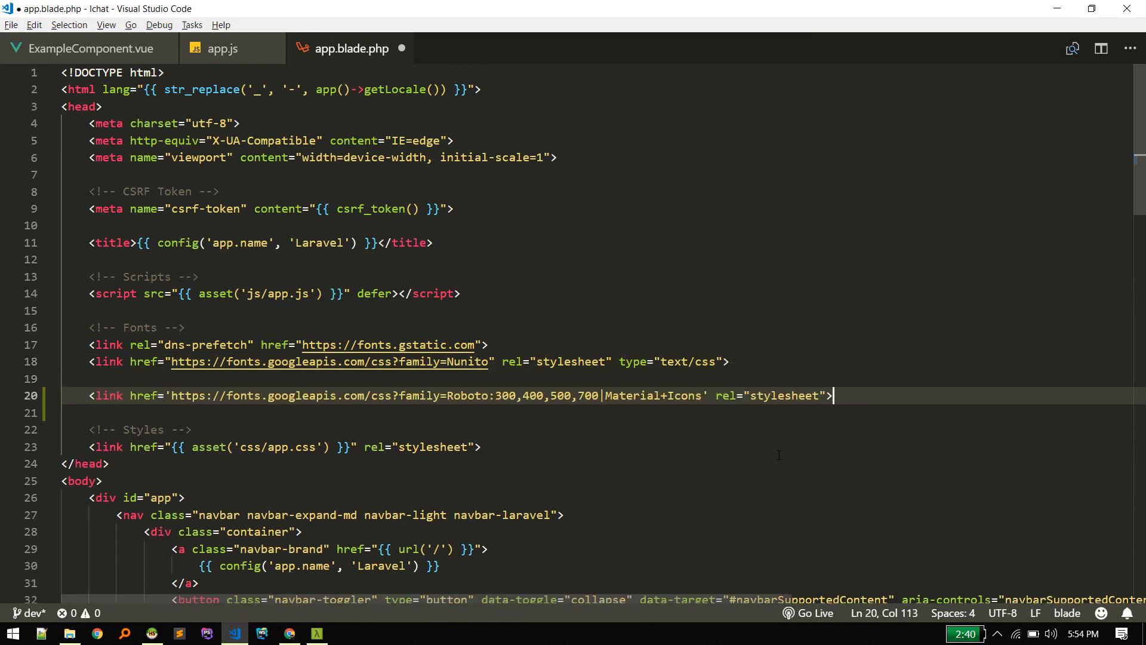
click(481, 446)
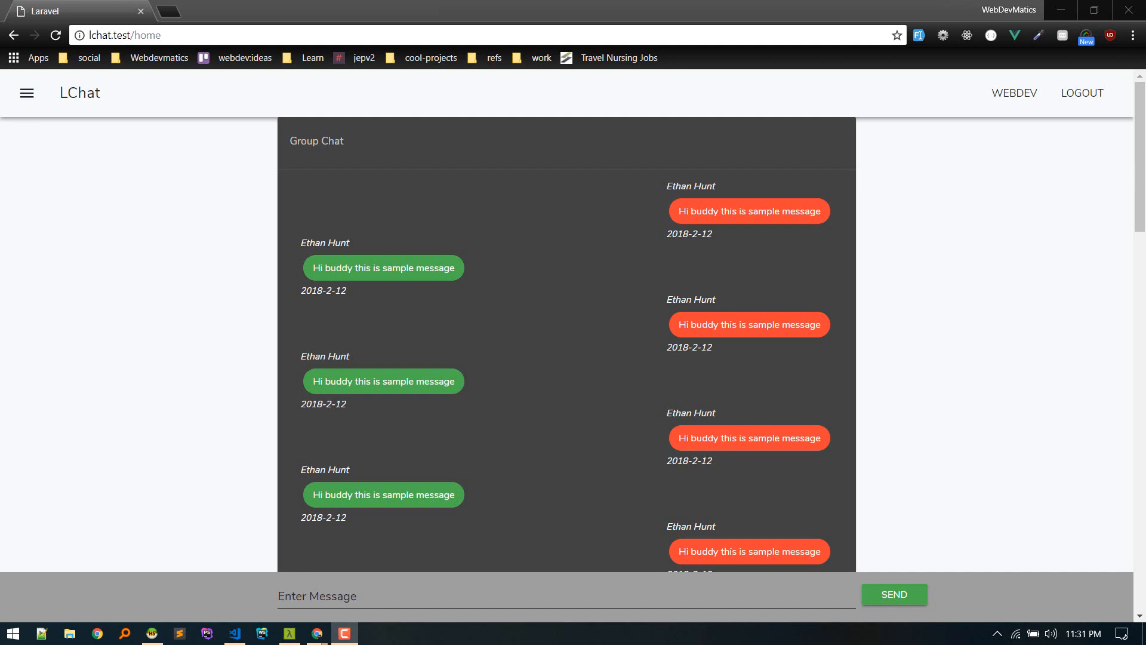
mouse_move(344, 212)
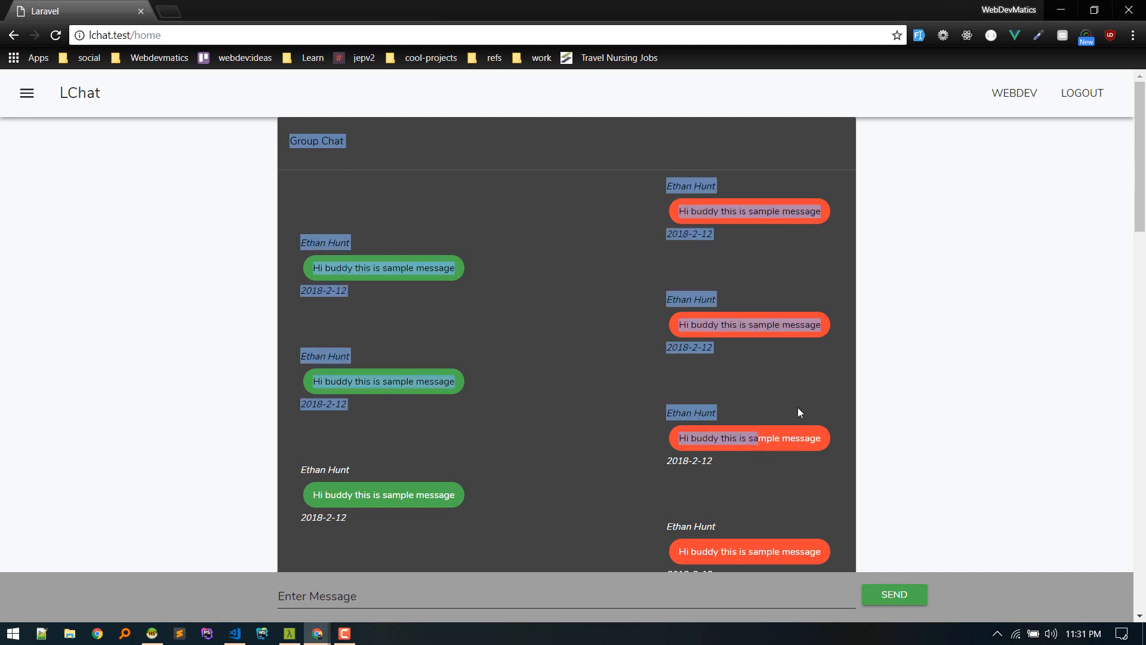
click(232, 285)
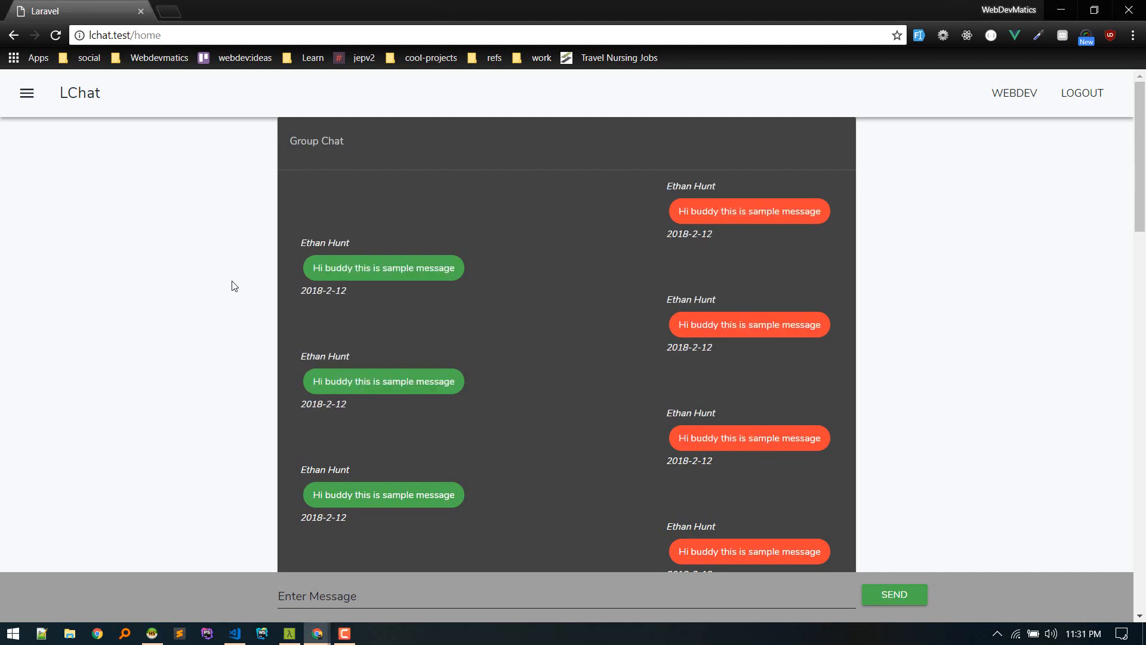
mouse_move(248, 419)
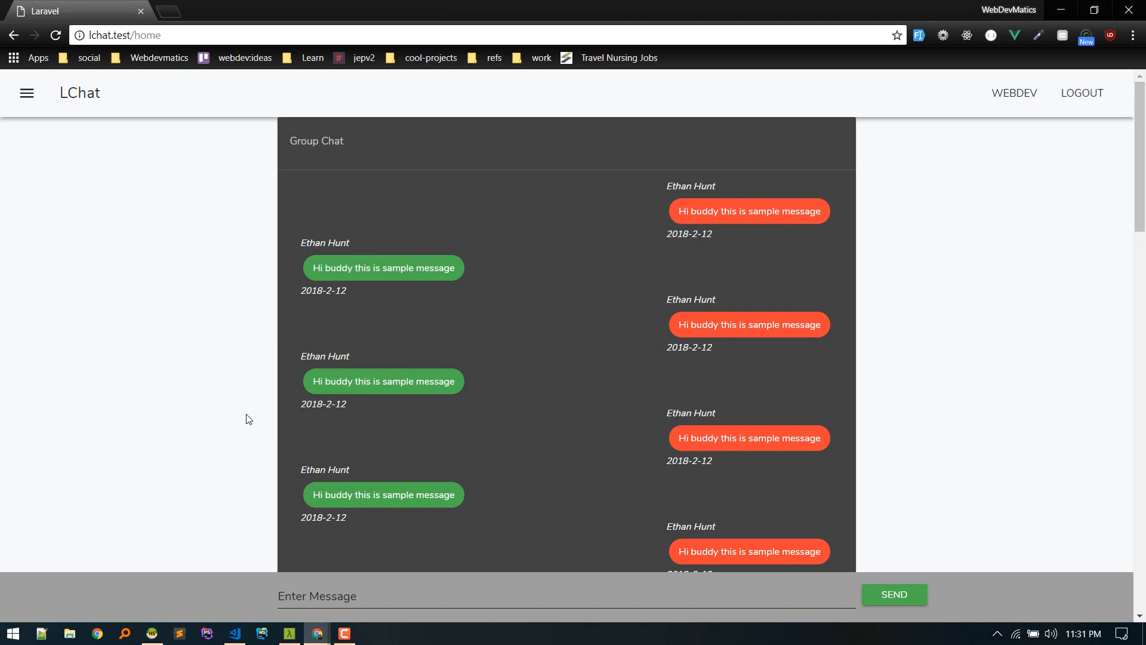
Review app.blade.php's toolbar, login route link and where page content is yielded.
click(234, 633)
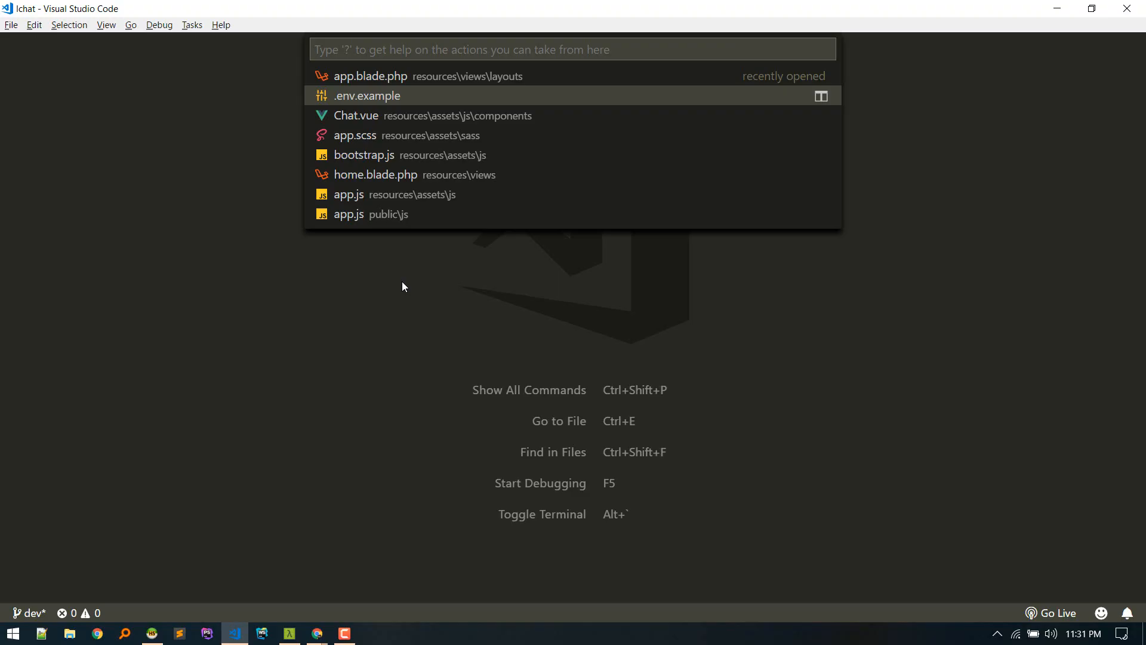
click(371, 76)
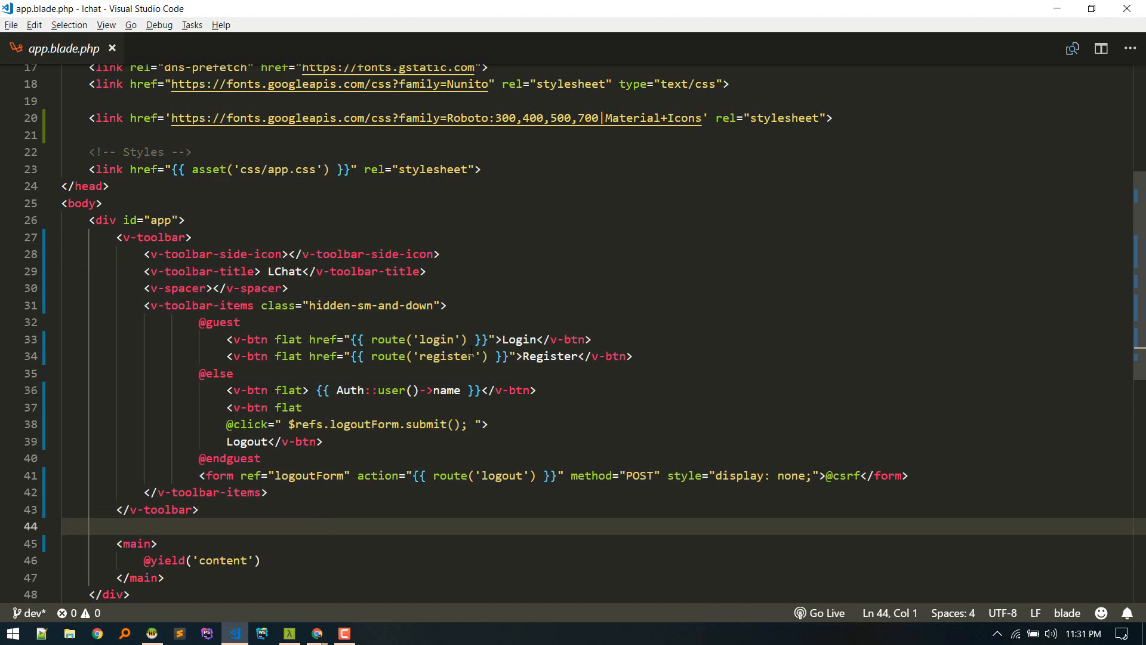
click(446, 305)
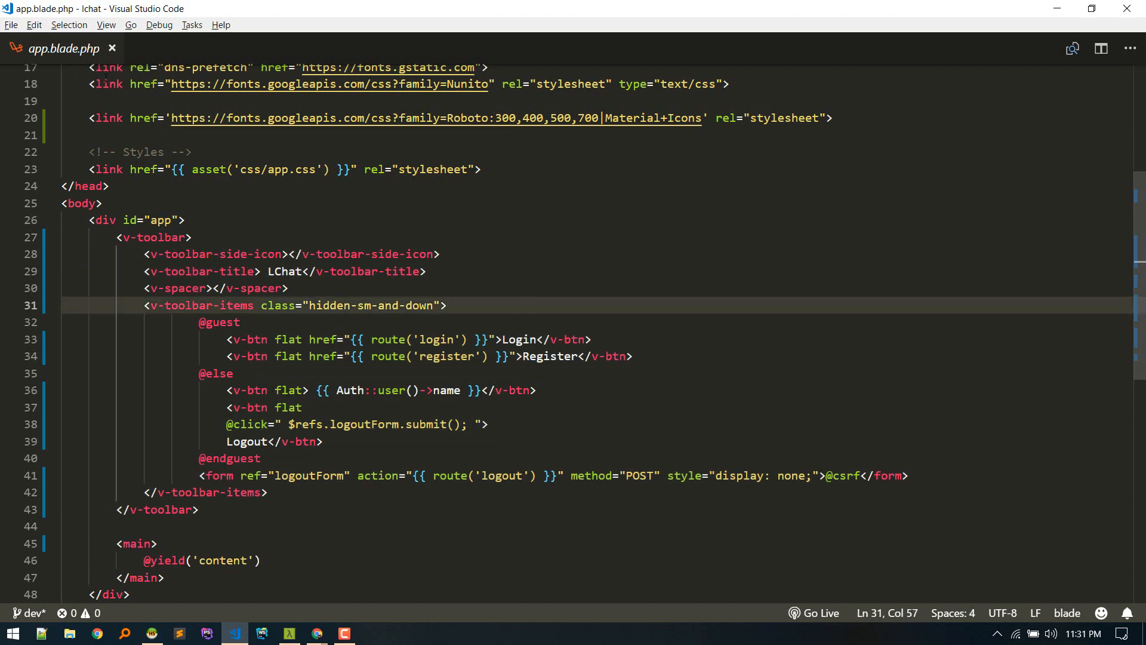
click(449, 306)
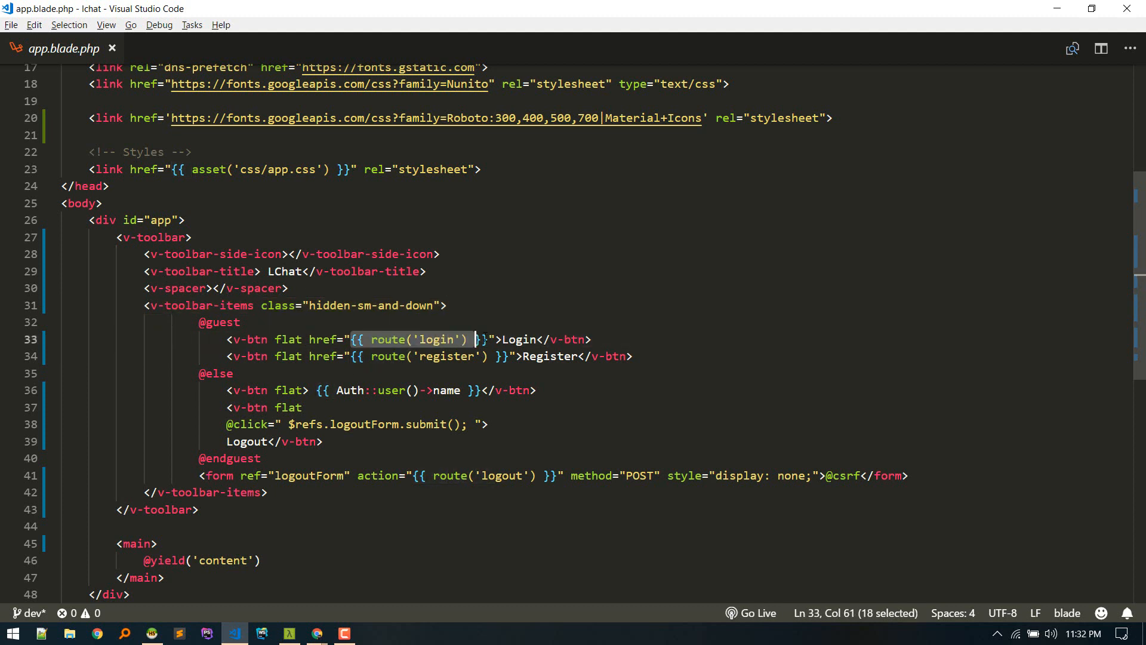
click(455, 389)
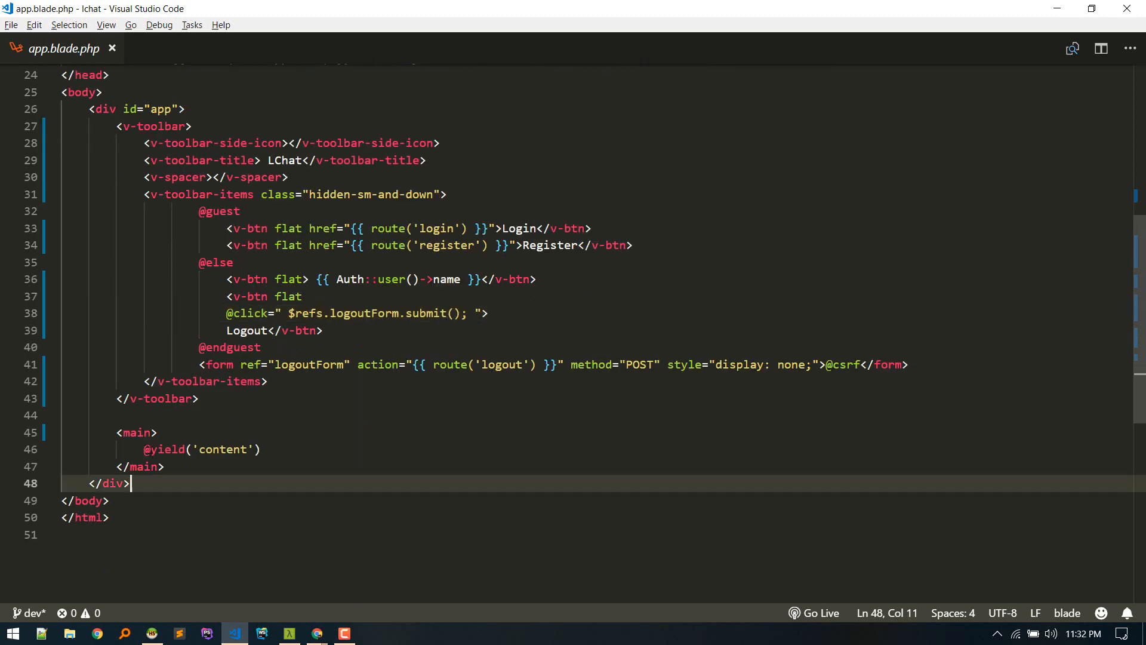
click(261, 449)
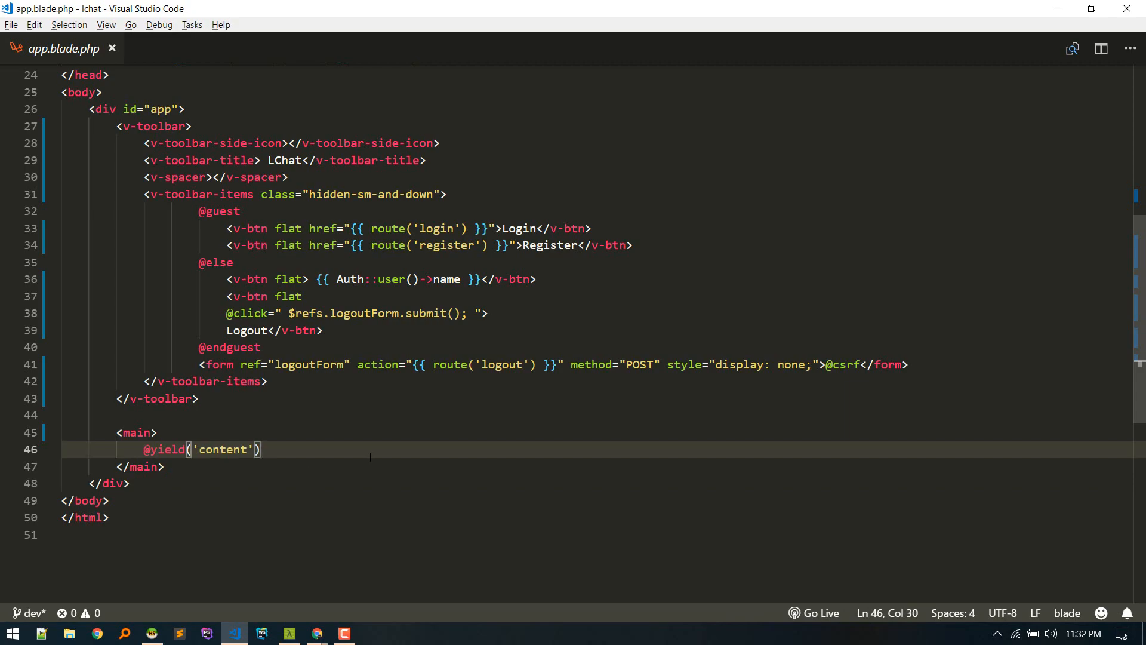
Check the running chat page in Chrome, then open home.blade.php.
click(97, 632)
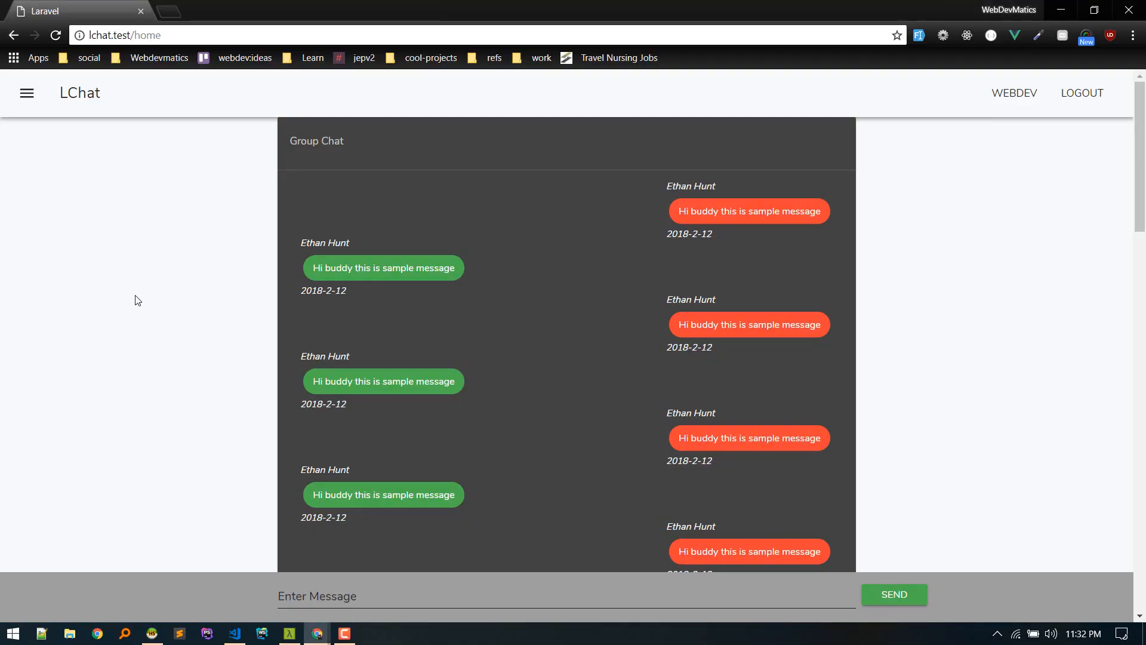
click(233, 633)
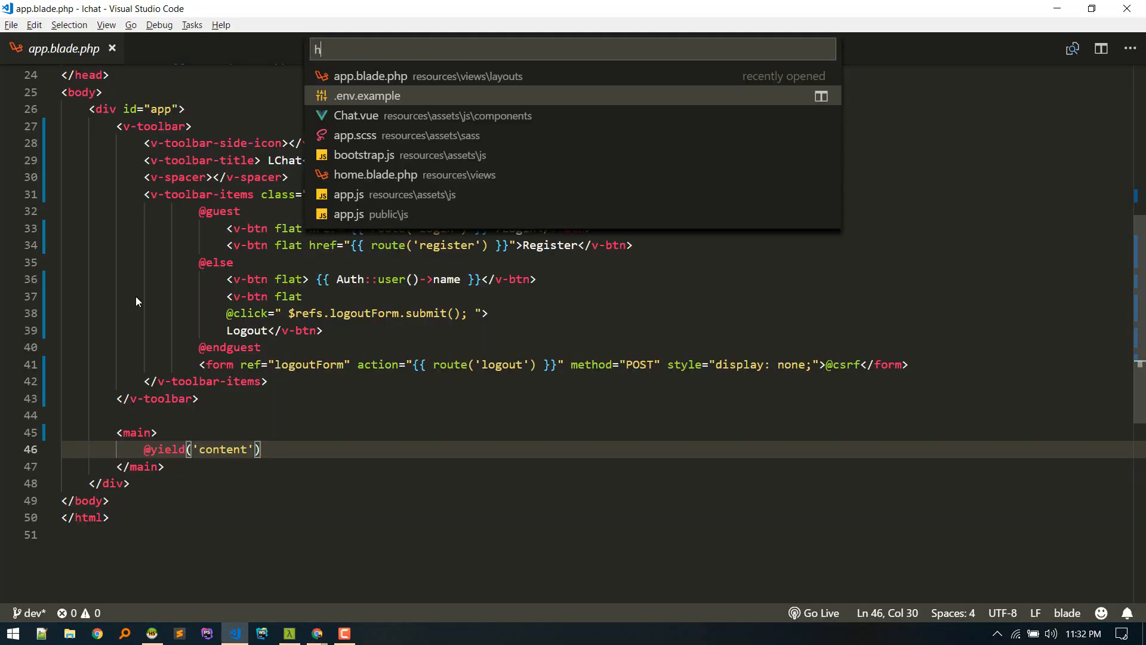
click(375, 175)
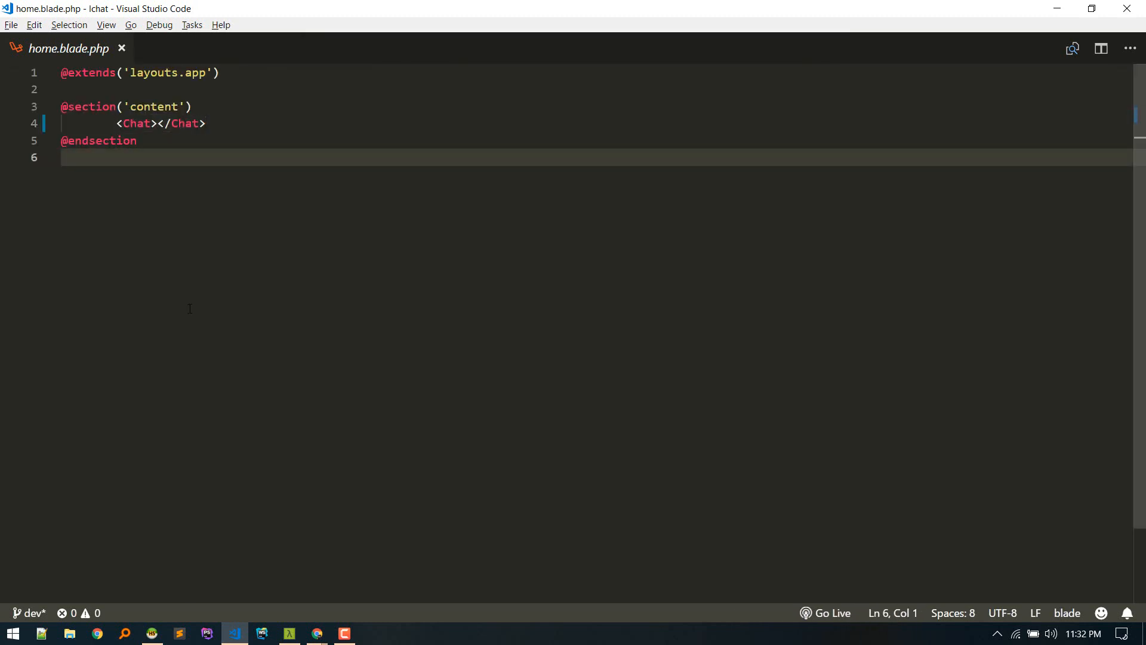
Open Chat.vue, then review the Vue.component registrations in resources/assets/js/app.js.
key(ctrl+p)
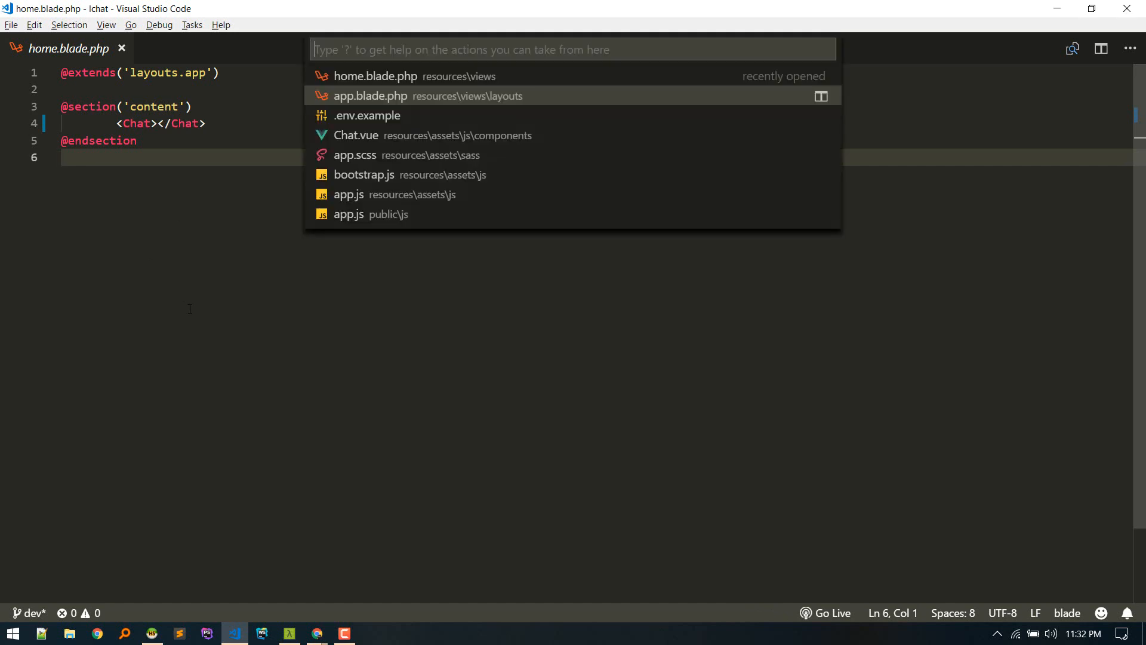
click(355, 135)
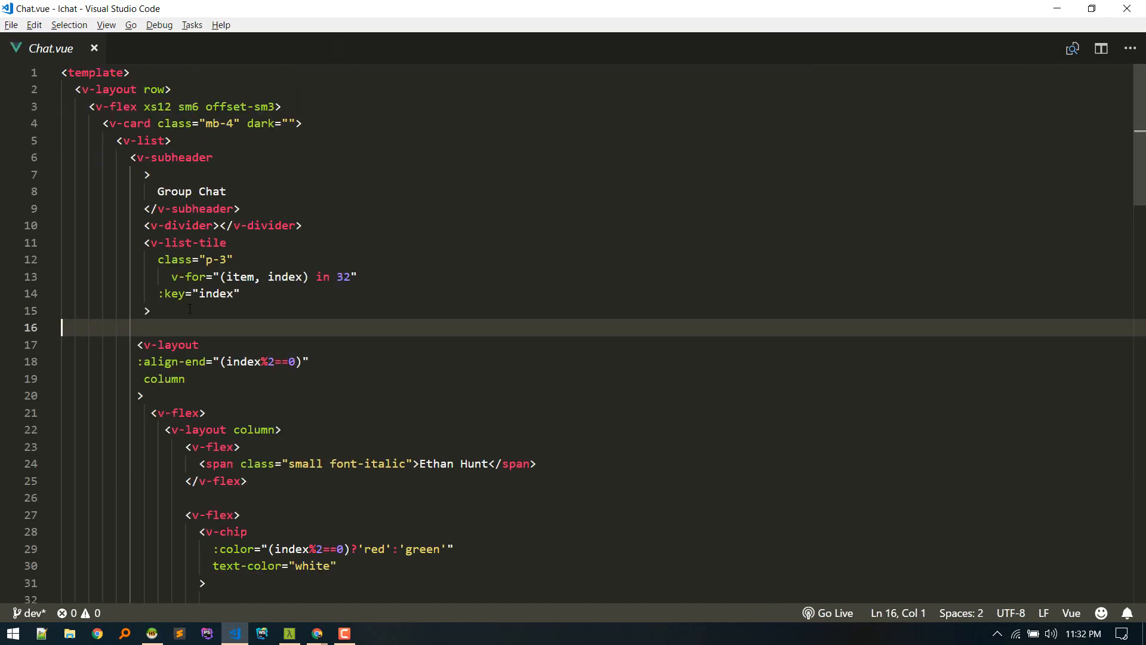
key(ctrl+p)
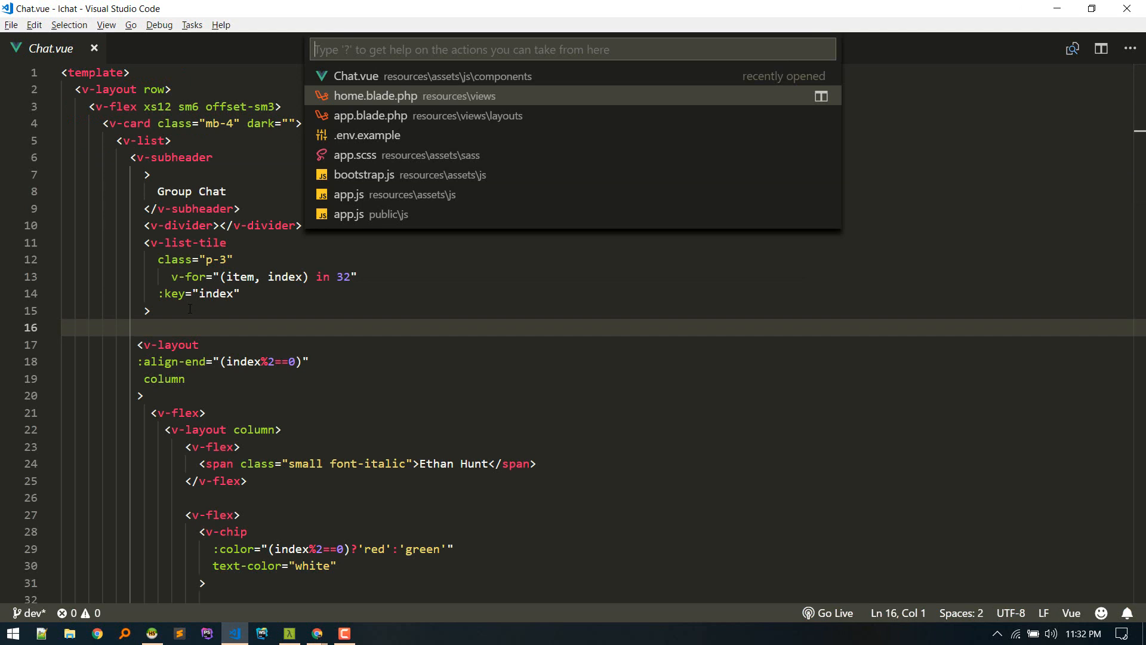
click(348, 194)
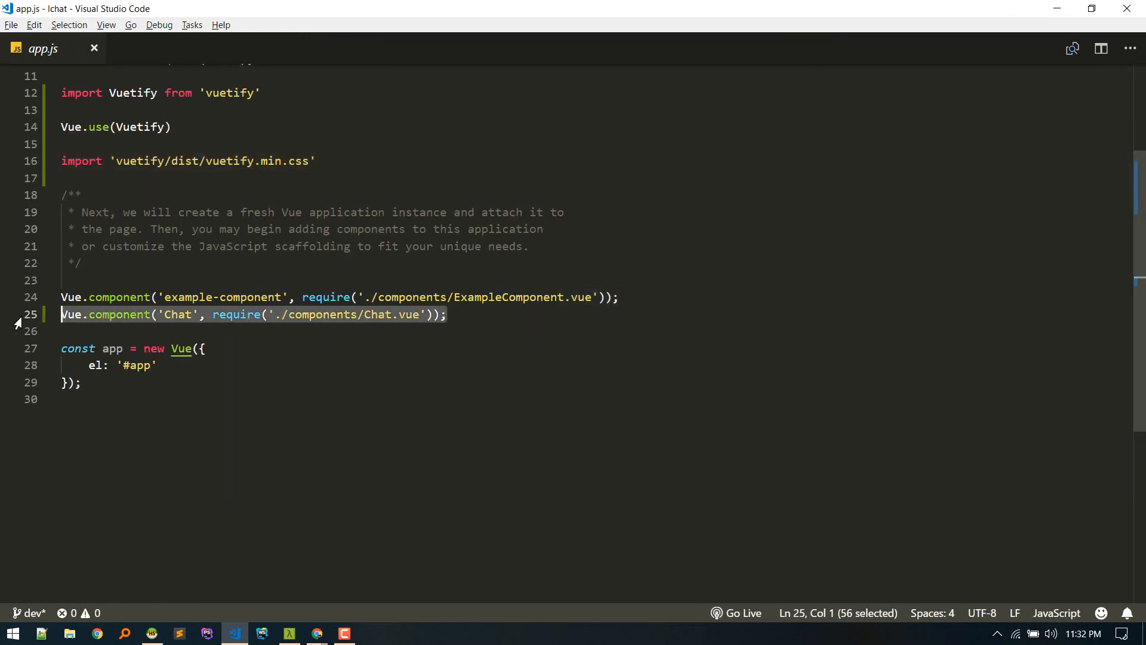
click(617, 297)
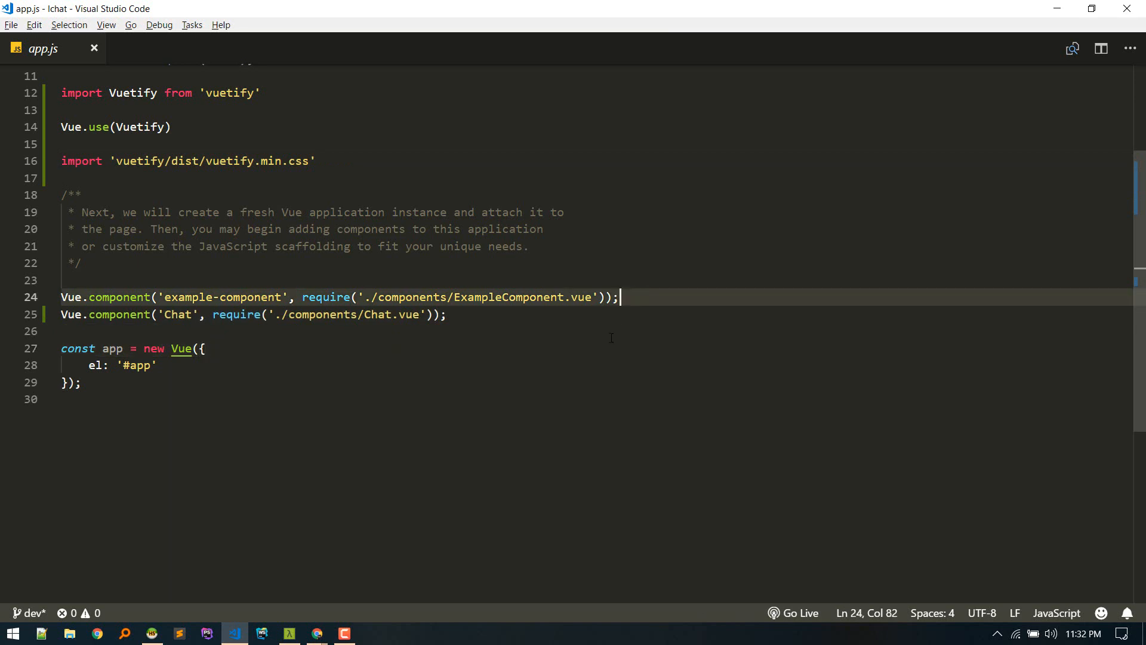
mouse_move(651, 296)
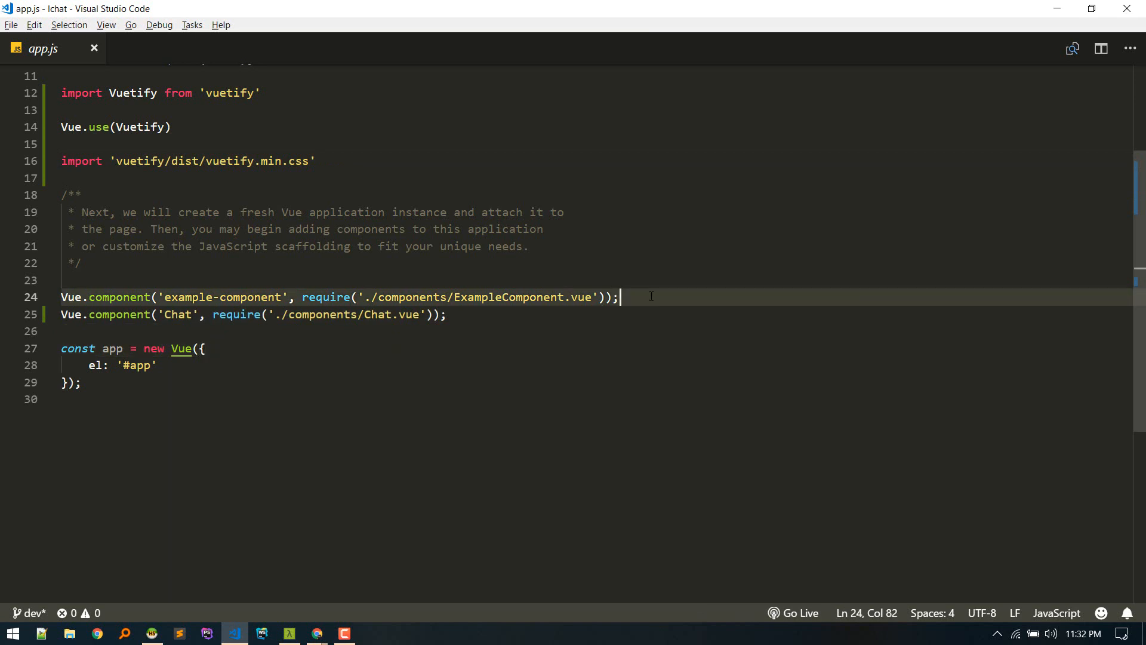
mouse_move(573, 360)
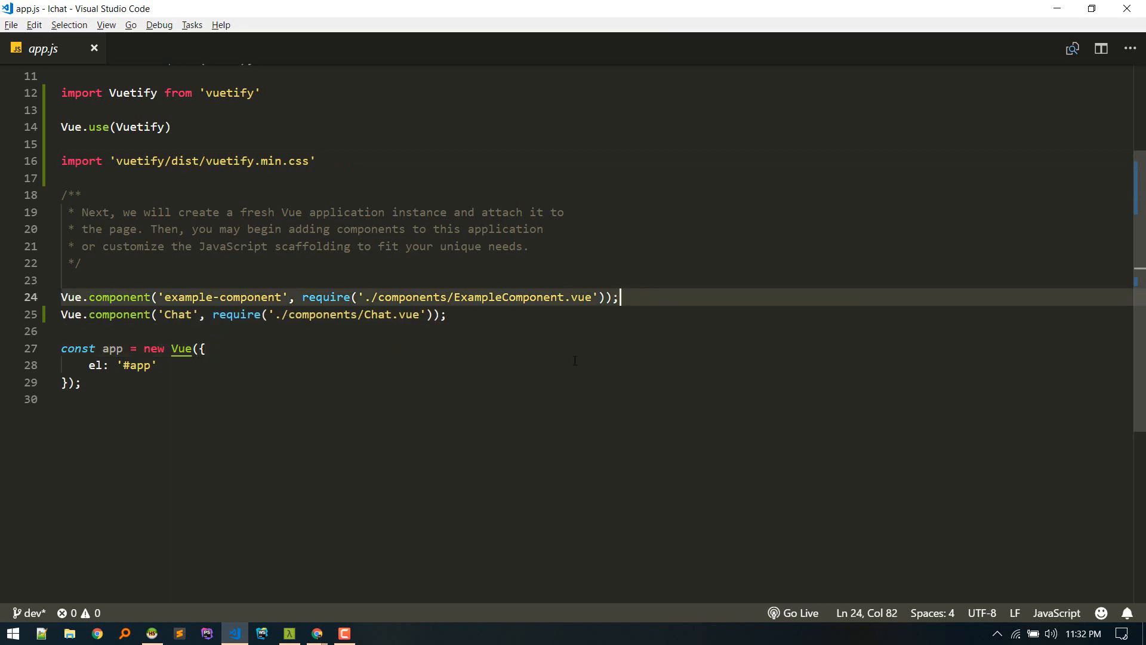
click(203, 349)
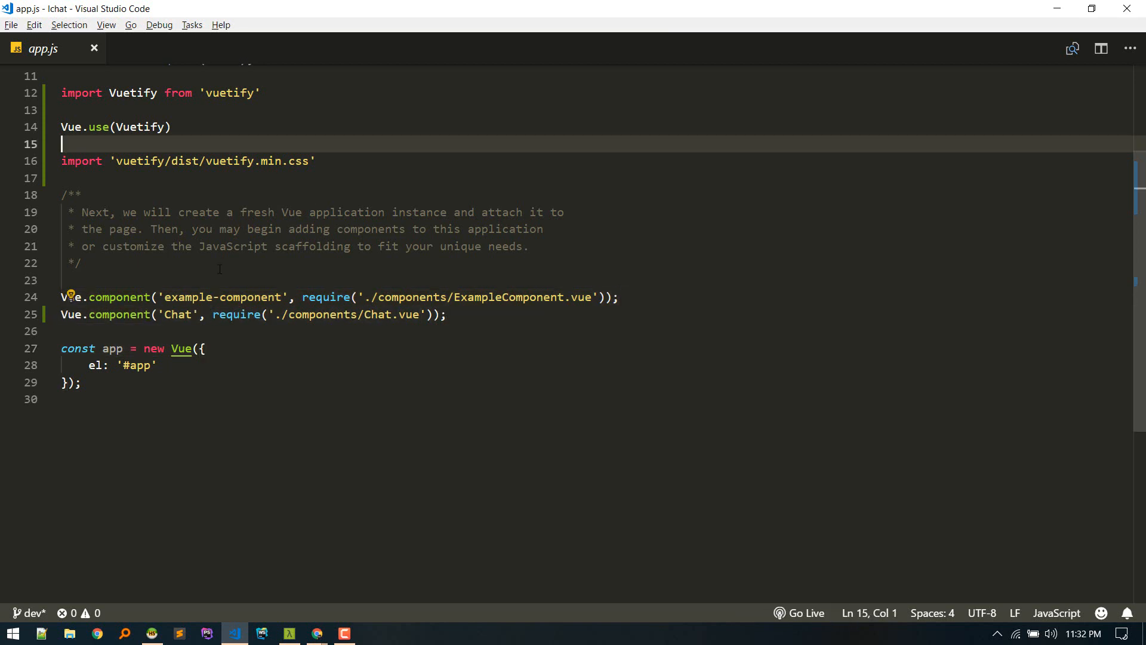
key(ctrl+p)
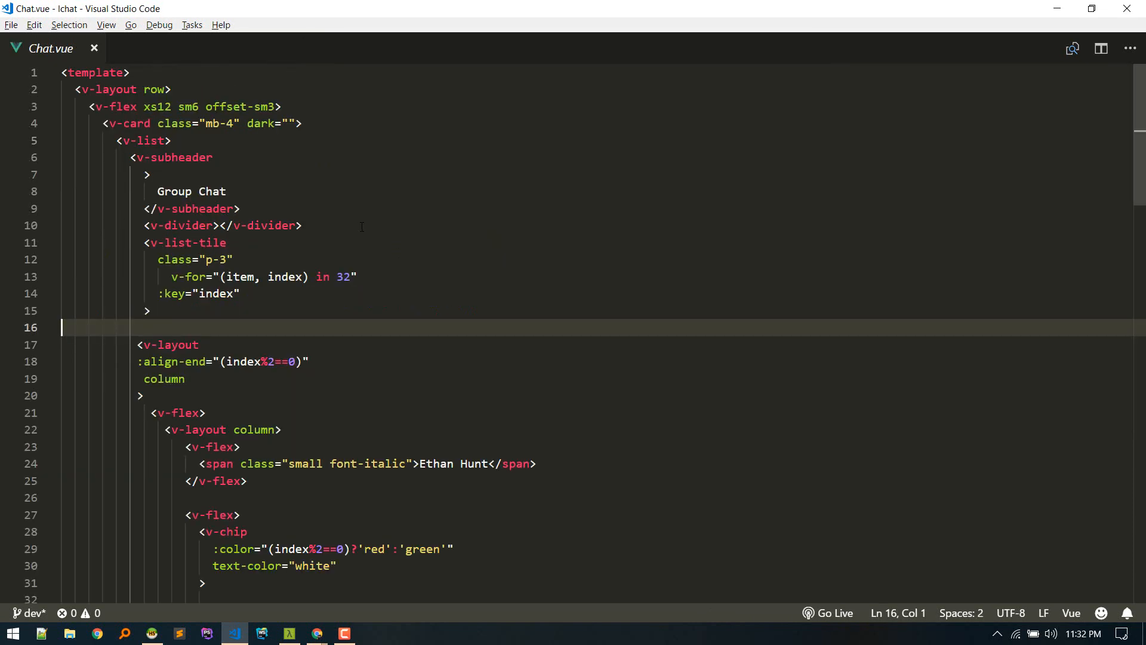
Fold the v-list-tile attribute lines in Chat.vue's template.
click(227, 191)
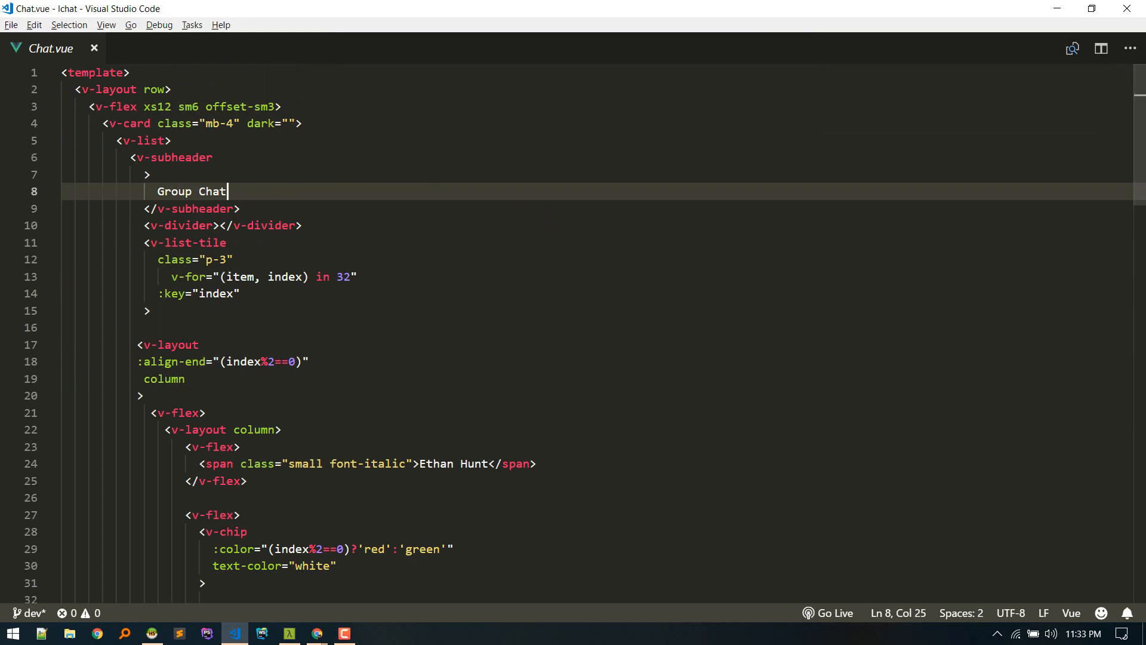
scroll(down, 3)
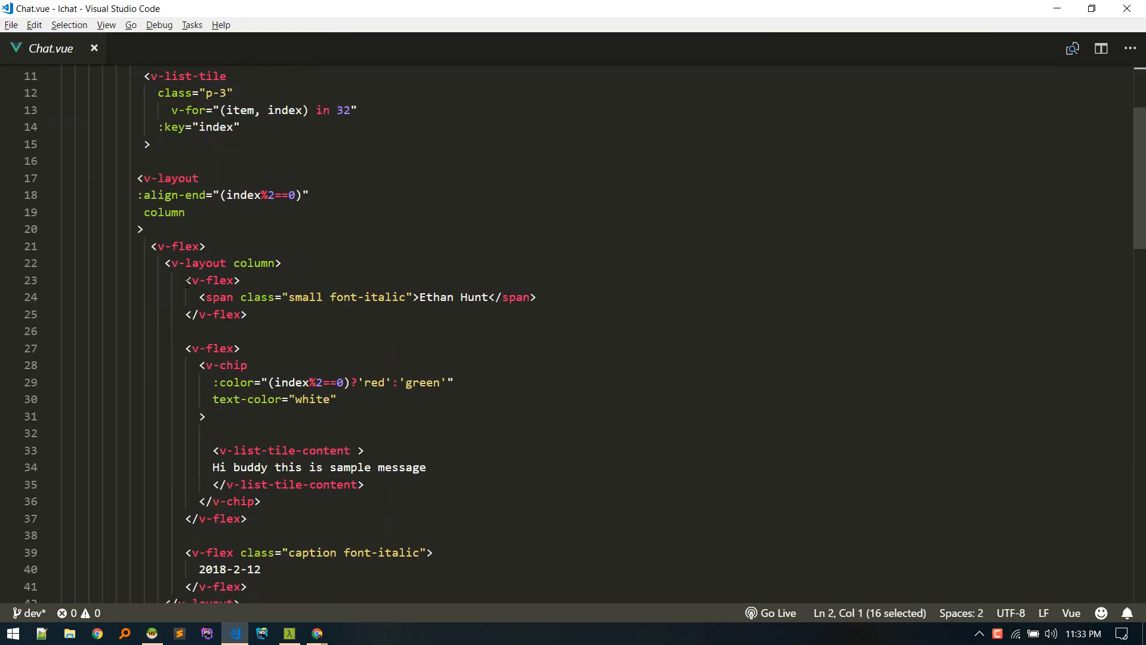
scroll(up, 3)
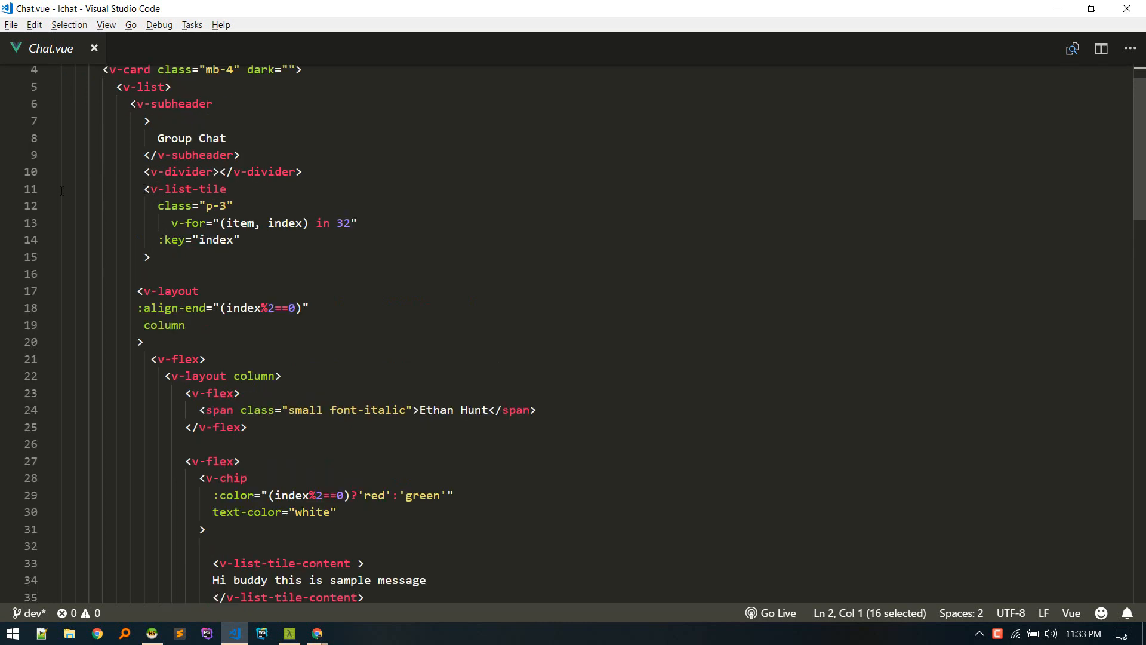
click(53, 189)
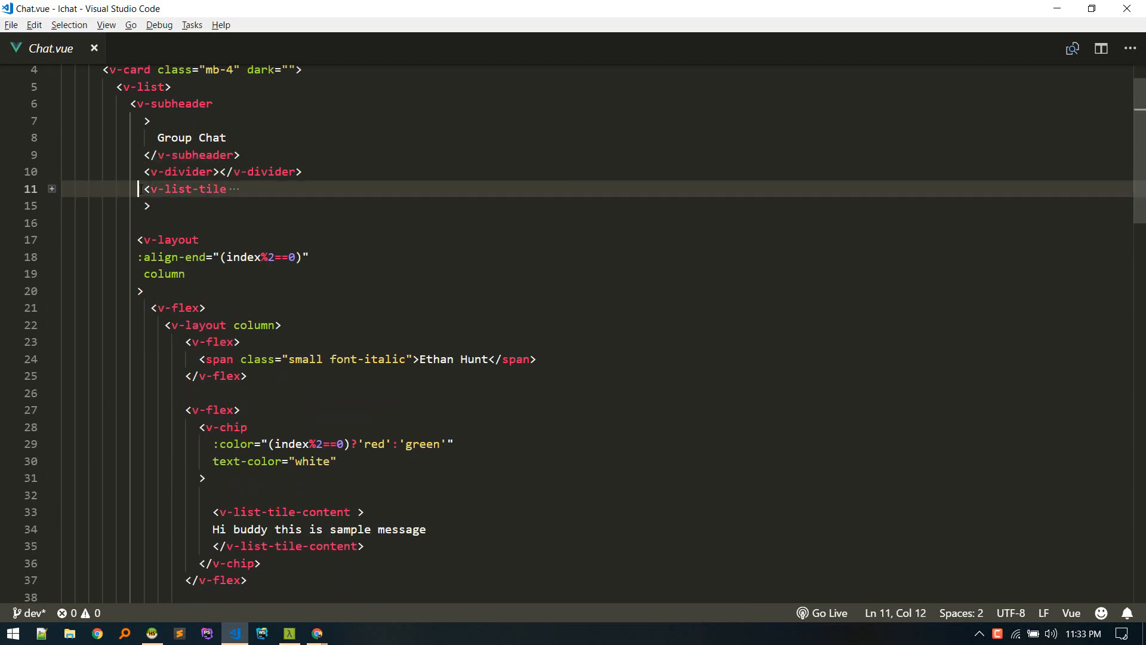
scroll(down, 3)
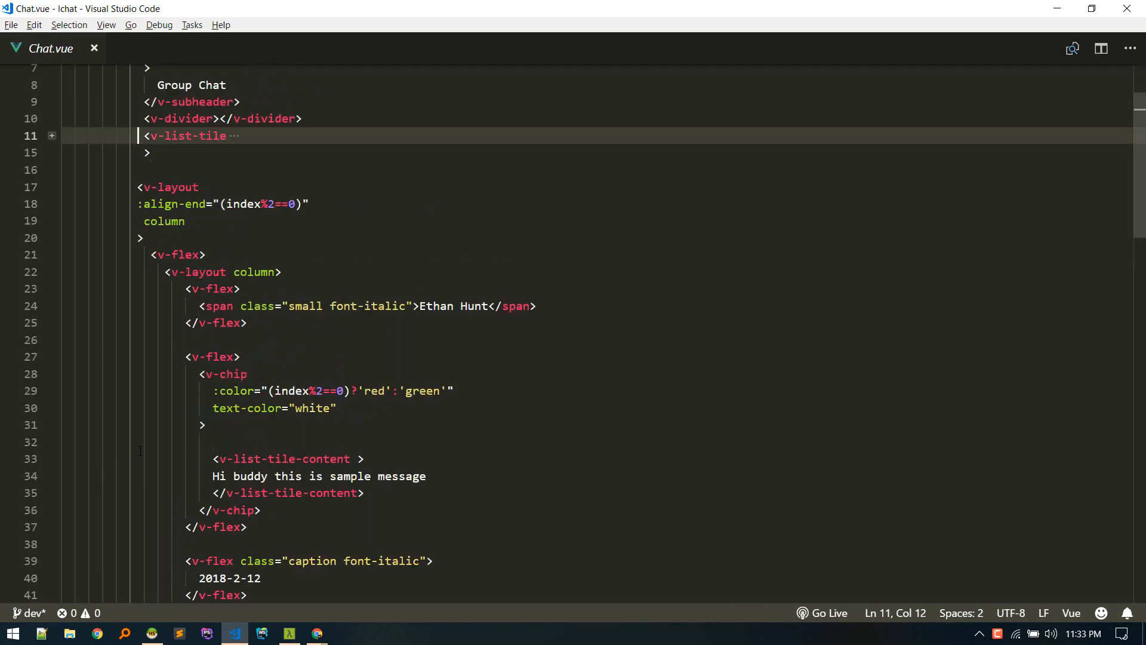
scroll(down, 3)
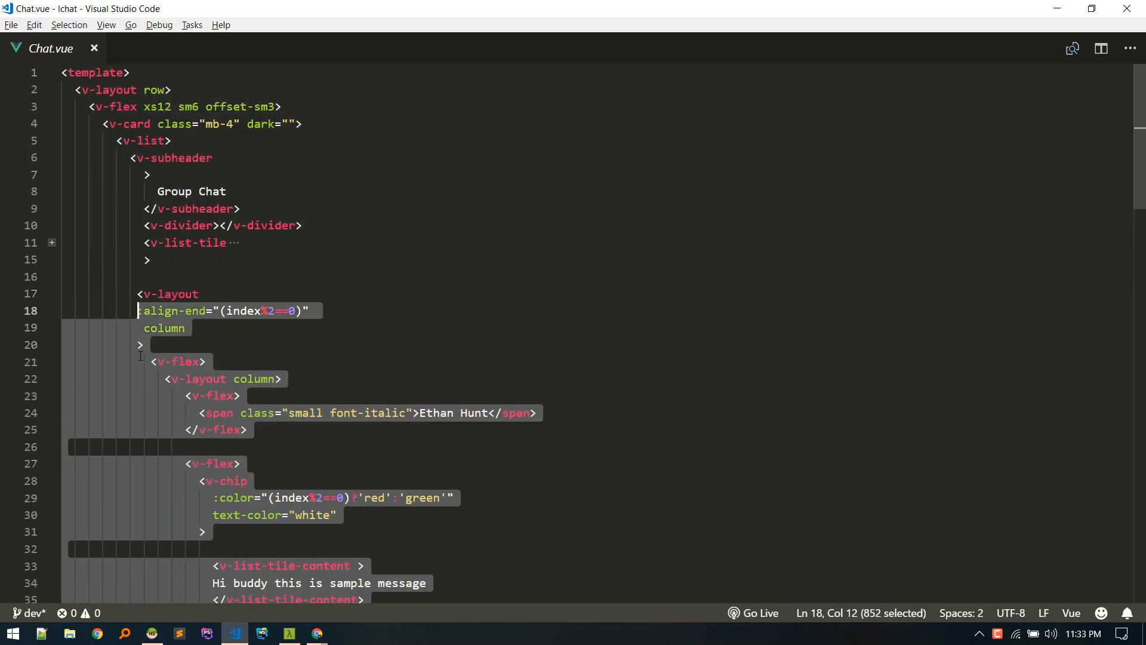
Select and review the v-list message list and v-footer markup.
click(118, 141)
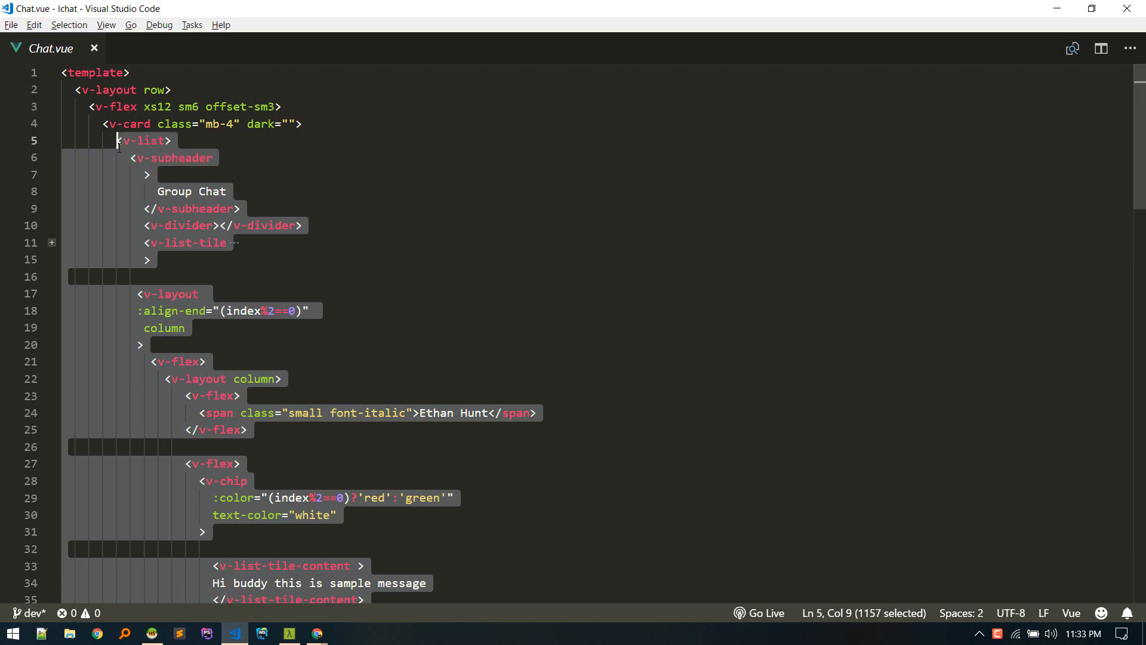
scroll(down, 3)
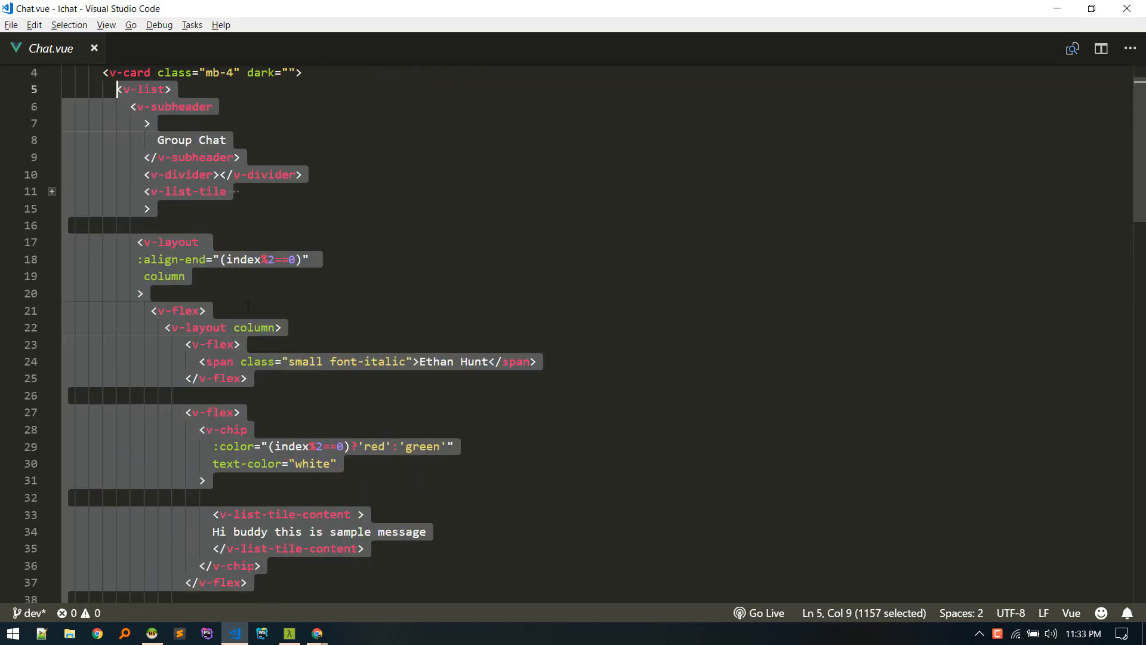
scroll(up, 3)
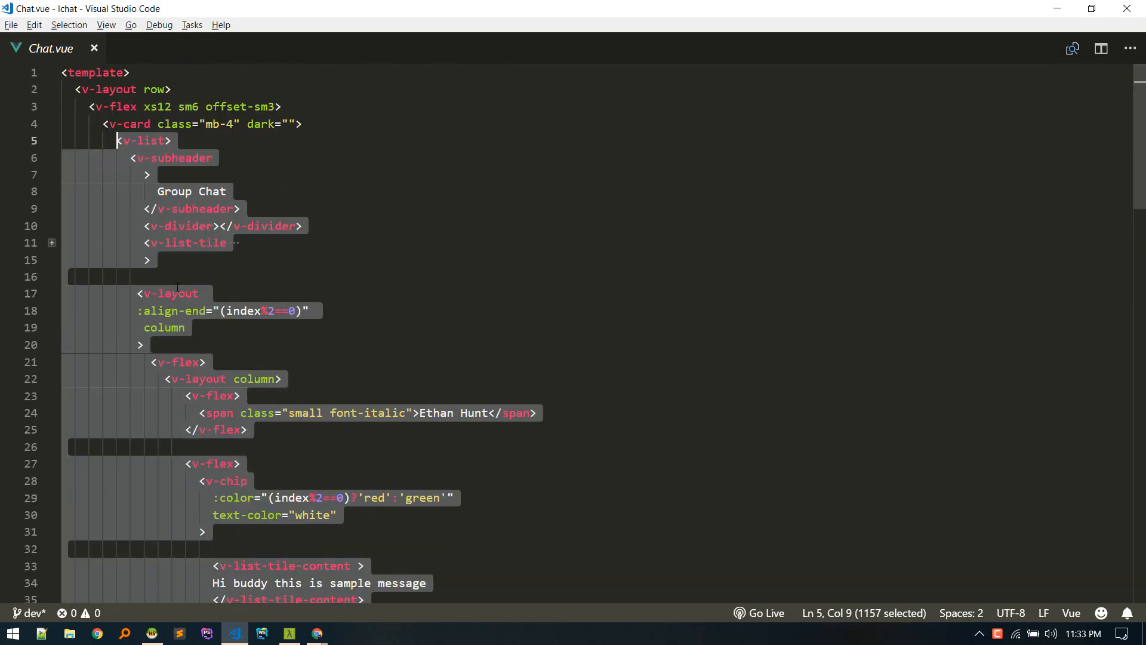
scroll(down, 3)
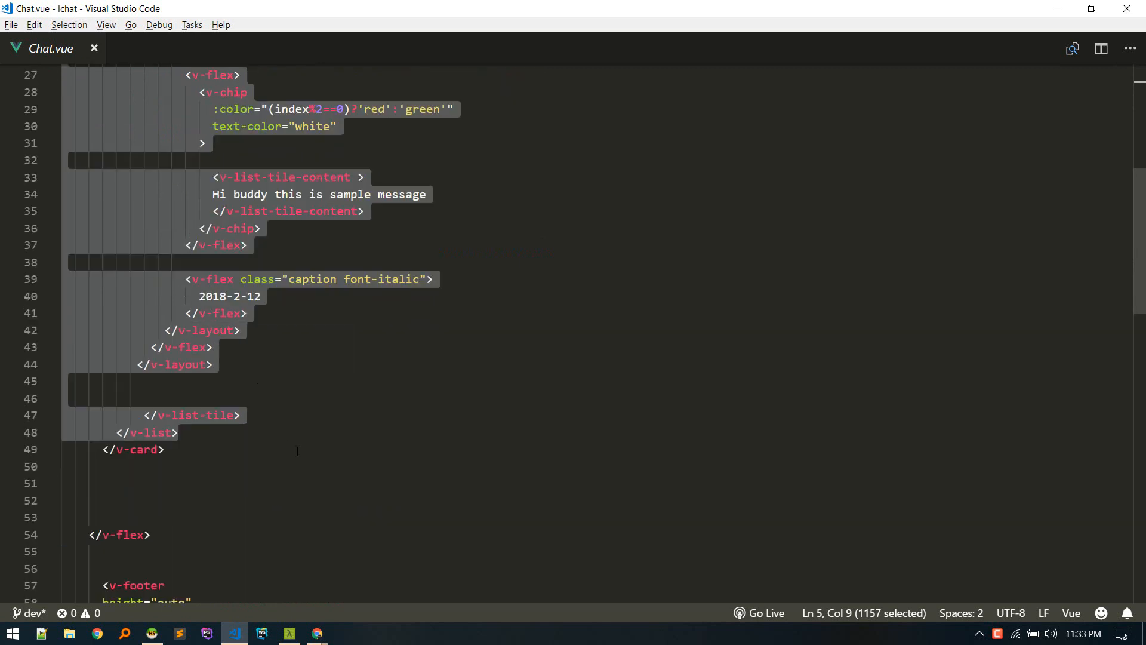
scroll(down, 3)
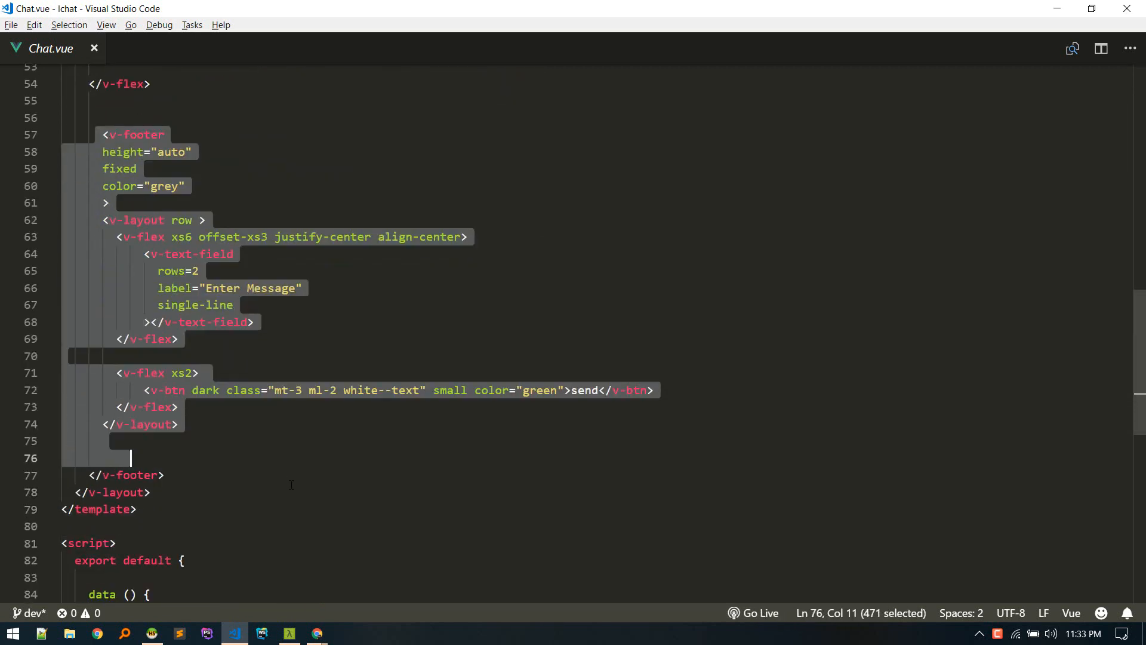
click(146, 492)
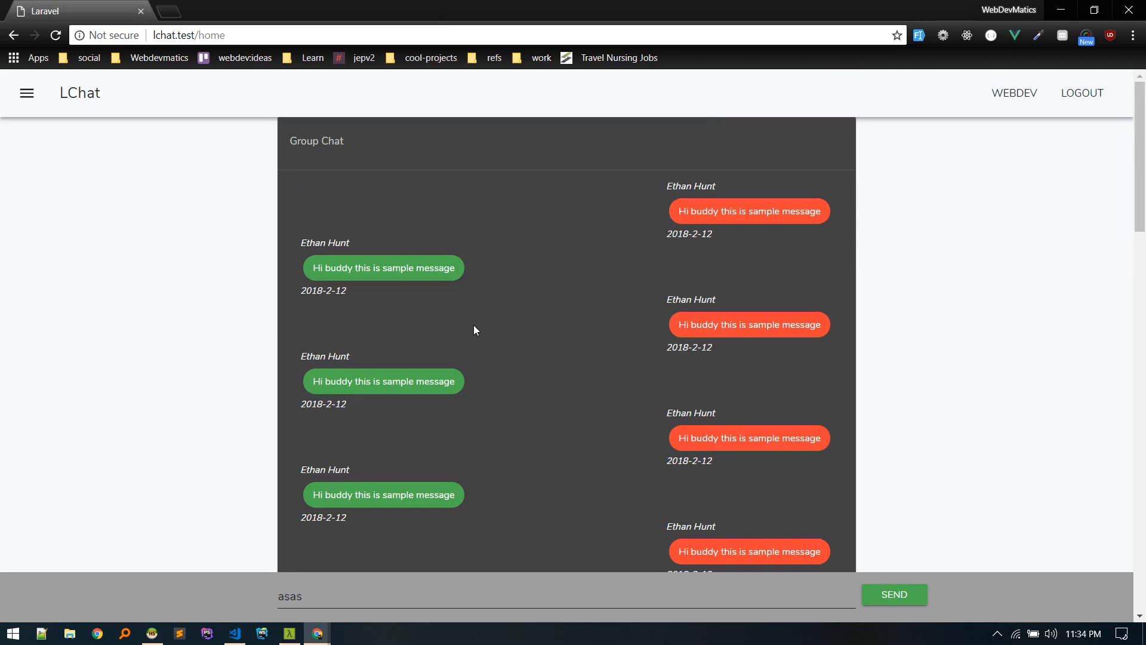
mouse_move(336, 333)
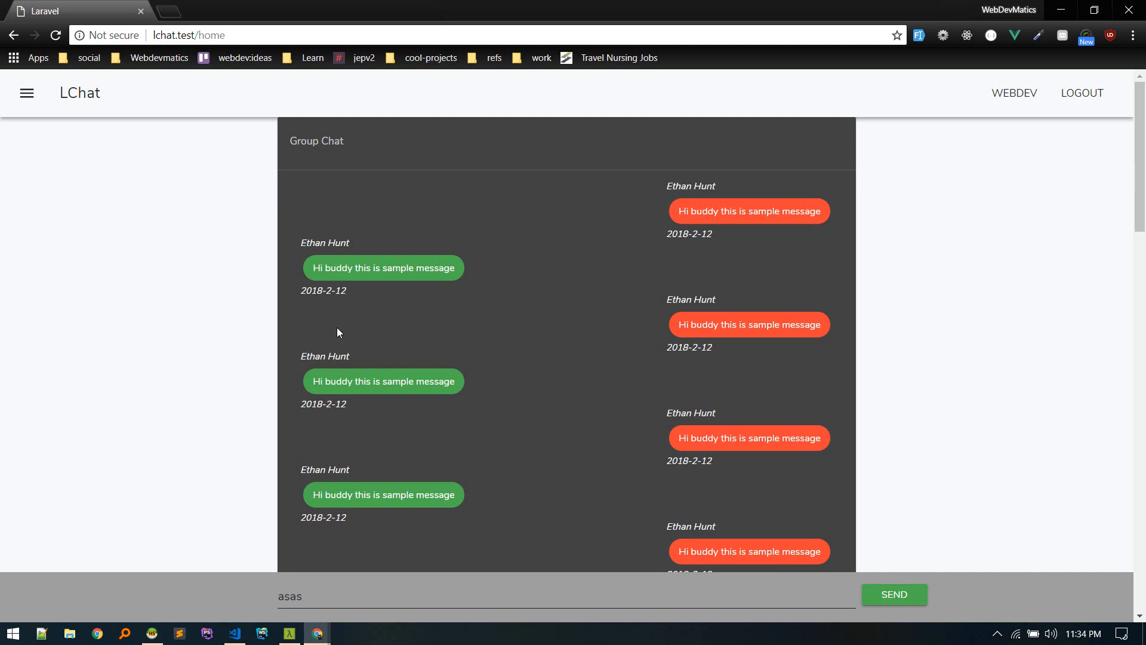
mouse_move(362, 331)
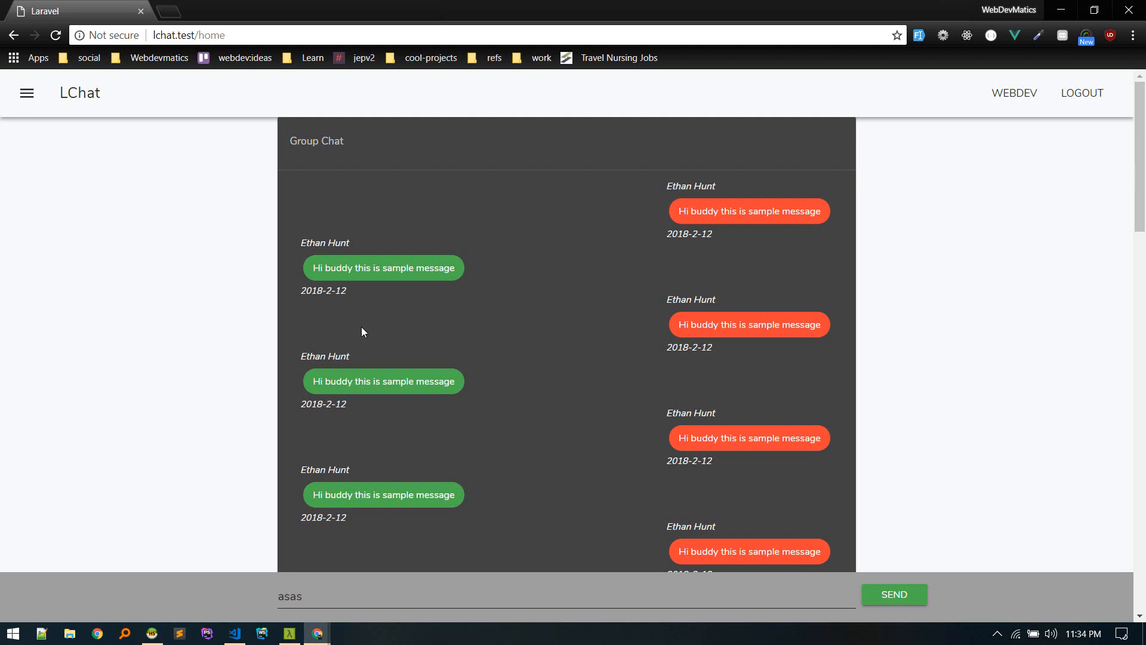
mouse_move(257, 583)
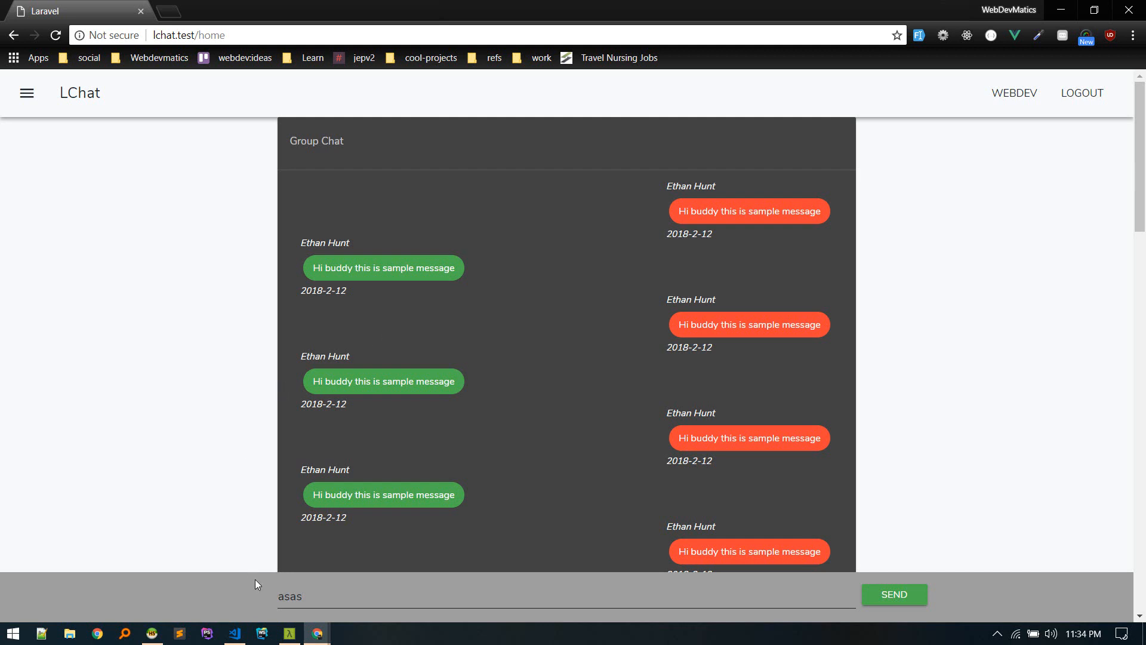
click(234, 633)
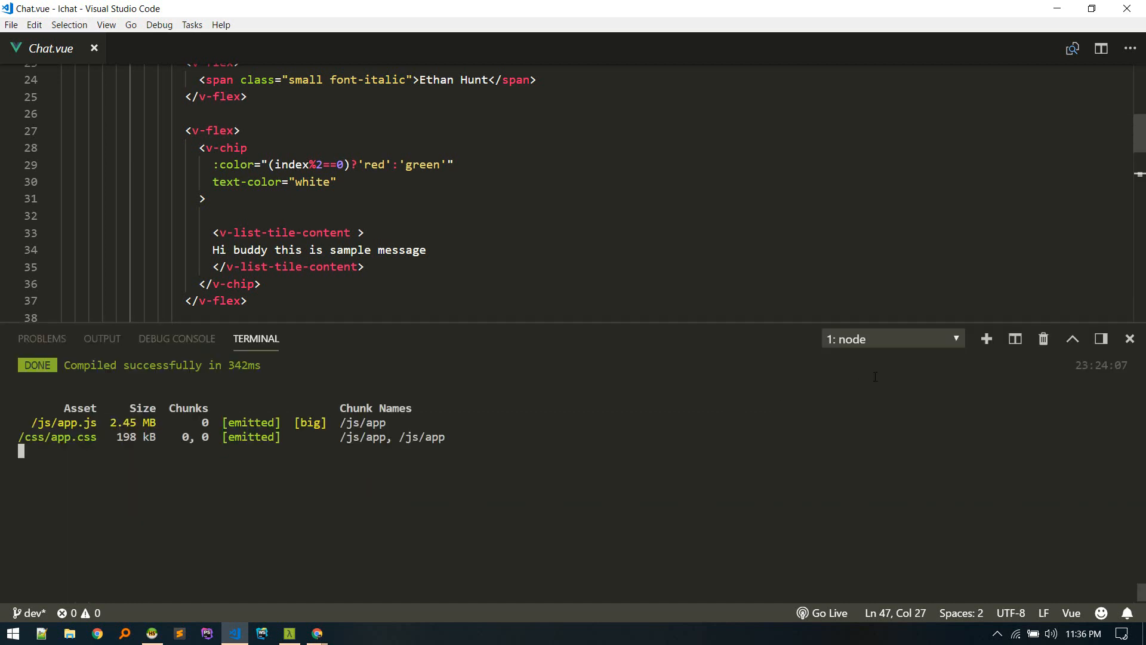
Run 'pa make:model Message -a' in a new cmd terminal to generate model, factory and migration.
click(892, 338)
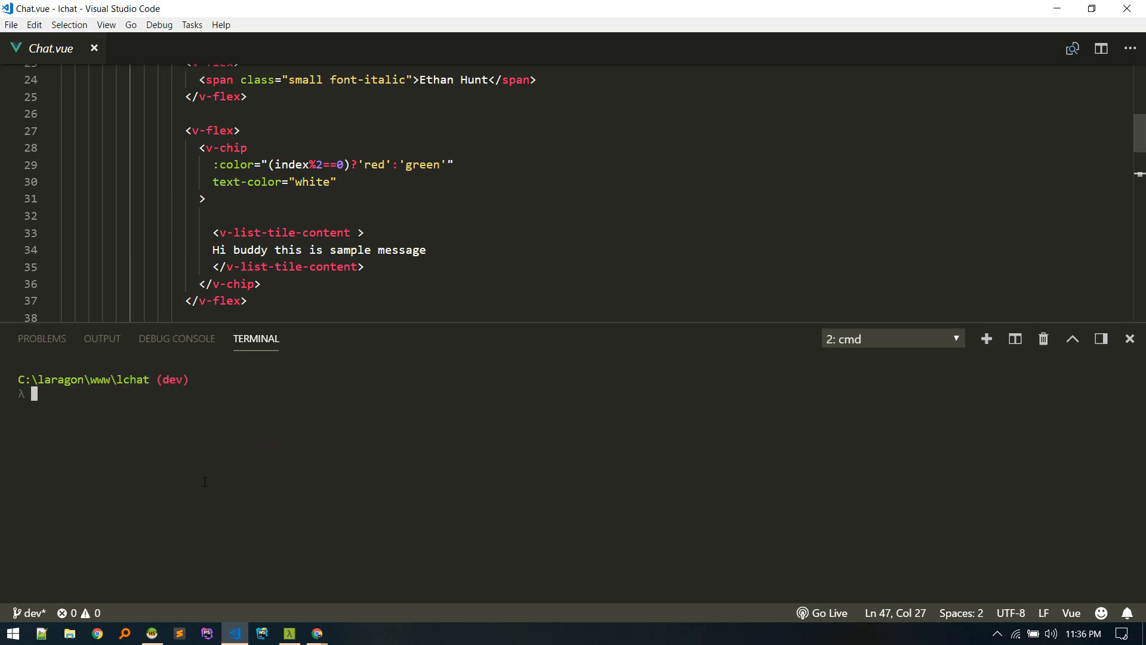
text(p)
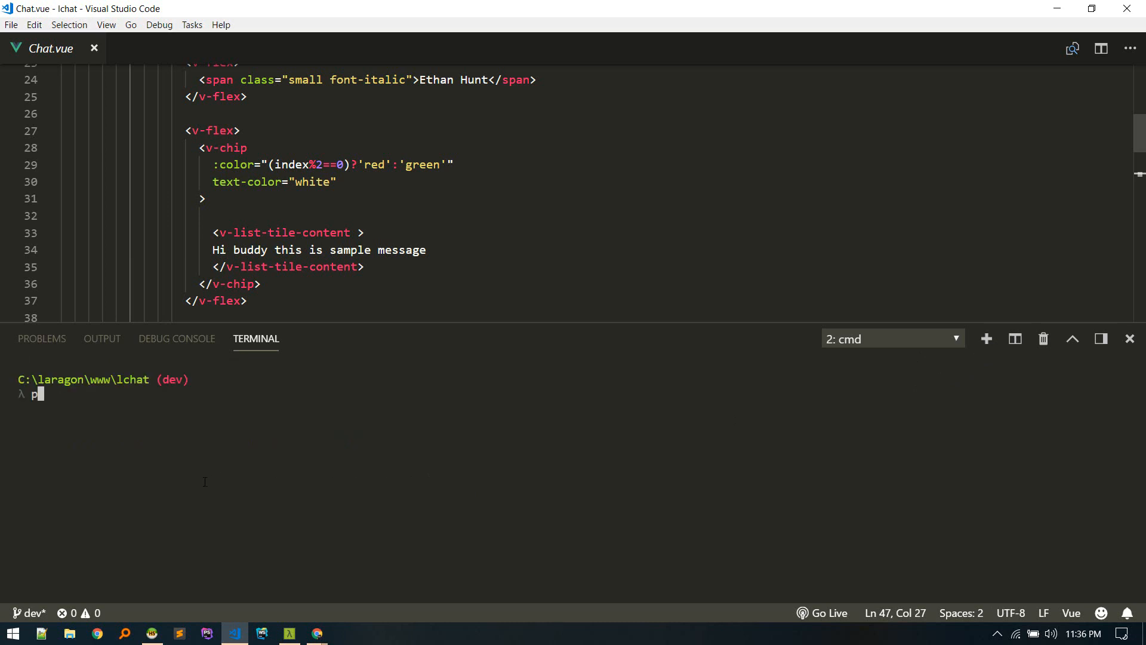
text(a)
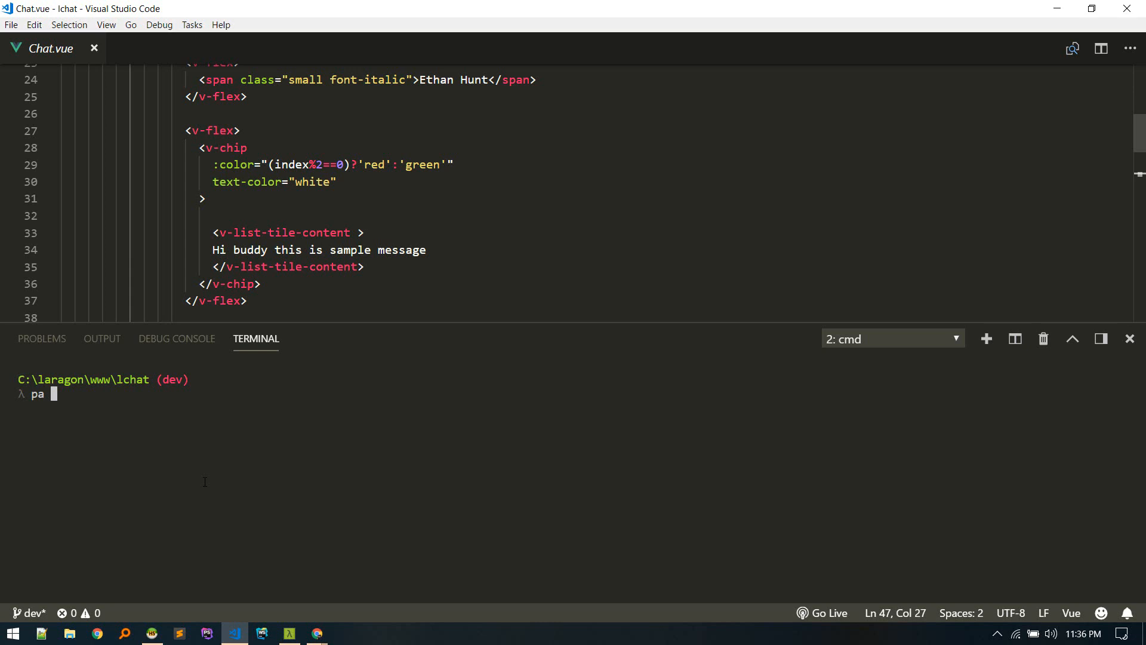
text(make:)
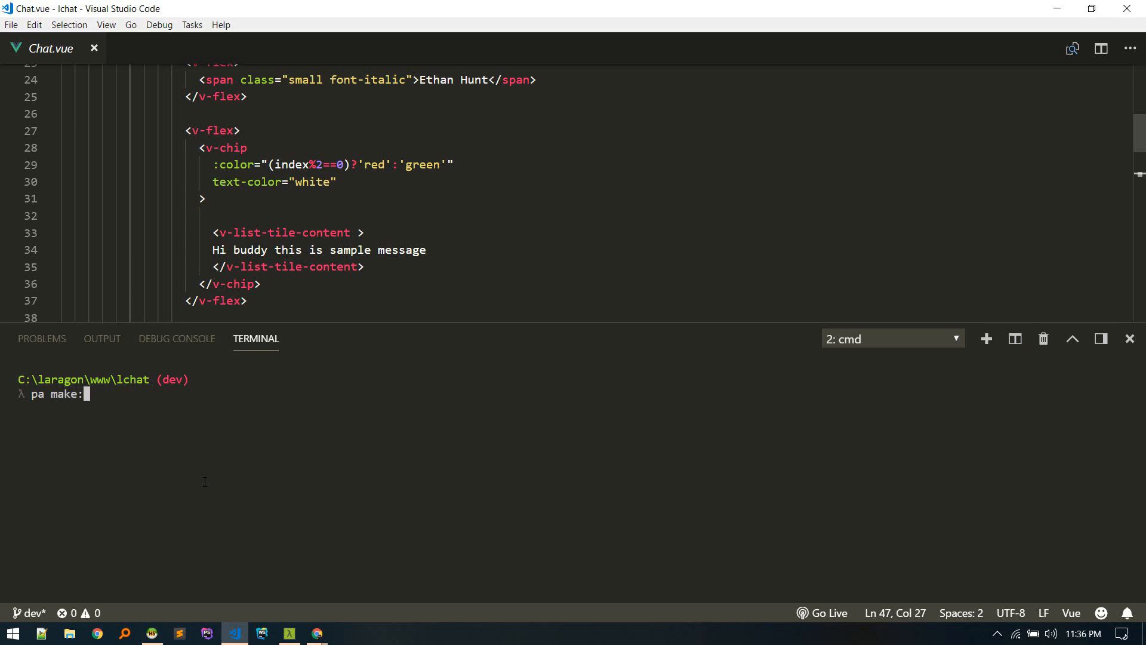
text(model)
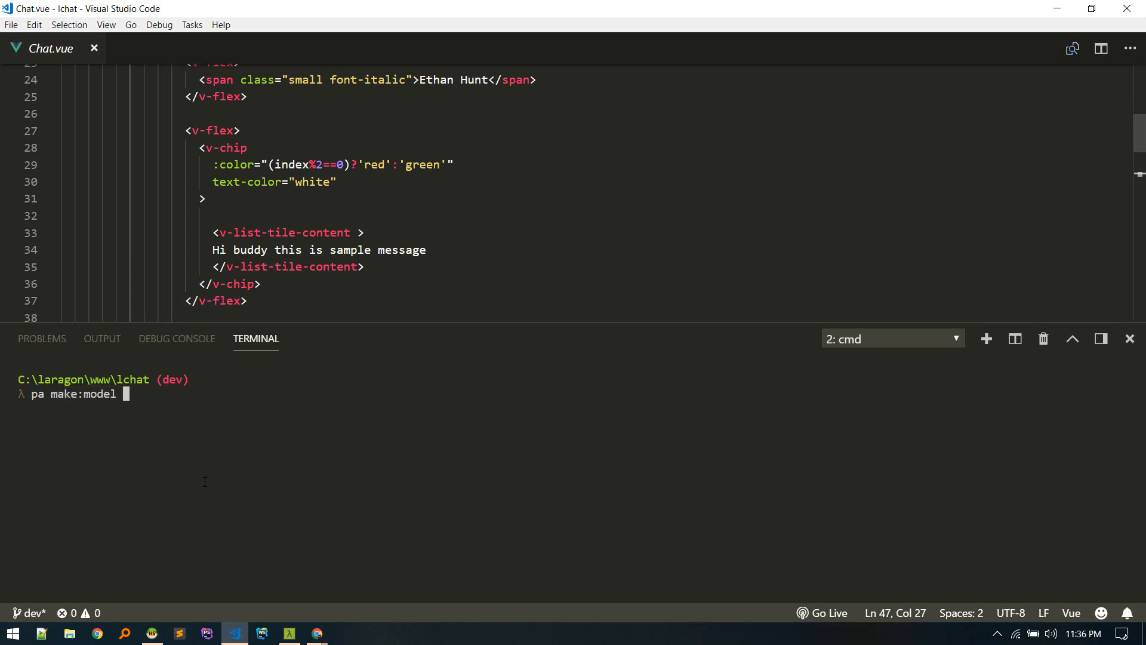
text(Message -a)
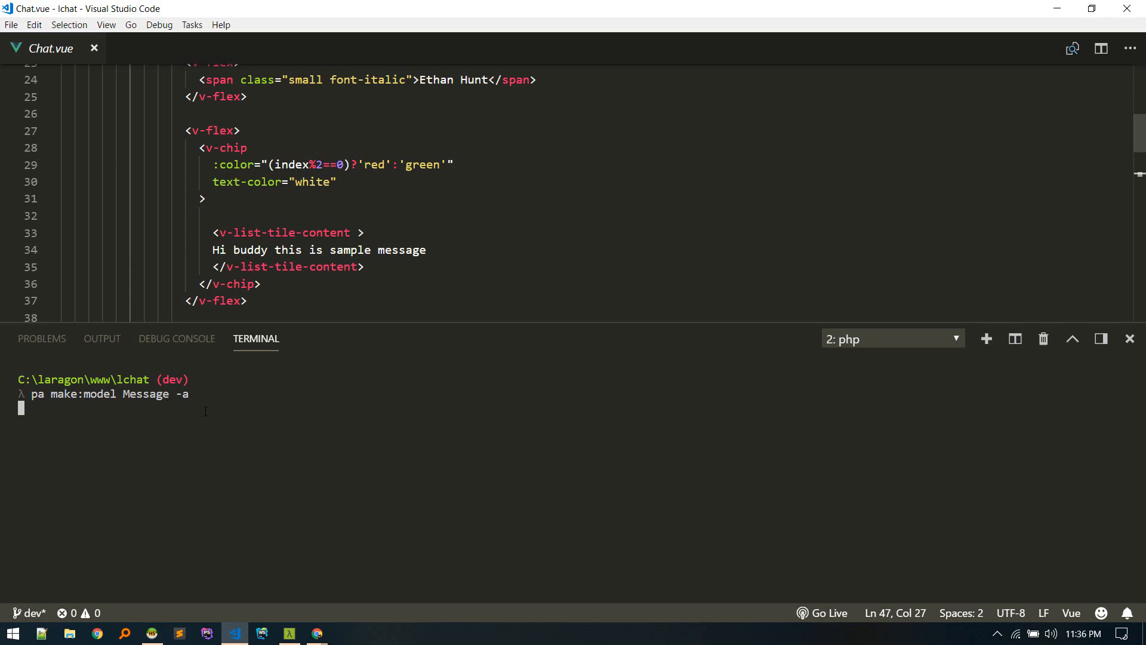
key(Return)
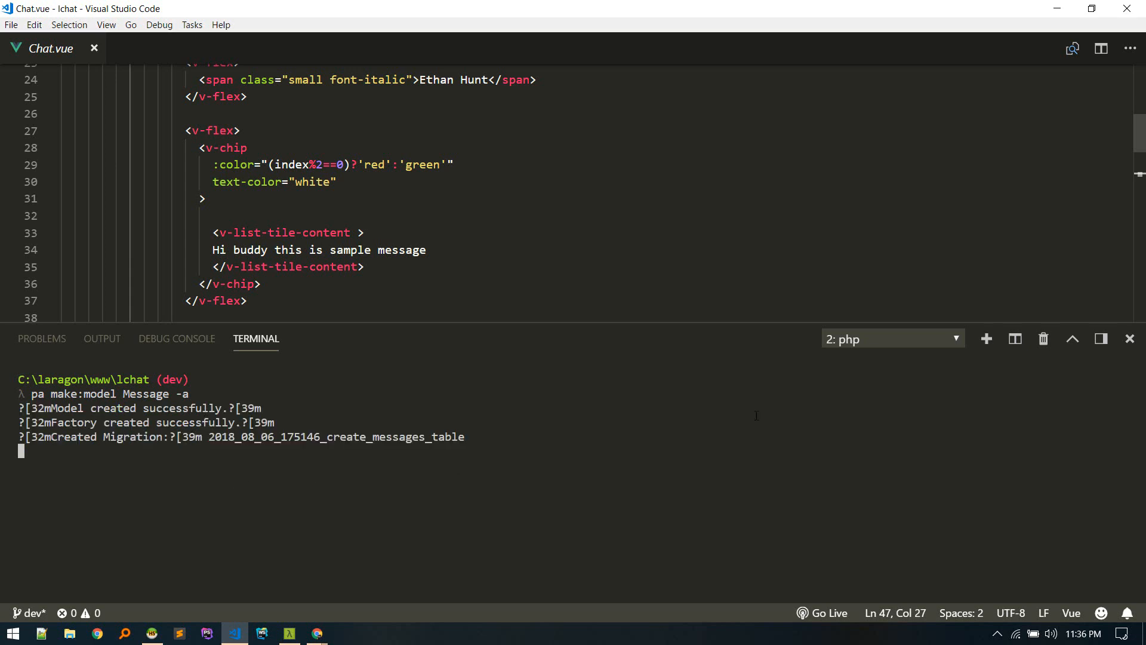
mouse_move(769, 393)
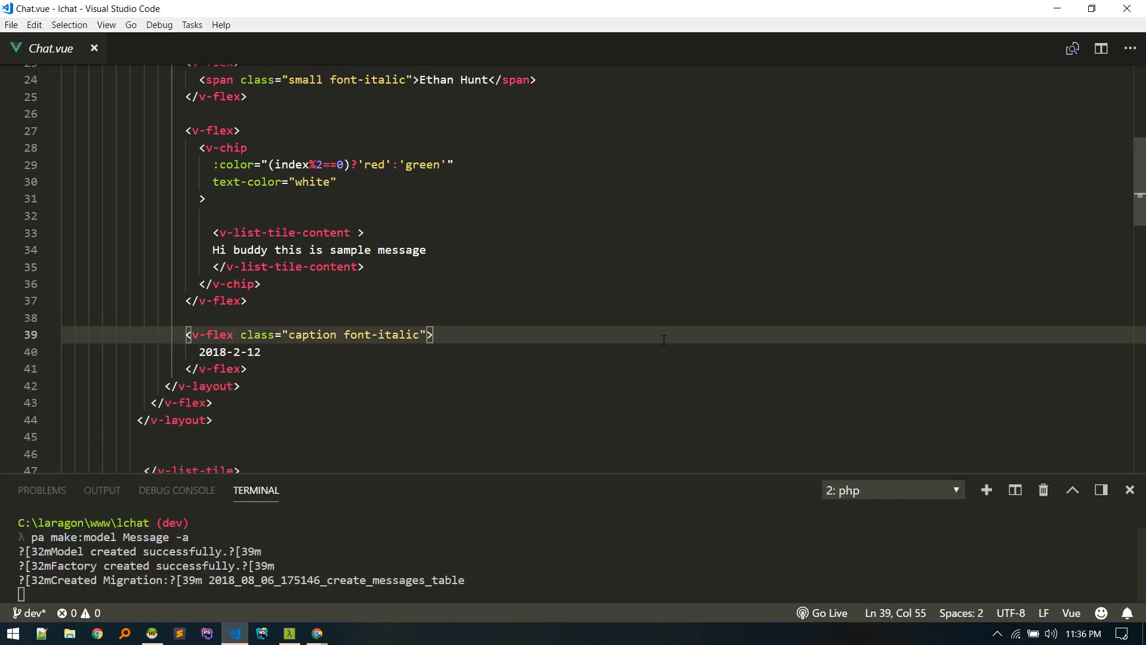
text(crea)
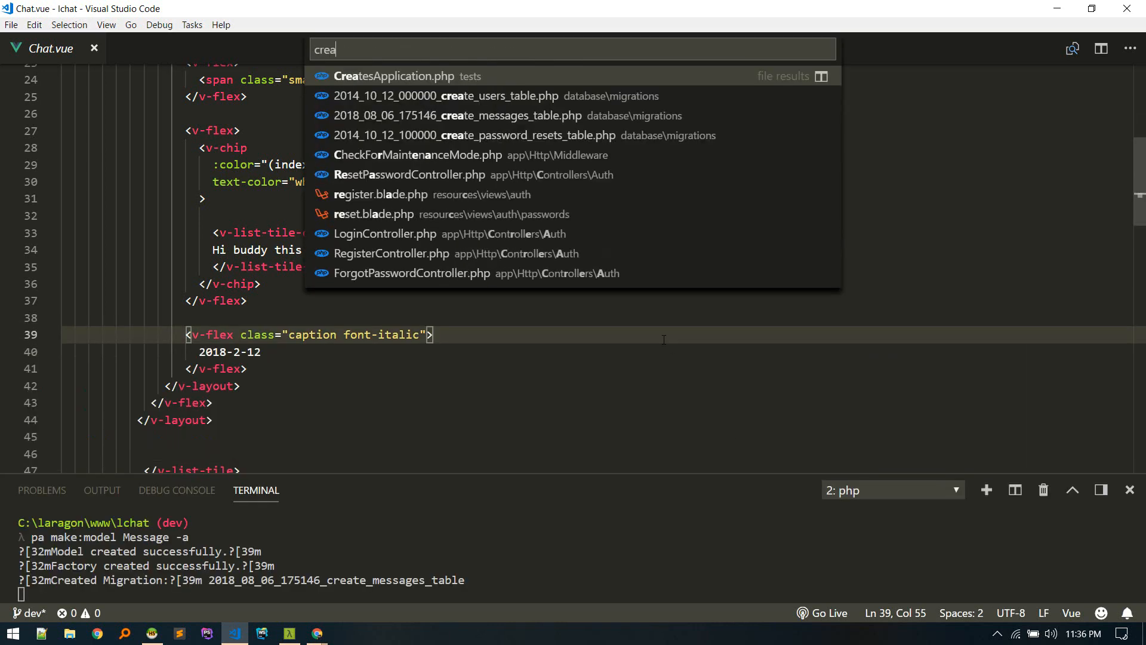
Add unsigned integer user_id and text message columns to the create_messages_table migration.
click(508, 115)
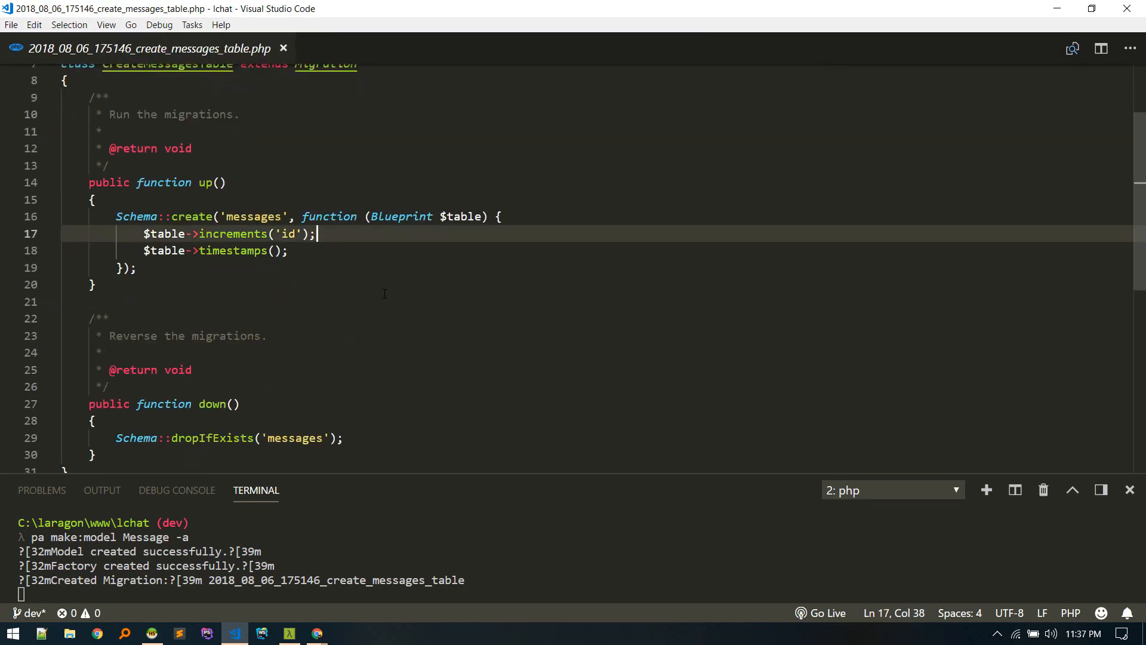
key(Enter)
text($table->integer('user_id')->unsigned();)
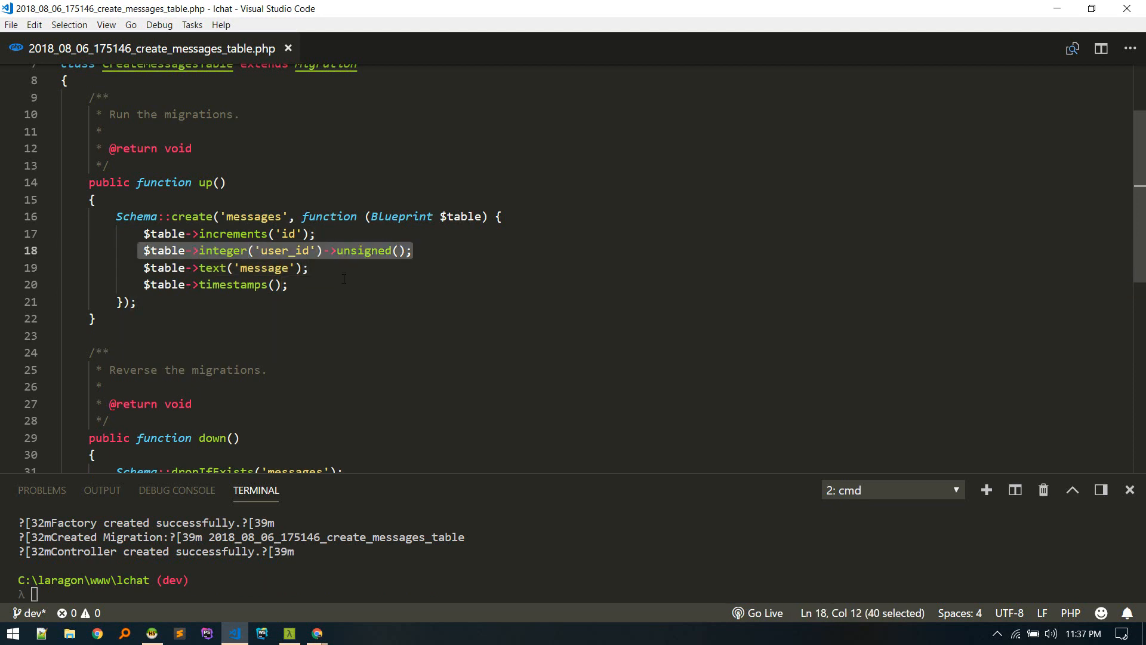
click(310, 267)
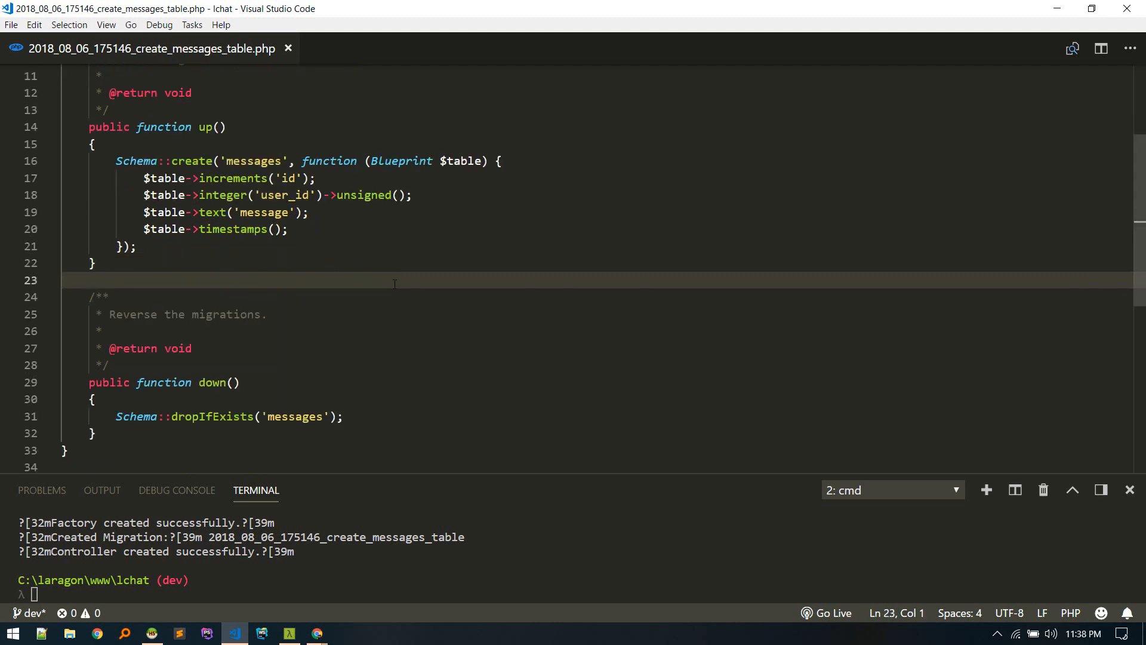
text(messa)
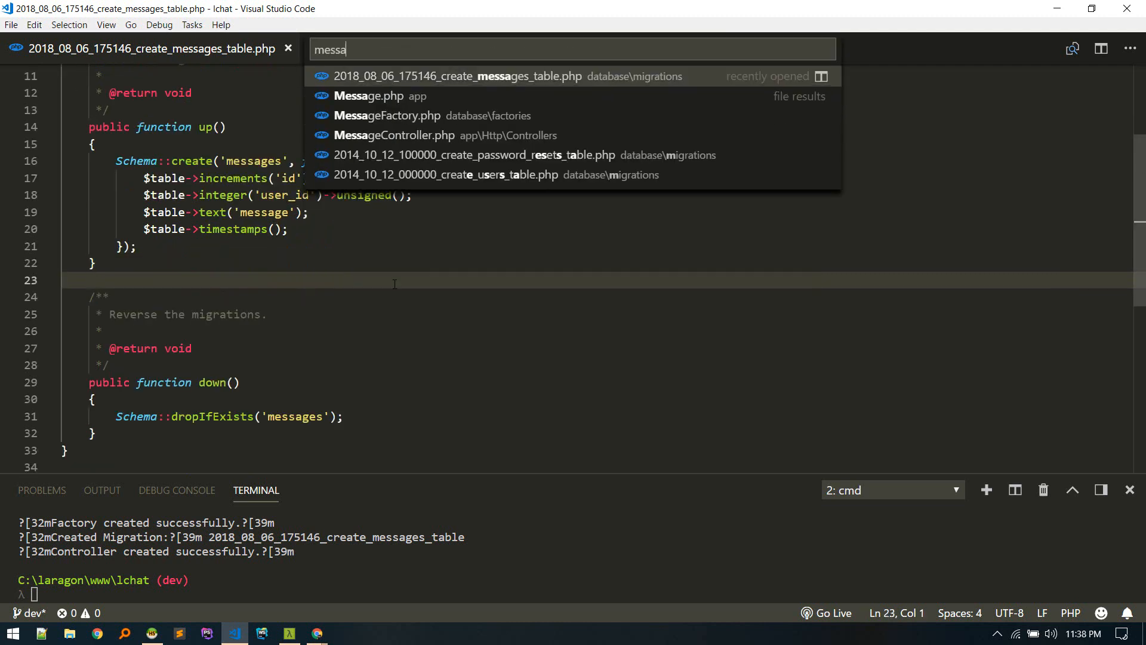
Start a public user() method in Message.php whose body begins 'return $this'.
click(370, 96)
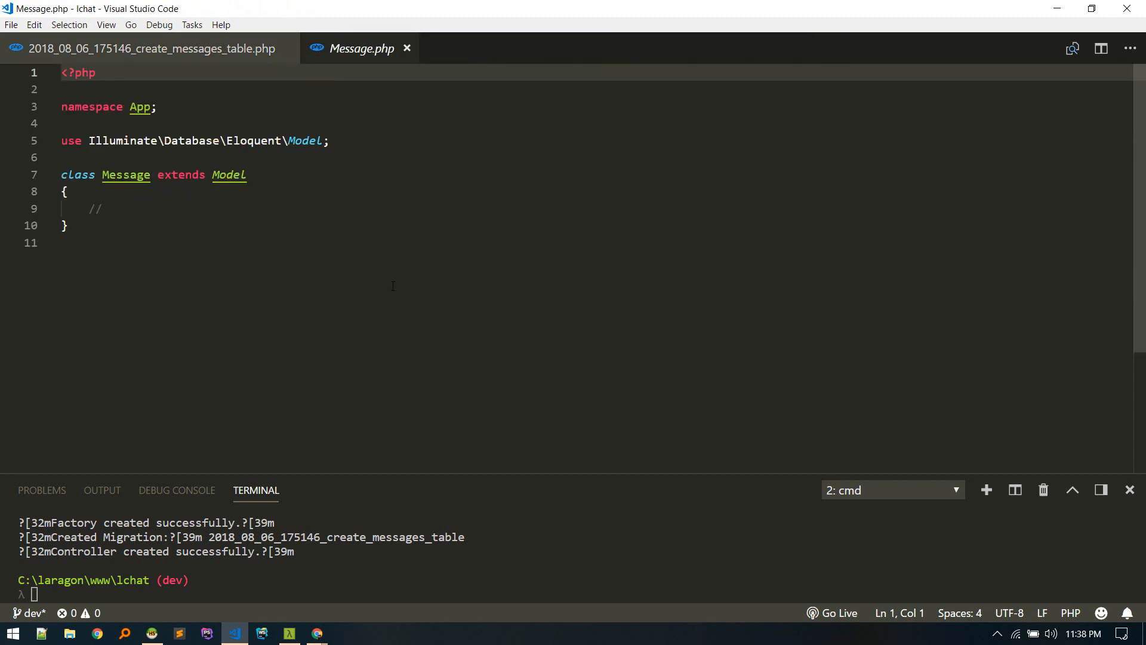
click(95, 209)
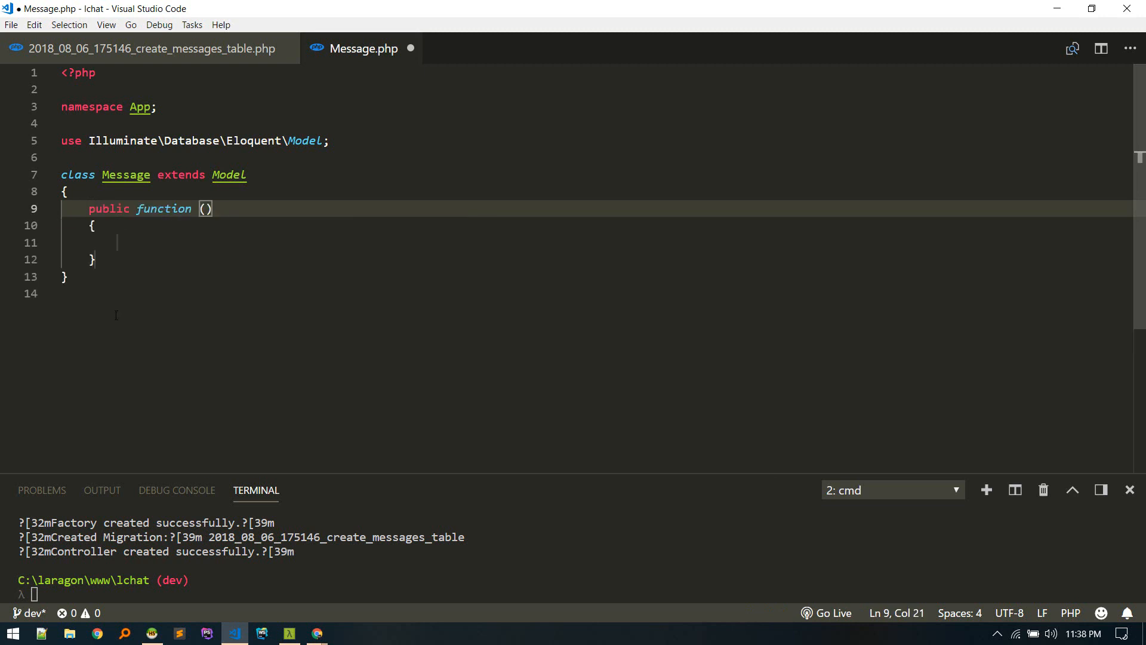
text(user)
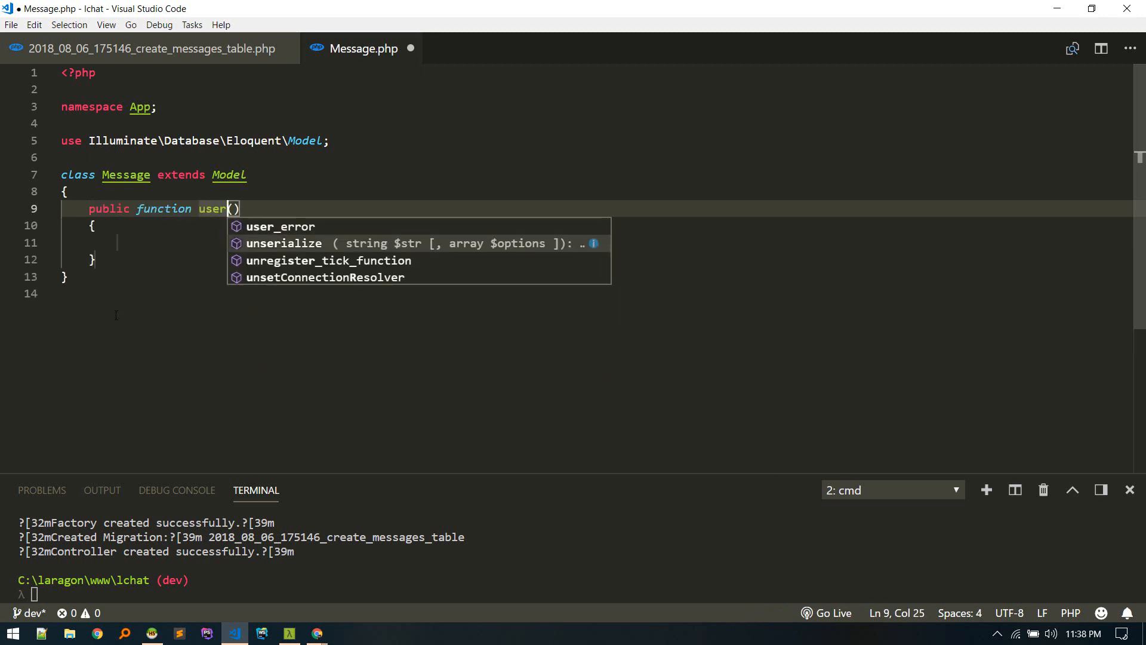
text(r)
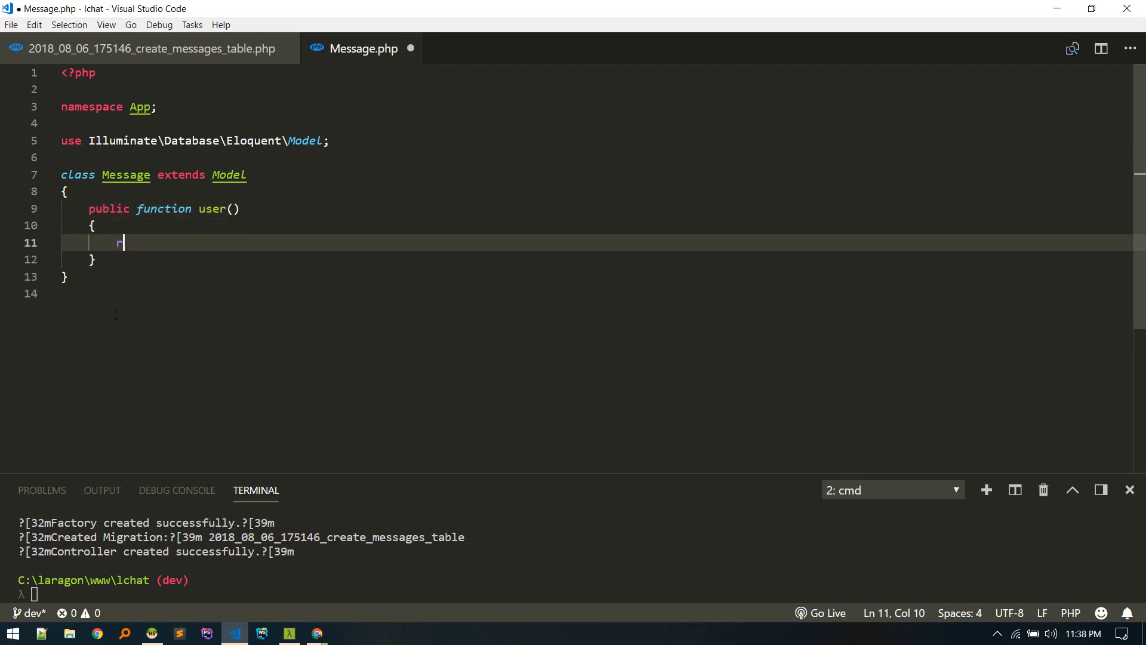
text(eturn $this)
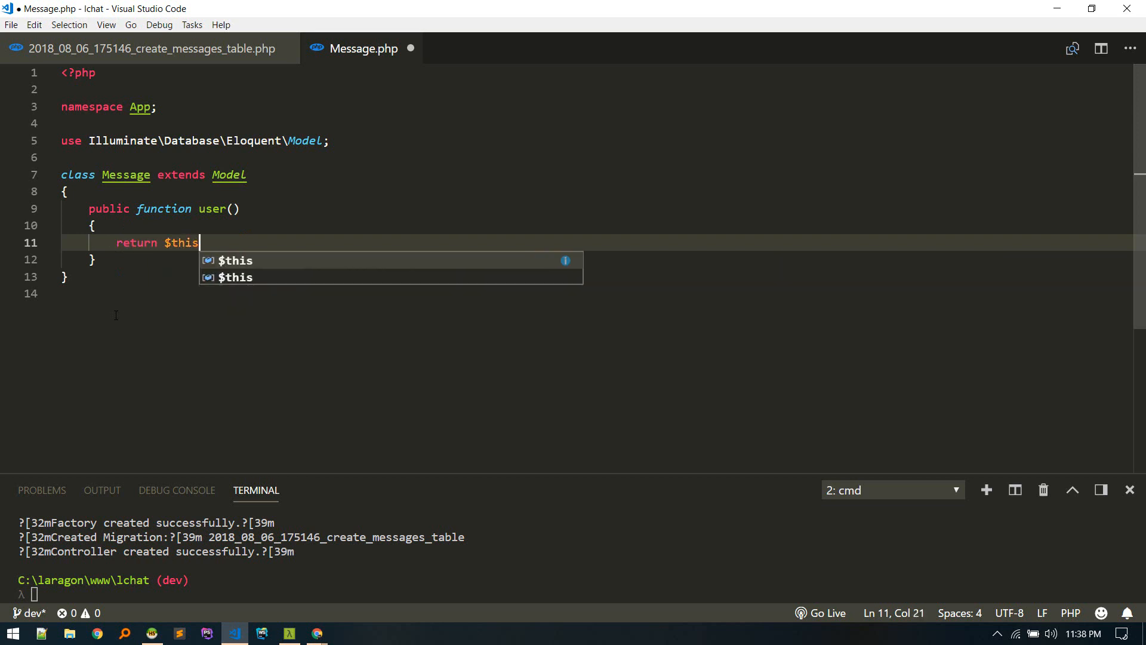
click(473, 48)
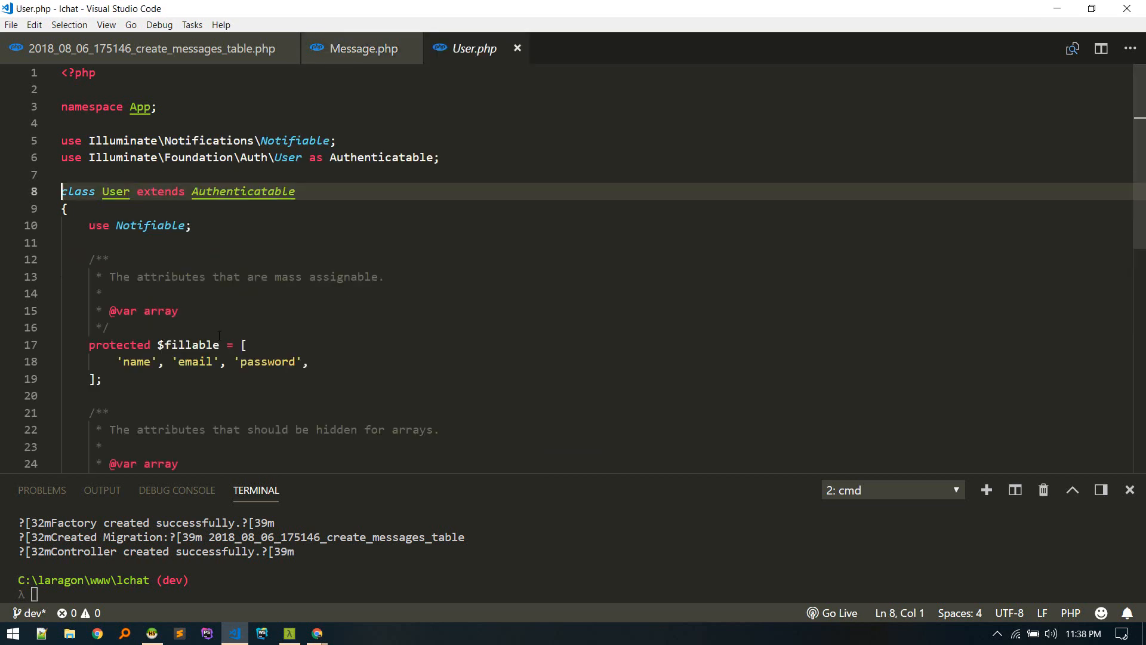
Add a messages() method returning $this->hasMany(Message::class) to the User model.
scroll(down, 3)
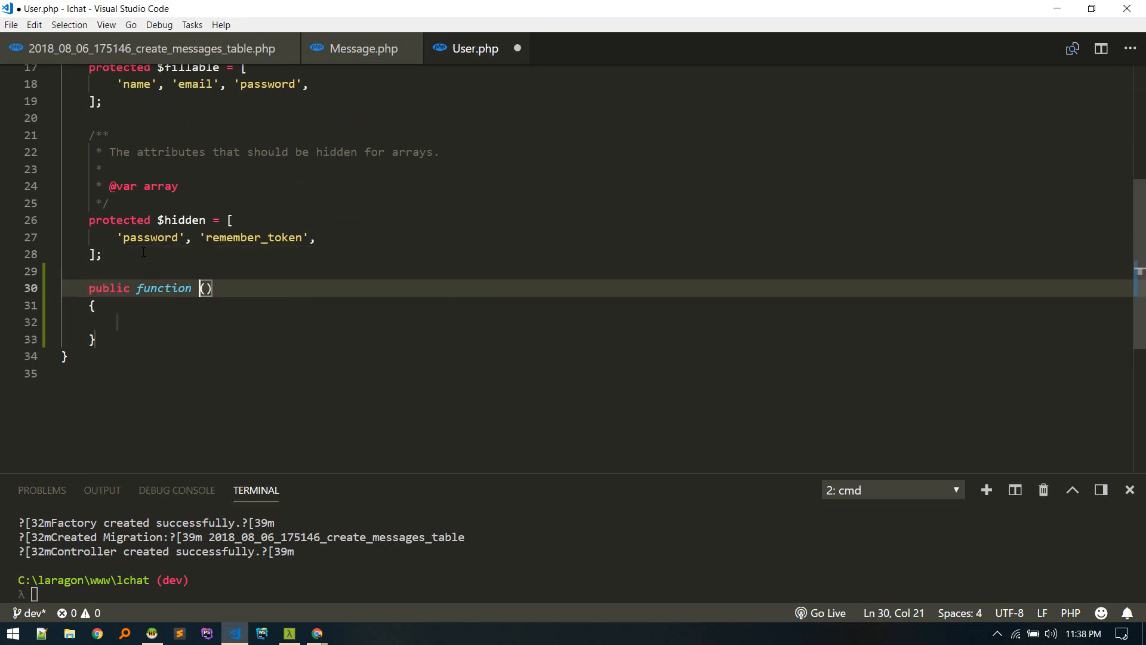
text(messages)
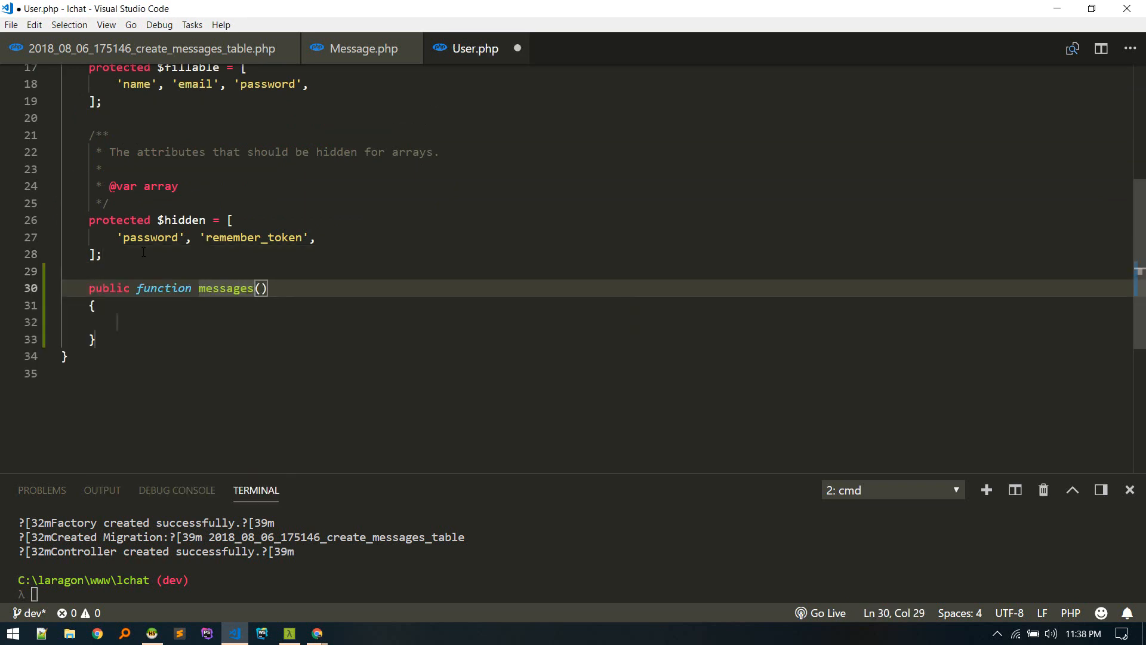
text(return $)
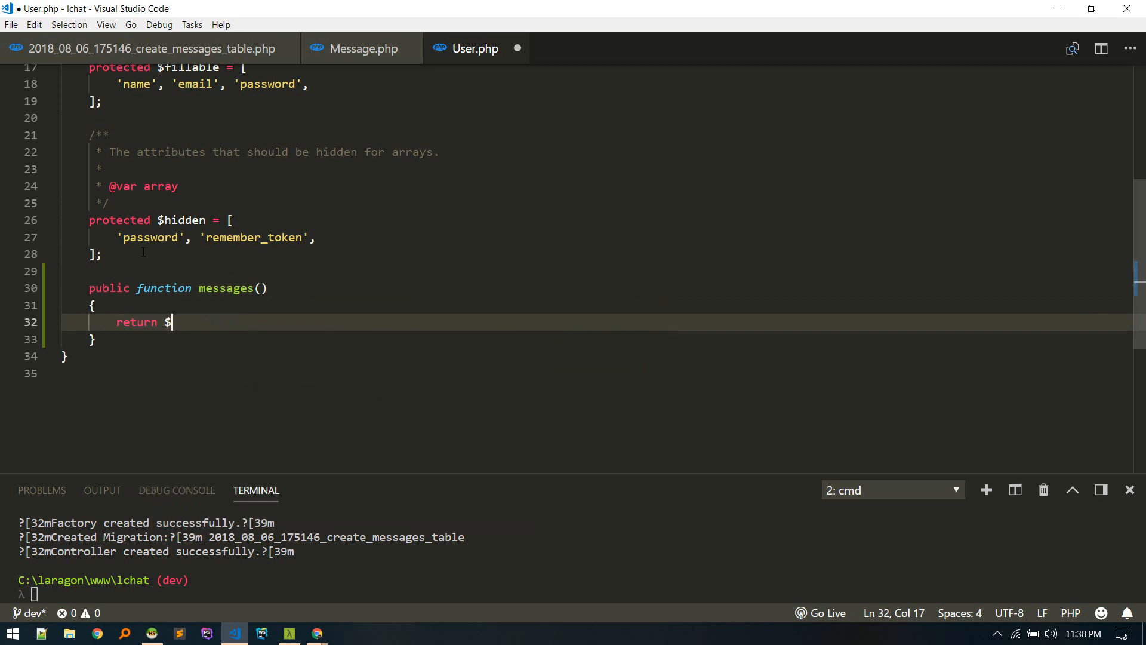
text(this->has)
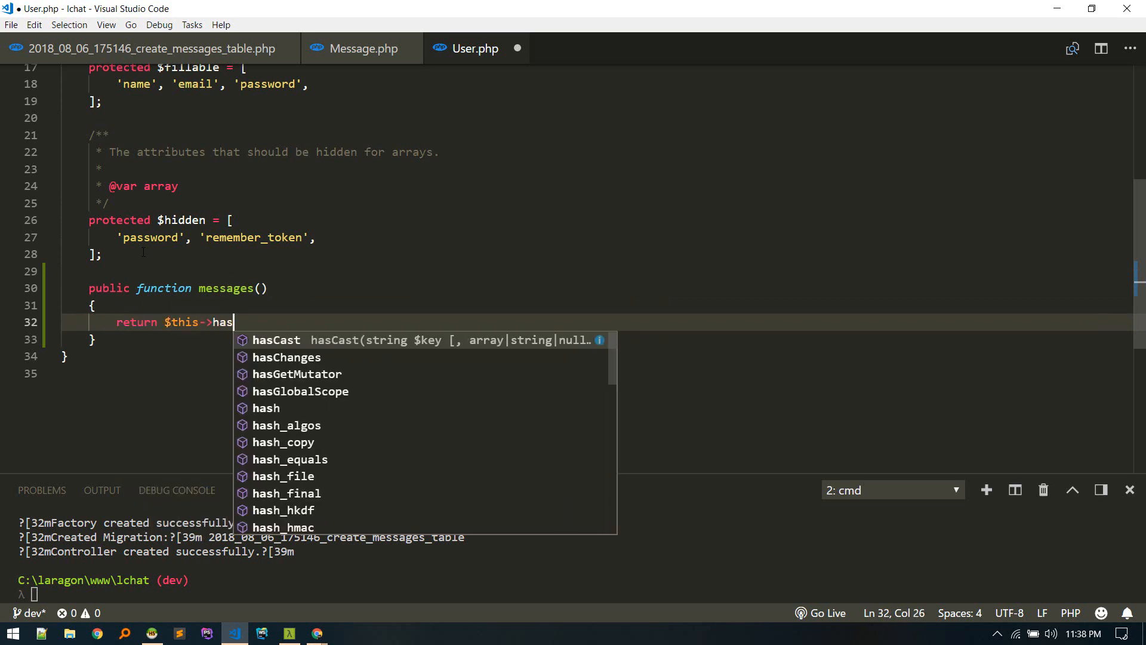
text(Many(M)
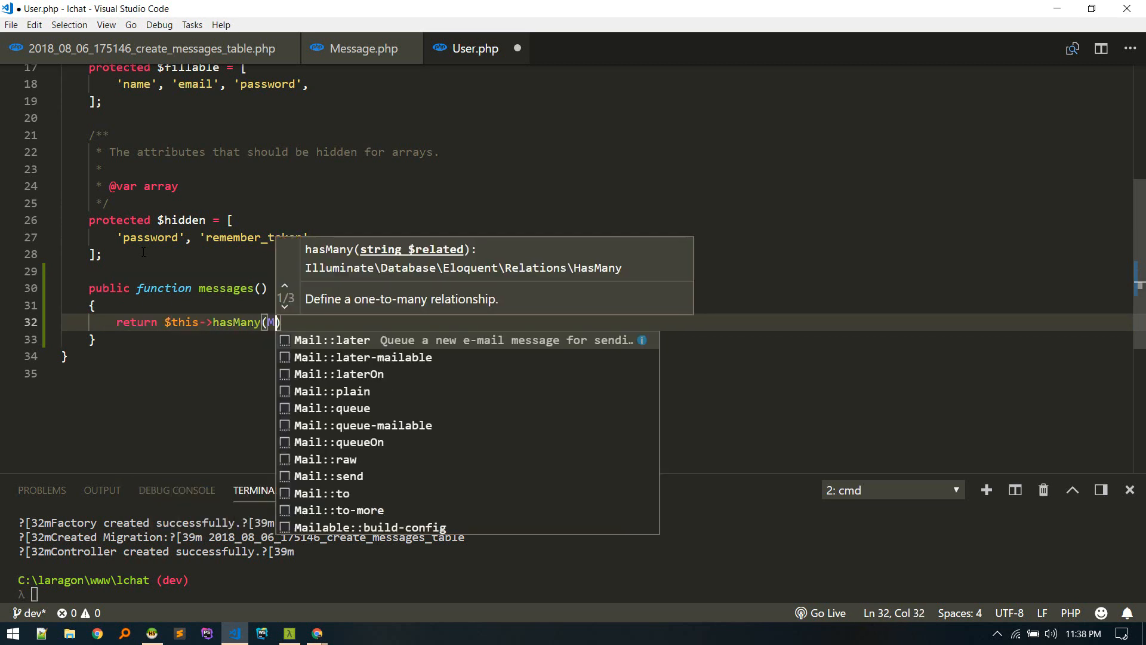
text(Message::class)
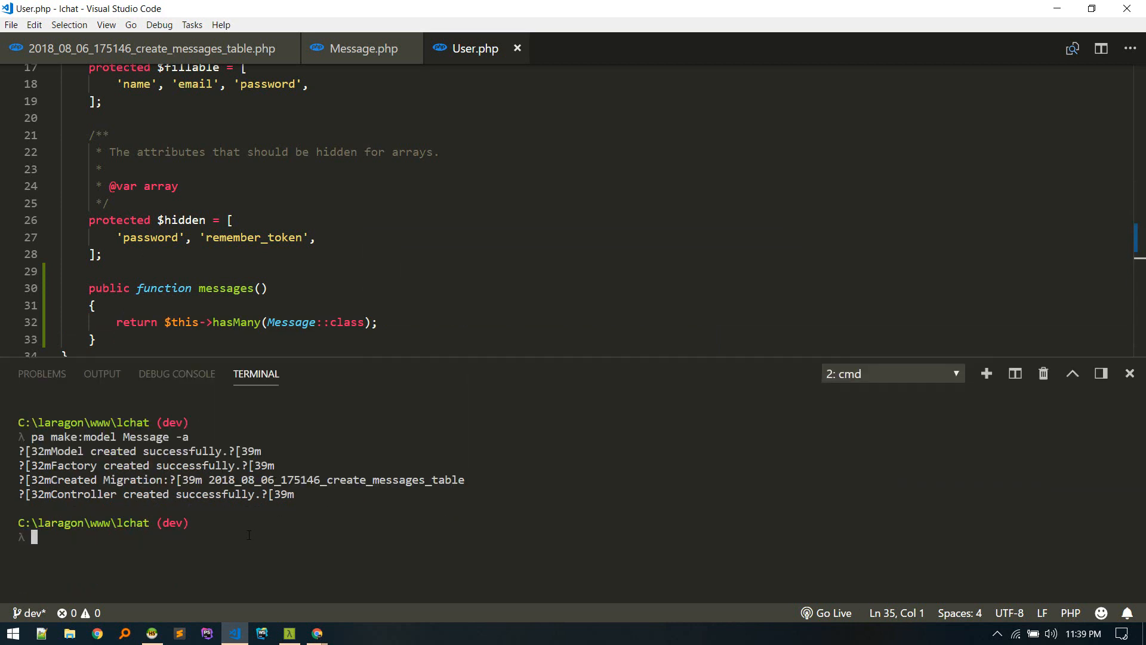
text(pa m)
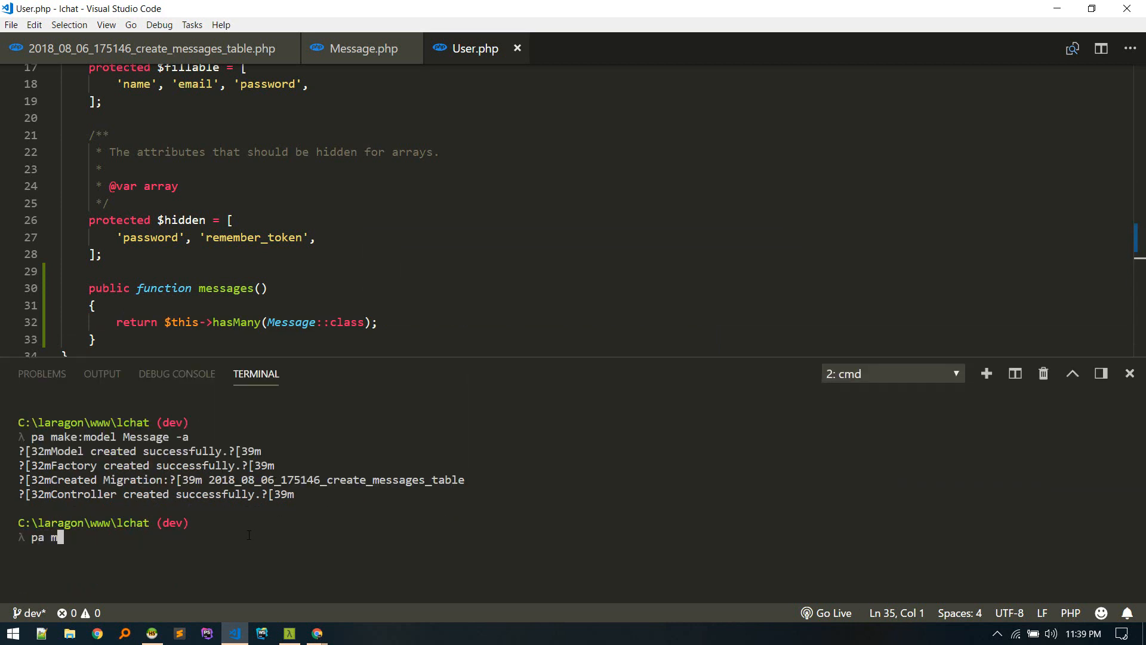
key(Return)
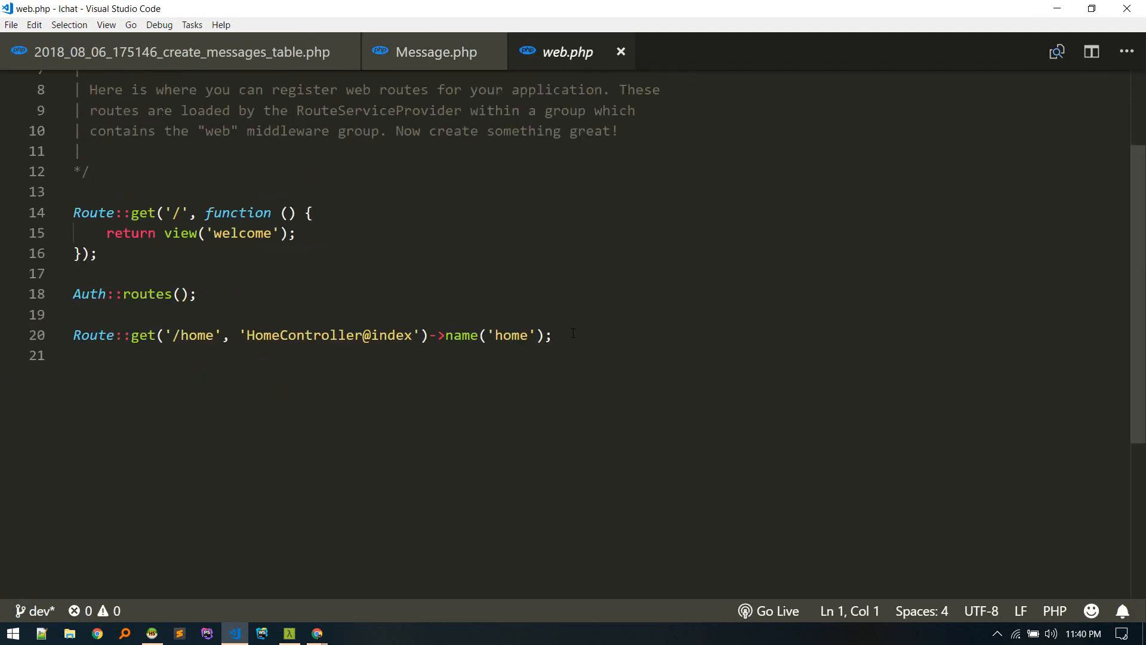
key(enter)
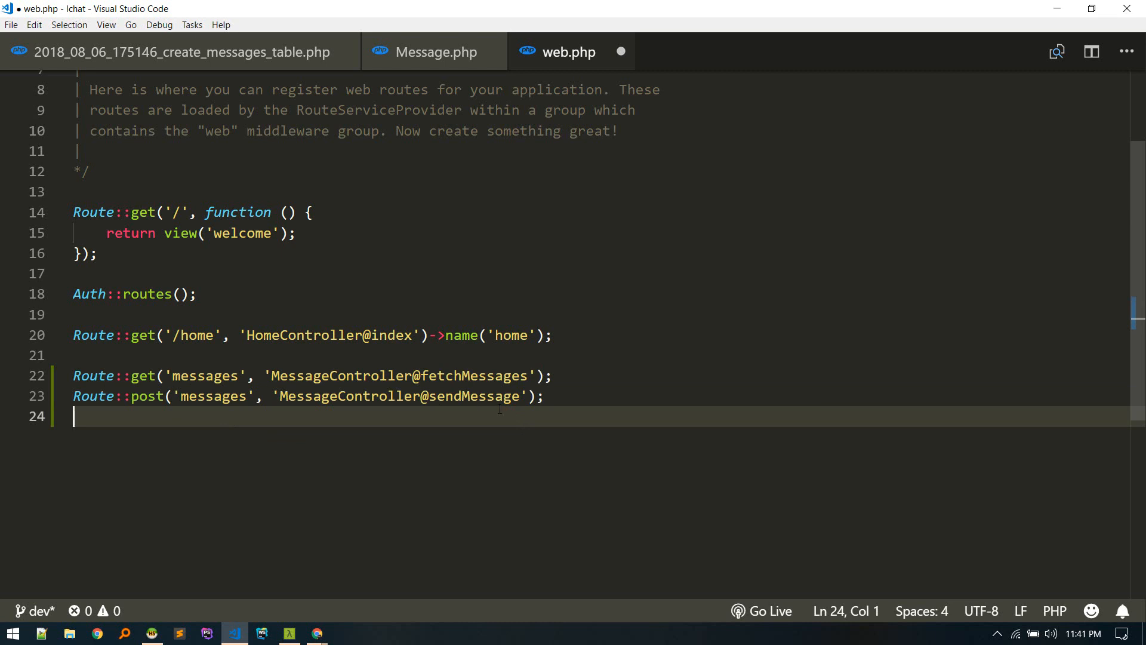
key(ctrl+p)
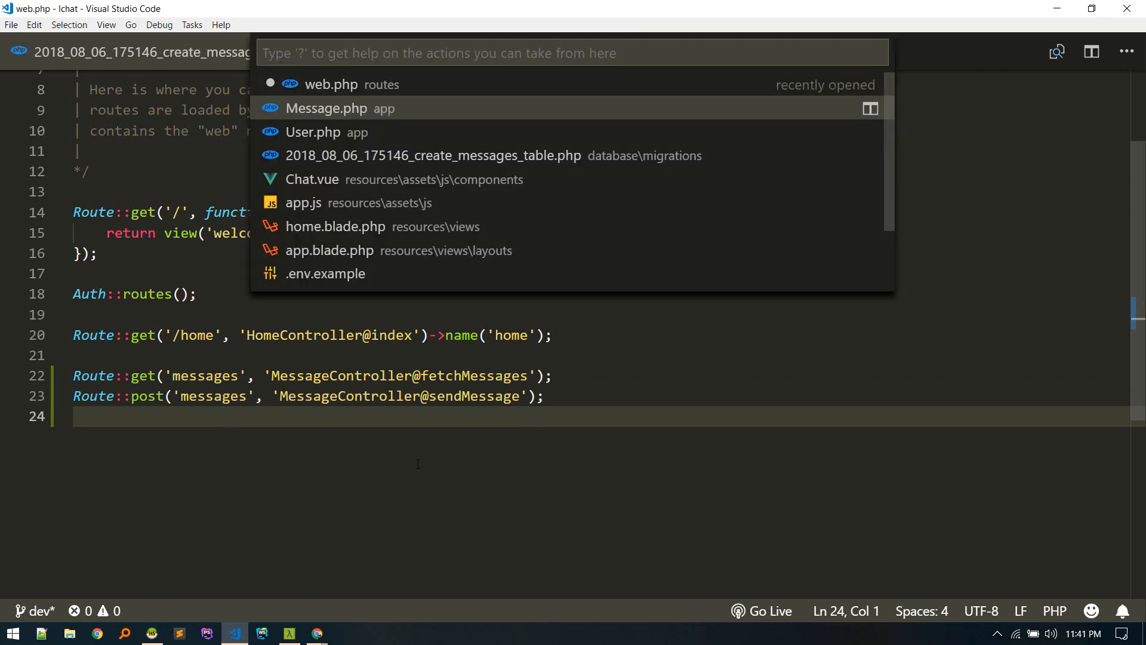
Open MessageController.php and delete its index, create, store, show, edit, update and destroy stubs.
text(messa)
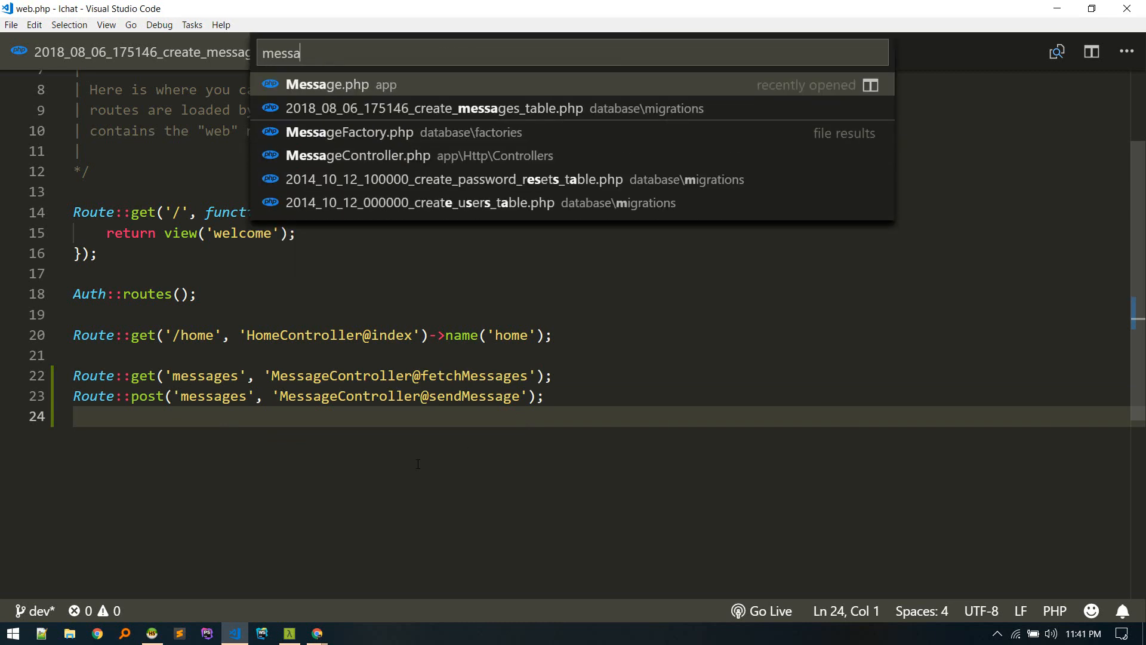
click(357, 155)
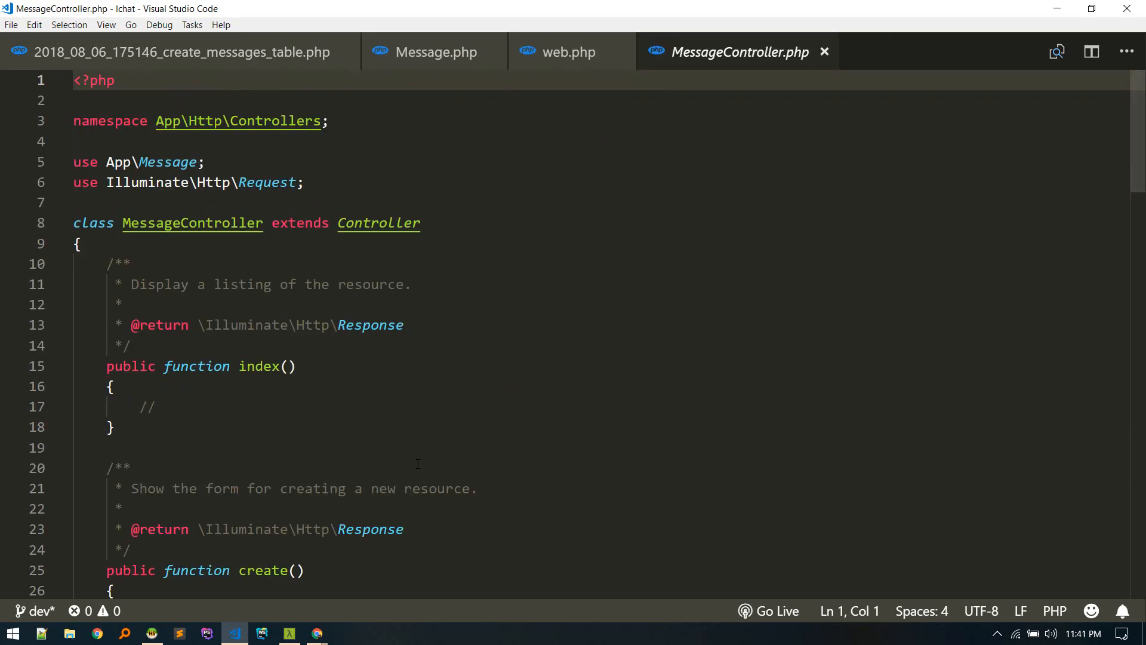
scroll(down, 3)
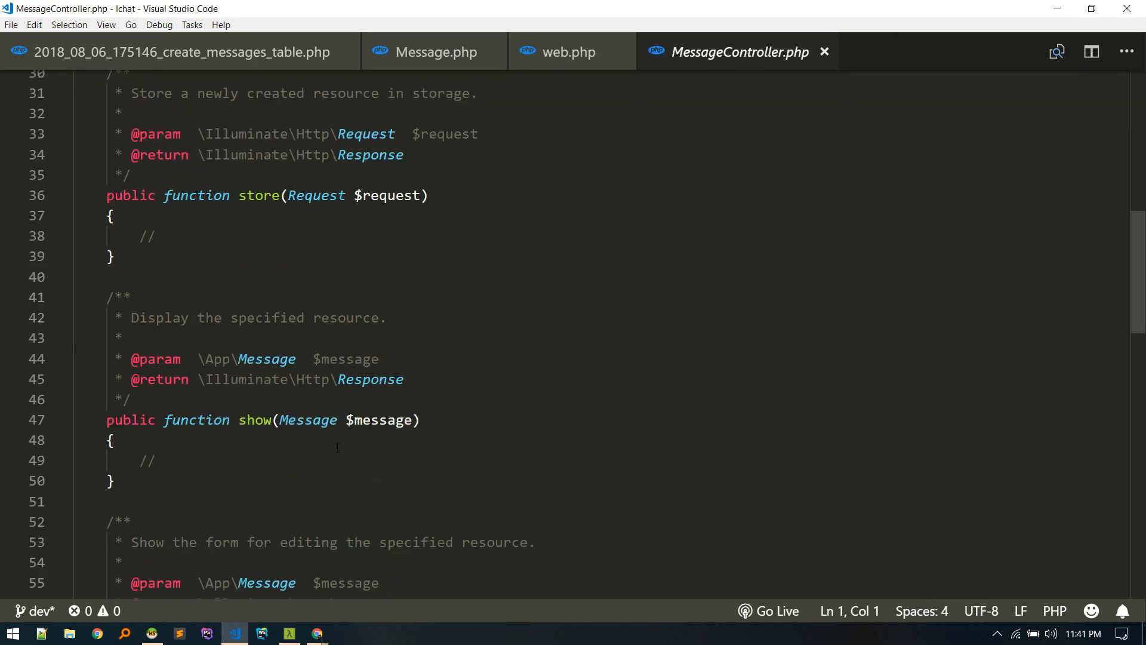
scroll(down, 3)
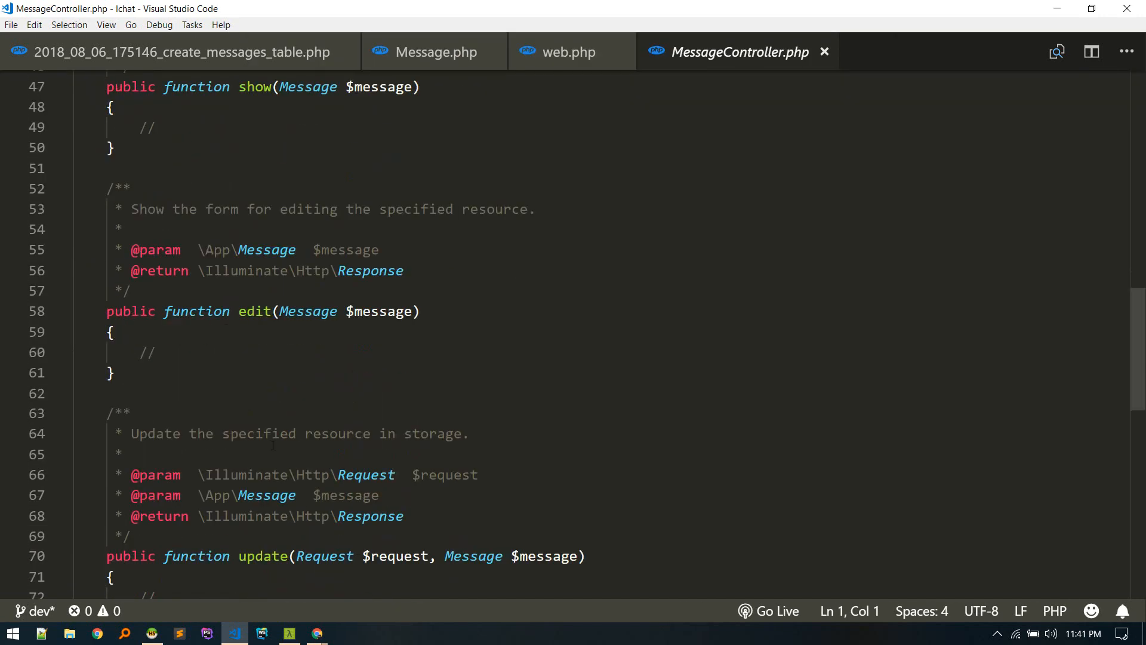
scroll(up, 3)
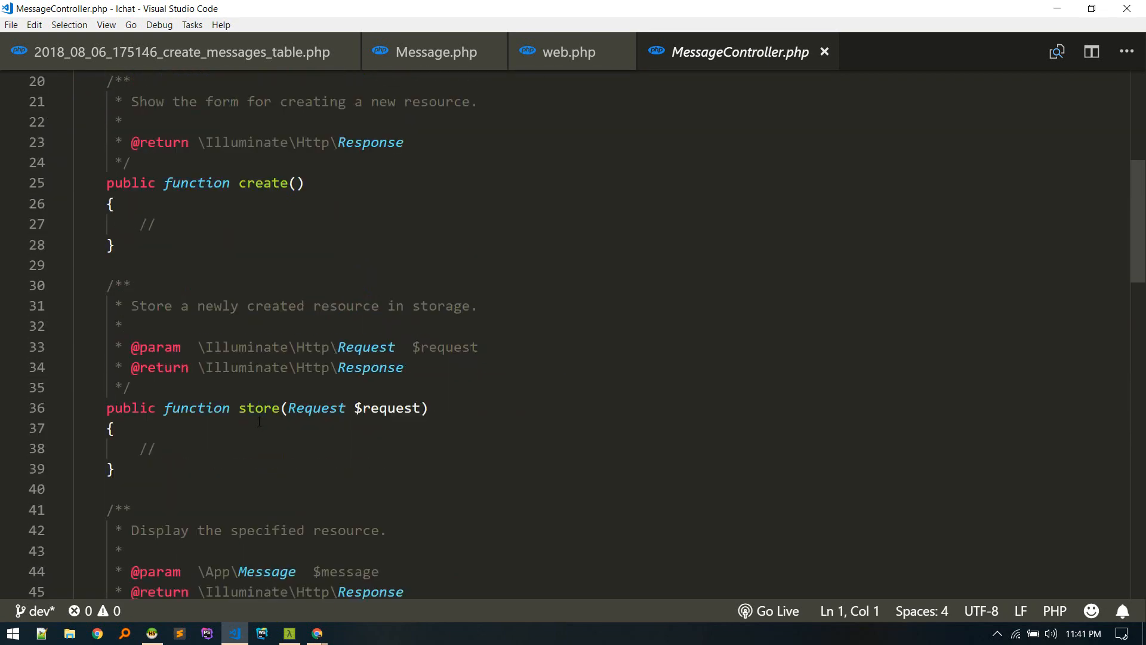
scroll(up, 3)
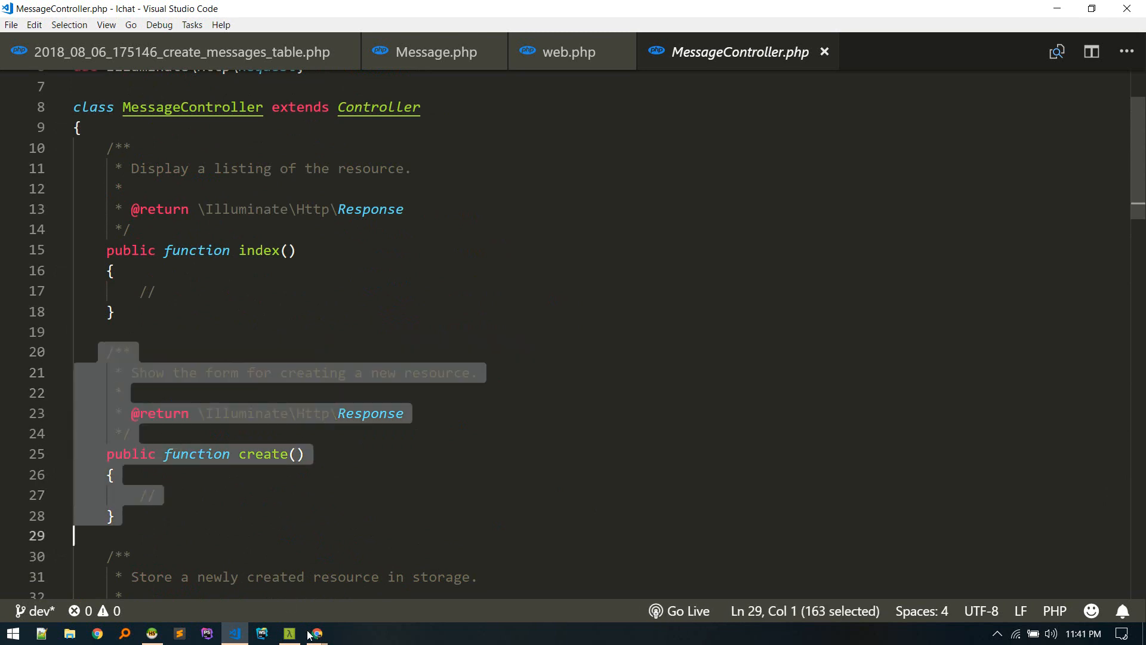
scroll(down, 3)
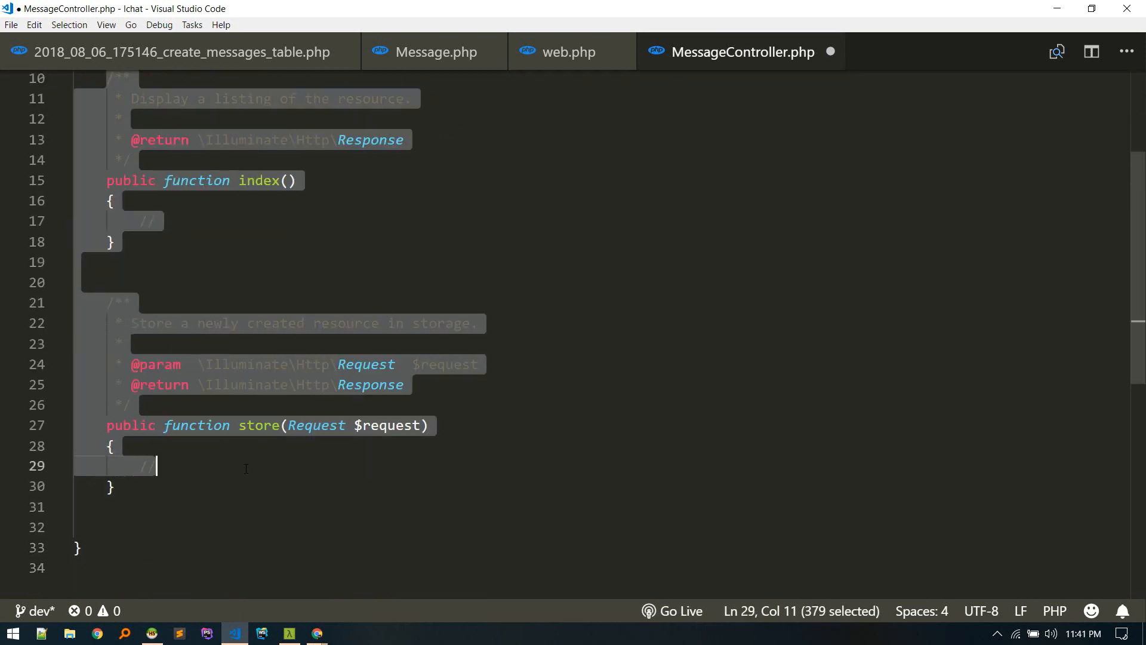
key(Delete)
text(public function fetchMessages()
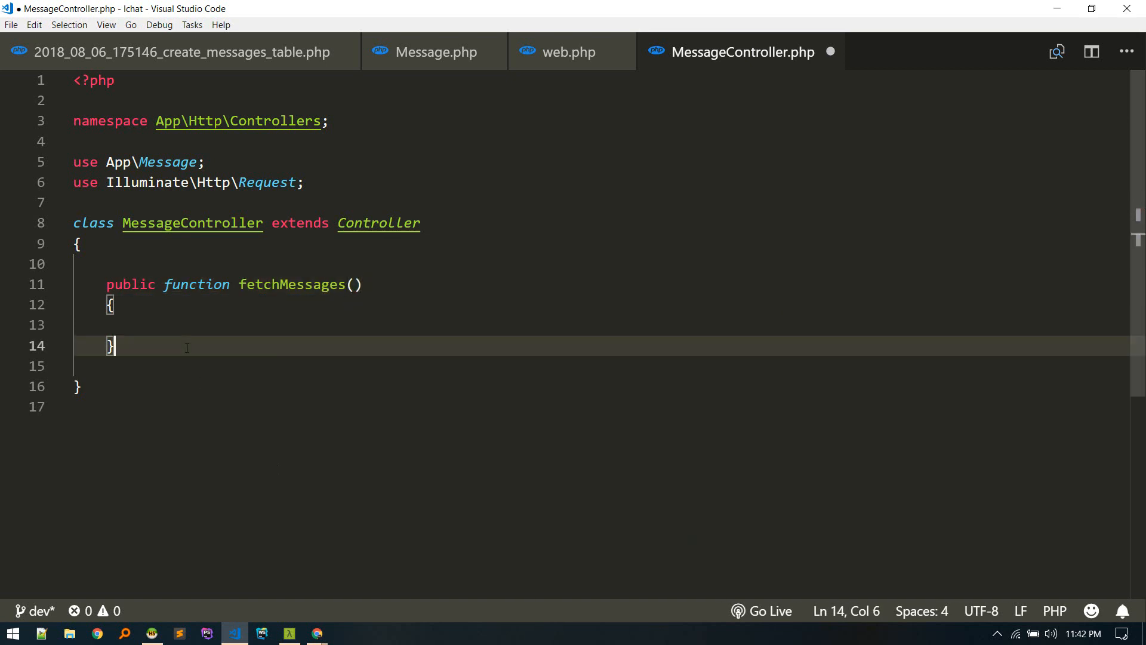
Declare sendMessage and make fetchMessages return Message records with their user.
text(me)
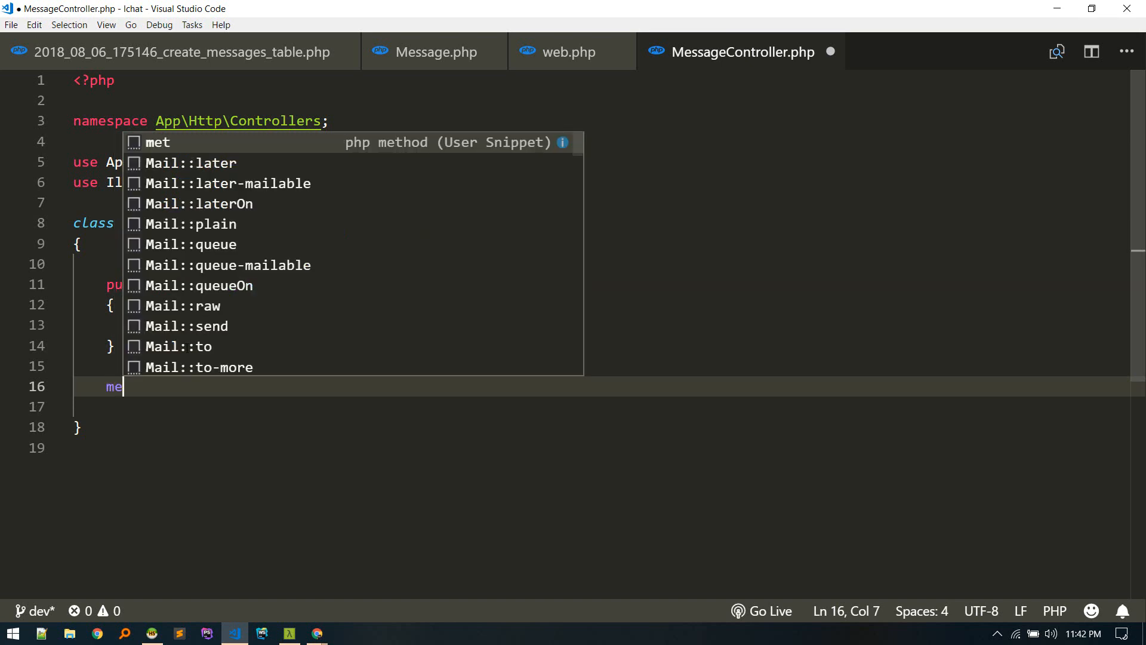
text(public function sendM()
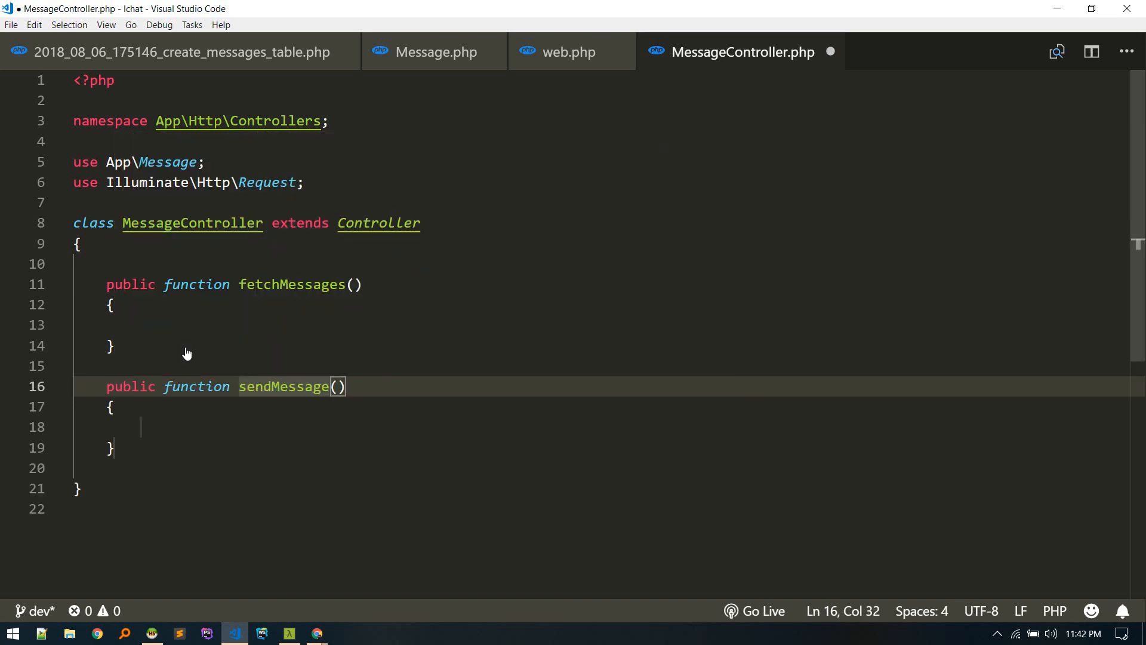
click(113, 305)
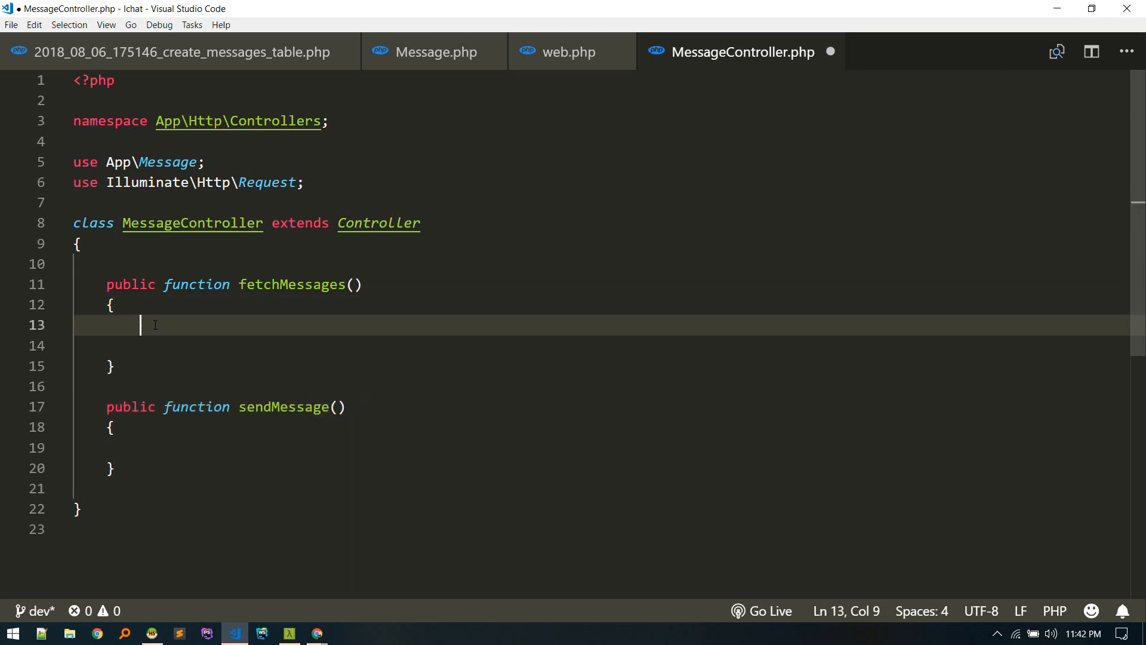
text(return Message::all();)
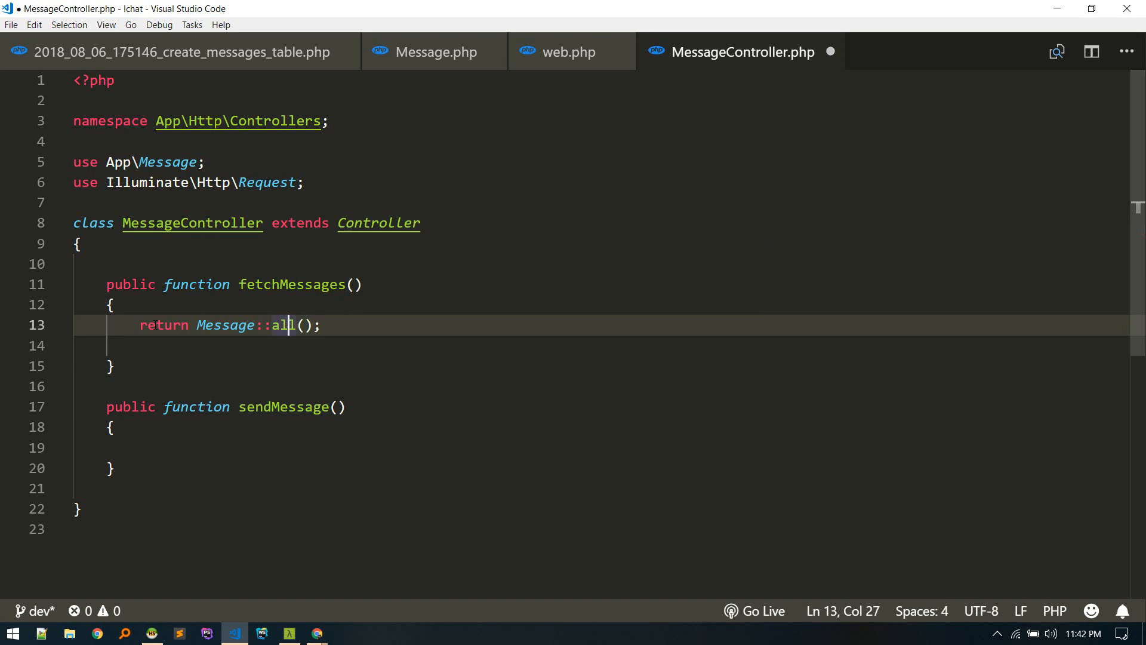
text(with()->)
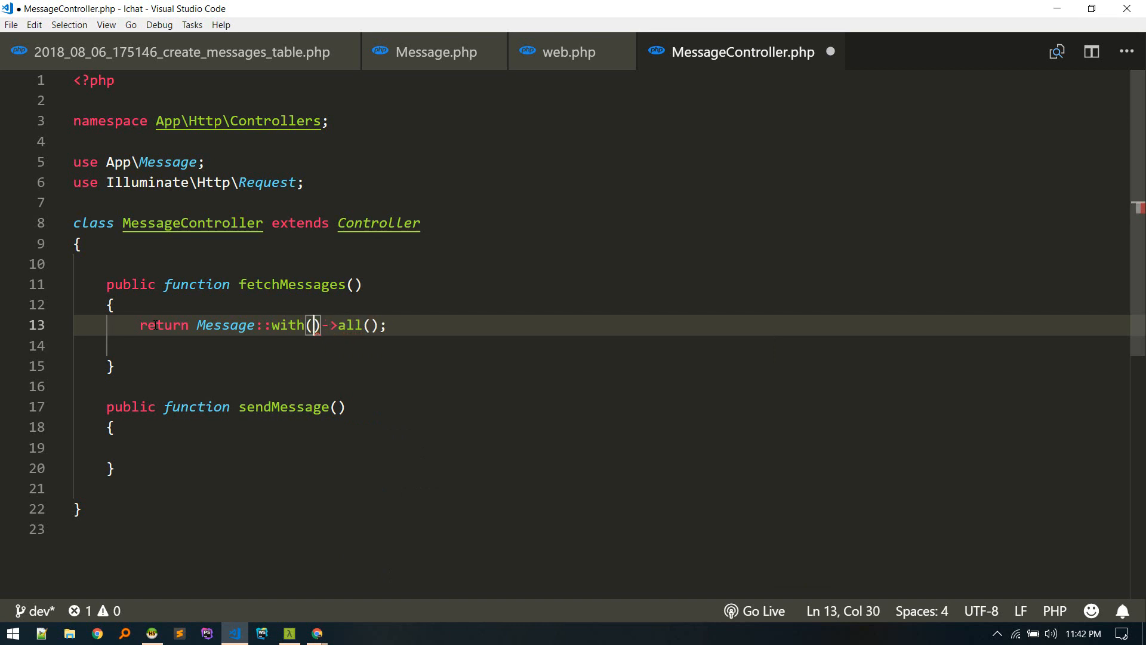
text('c')
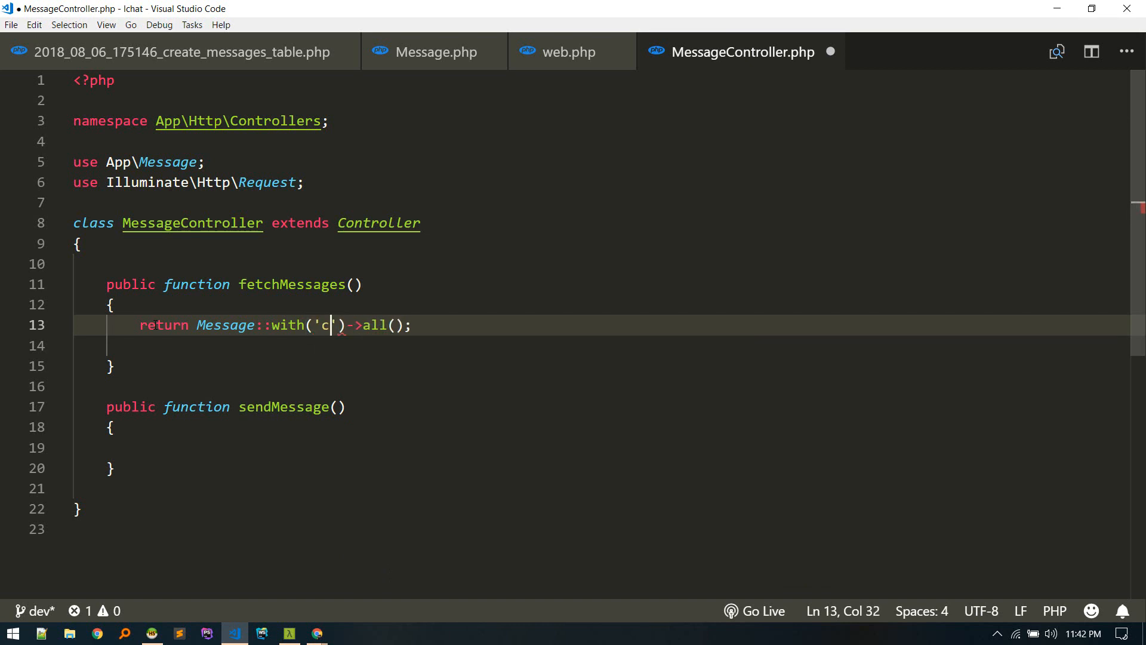
text(ser)
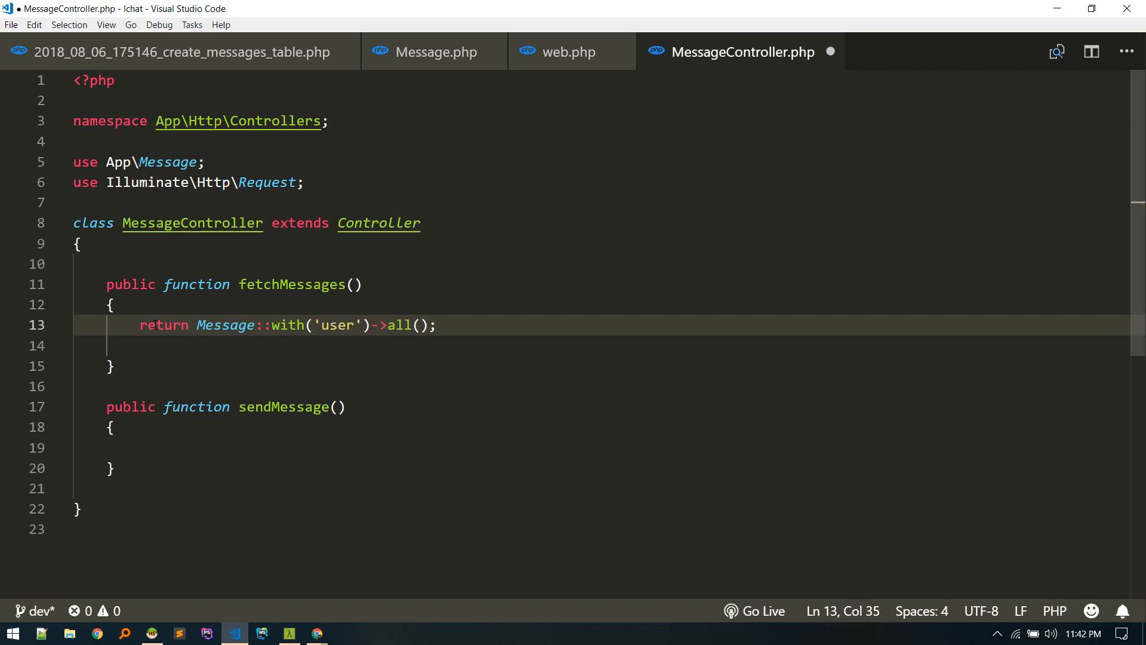
click(110, 365)
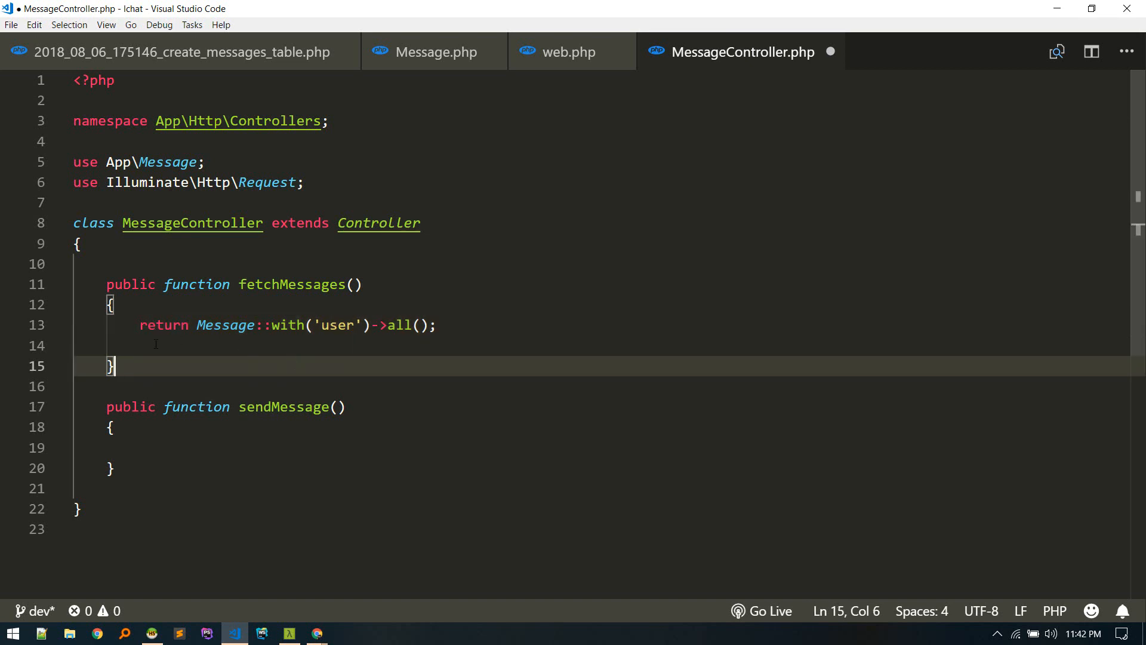
key(Backspace)
text(get)
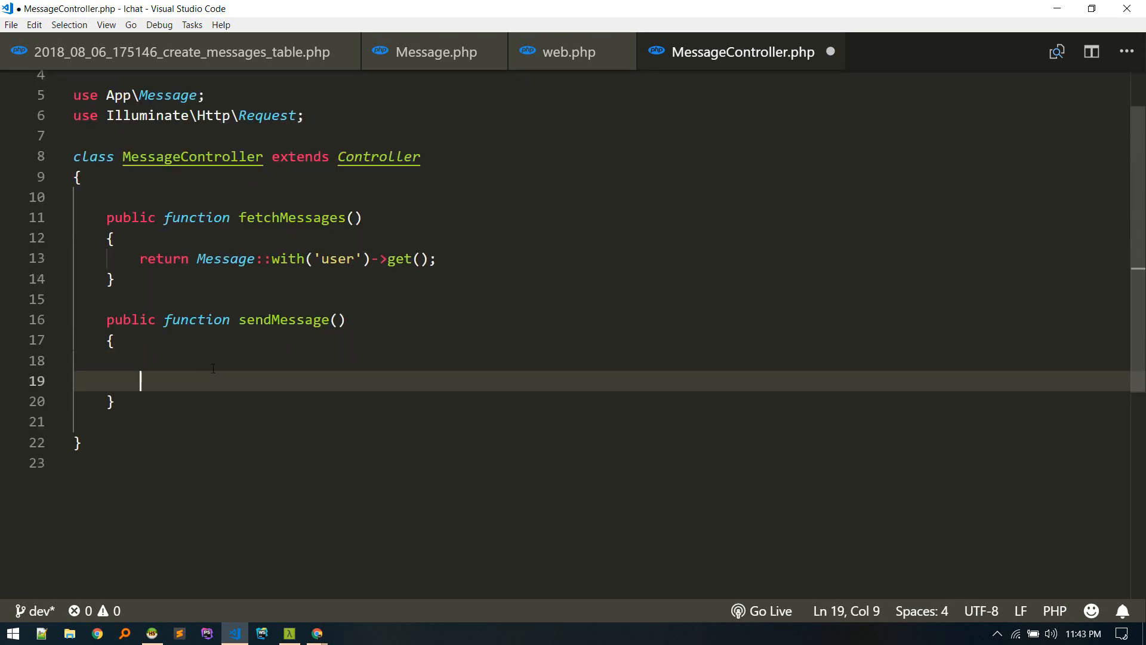
Have sendMessage(Request) create the auth user's message and return 'Message sent successfully'.
text(R)
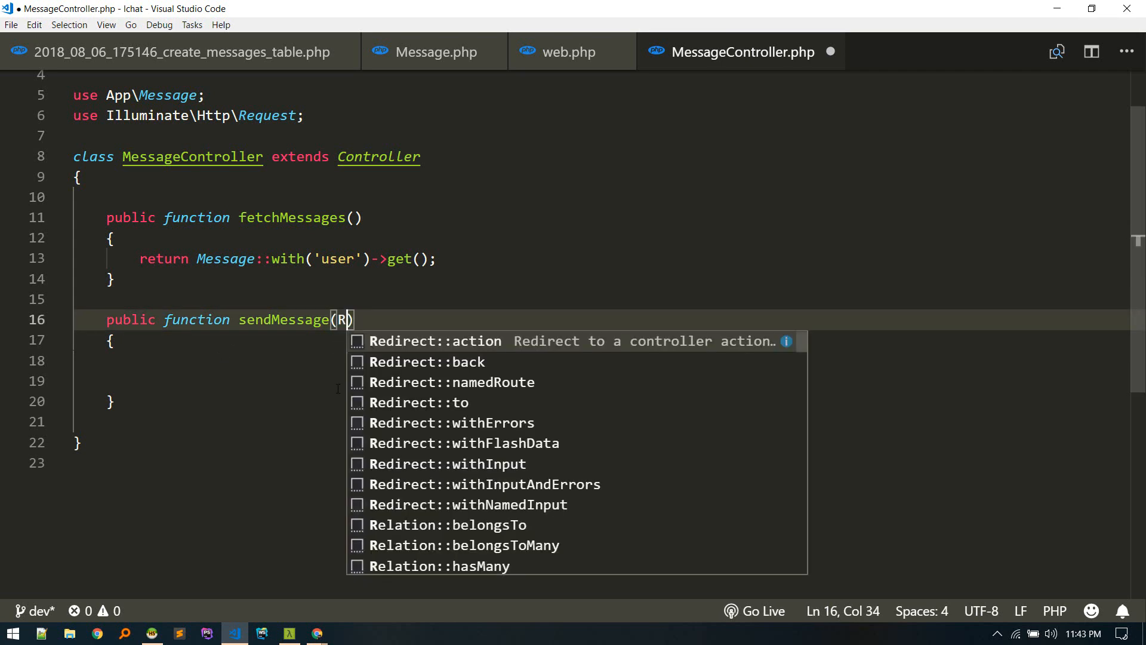
text(equest $request)
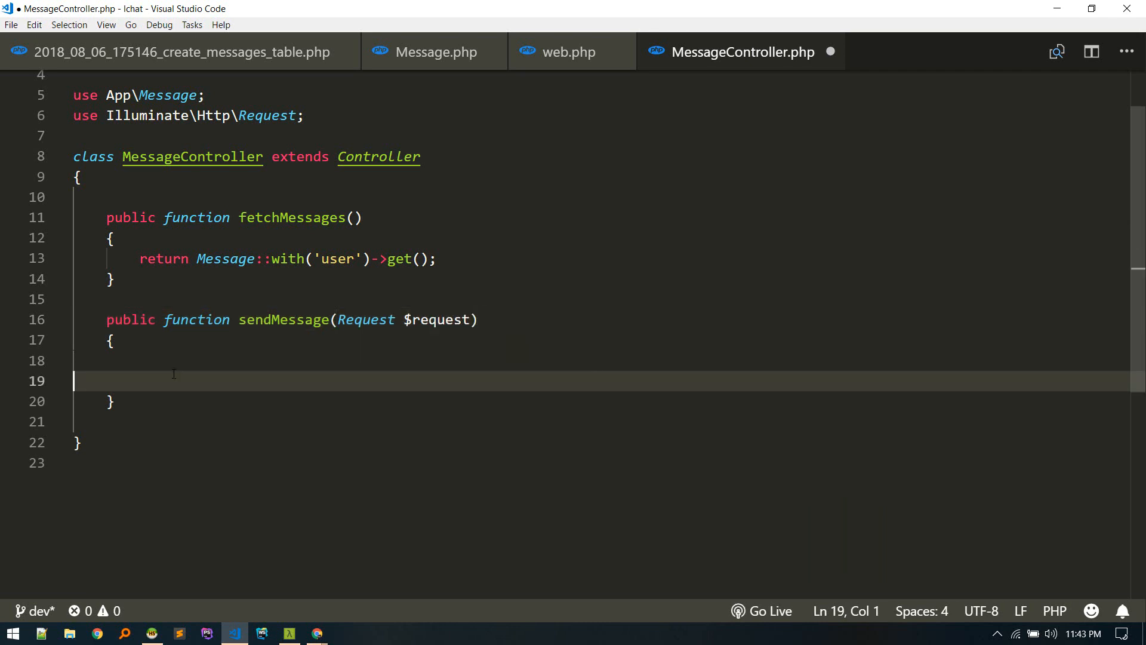
click(166, 360)
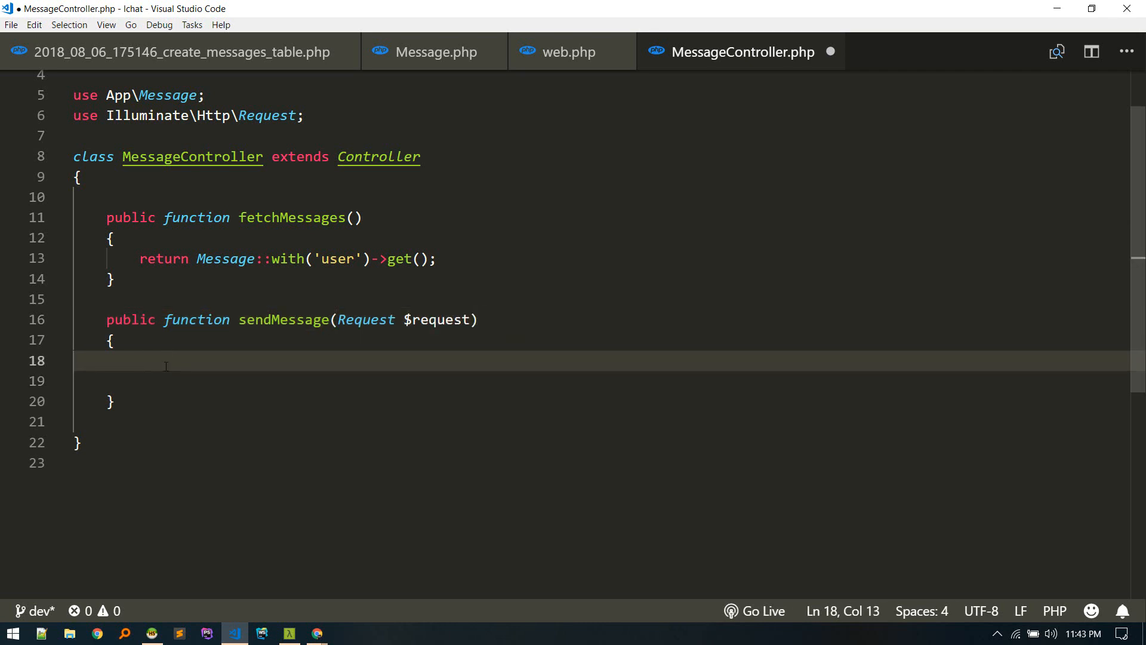
text(auth()->user()
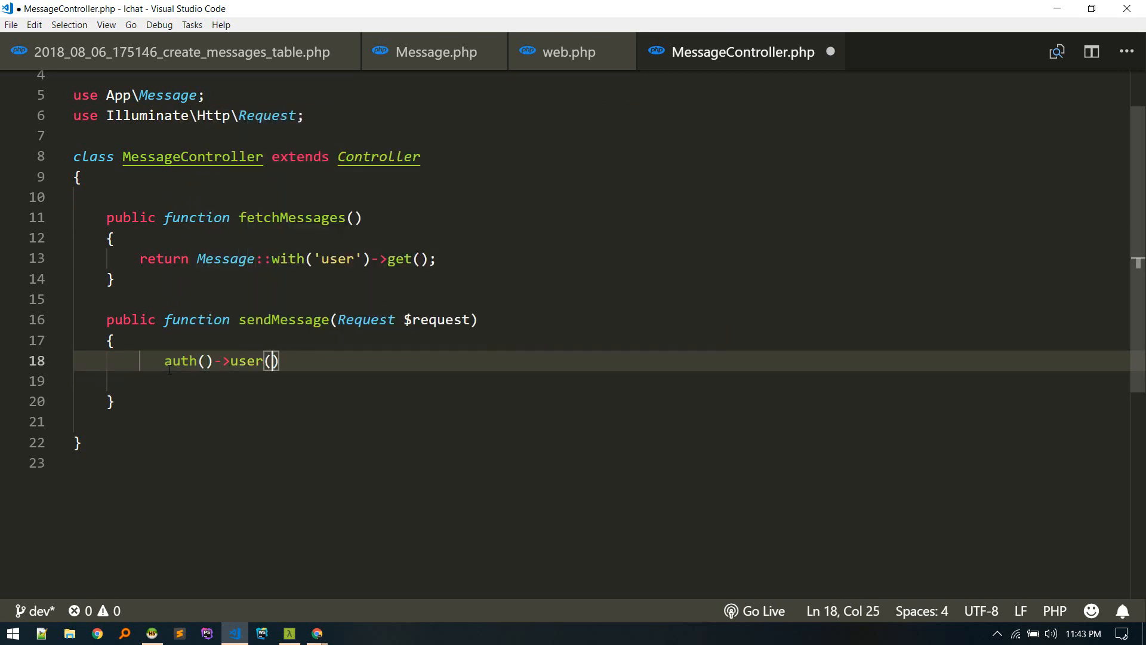
text(->)
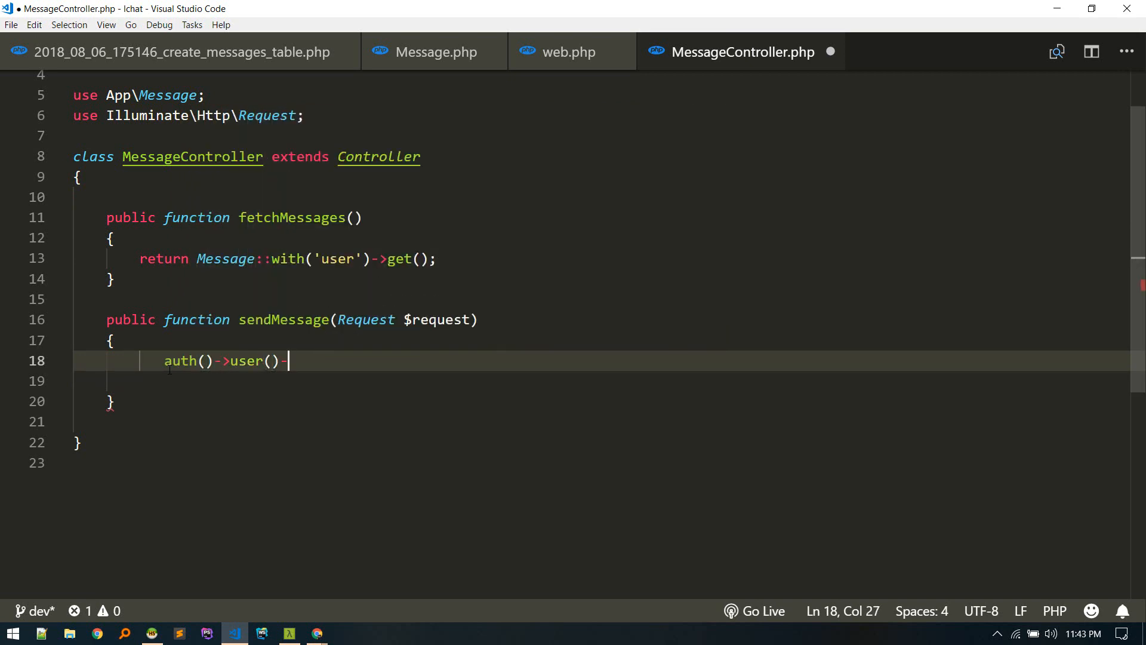
text(->messages()
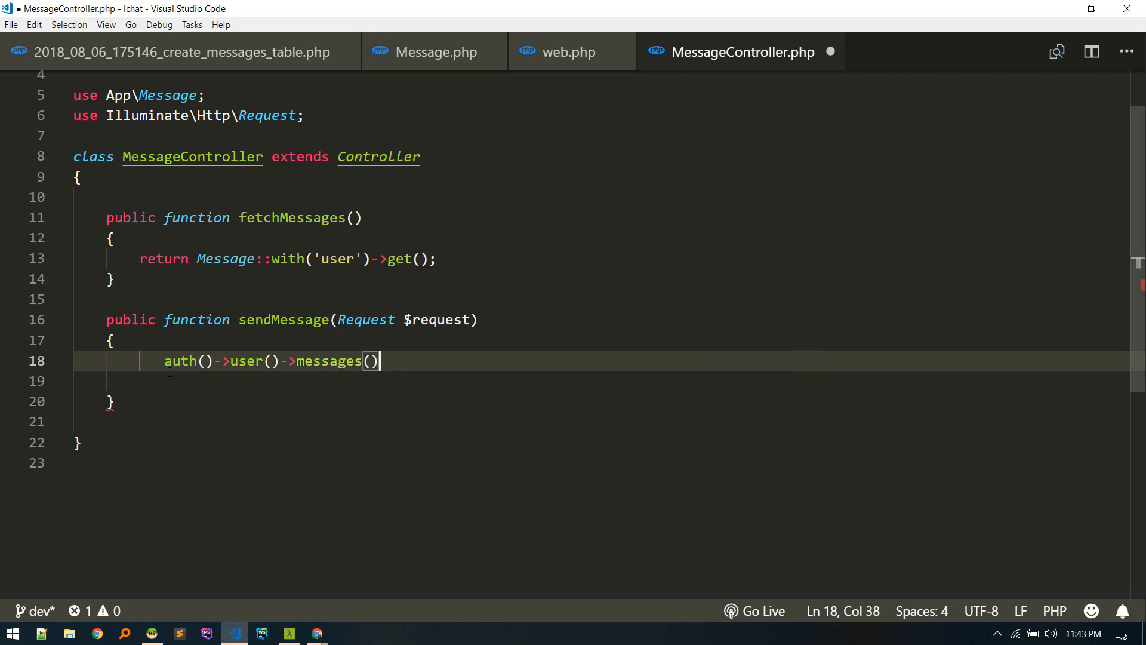
text(->create(['message'=>$request->message]);)
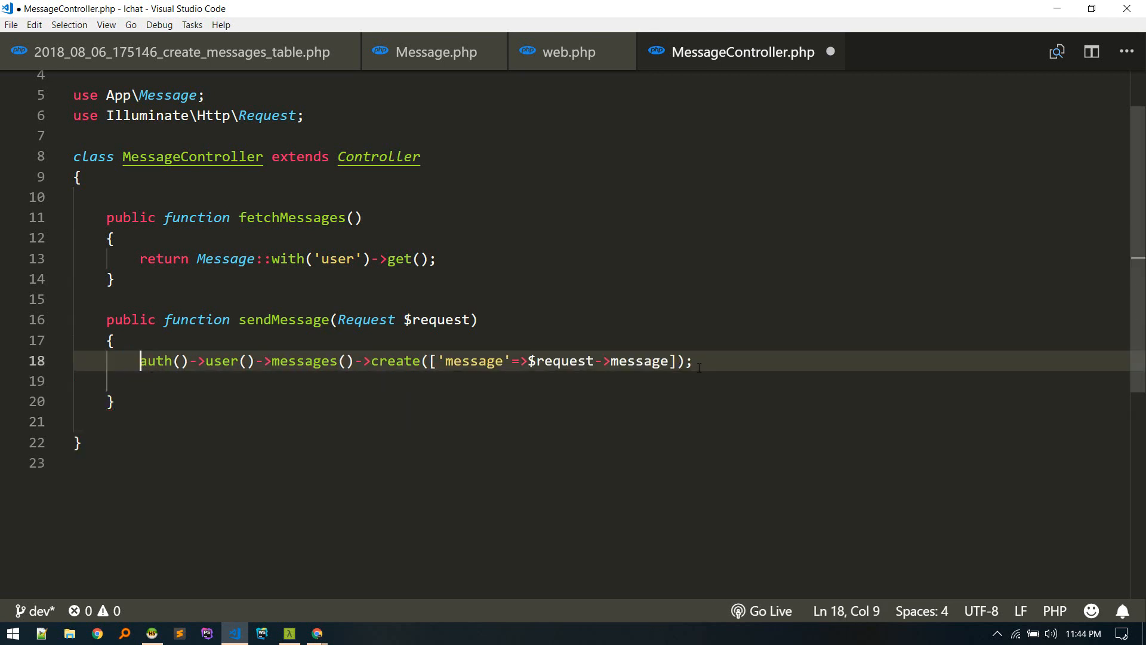
text(return)
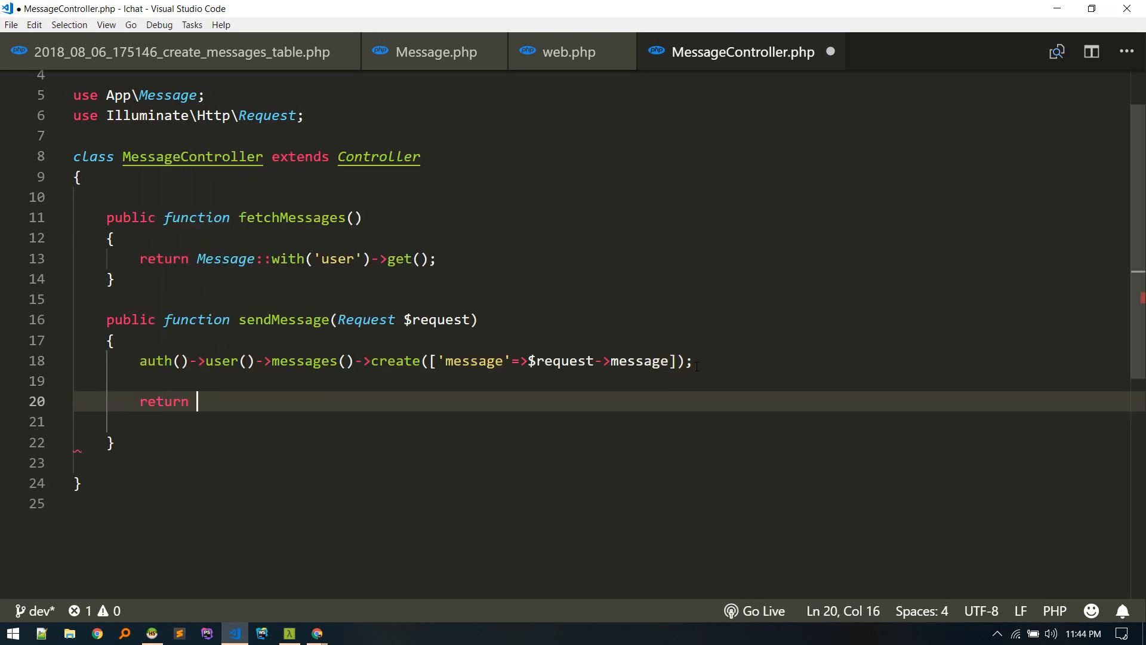
text(response(['status'=>'Message sent']))
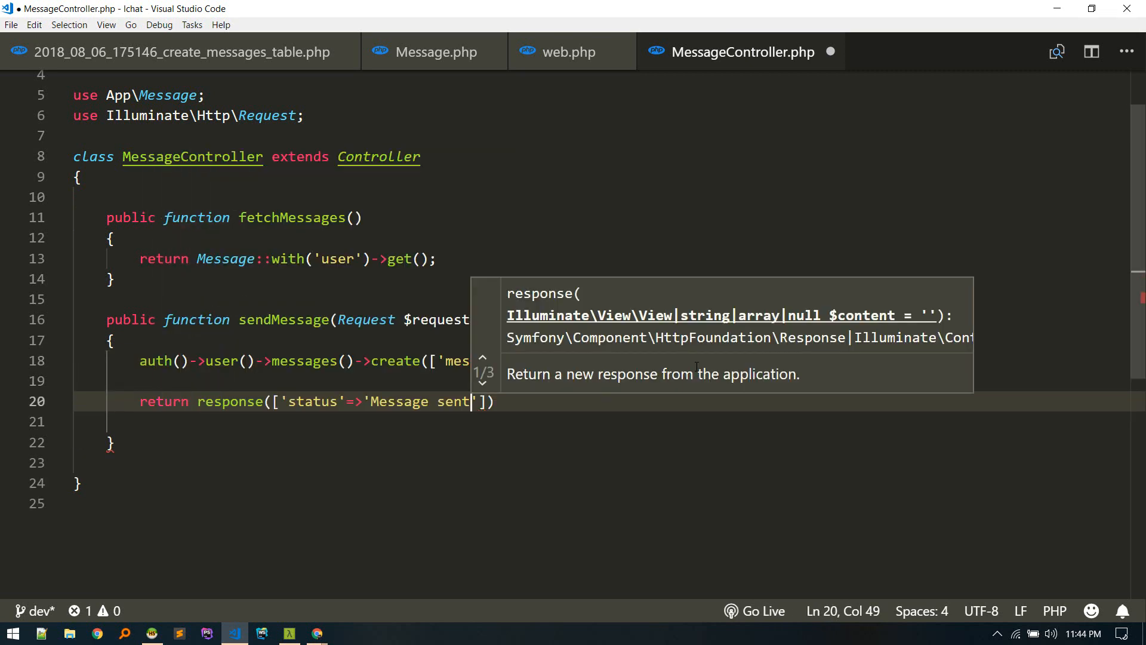
text(successfully)
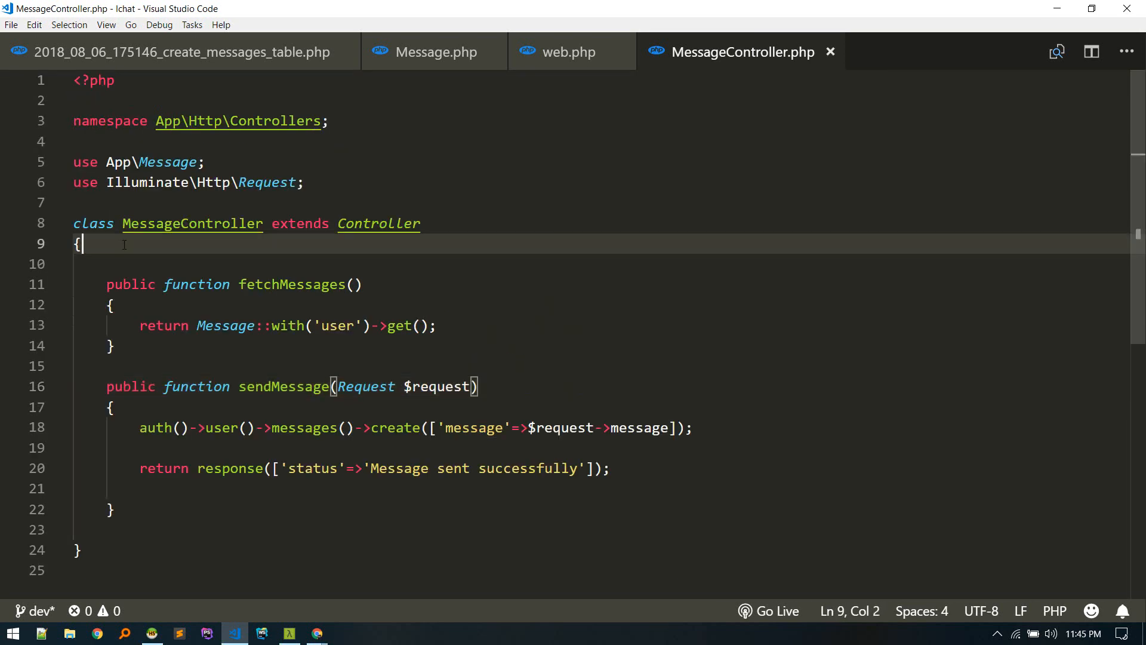
Add a MessageController constructor applying the auth middleware.
key(Enter)
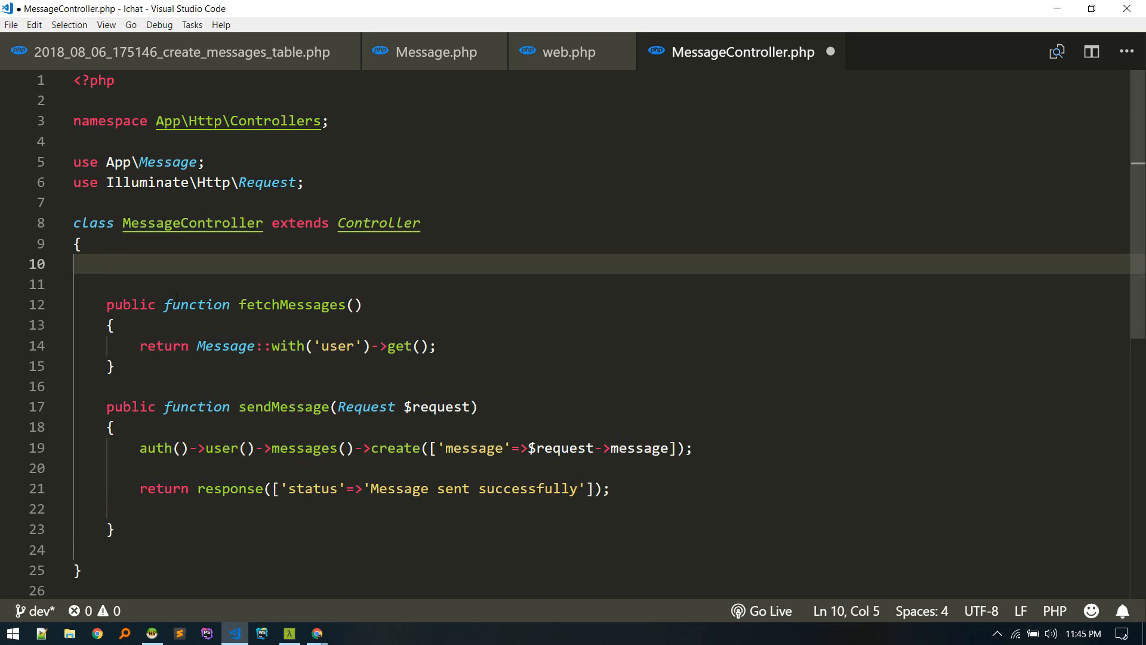
text(__CLASS__)
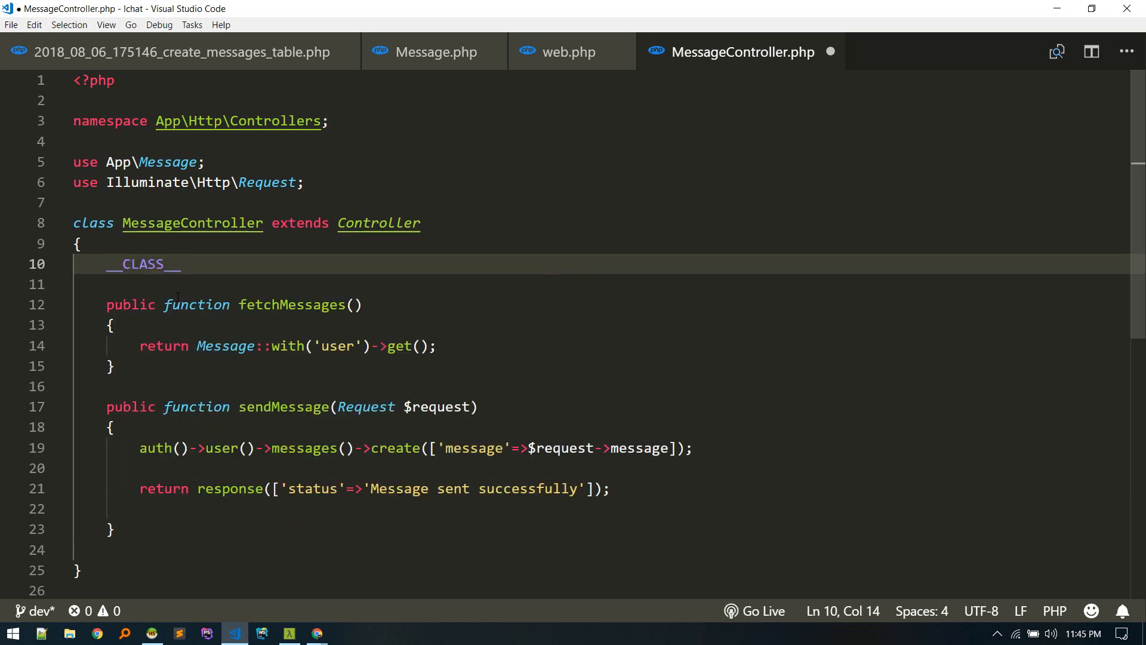
key(Backspace)
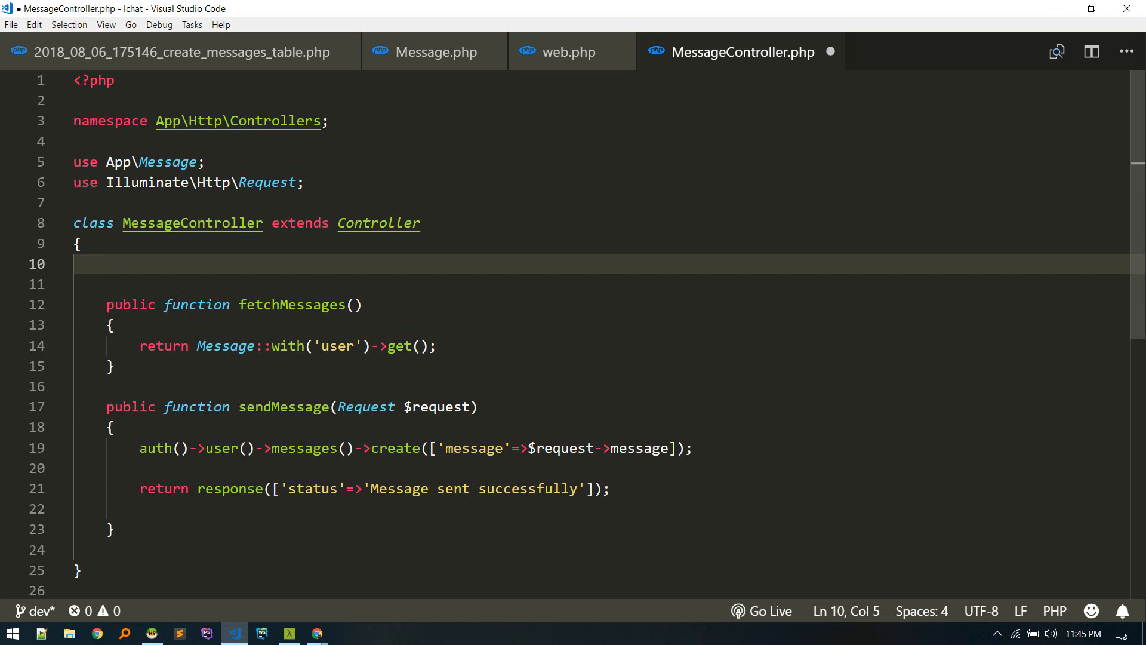
Save MessageController and close all open editor files.
key(ctrl+s)
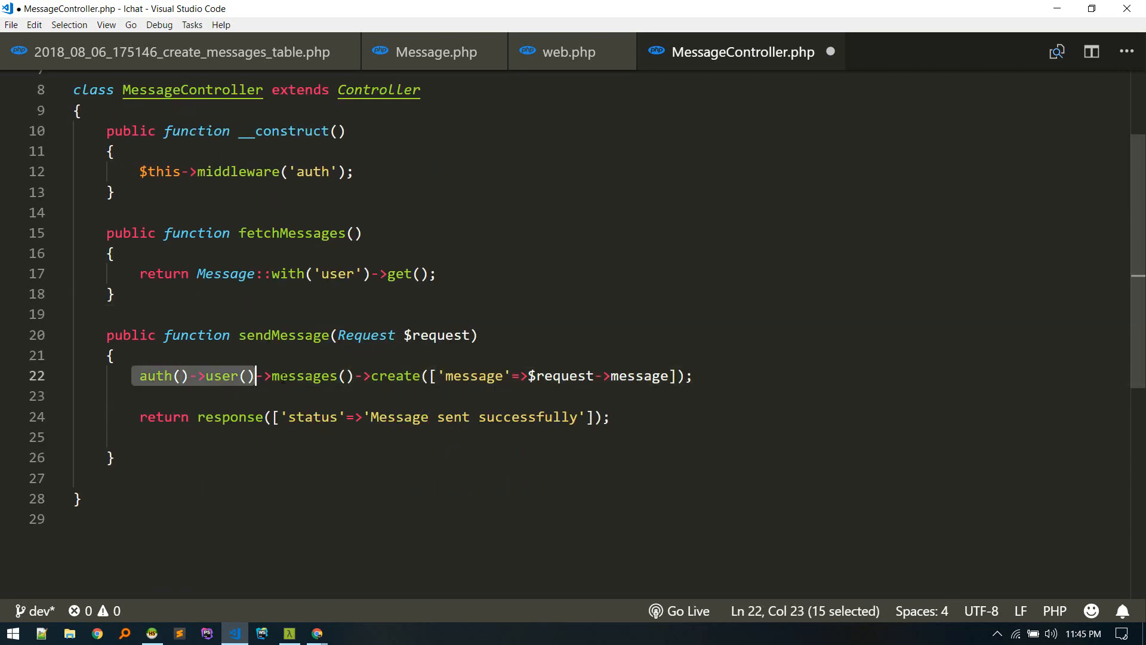
click(110, 457)
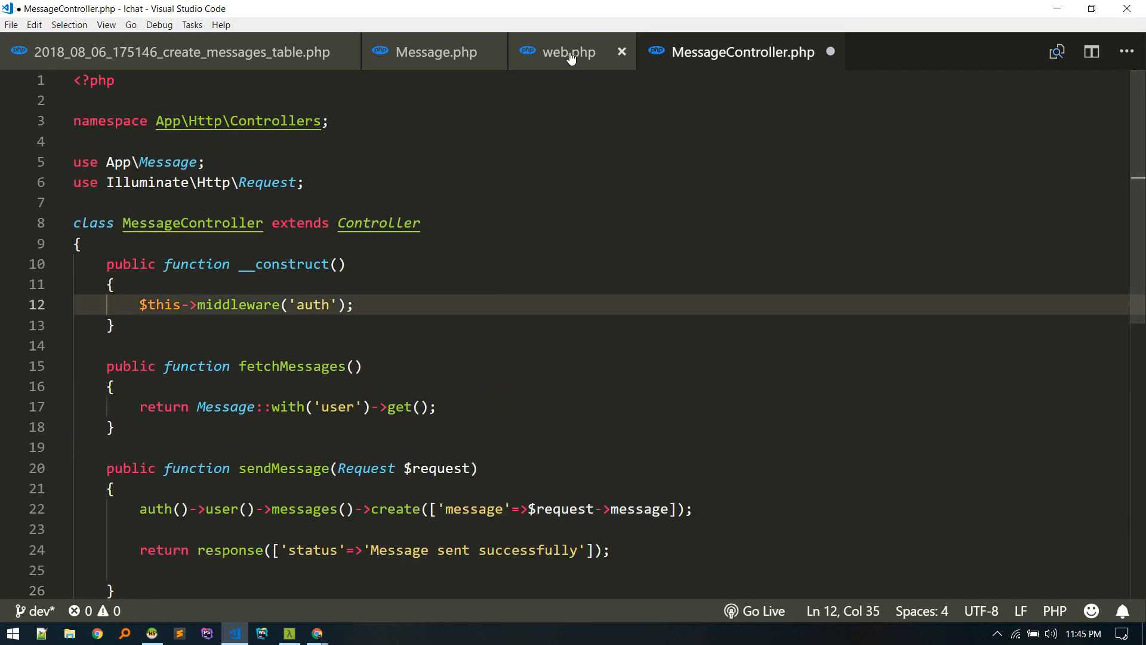
click(569, 52)
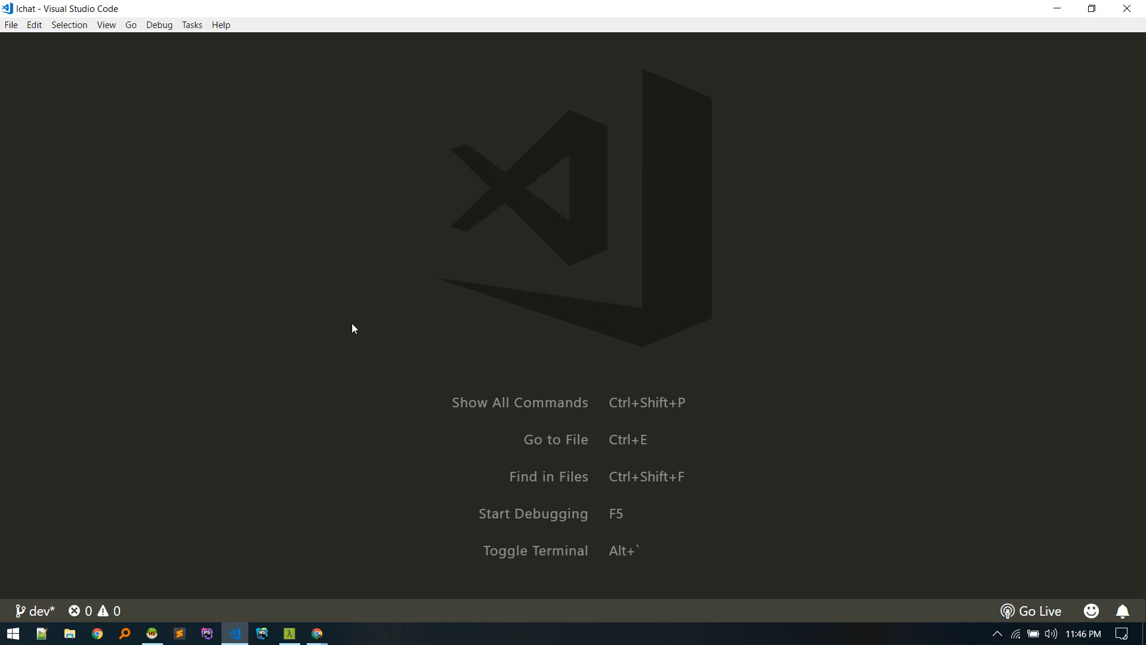
mouse_move(388, 349)
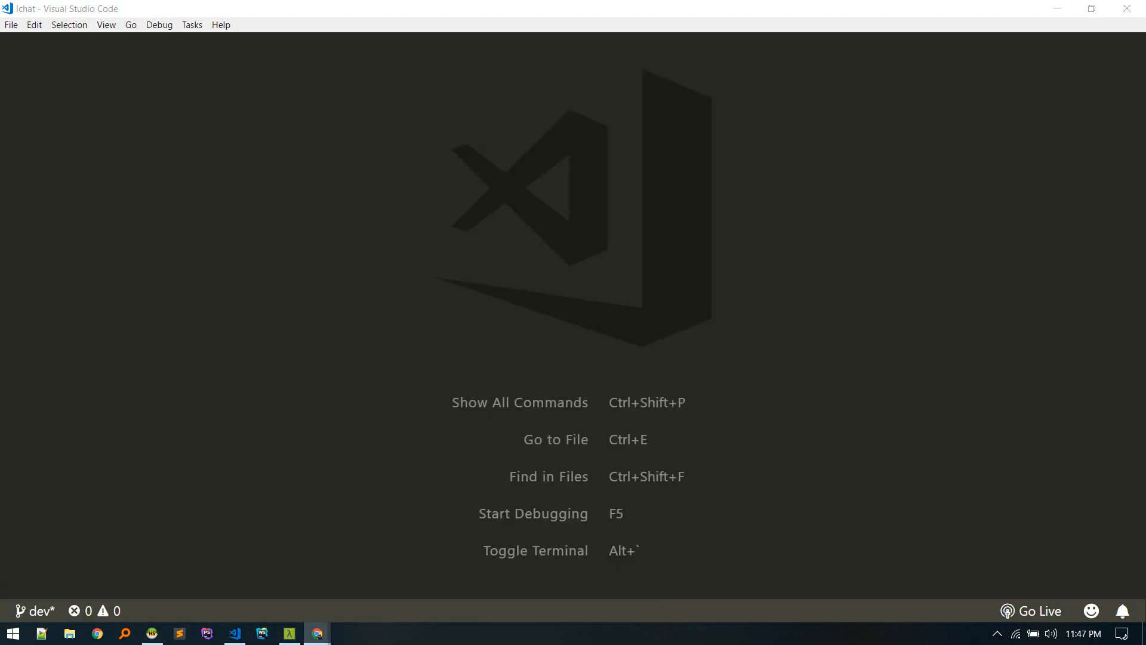
Log in to the Pusher Dashboard in Chrome and list the Channels apps.
click(98, 633)
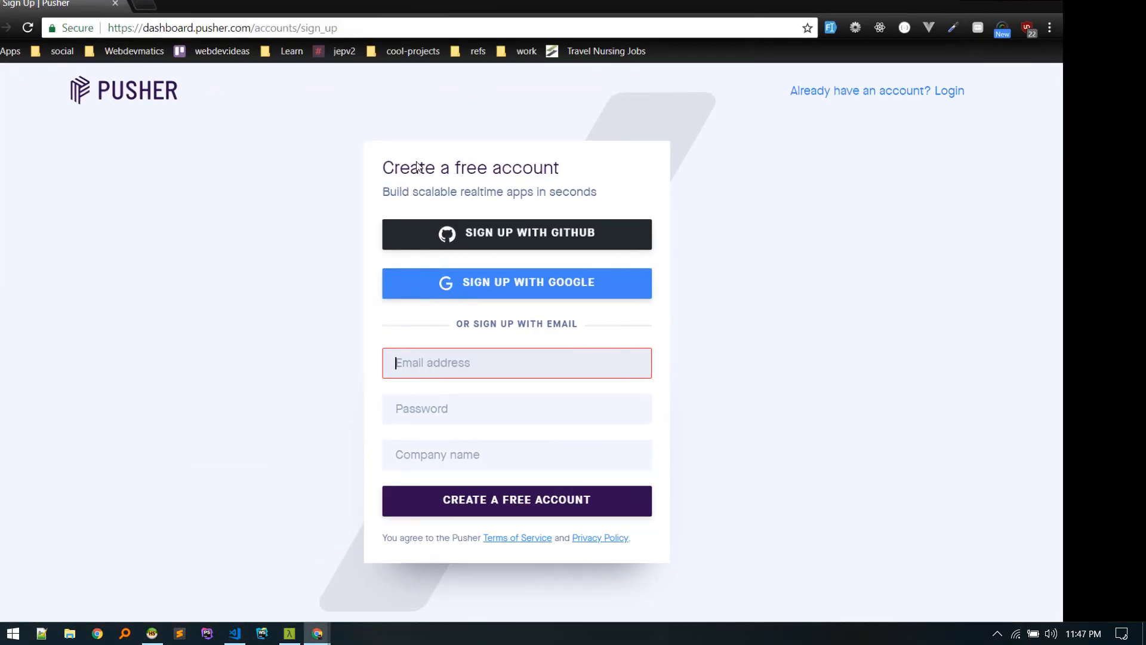
click(1094, 10)
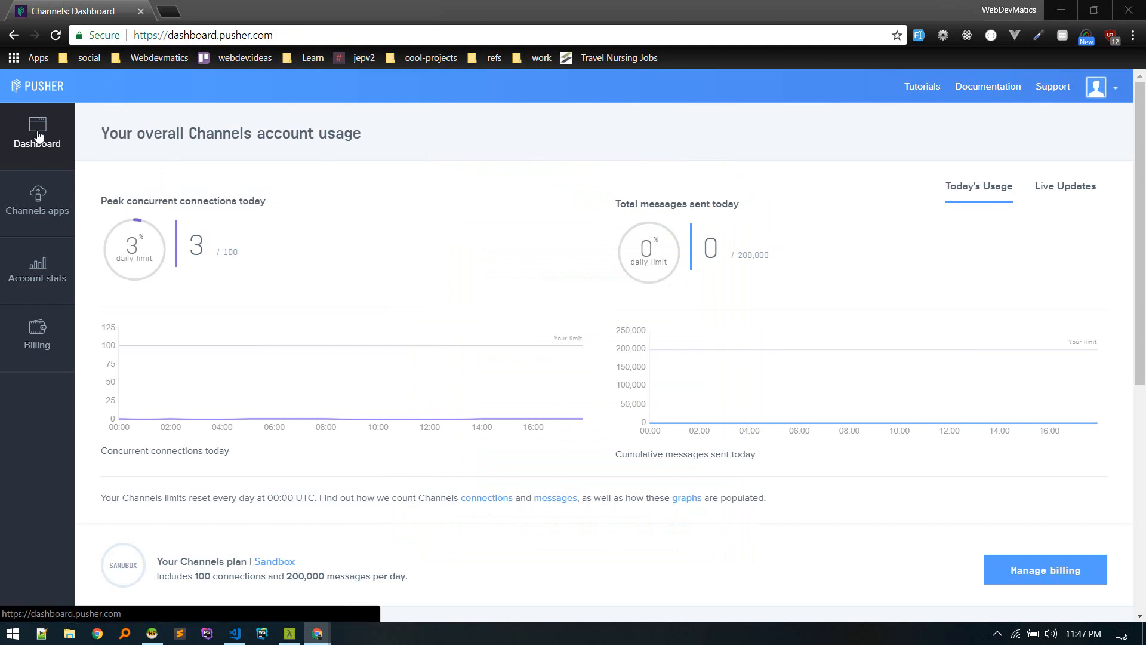
click(36, 136)
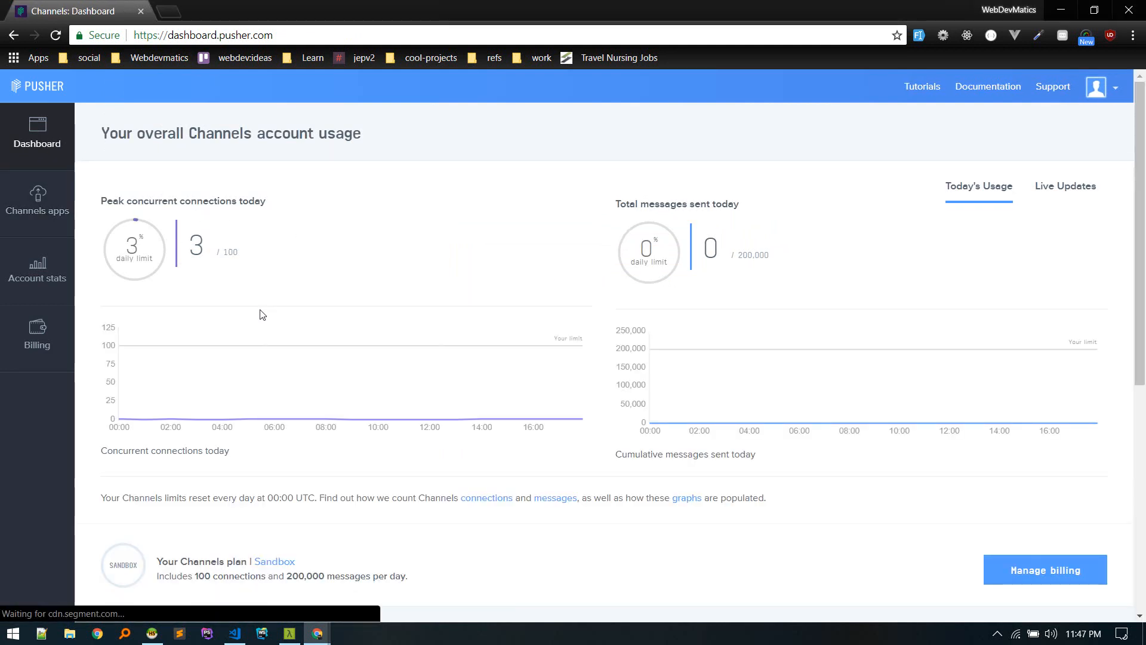
click(37, 202)
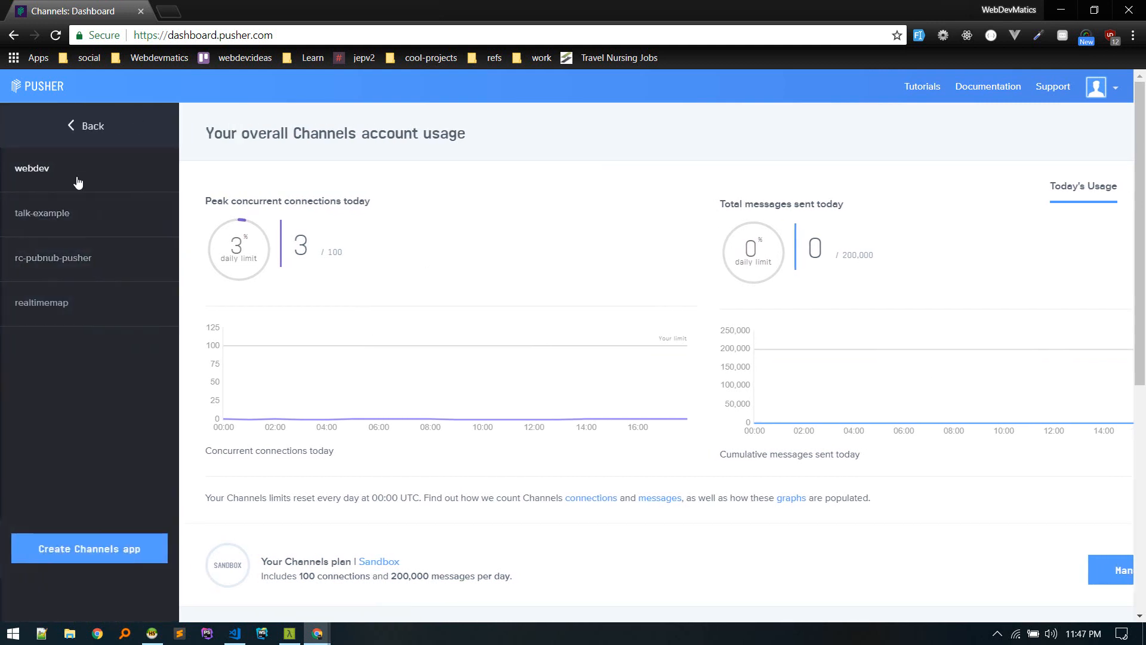
mouse_move(89, 548)
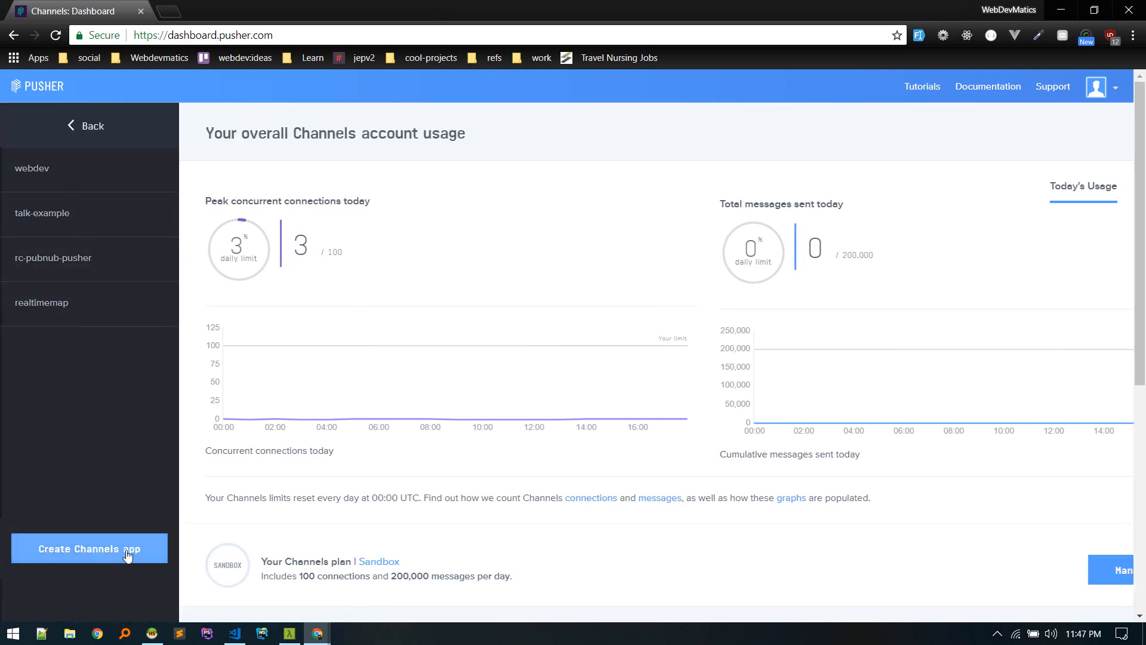
Create Channels app homeless-pine-984-lchat with JS front end and Laravel back end.
click(88, 548)
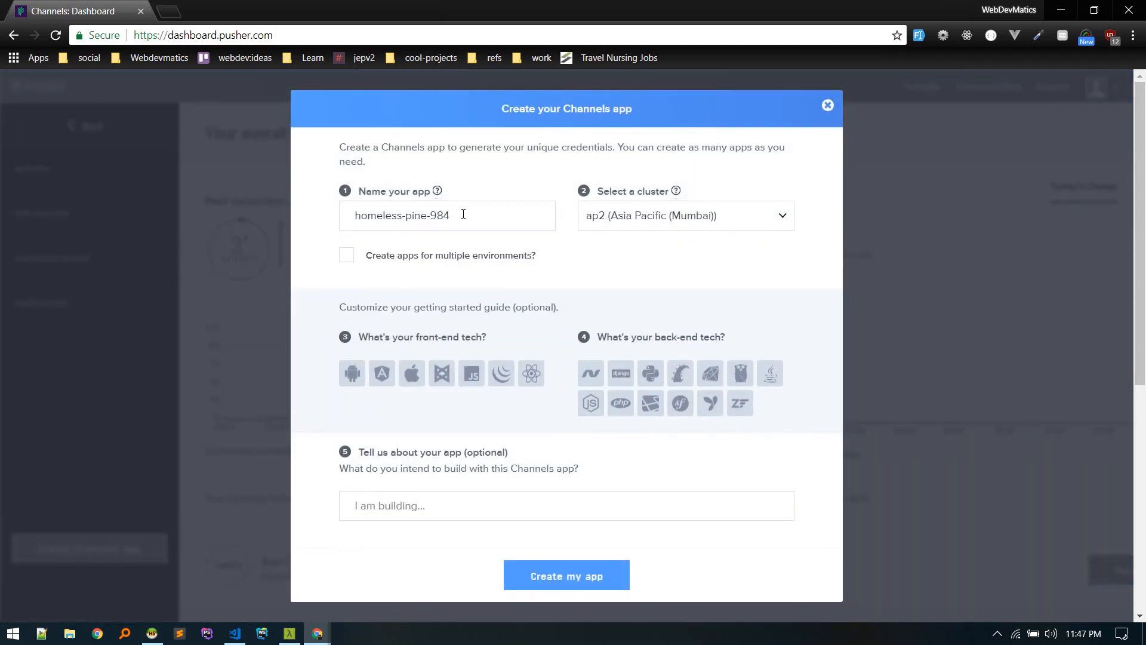
click(447, 215)
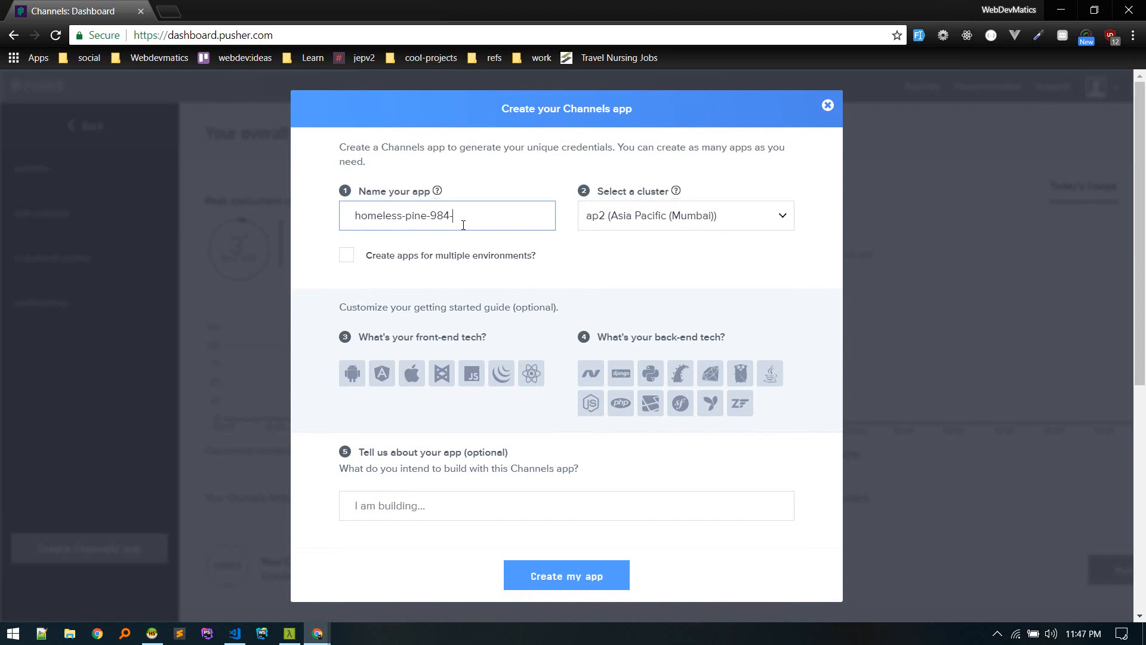
text(lchat)
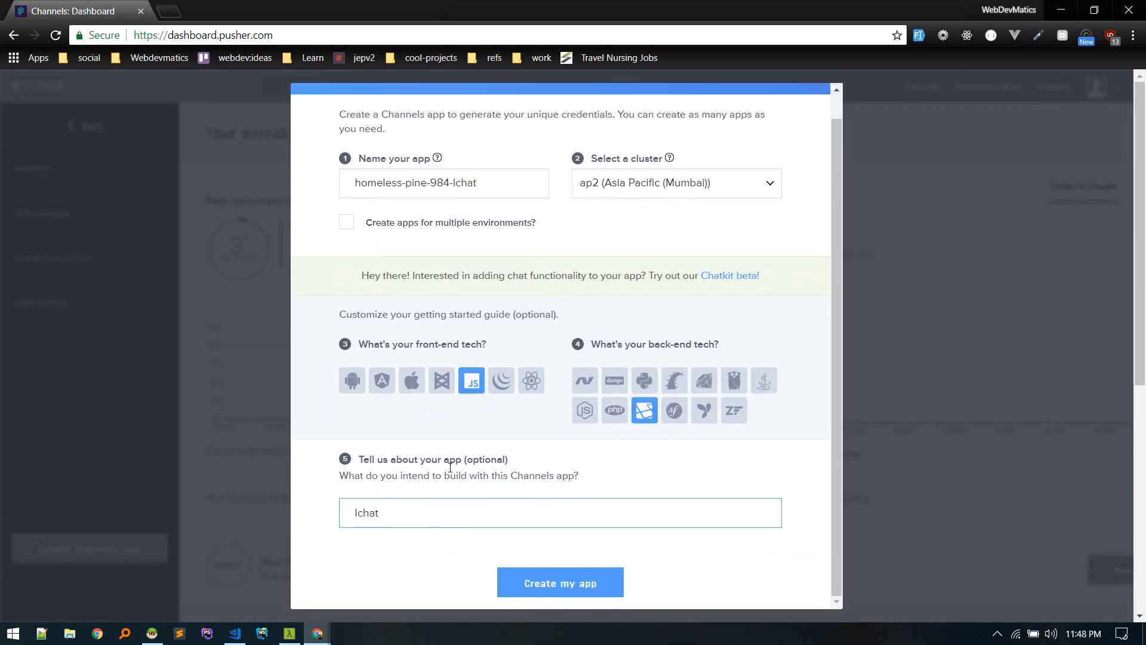
mouse_move(682, 207)
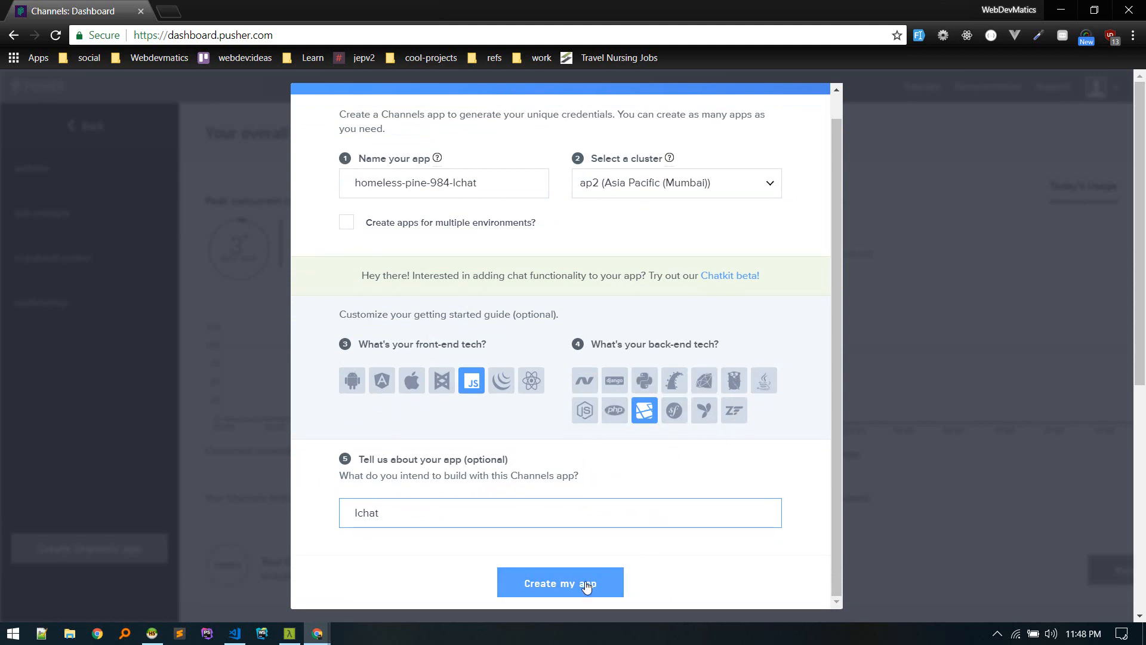
click(560, 583)
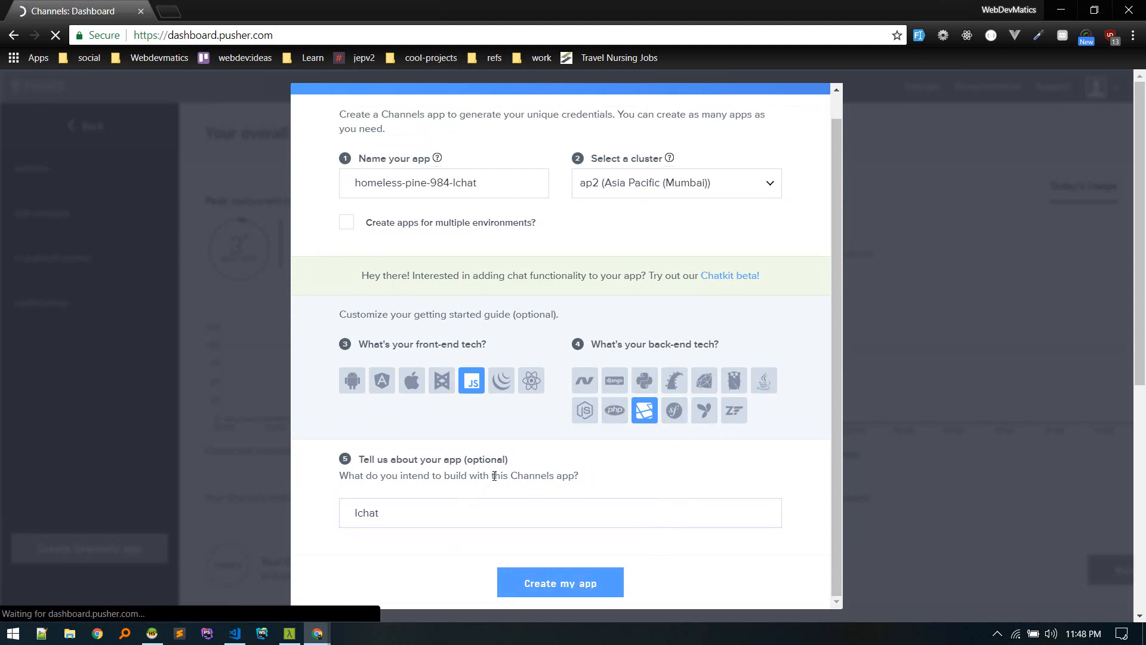
click(560, 582)
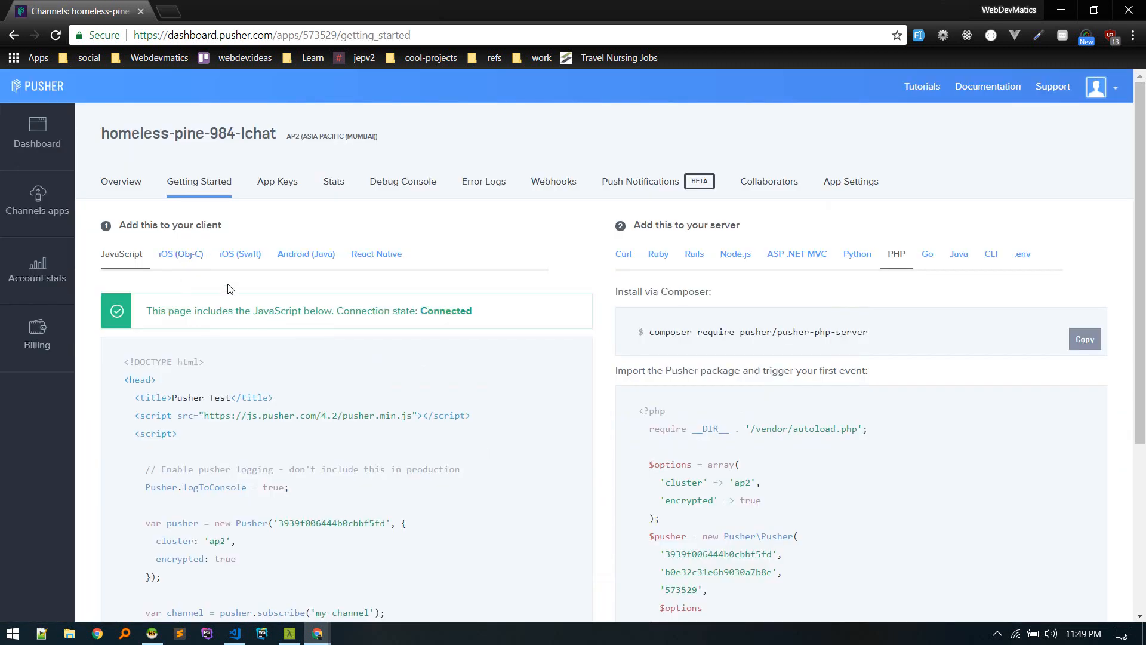
mouse_move(277, 182)
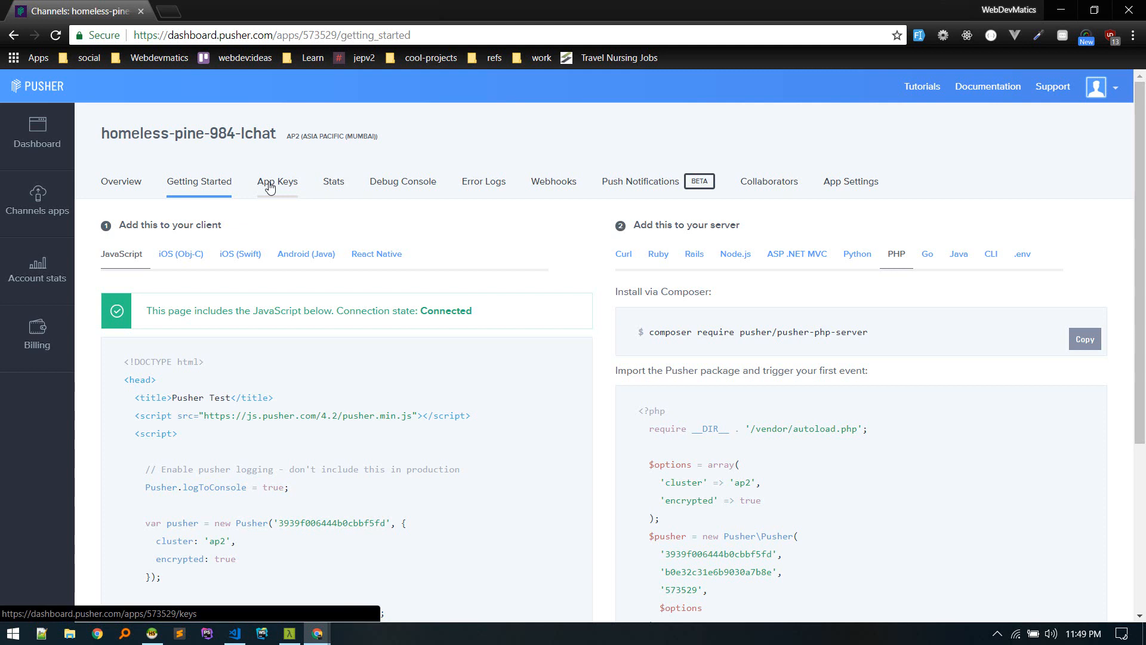
View the new app's App Keys, then switch back to VS Code.
click(277, 181)
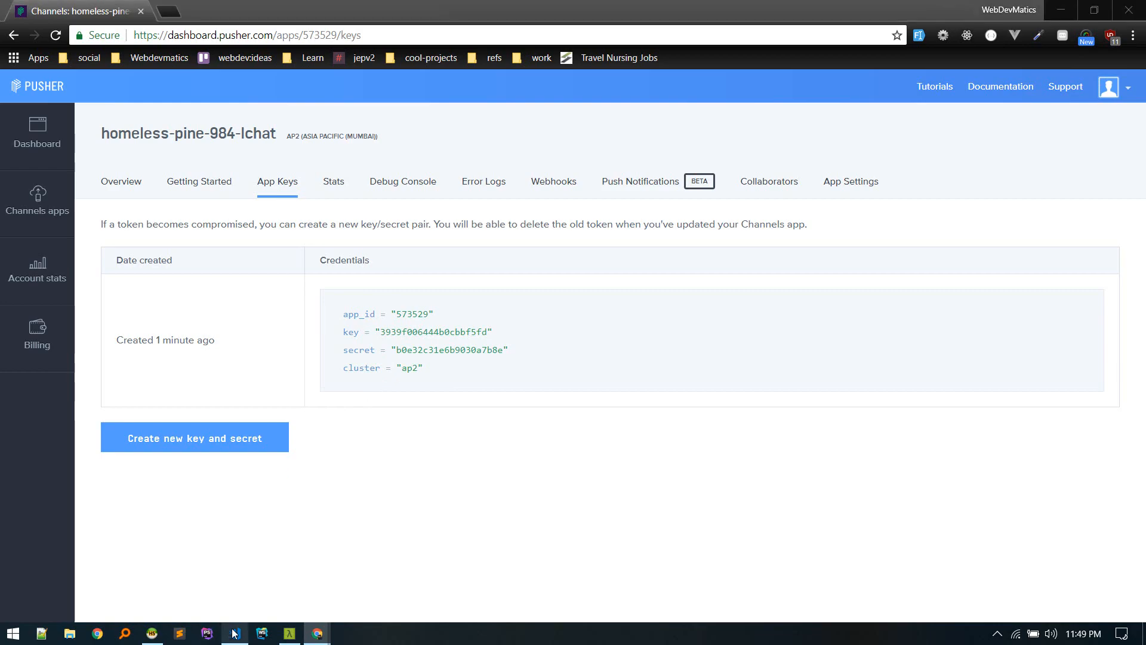
click(234, 632)
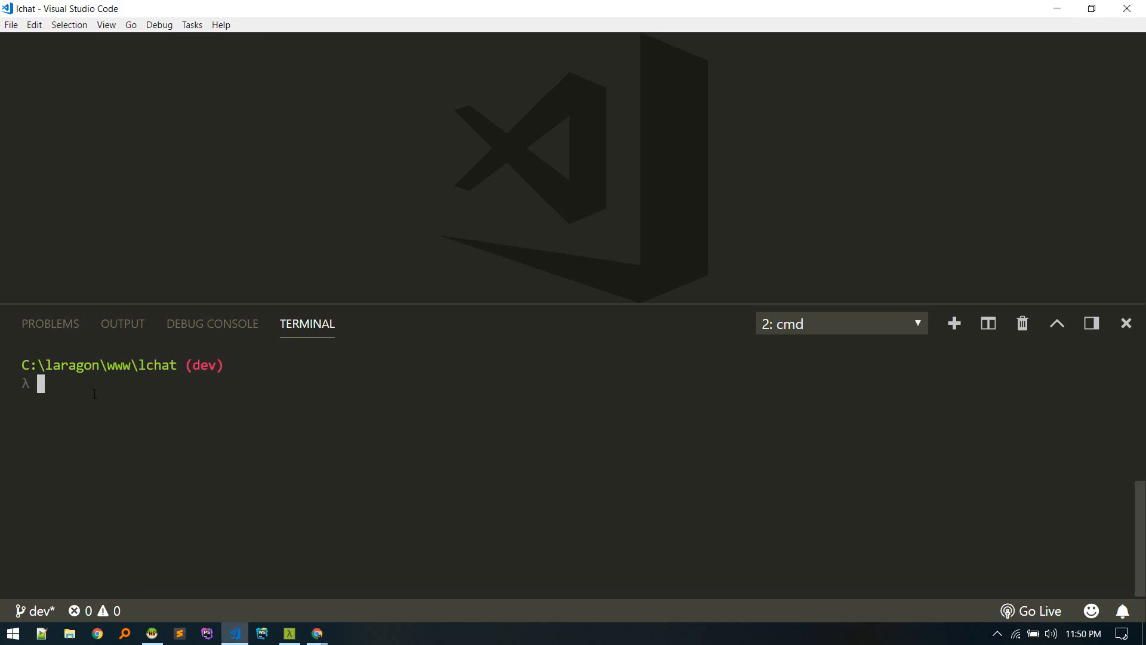
Run npm install --save laravel-echo pusher-js, then close the terminal panel.
text(npm install --save laravel-echo pusher-js)
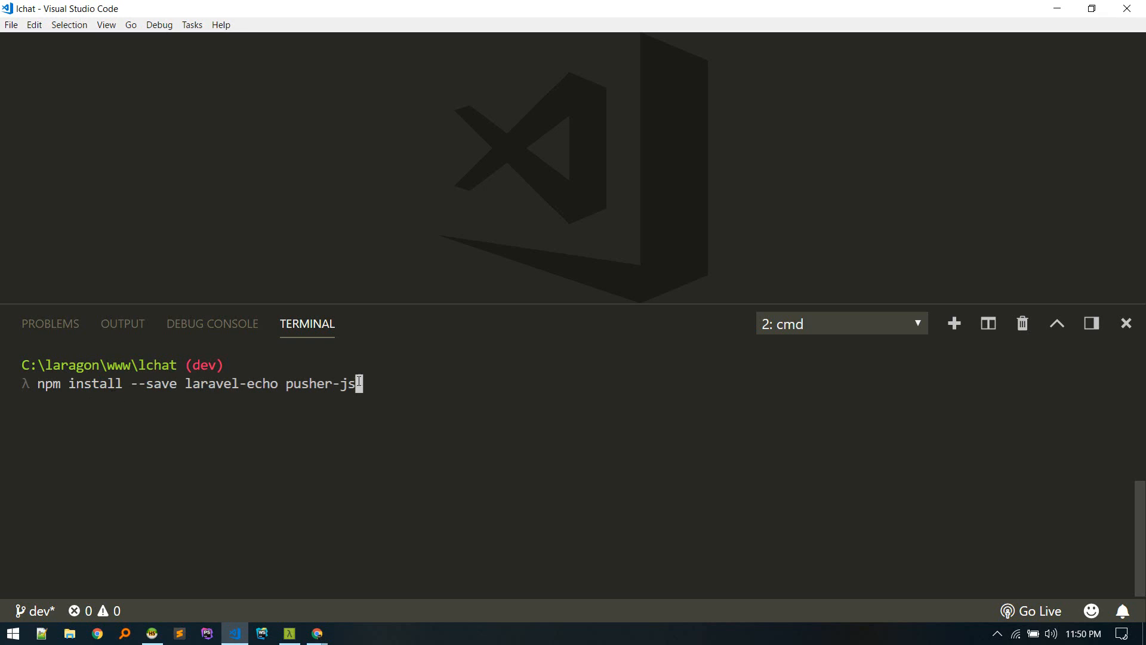
key(Return)
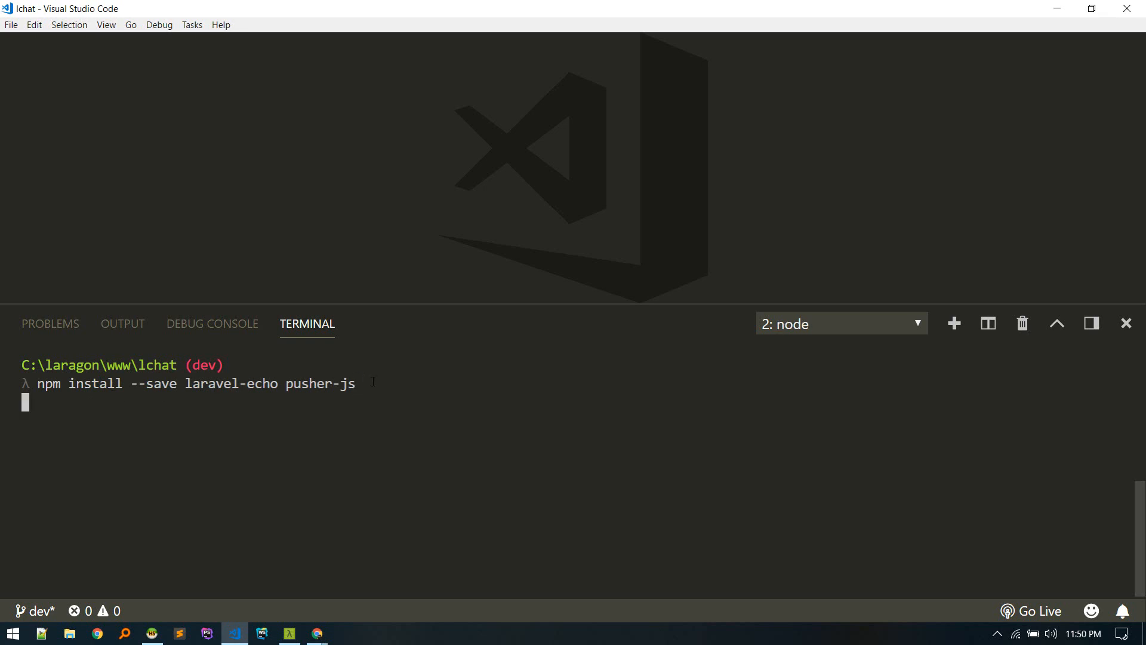
mouse_move(297, 399)
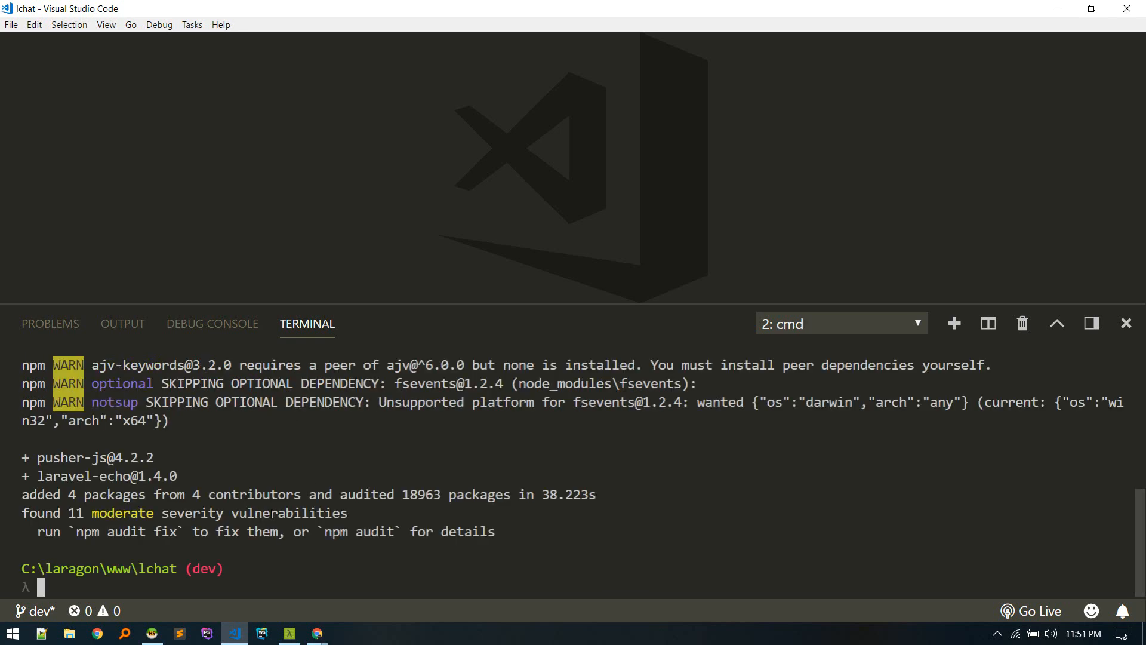
mouse_move(1126, 323)
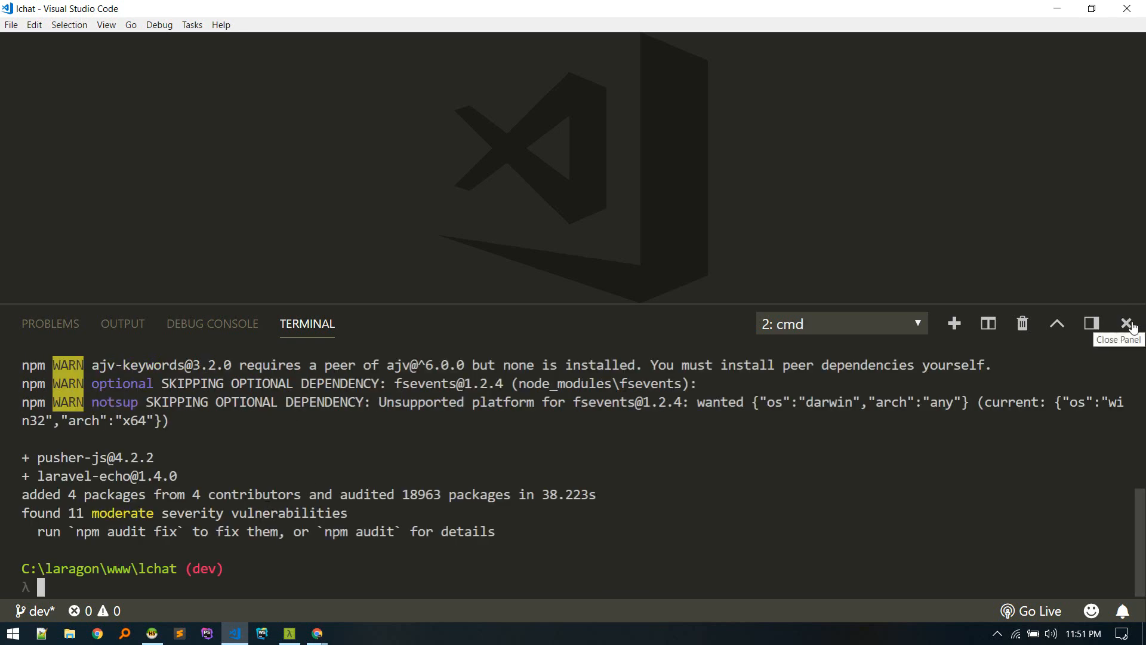
click(1127, 323)
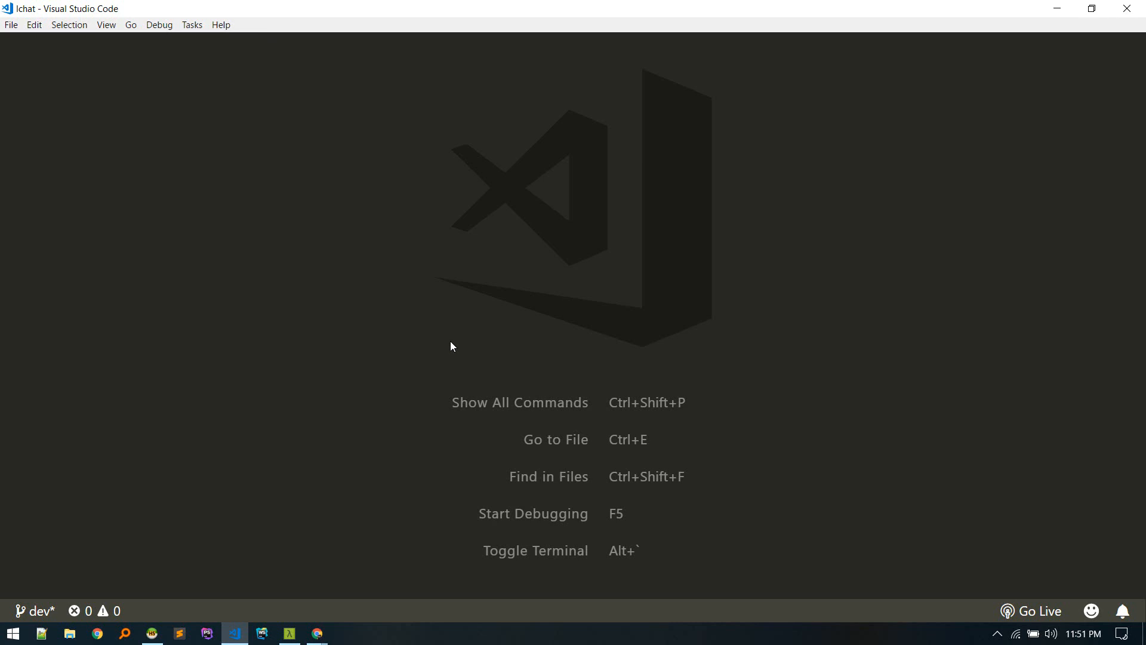
Open resources/js/bootstrap.js and scroll through its commented-out Echo and Pusher setup.
key(Ctrl+e)
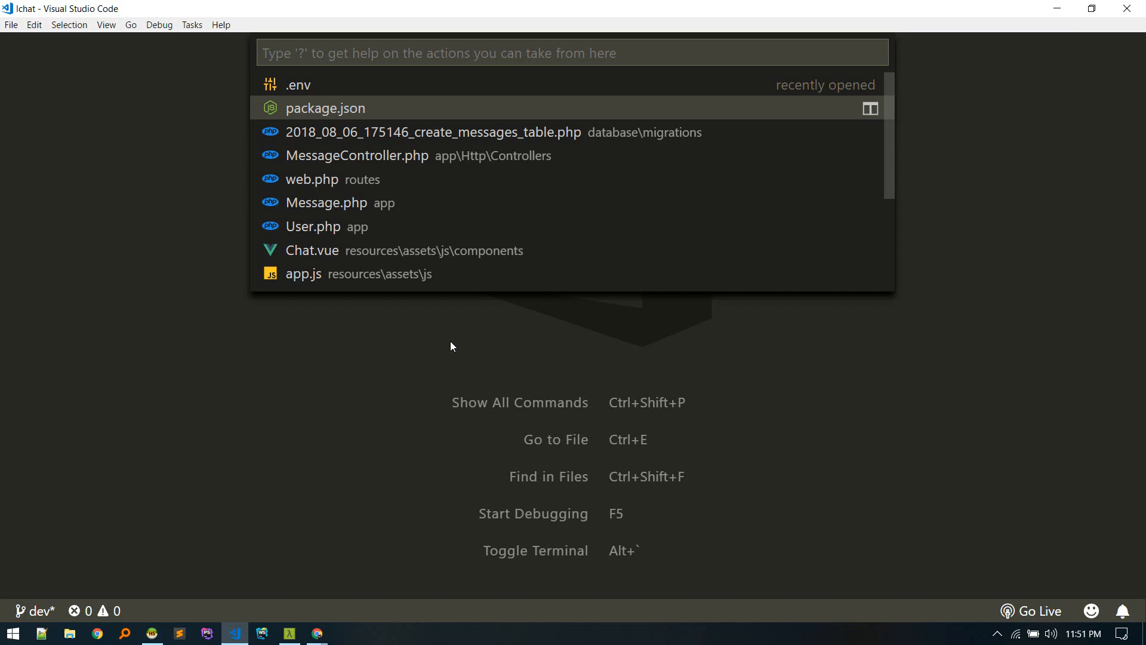
text(ass/js)
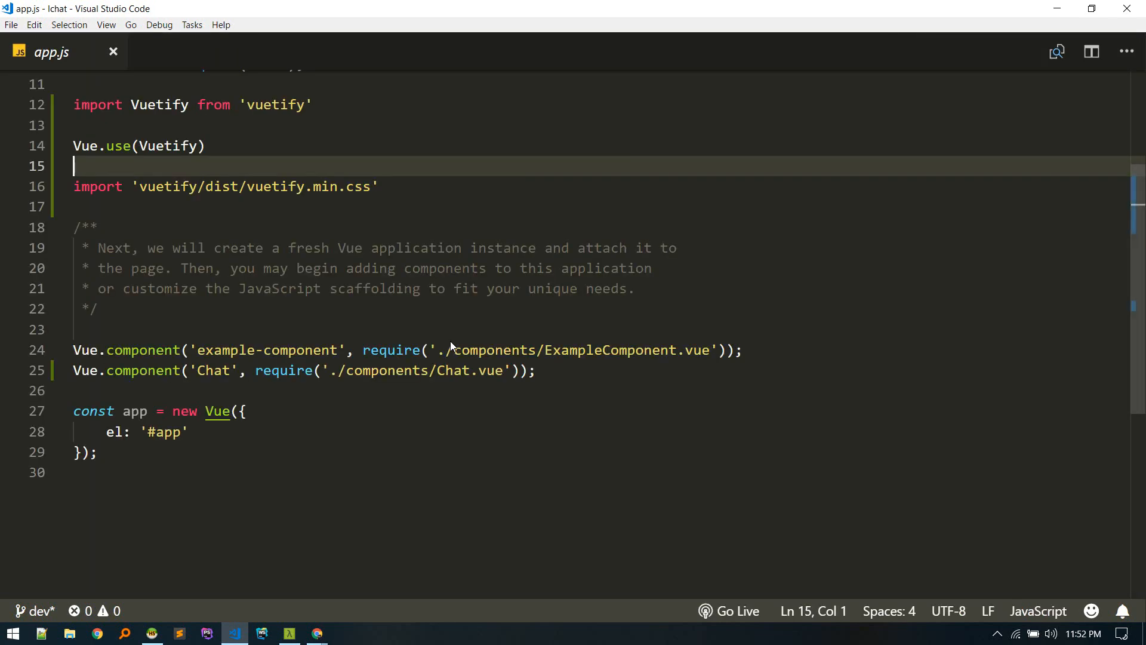
key(Ctrl+p)
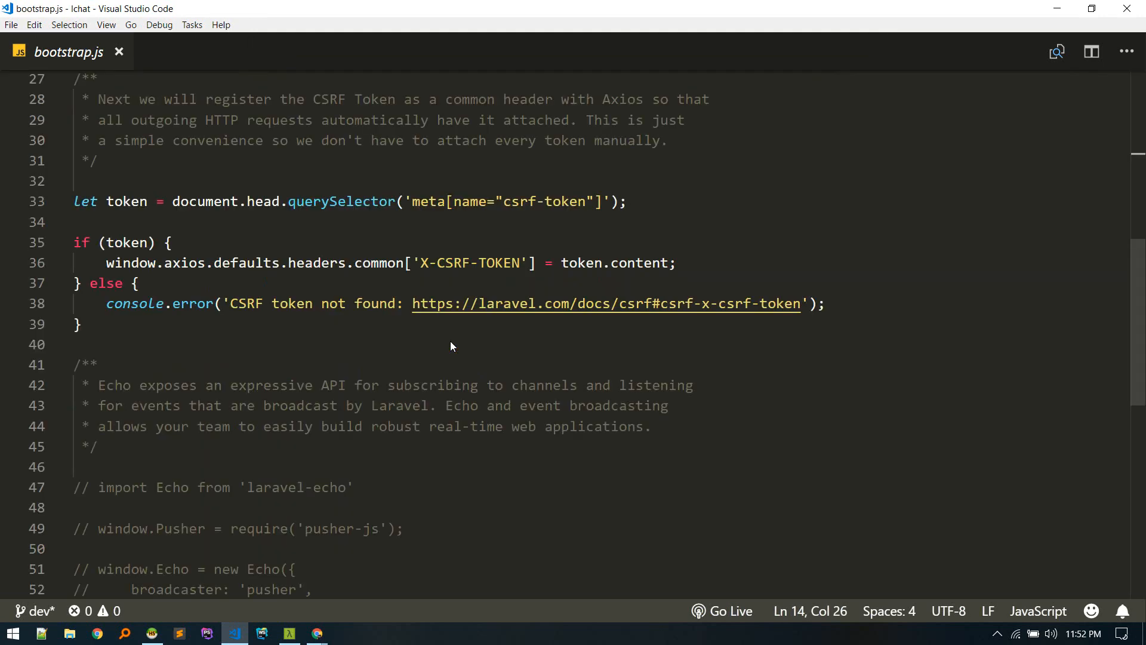
scroll(down, 3)
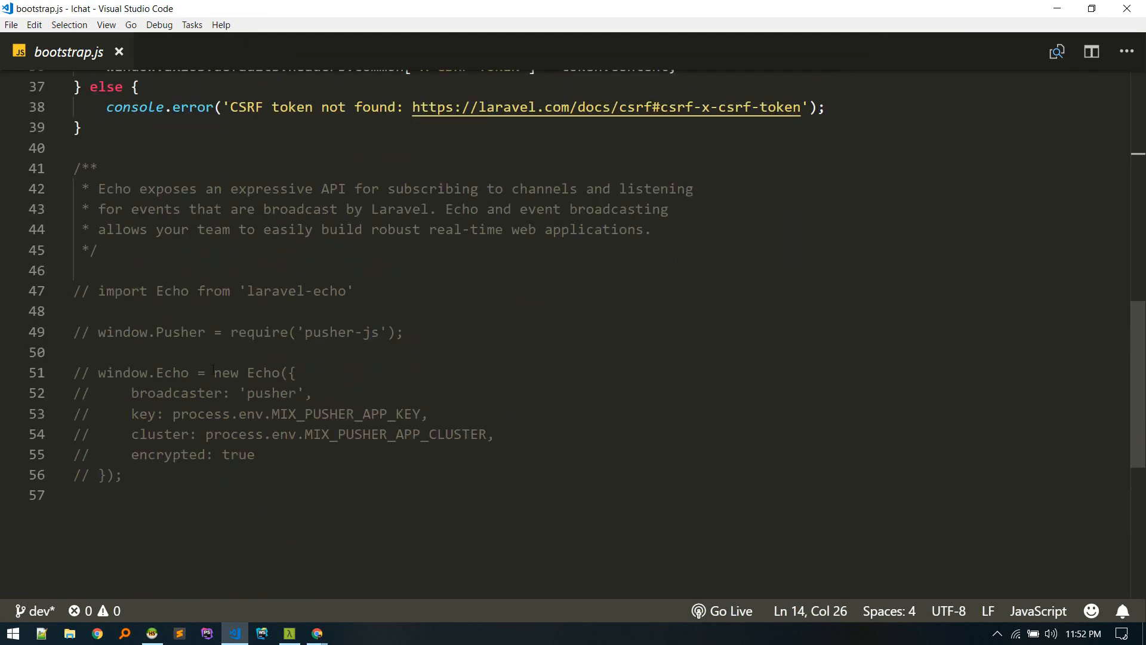
scroll(up, 3)
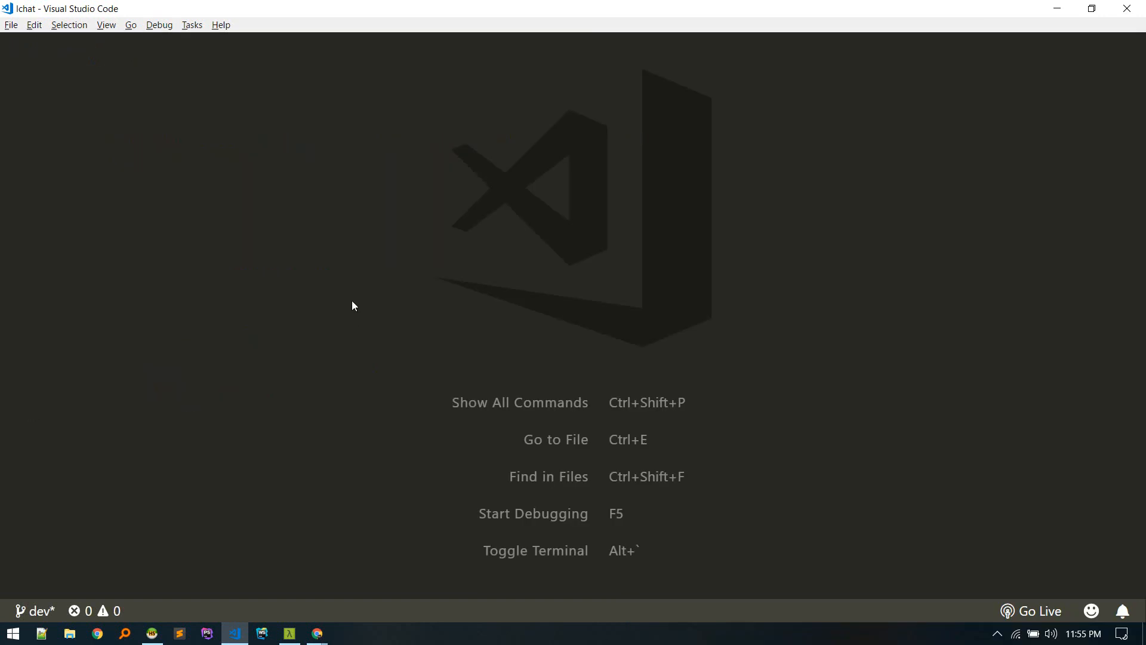
Review the pusher connection in config/broadcasting.php, then close the file.
text(conf)
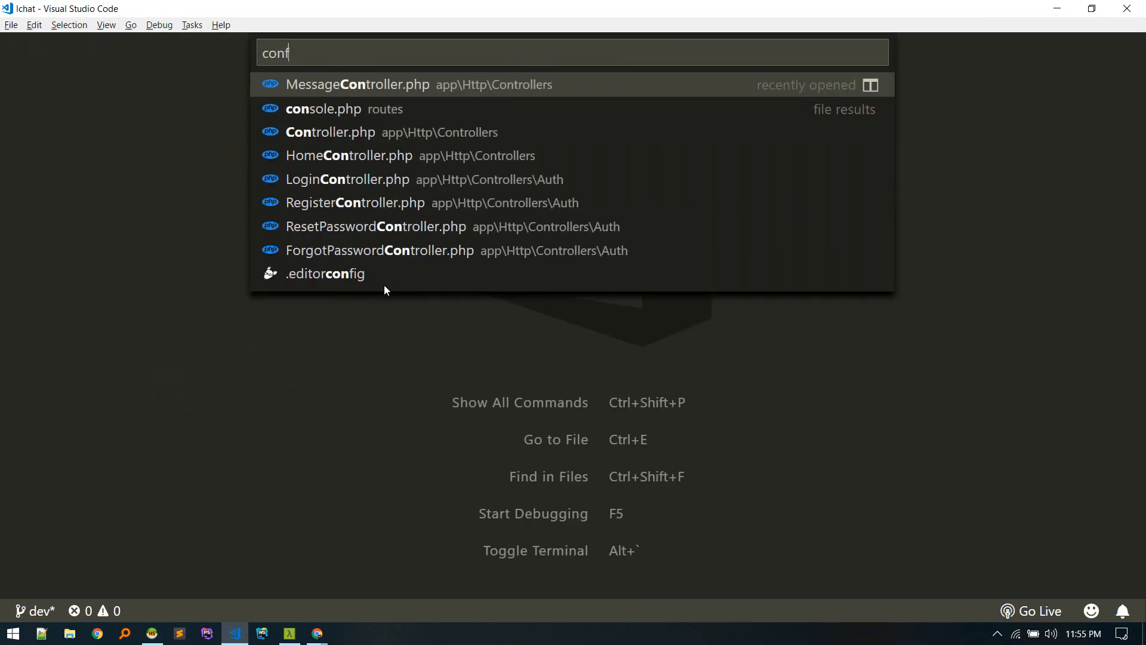
click(328, 273)
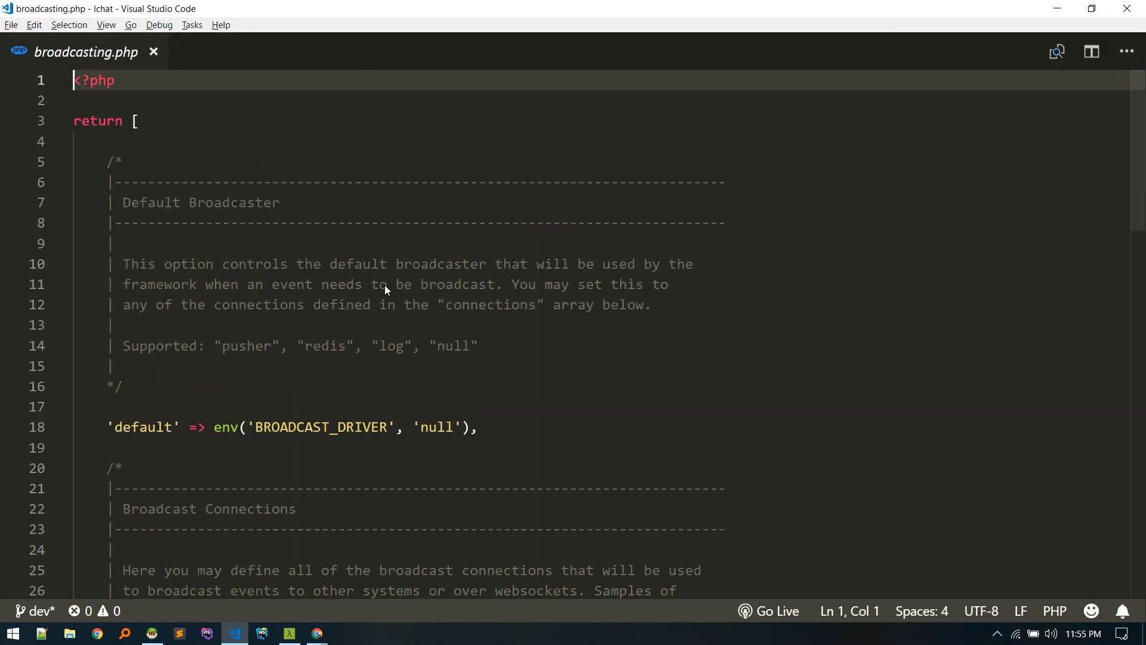
scroll(down, 3)
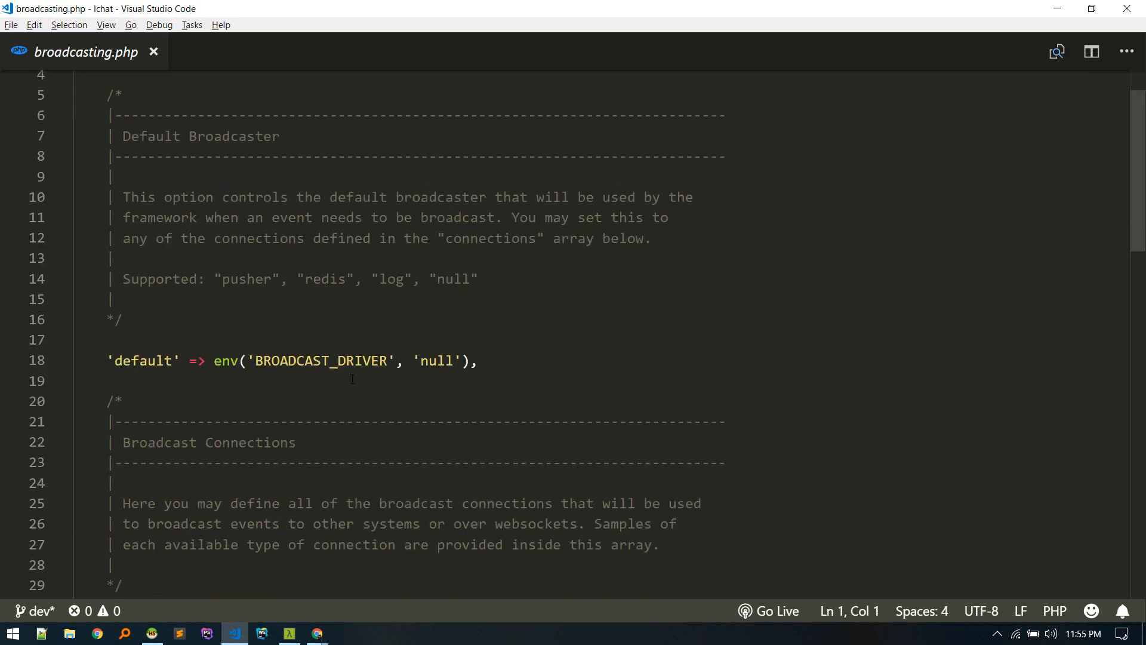
scroll(down, 3)
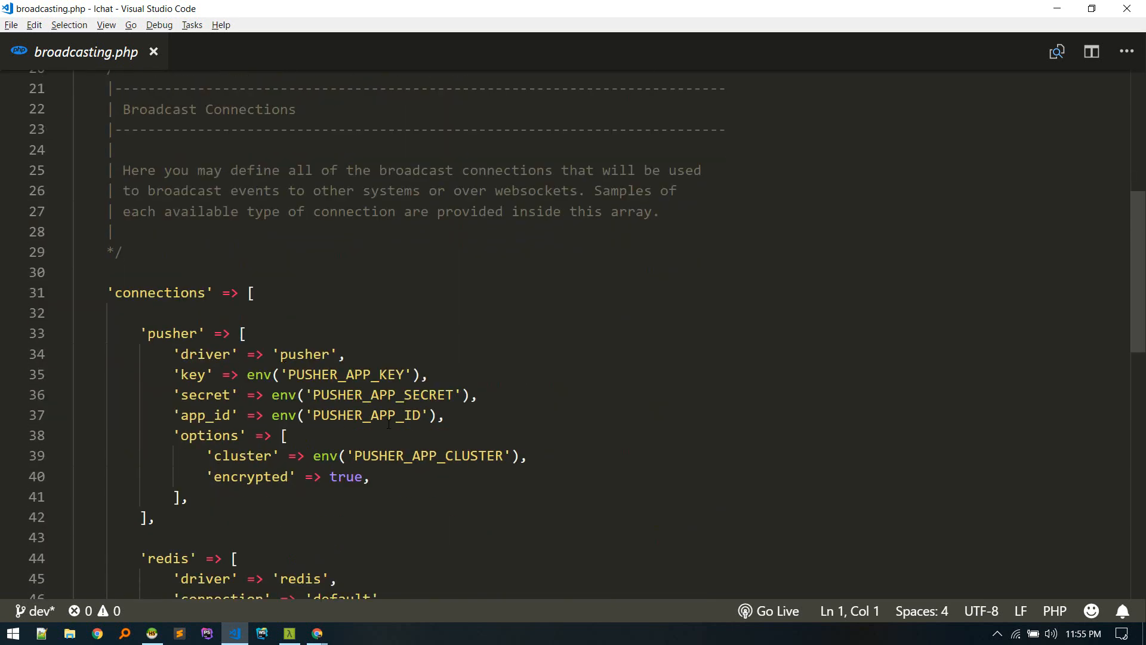
scroll(down, 3)
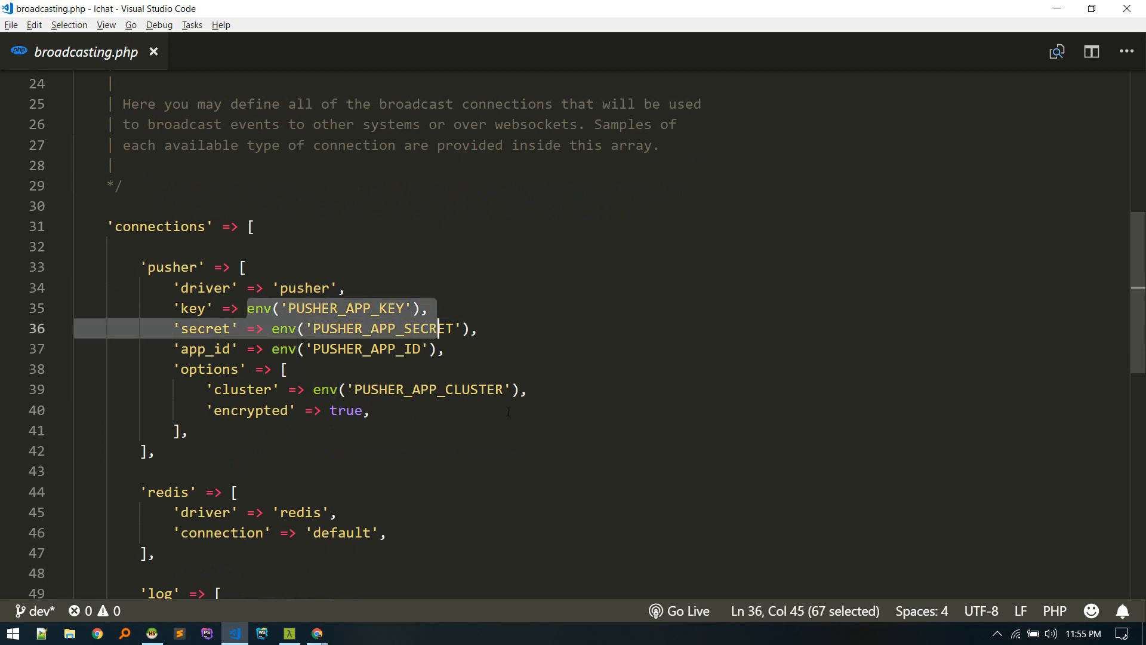
click(153, 52)
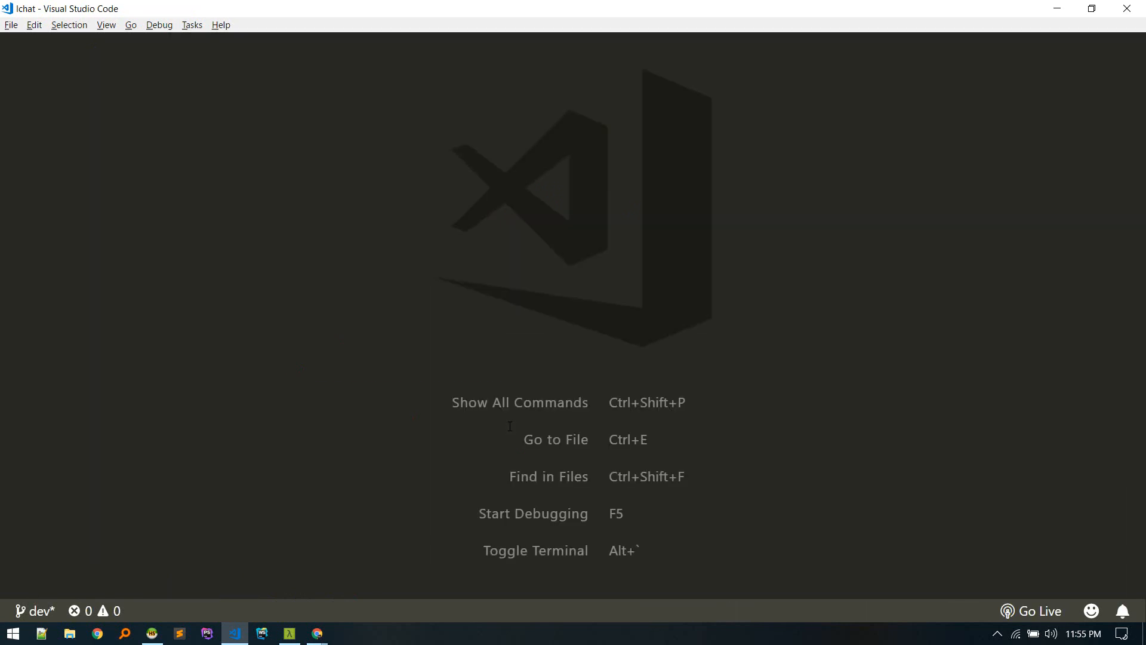
Open .env, select the BROADCAST_DRIVER log value, and bring up the broadcasting docs.
text(.env)
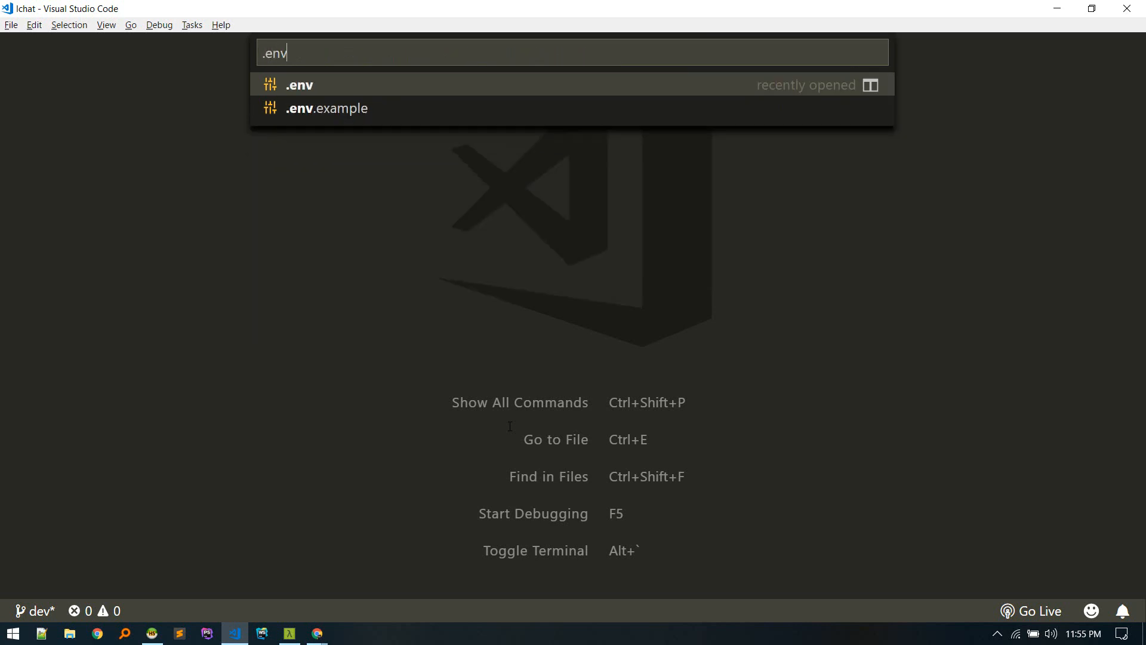
click(299, 84)
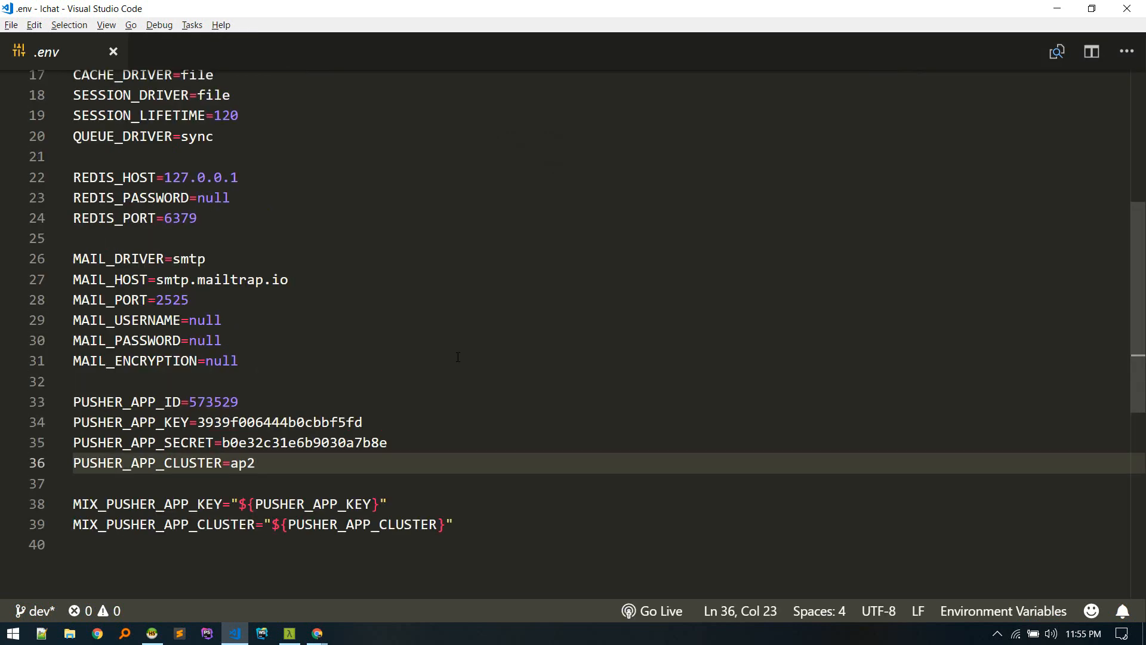
scroll(up, 3)
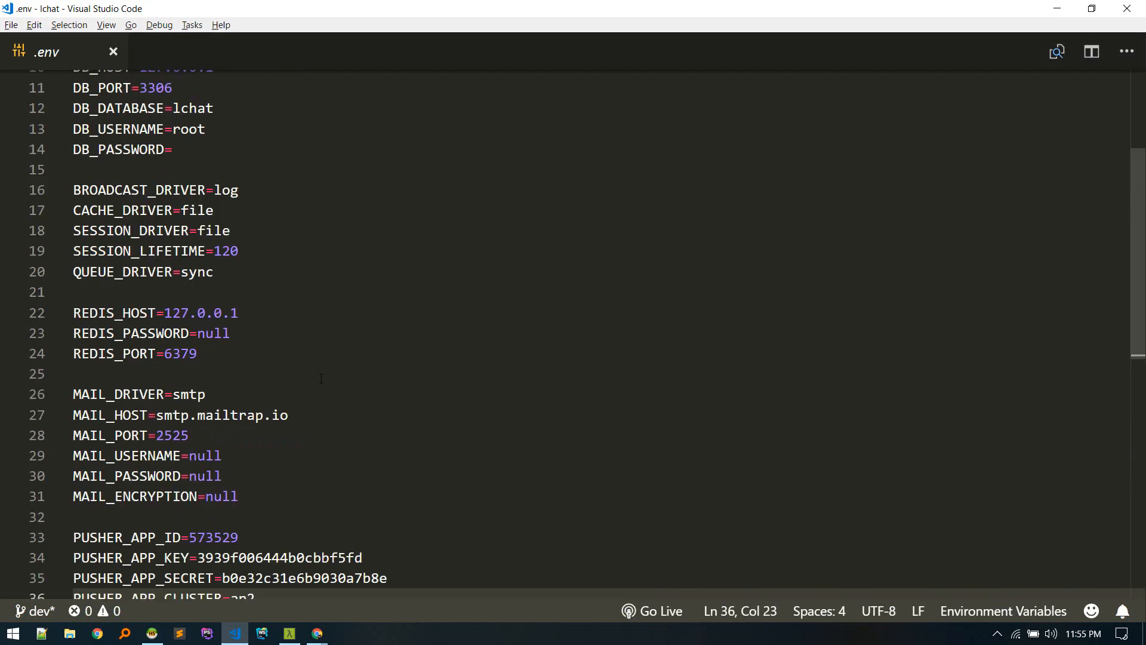
scroll(up, 3)
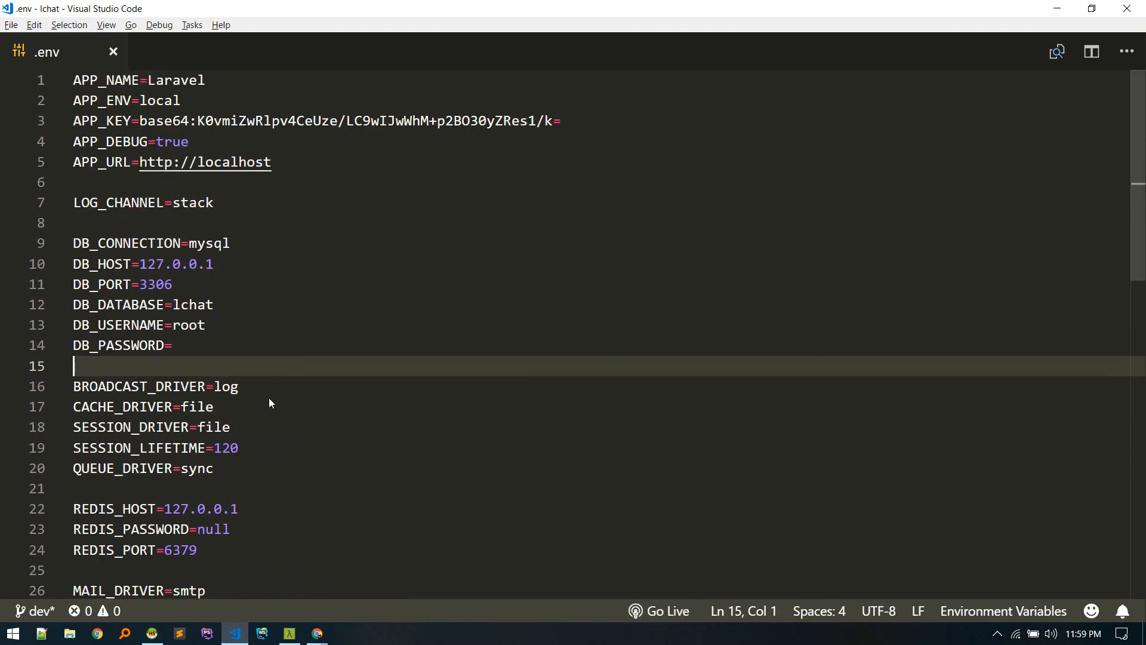
mouse_move(174, 392)
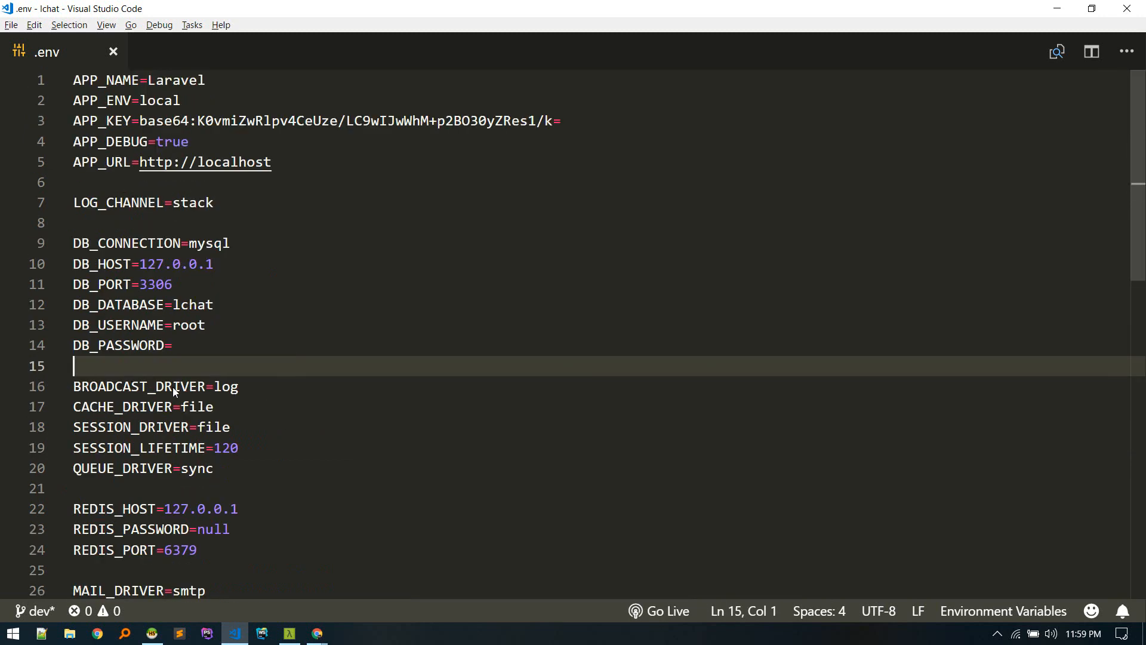
double_click(227, 386)
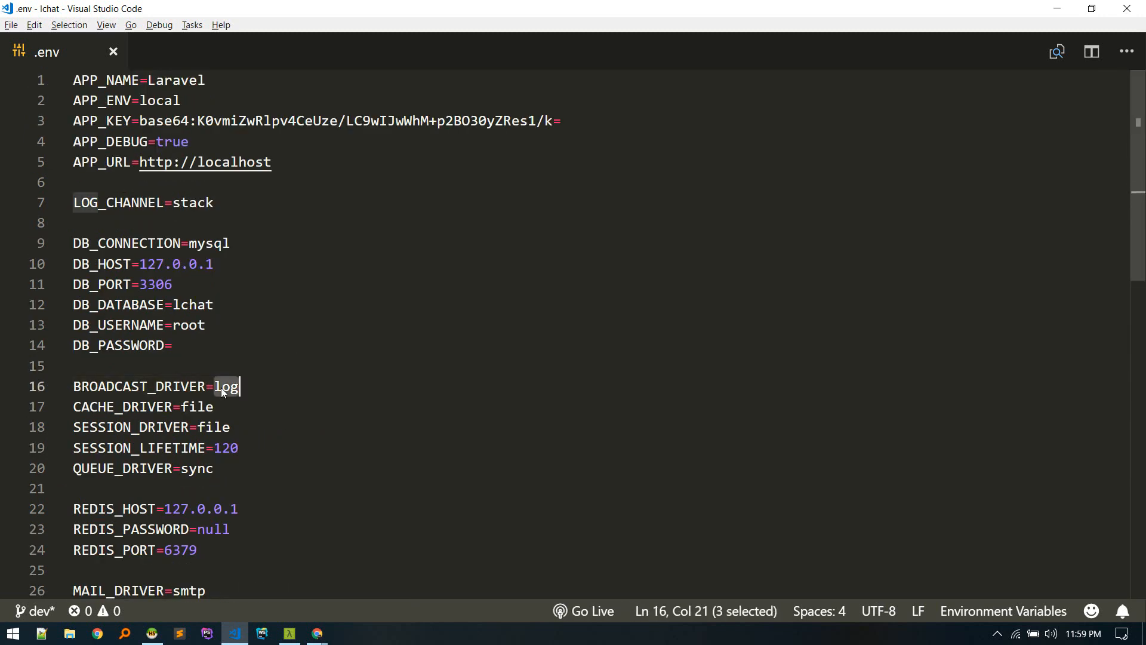
click(214, 407)
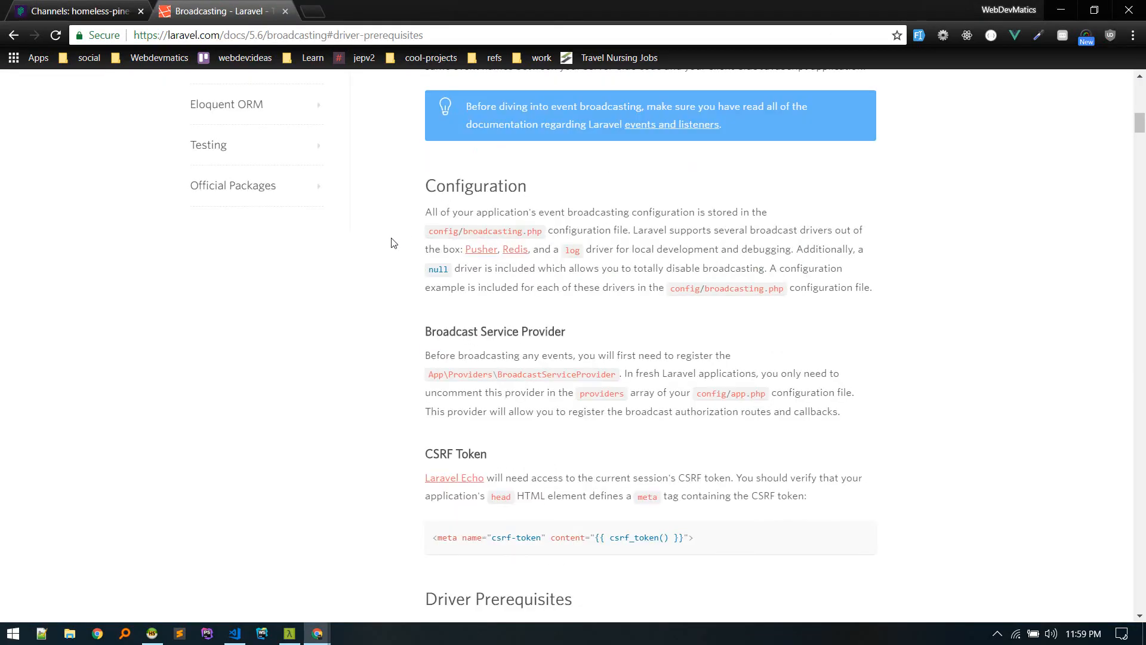
Get composer require pusher/pusher-php-server from Driver Prerequisites and return to VS Code.
scroll(up, 3)
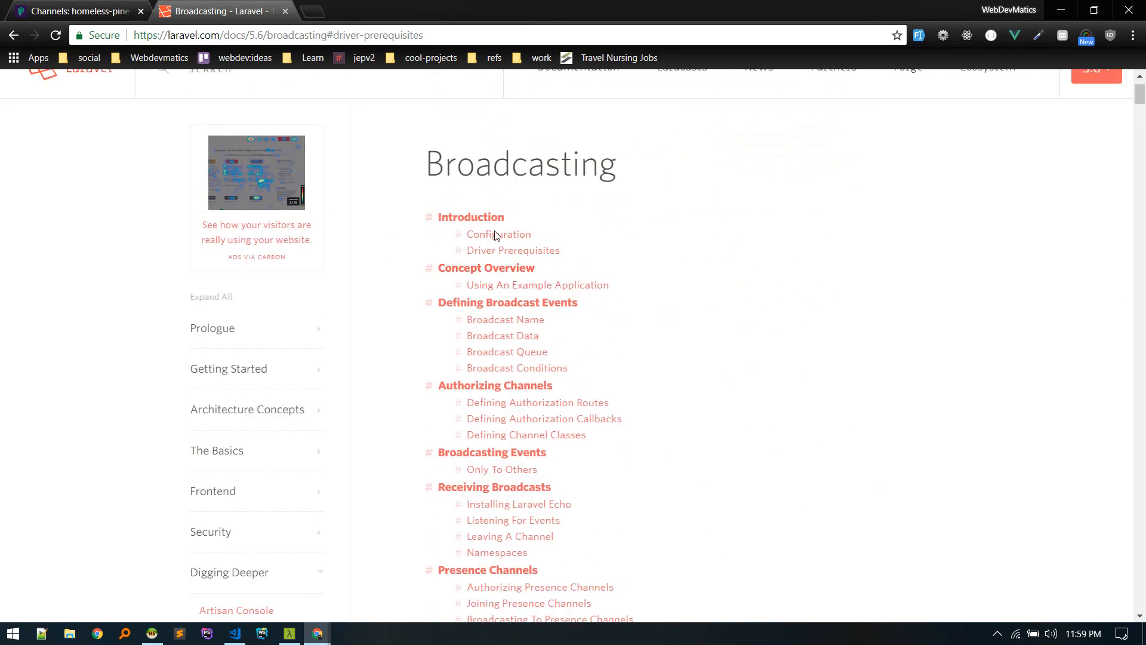
click(514, 250)
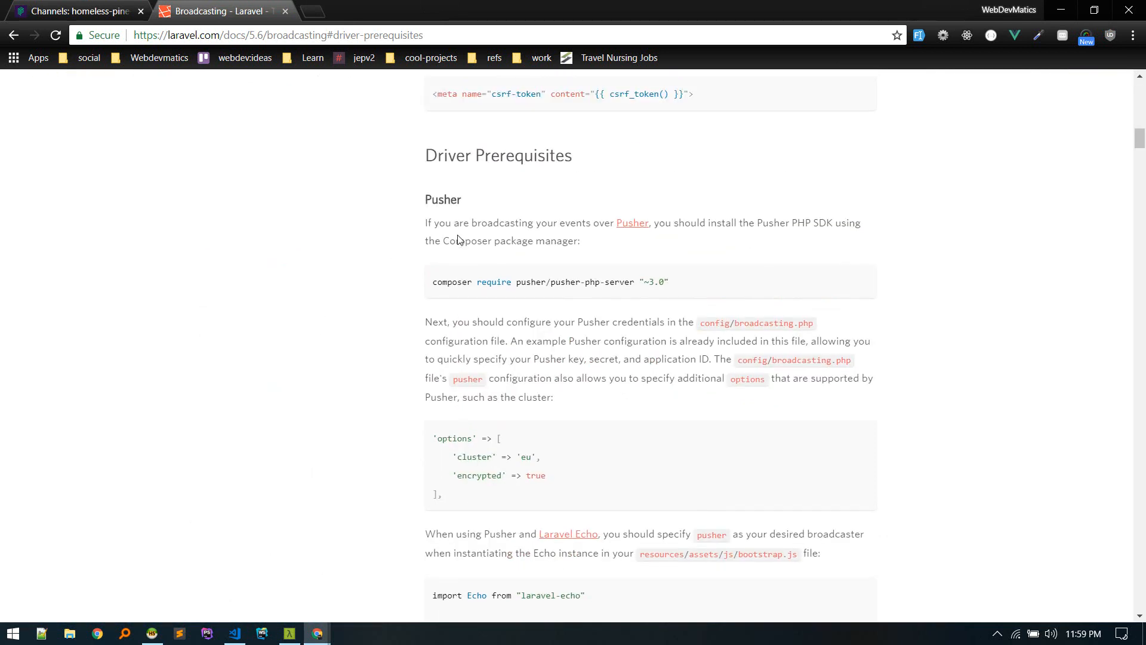
mouse_move(436, 287)
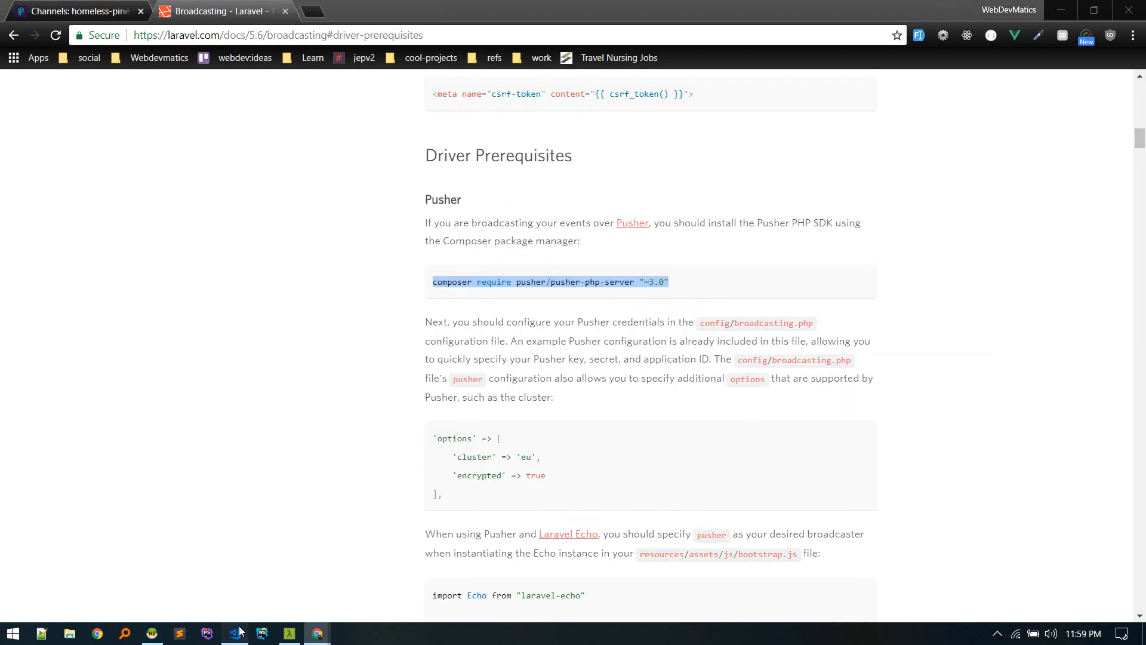
click(234, 633)
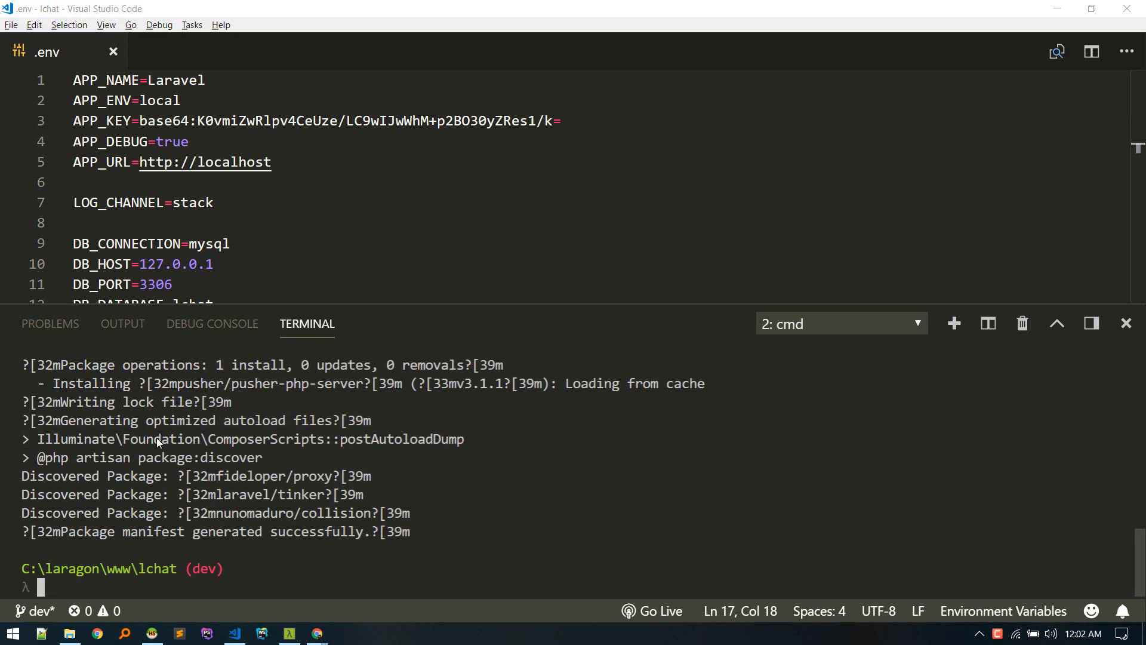
mouse_move(182, 446)
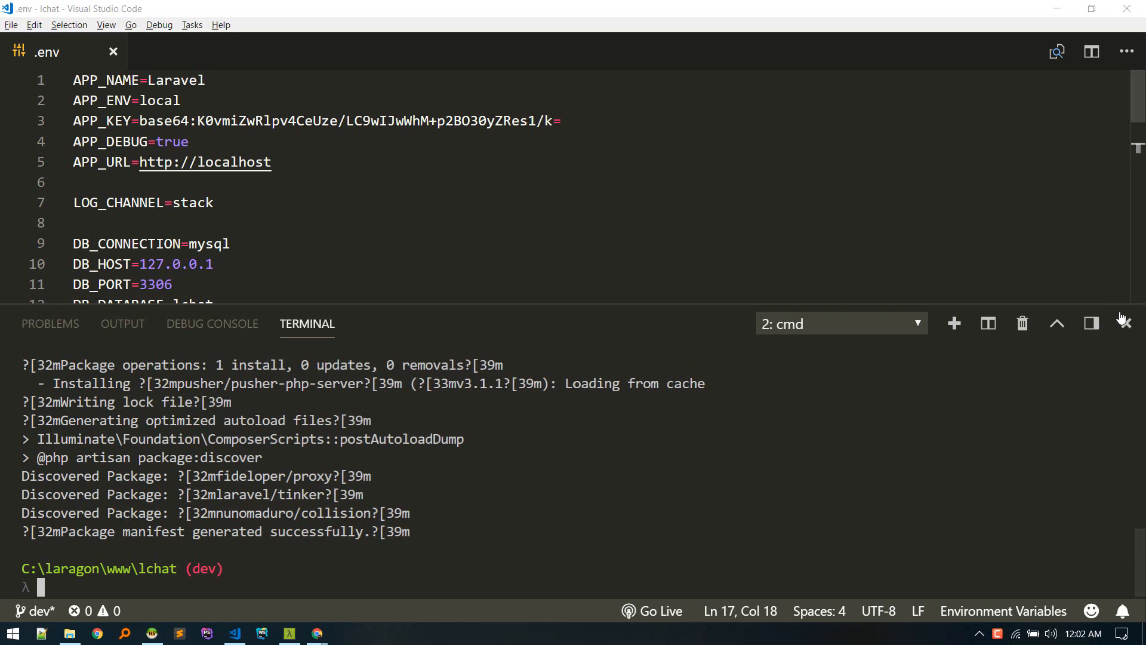
Hide the terminal and replace BROADCAST_DRIVER=log with pusher in .env.
click(1124, 323)
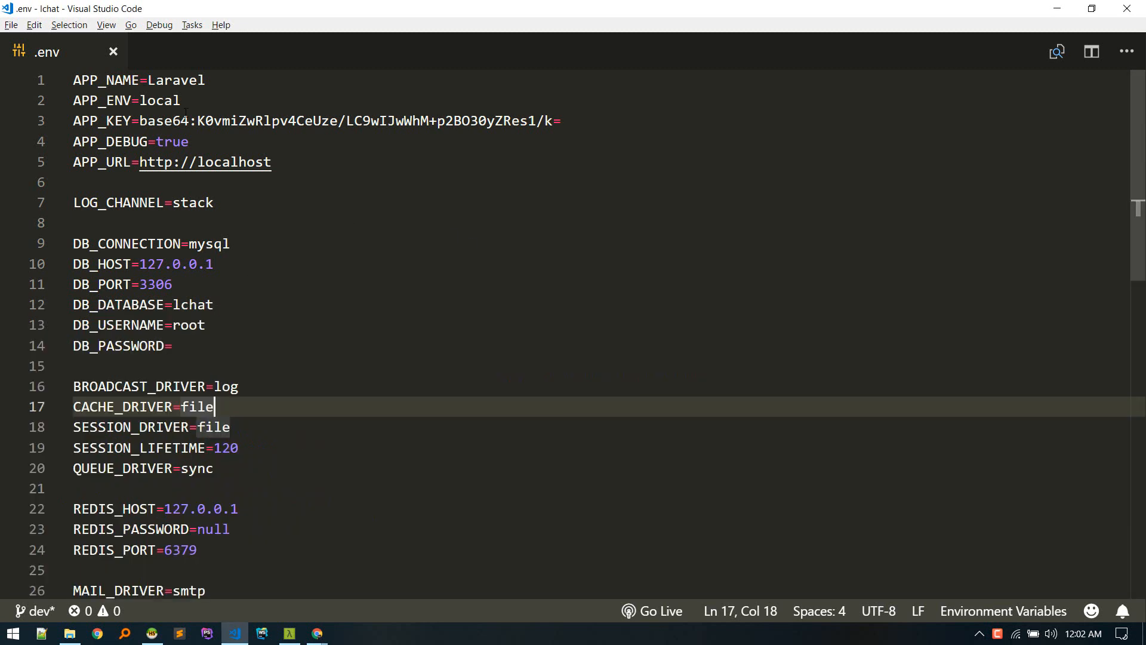
double_click(225, 386)
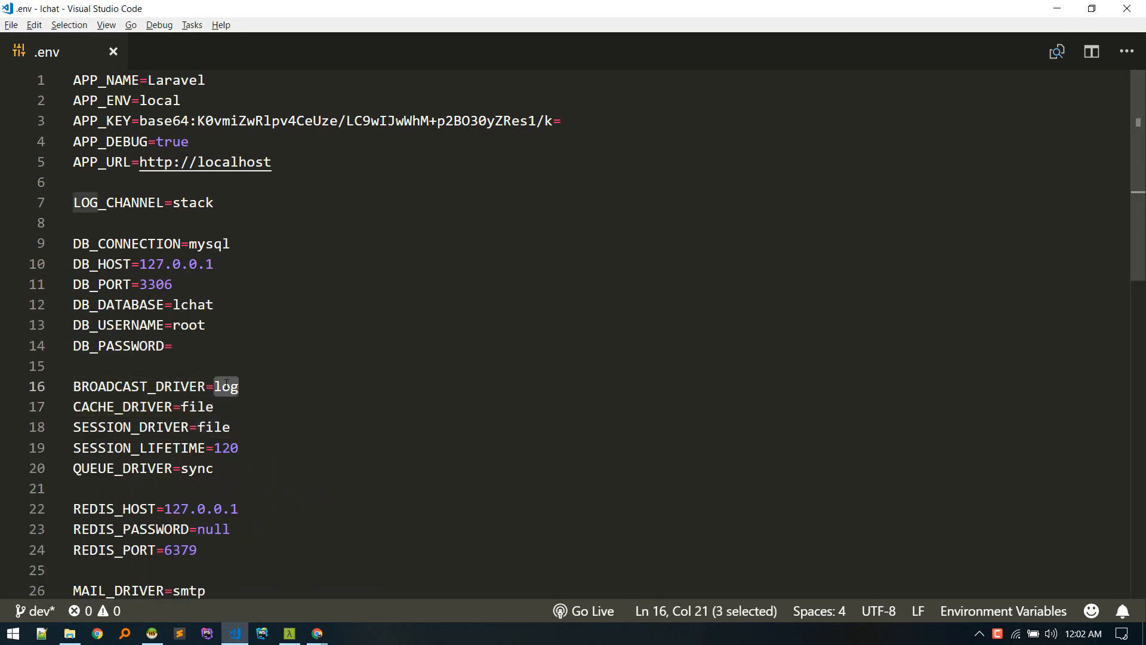
text(pusher)
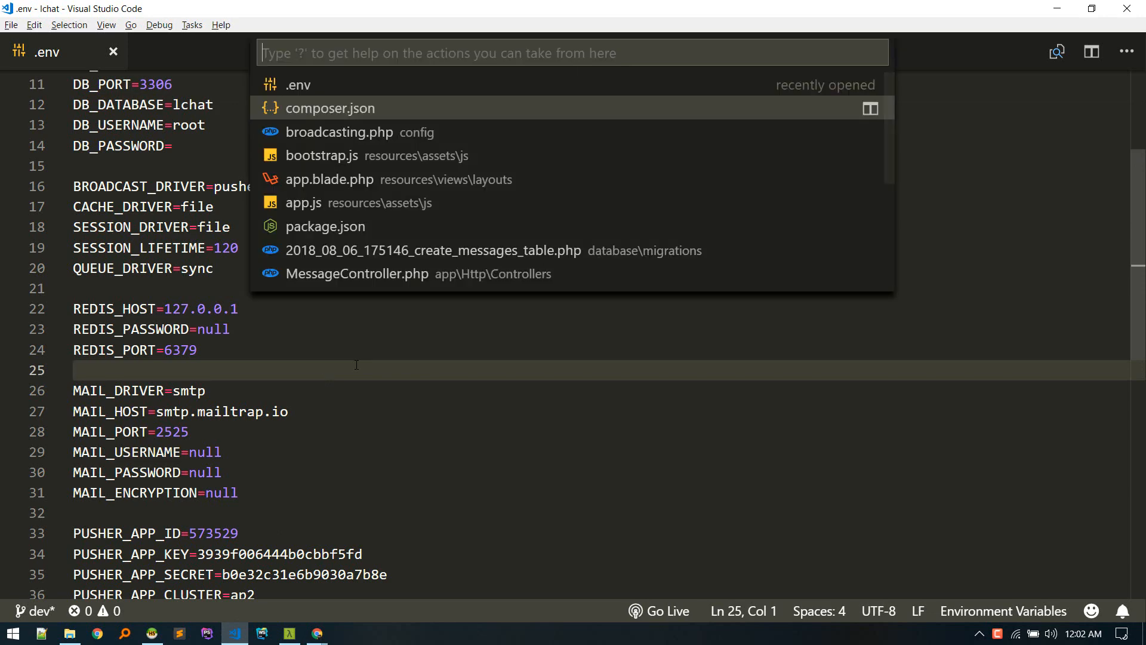
Open config/app.php and uncomment App\Providers\BroadcastServiceProvider::class in the providers array.
text(config/)
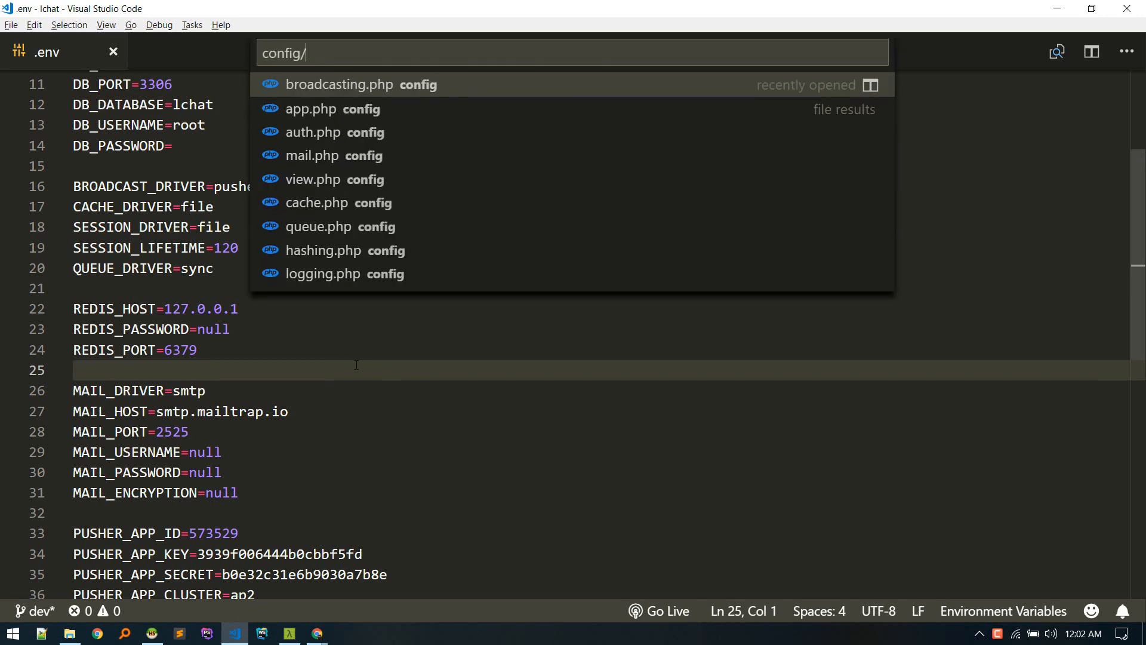
click(339, 85)
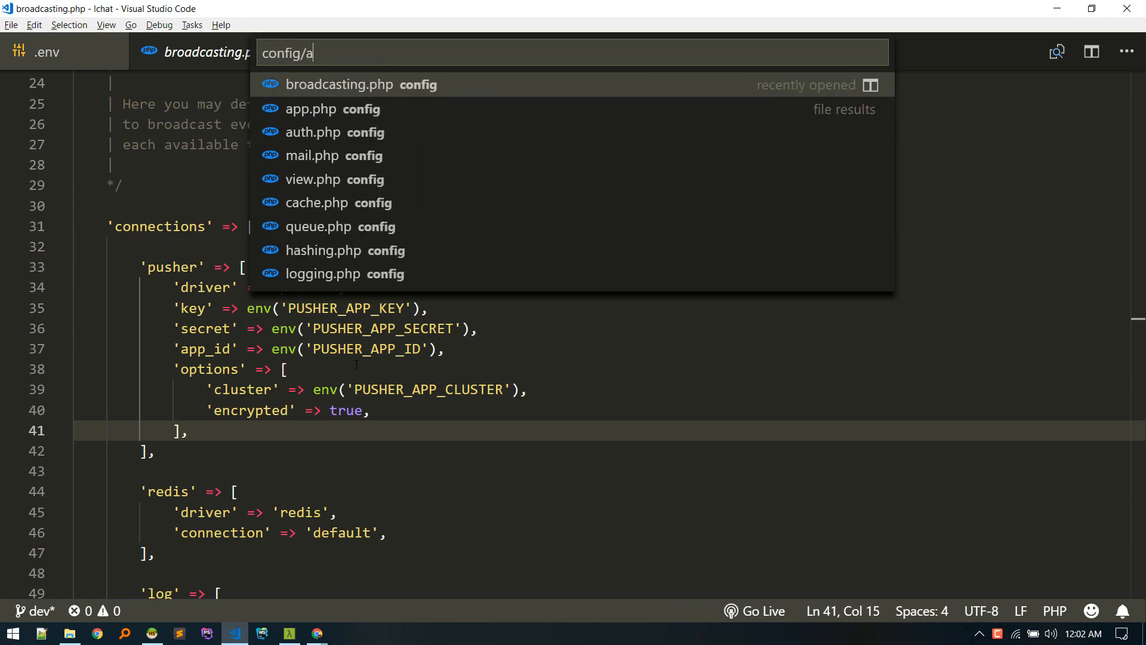
click(310, 108)
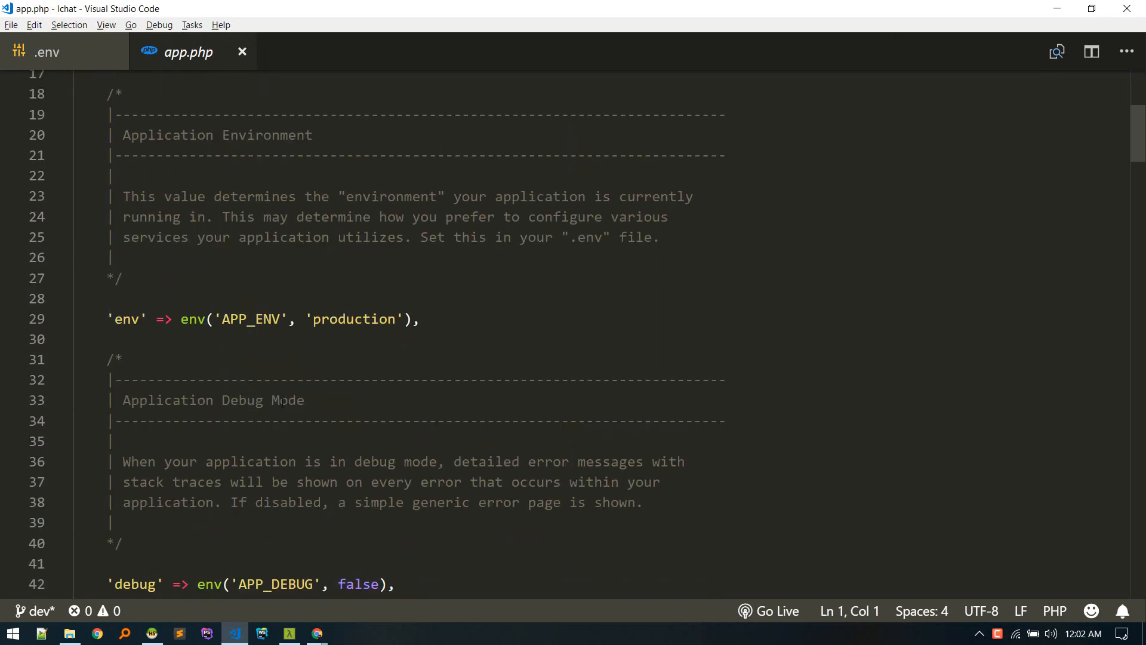
scroll(down, 3)
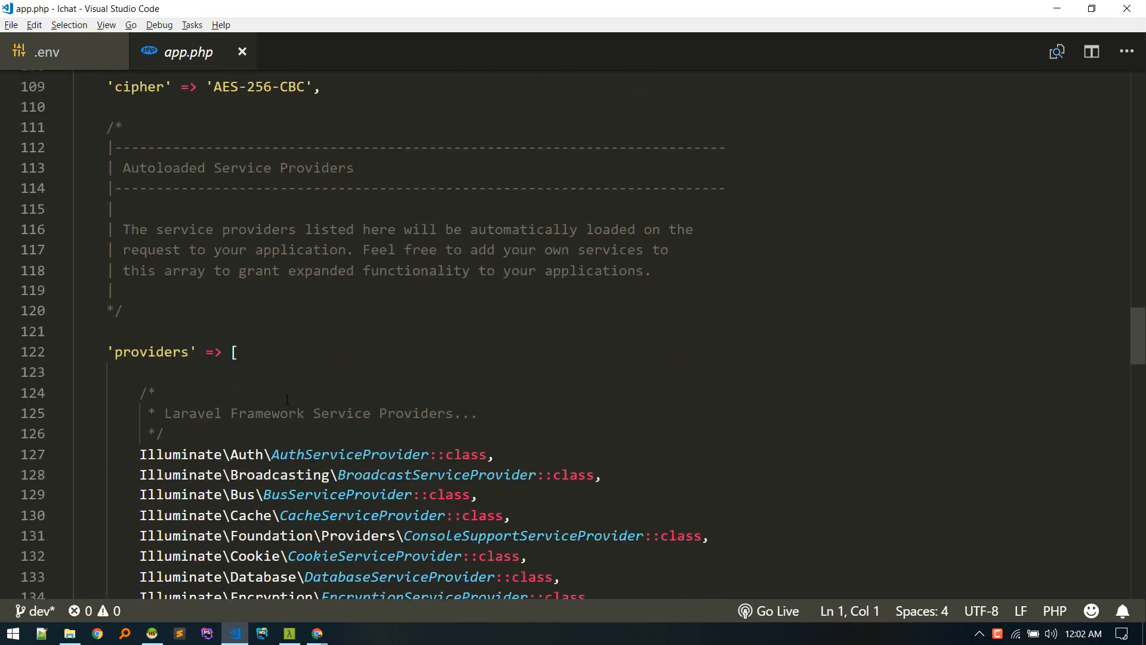
scroll(down, 3)
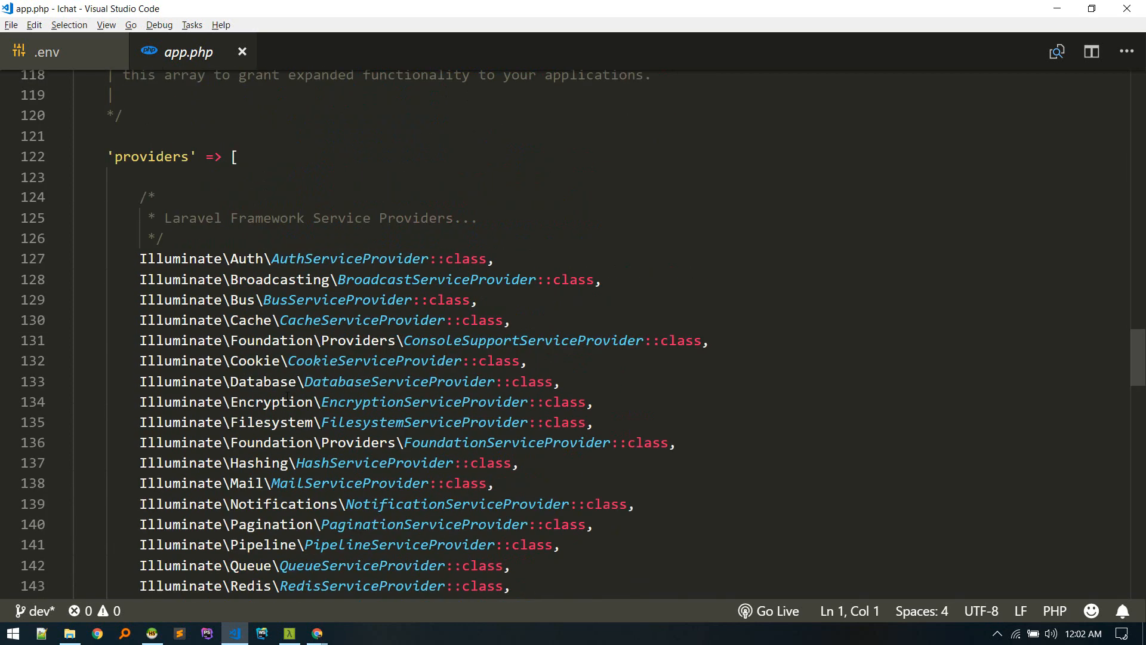
scroll(down, 3)
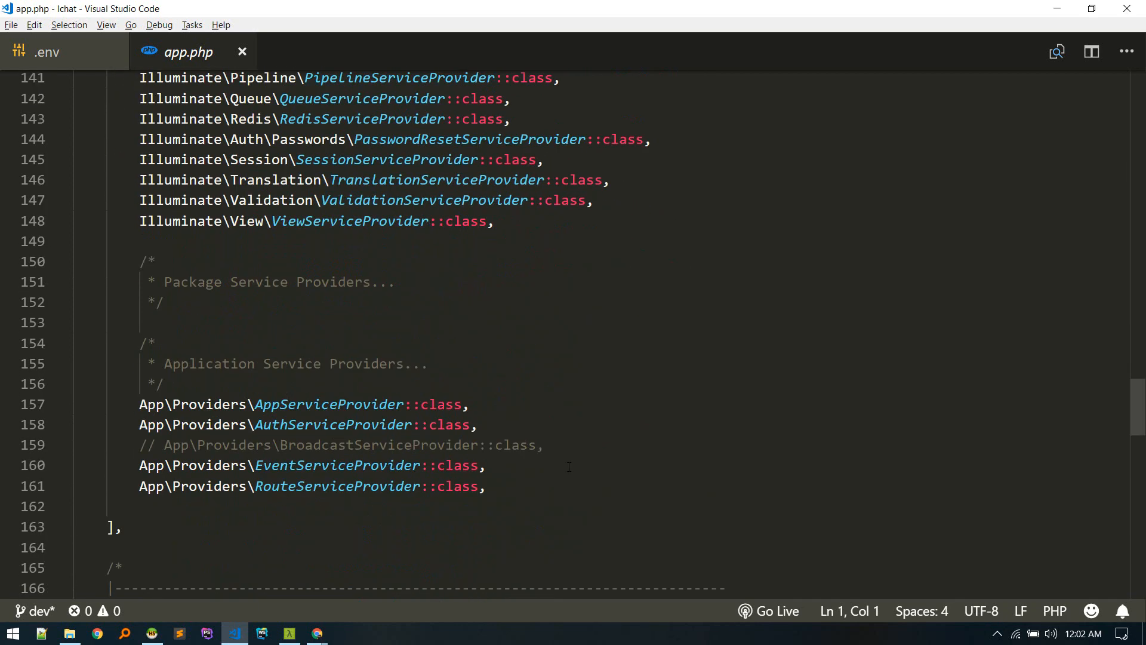
click(542, 444)
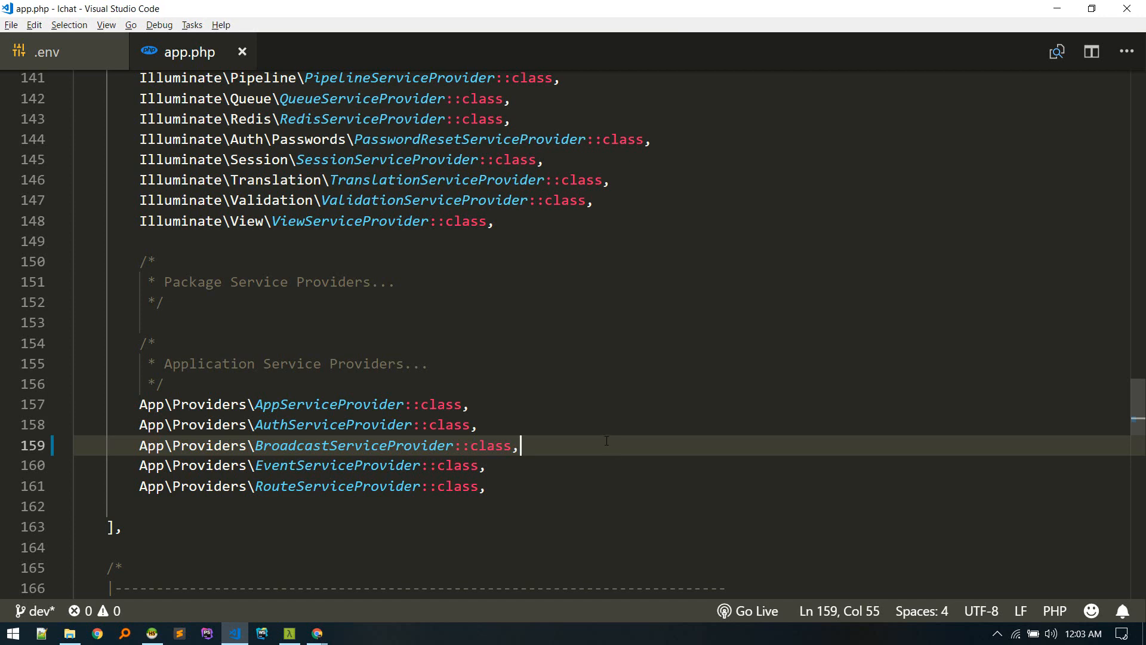
click(472, 404)
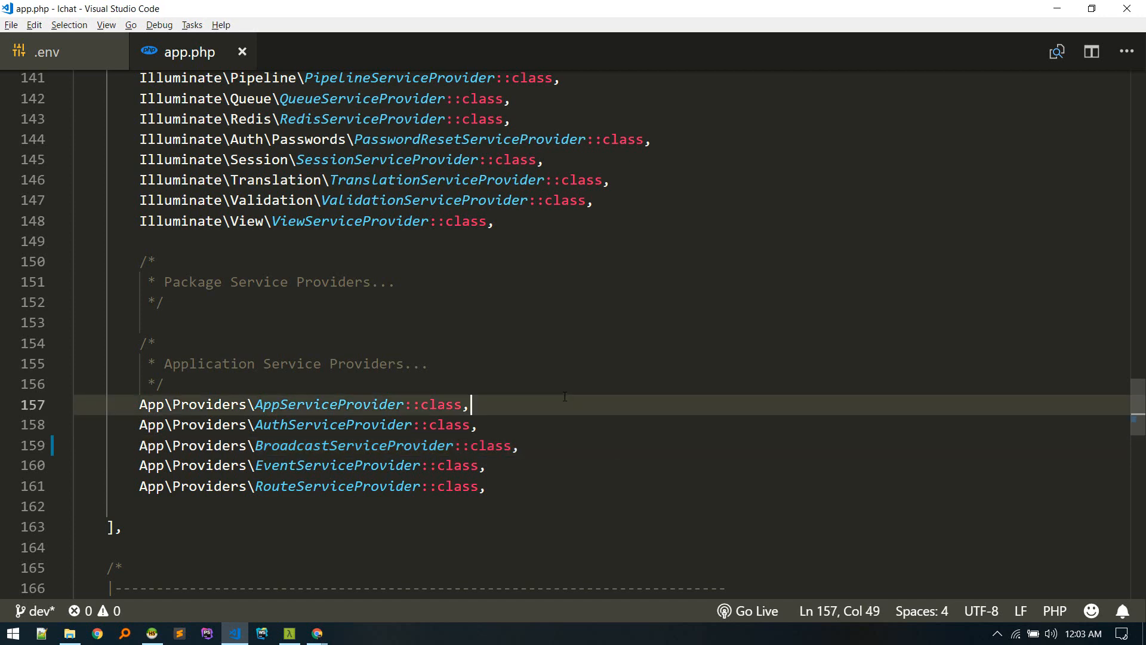
click(242, 52)
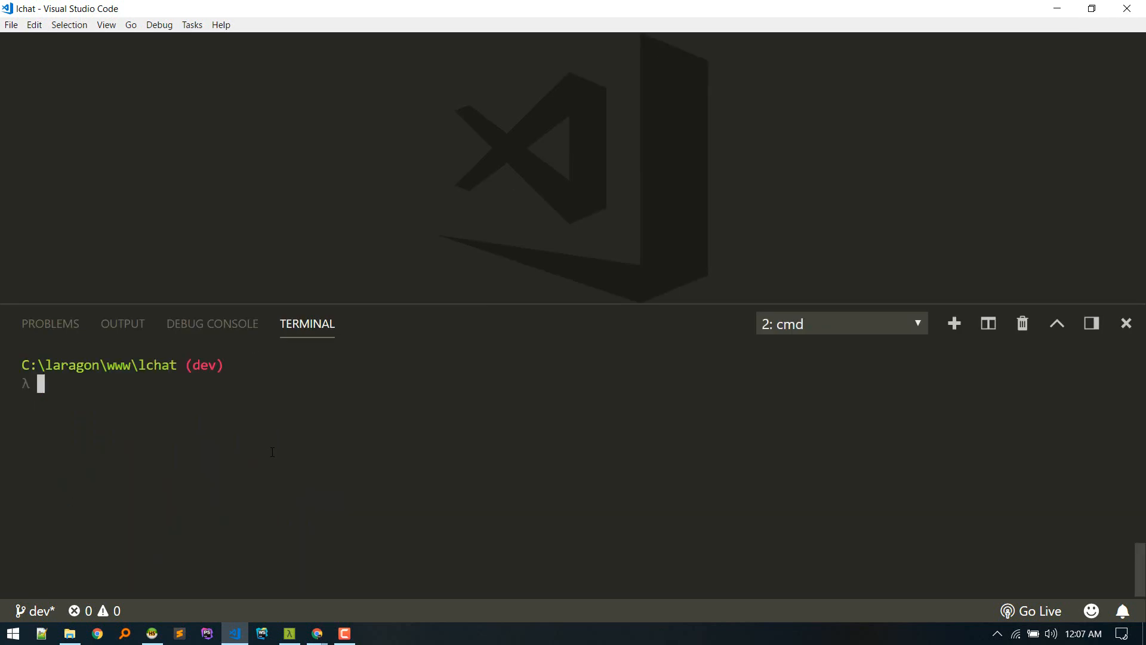
Run 'pa make:event MessageSent' in the terminal to generate the event class.
text(pa m)
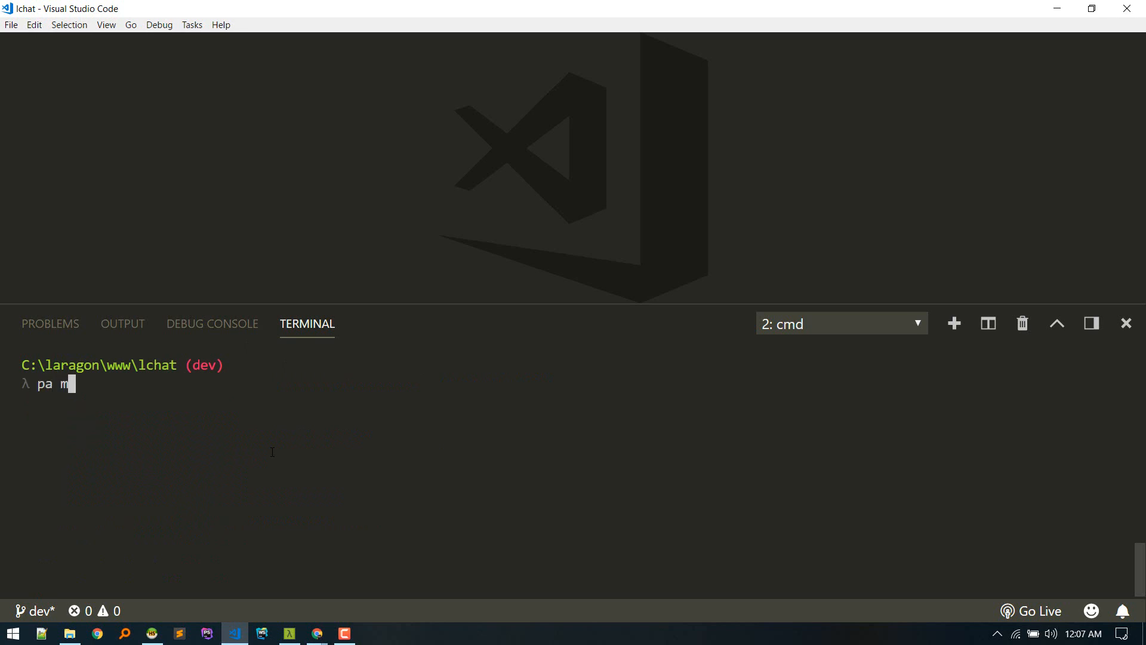
text(ake:event)
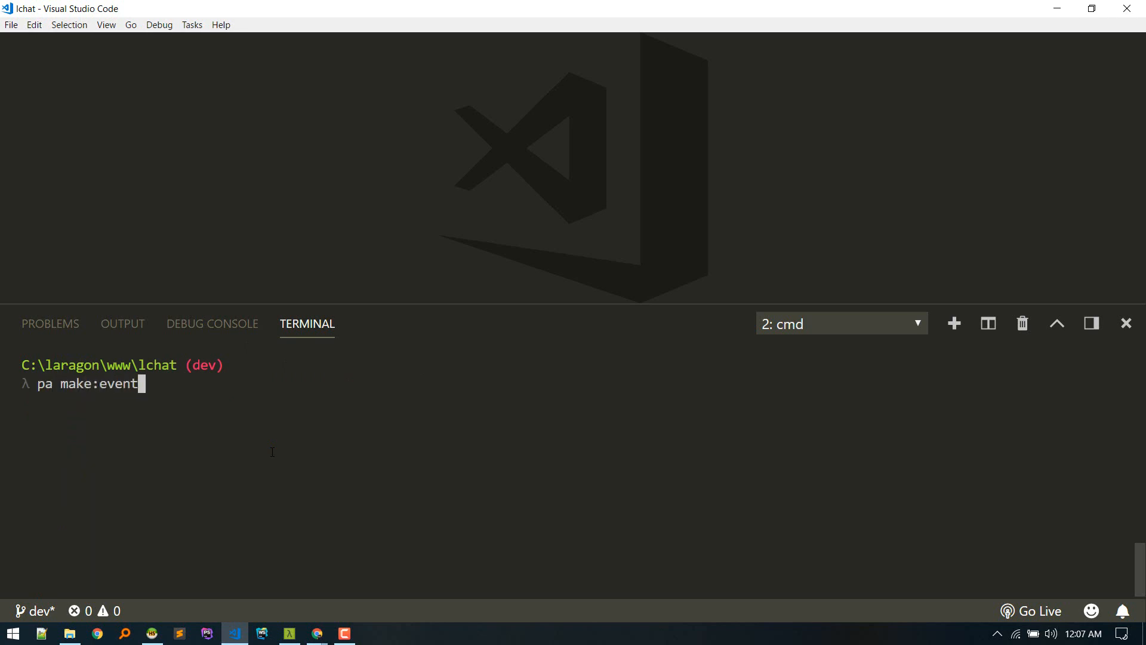
text(Messa)
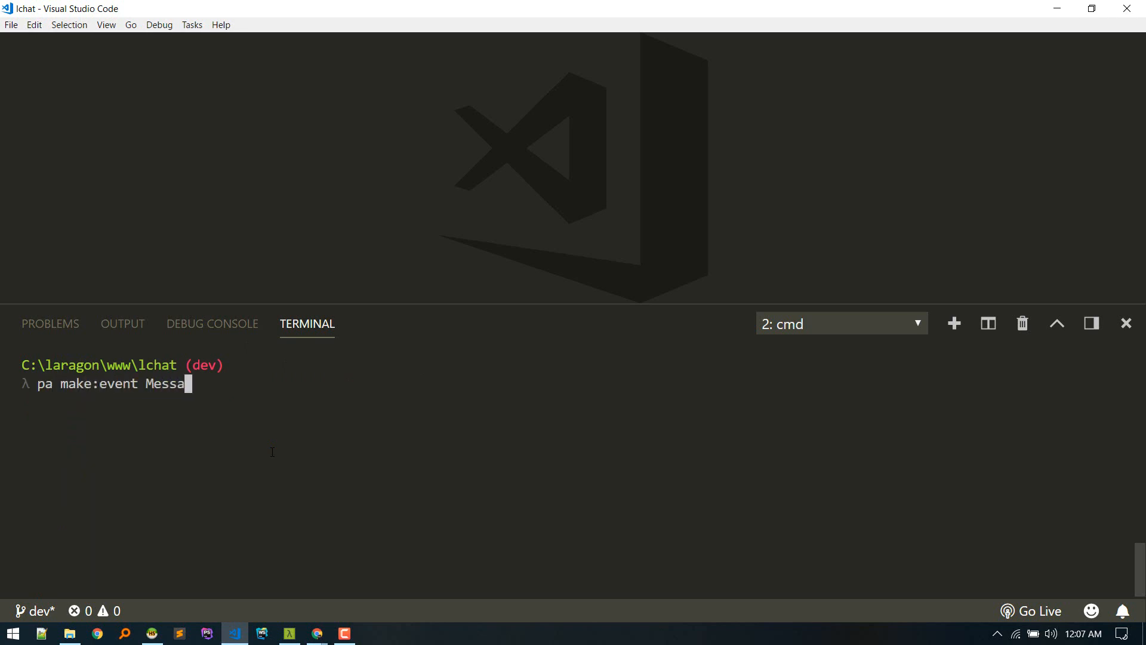
text(geSen)
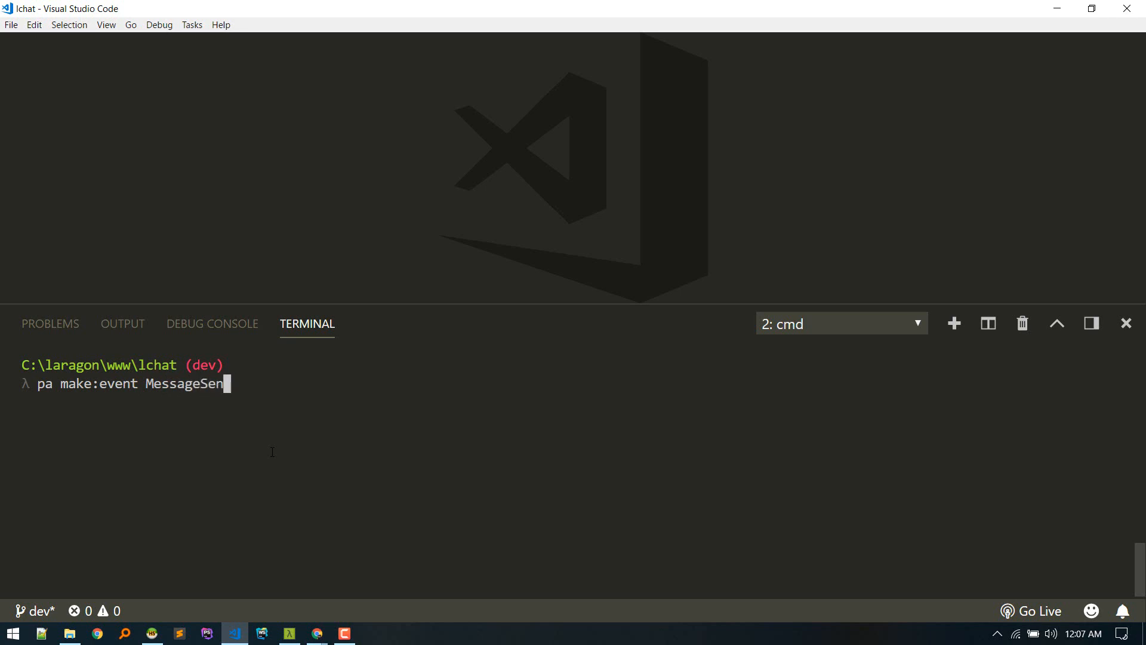
key(Return)
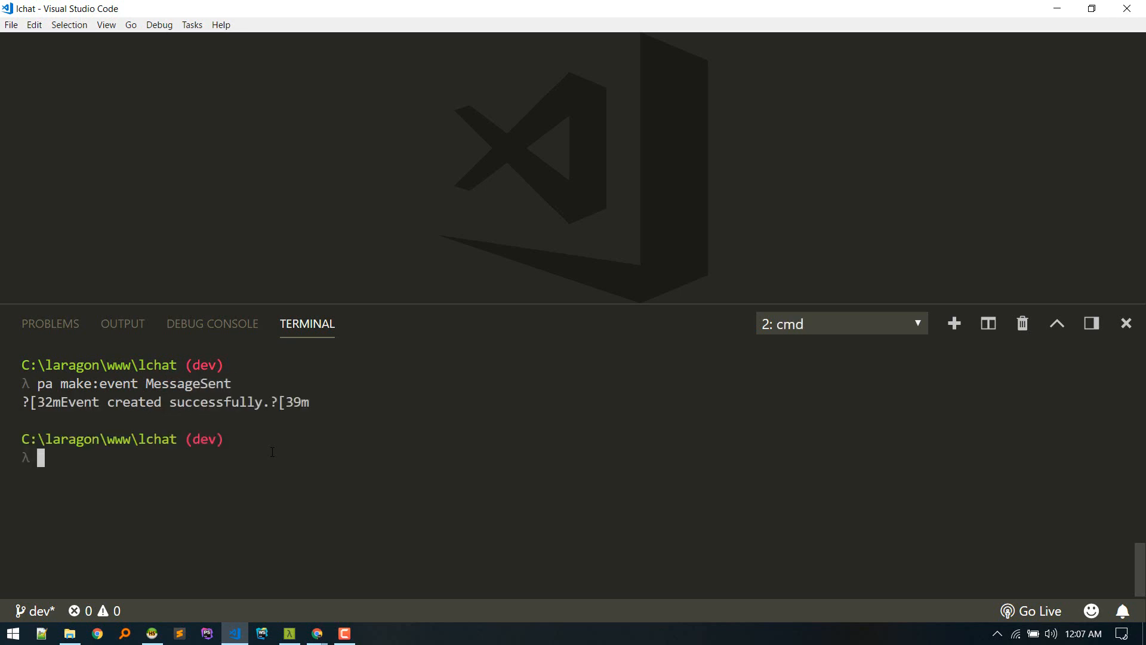
key(ctrl+p)
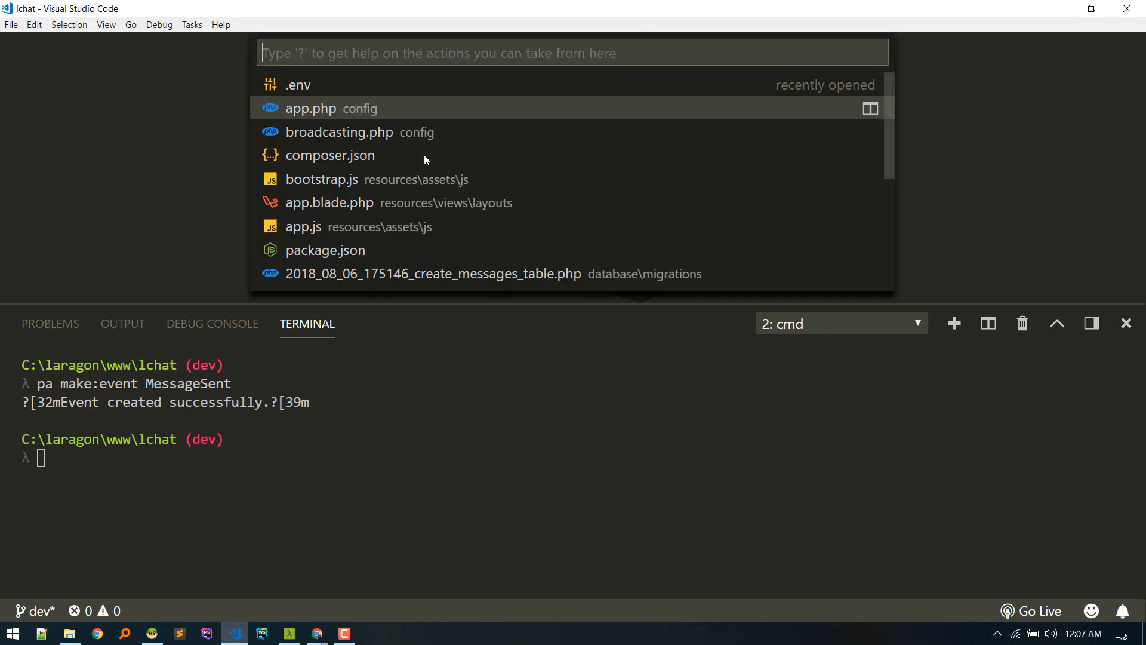
Open MessageSent.php and make the class implement ShouldBroadcast.
text(messsen)
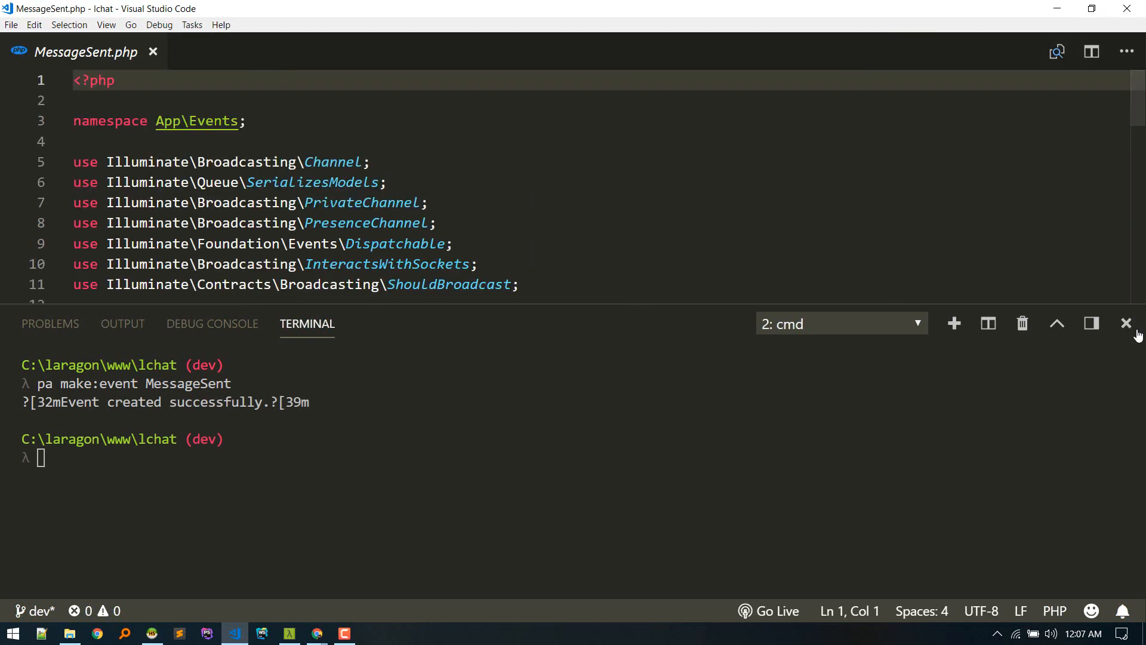
click(1125, 323)
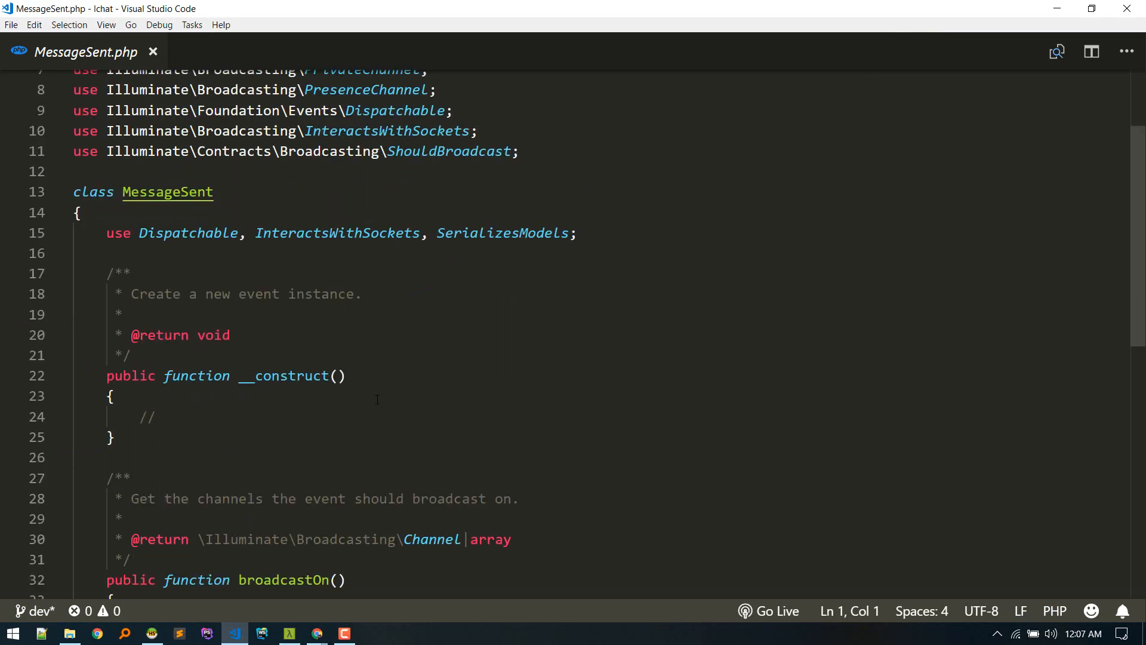
scroll(up, 3)
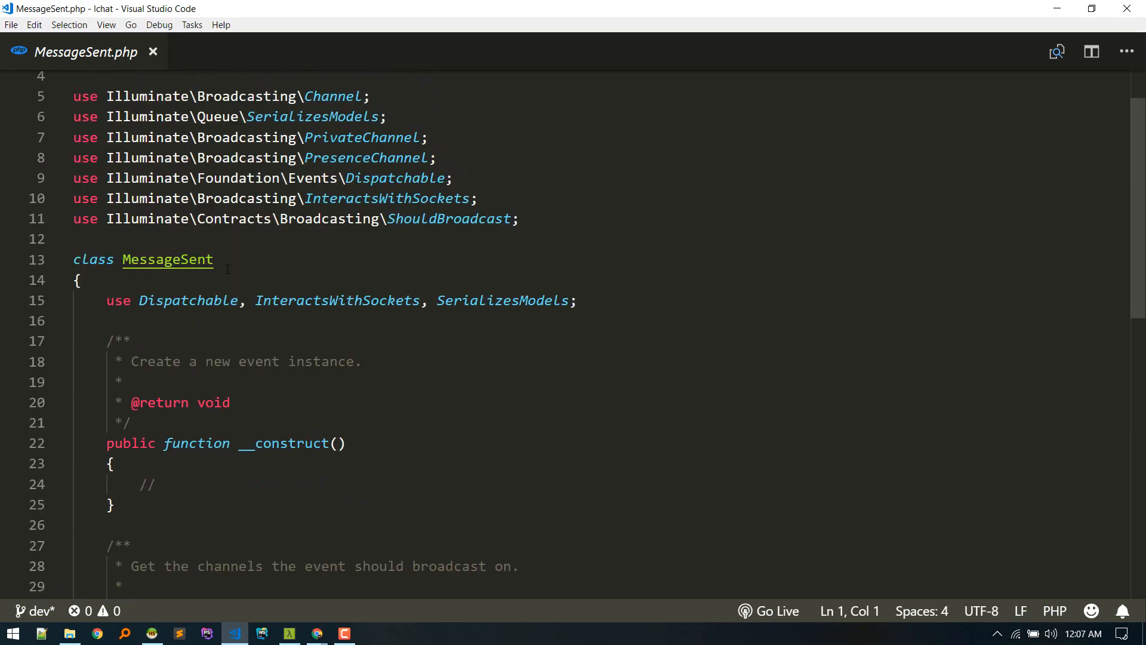
text(implements ShouldBroadcast)
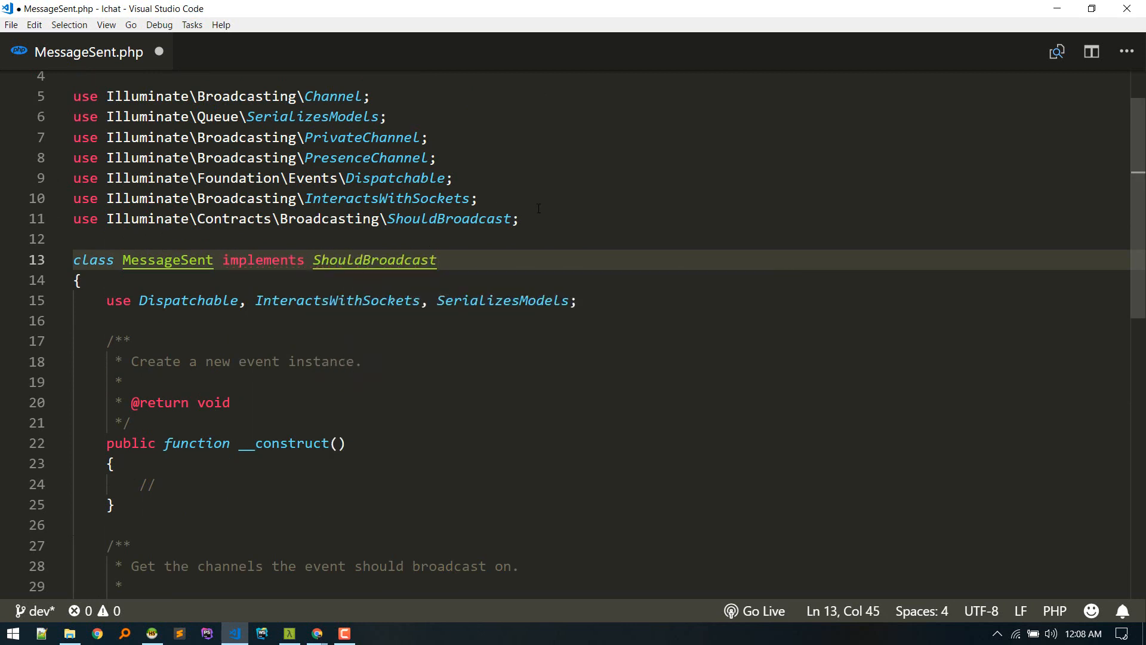
click(88, 238)
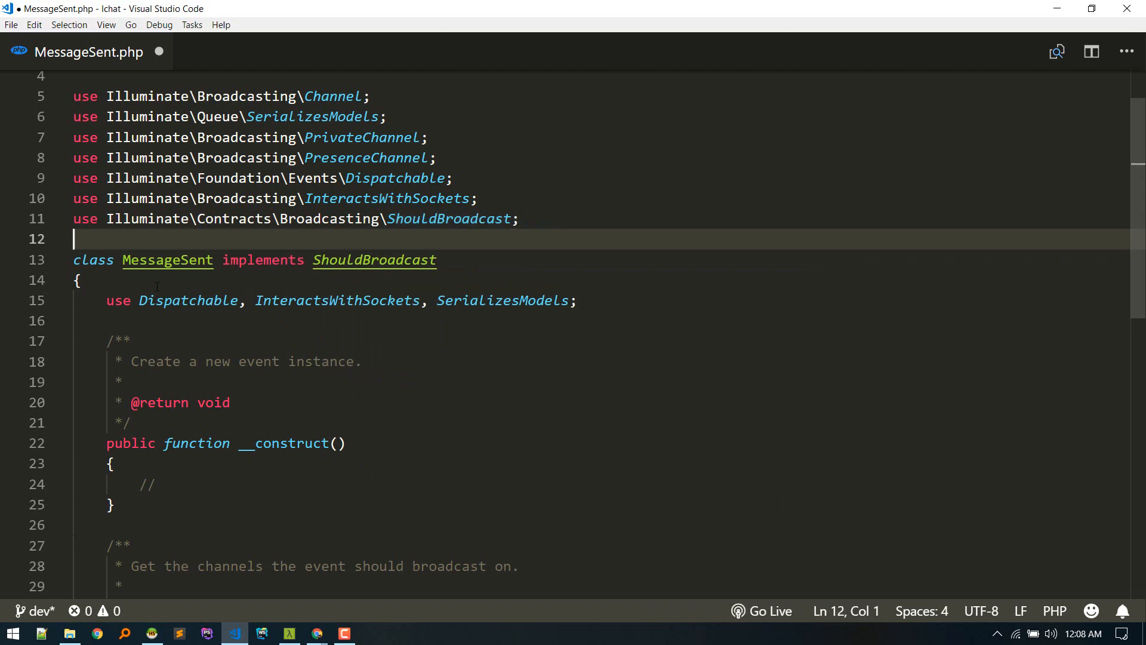
mouse_move(252, 275)
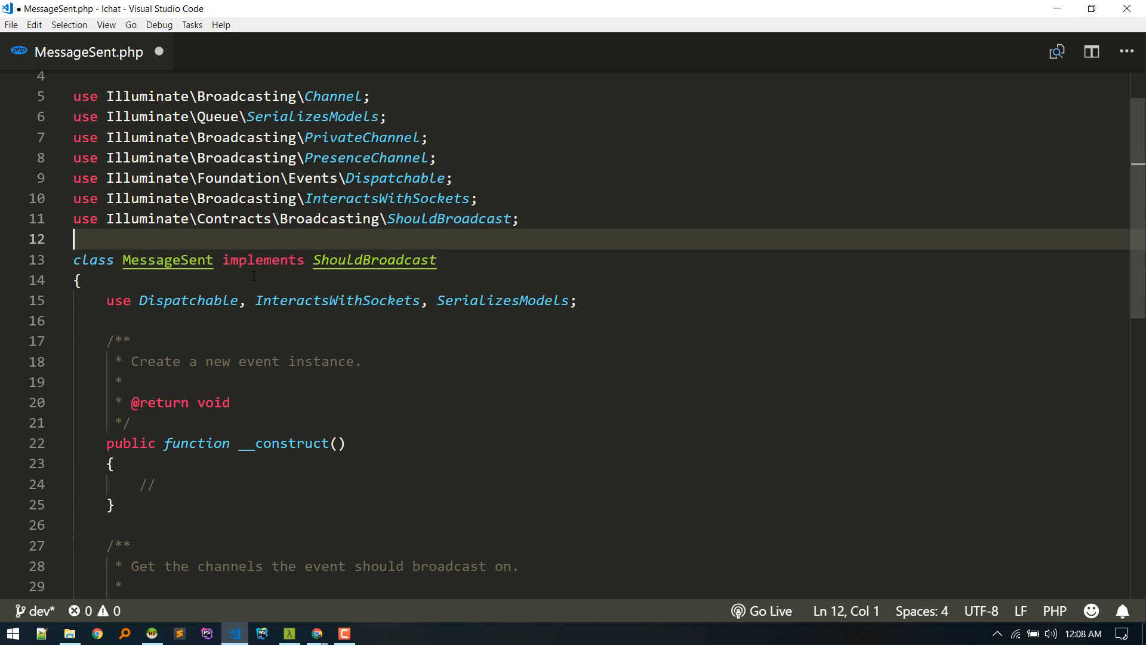
click(436, 260)
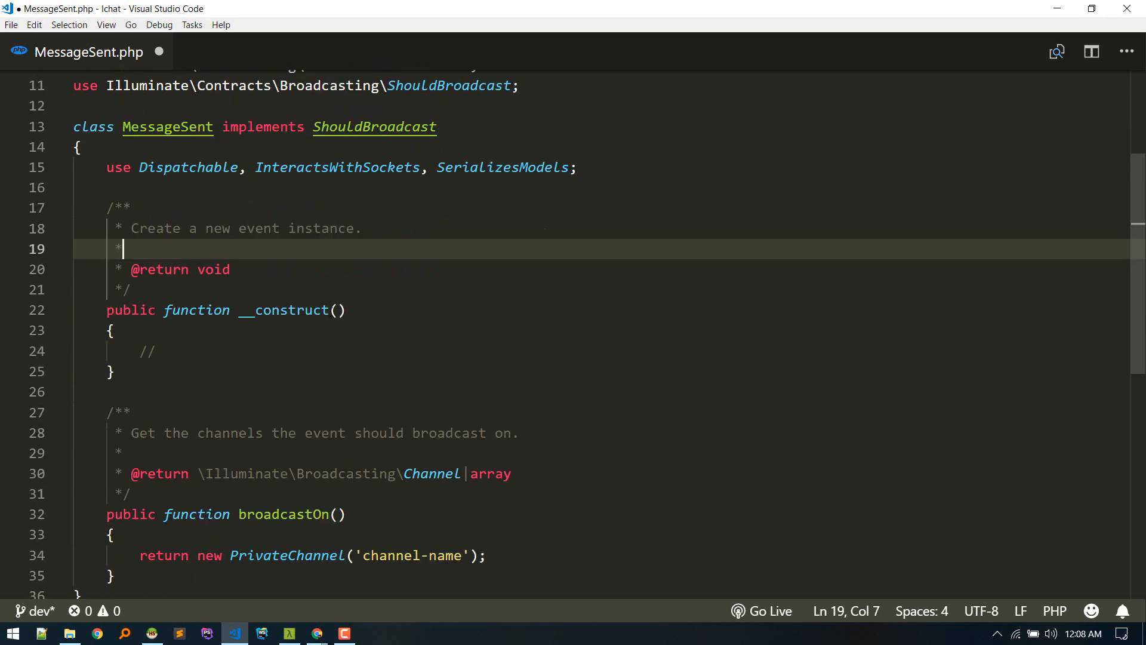
Give the constructor User $user and Message $message, assigned to public $user and $message properties.
click(336, 310)
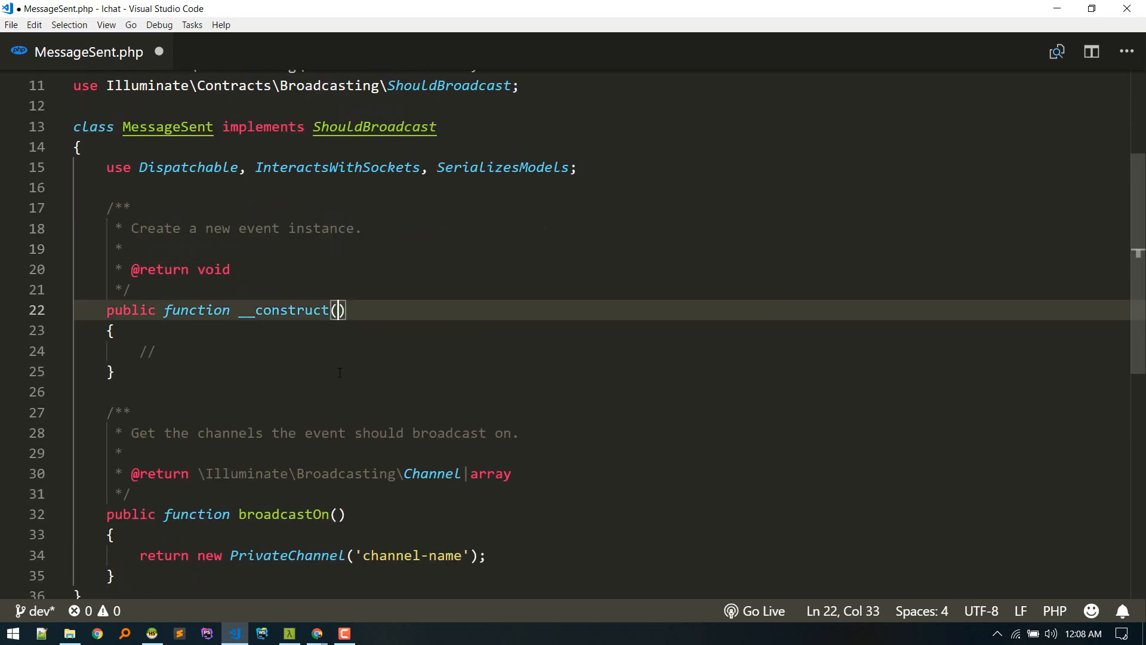
text(User)
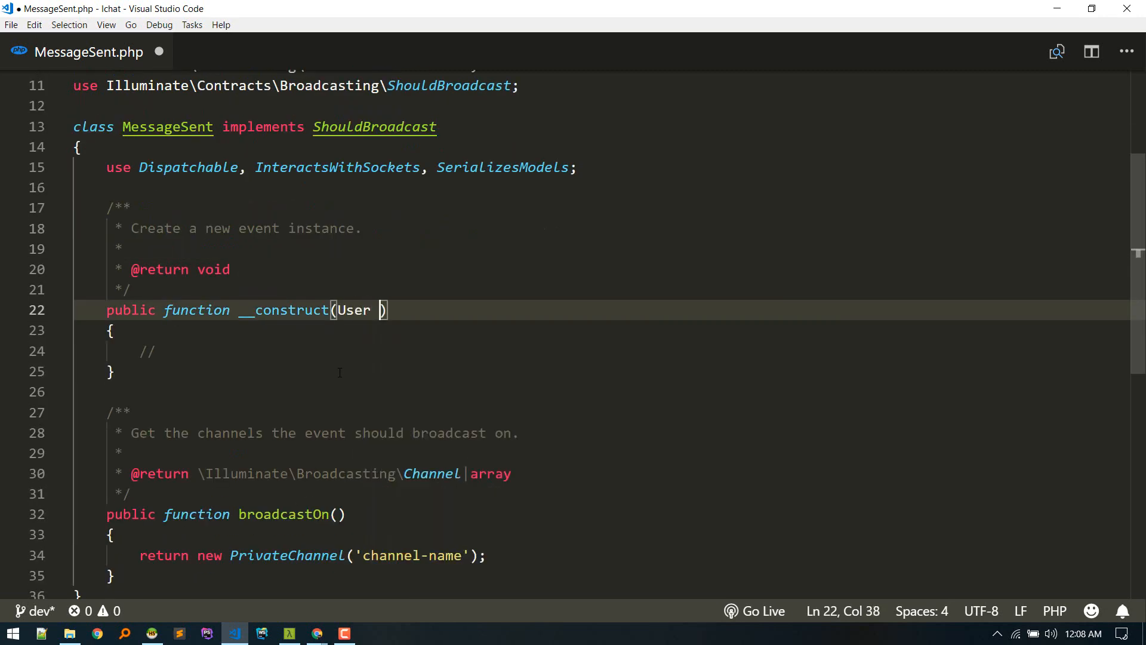
text($user,)
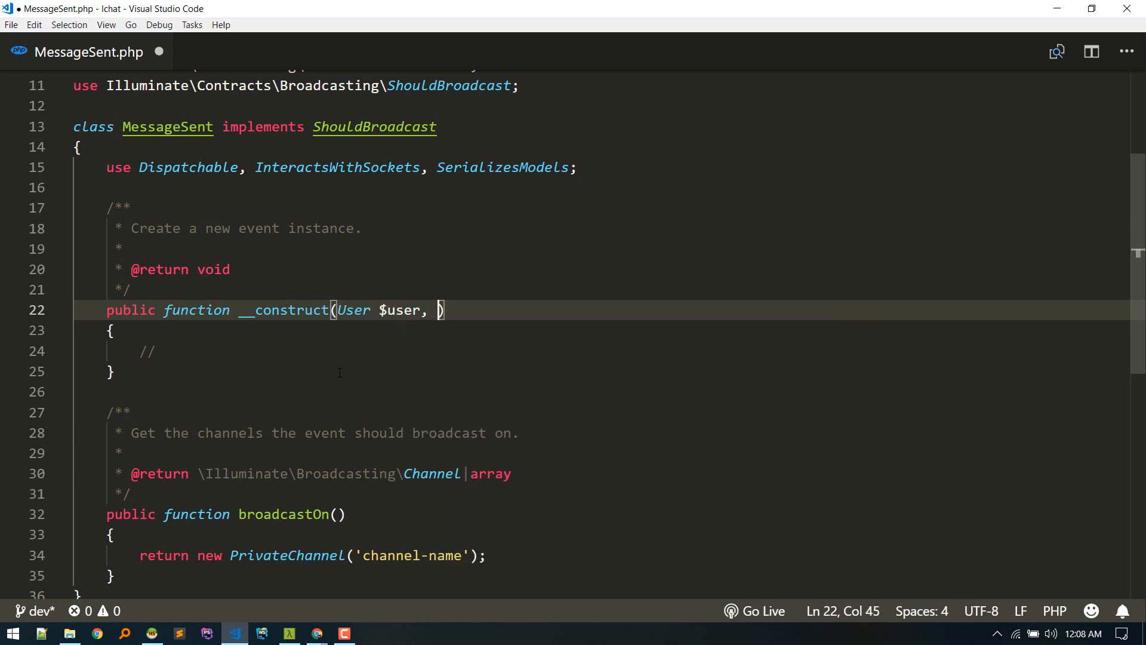
text(Message $message)
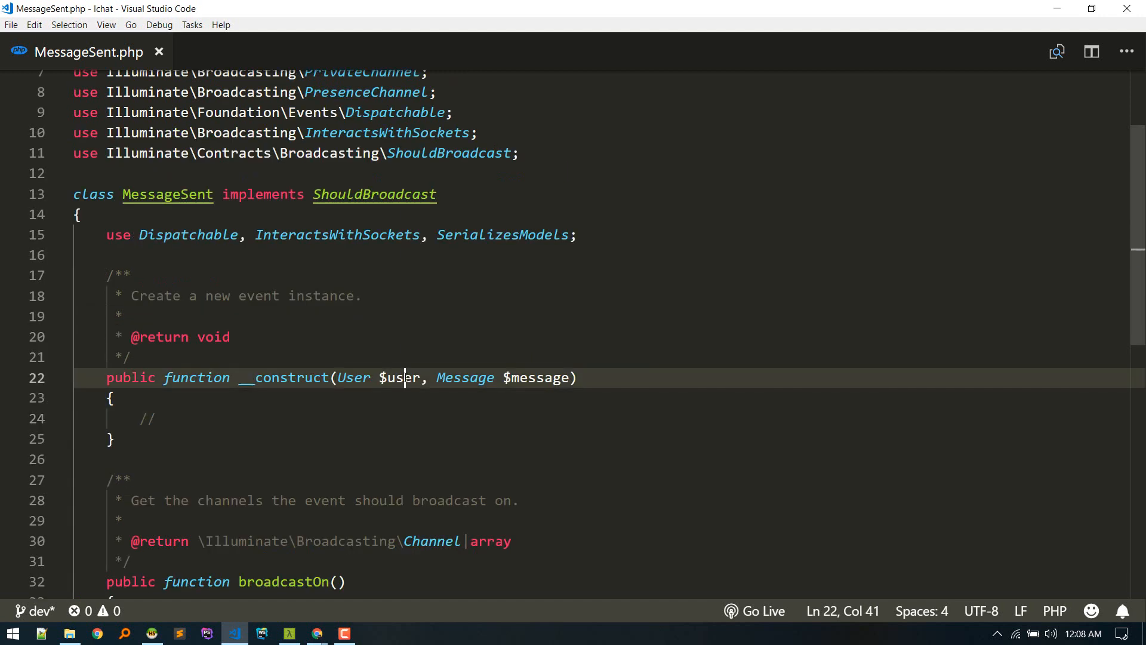
key(Enter)
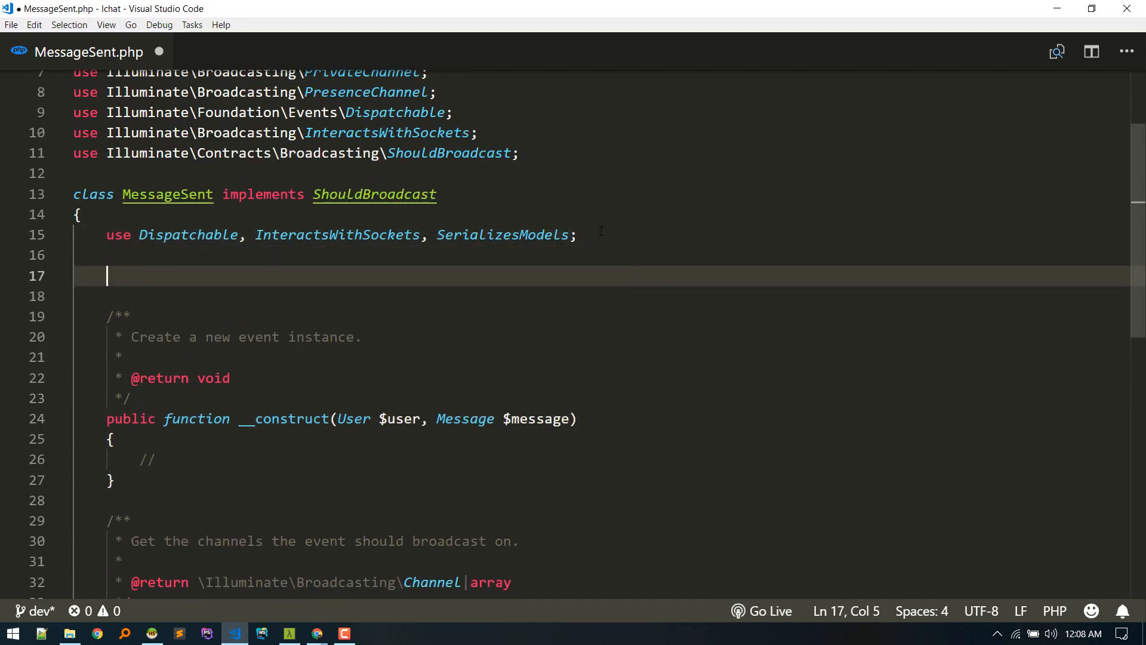
text(public $)
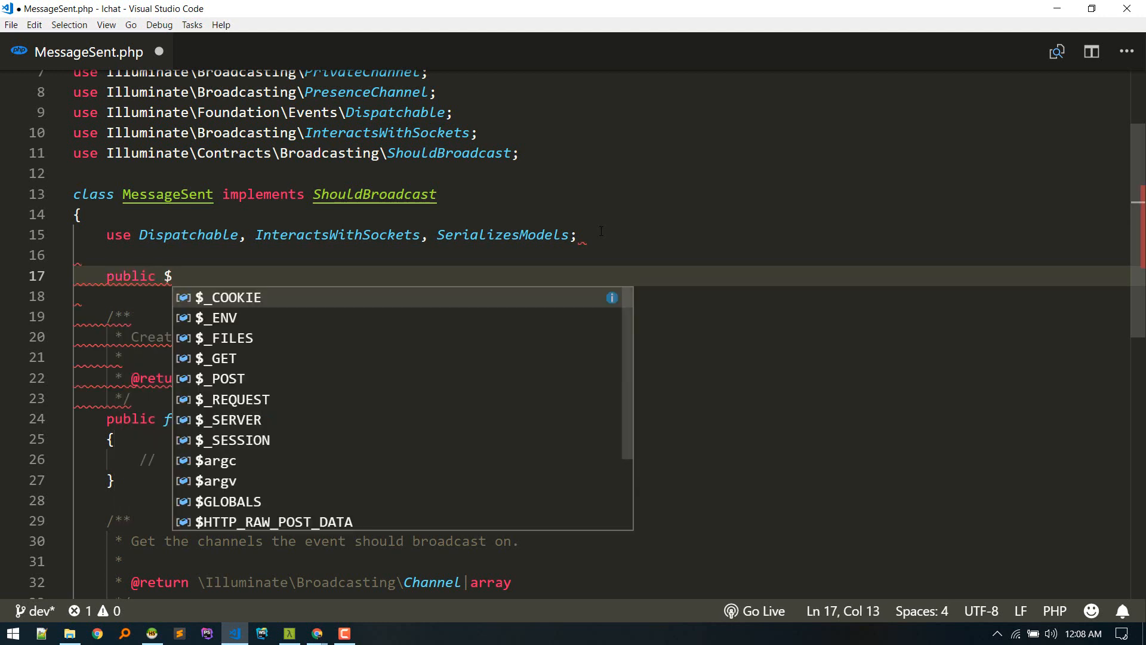
text(message;)
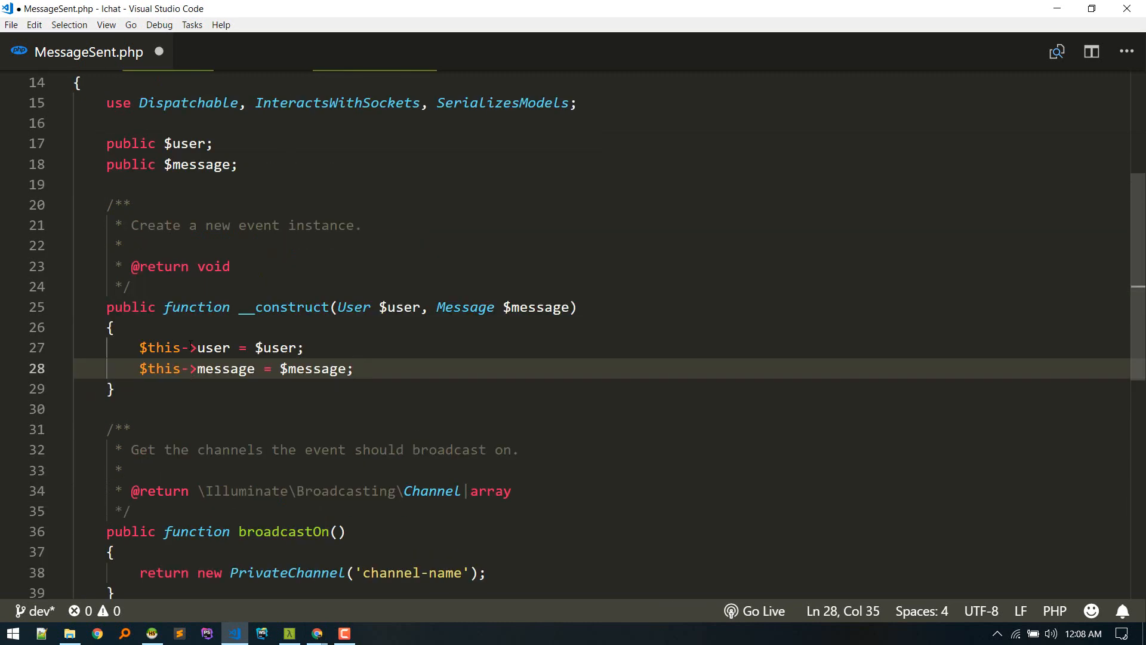
scroll(down, 3)
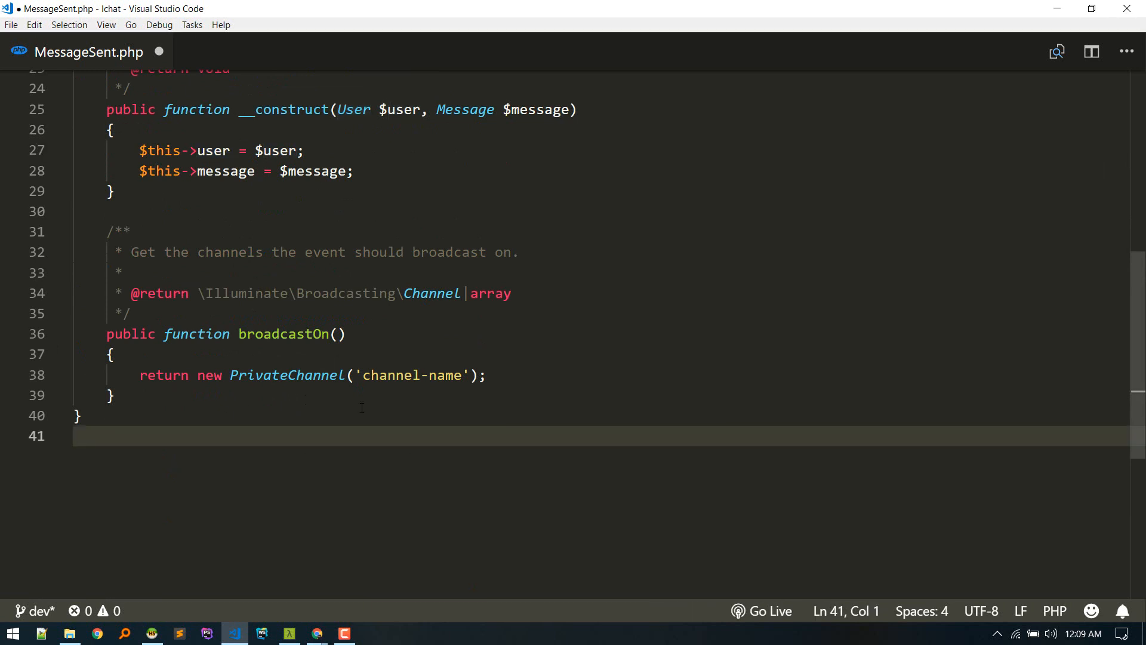
Rename the broadcastOn PrivateChannel to 'lchat' and save MessageSent.php.
double_click(389, 374)
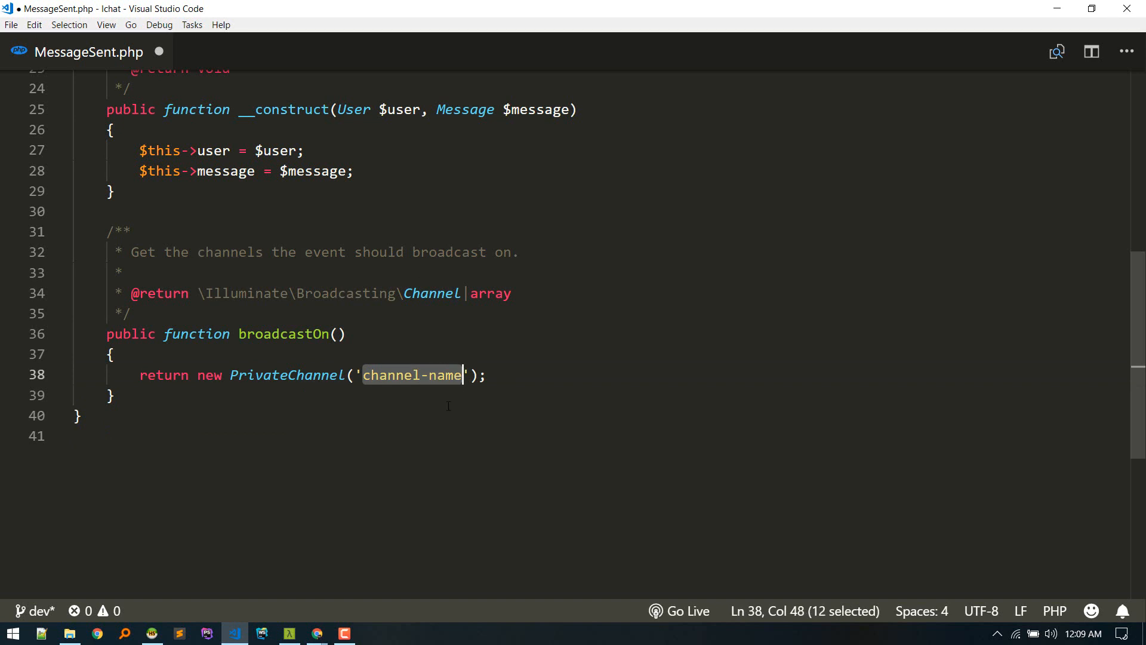
text(chat)
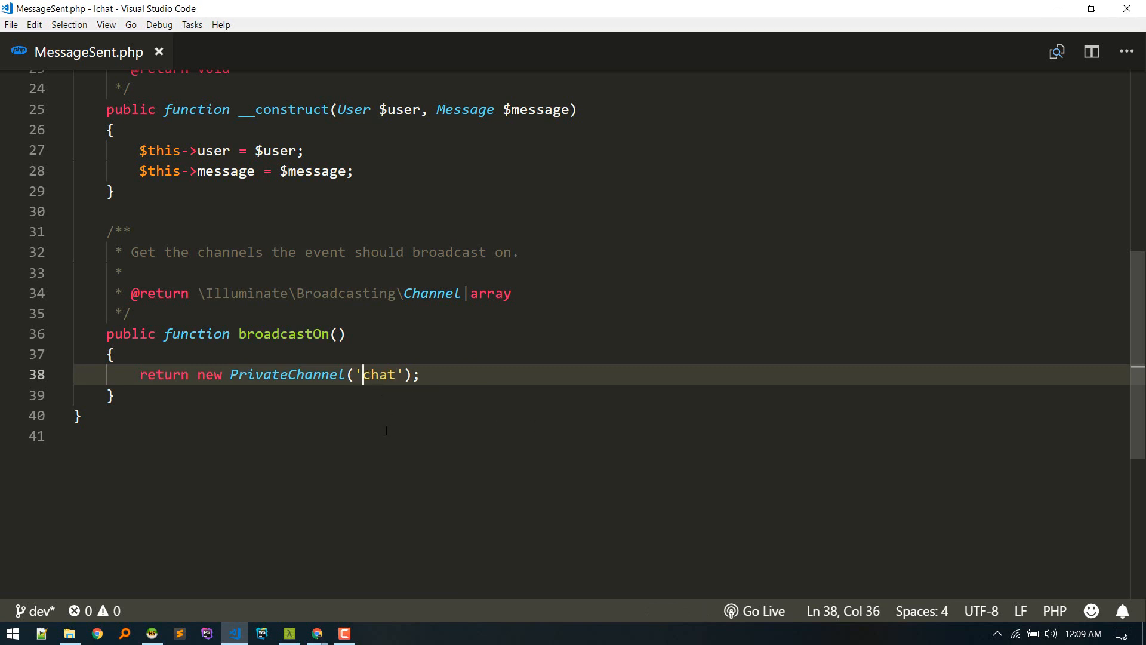
text(l)
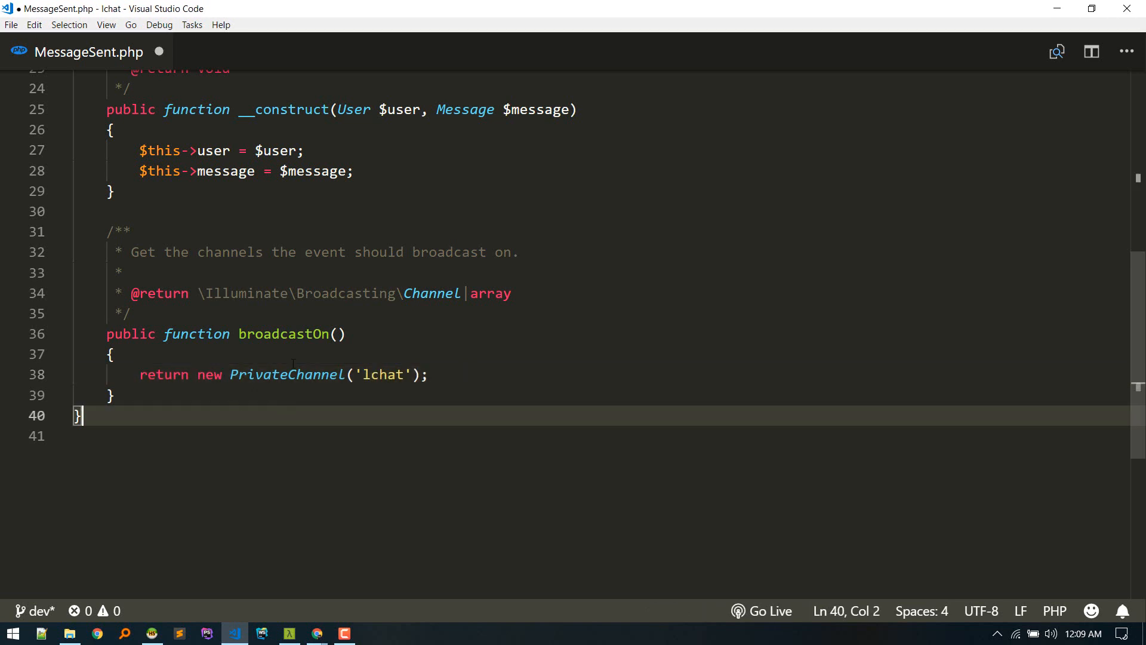
key(ctrl+s)
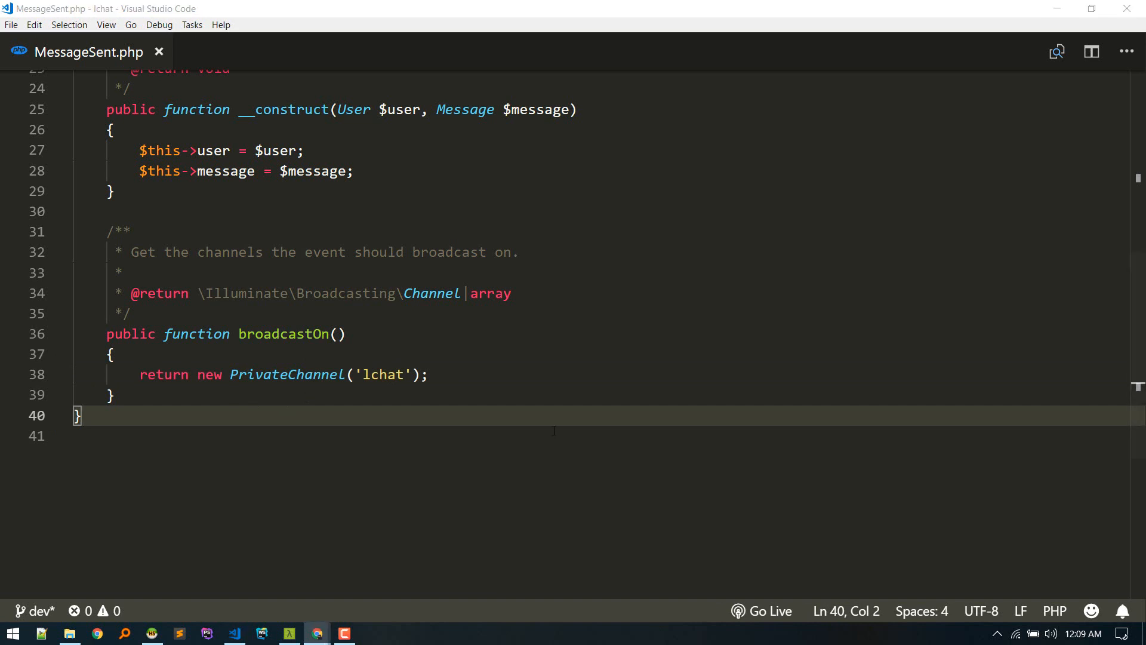
Search the project files for 'mess'.
scroll(up, 3)
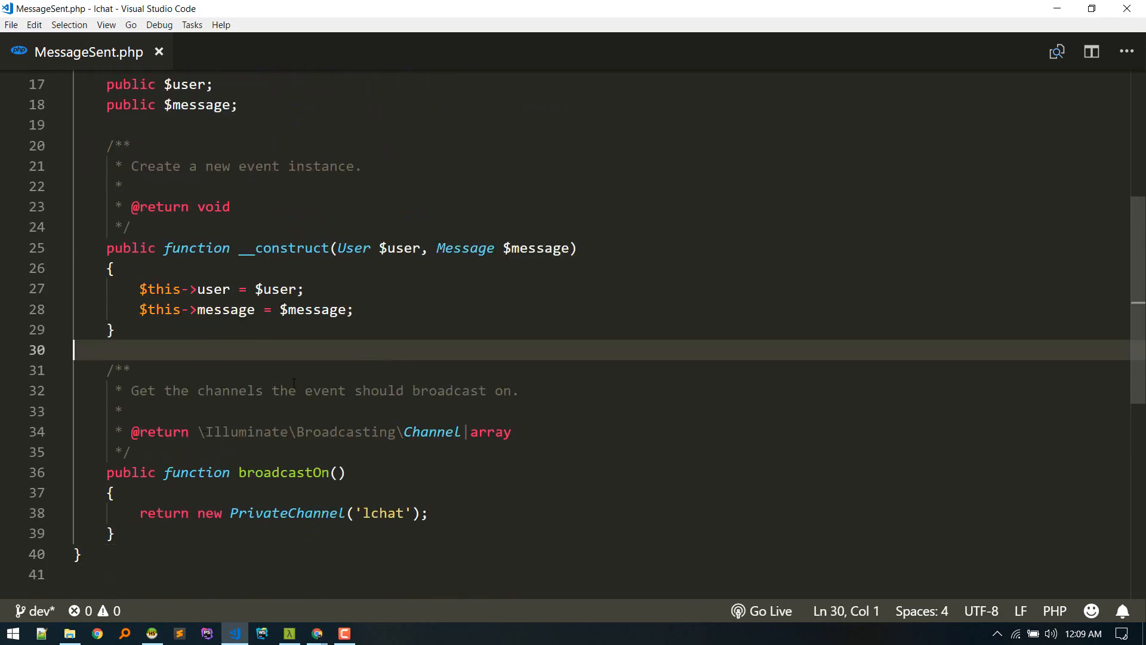
key(ctrl+p)
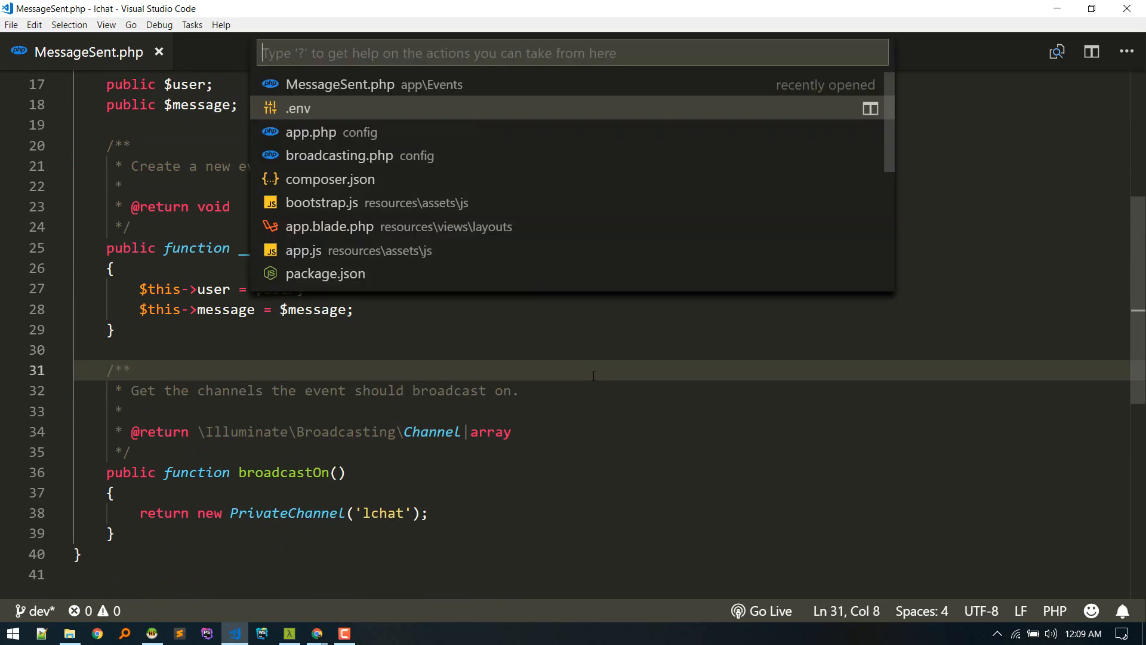
text(mess)
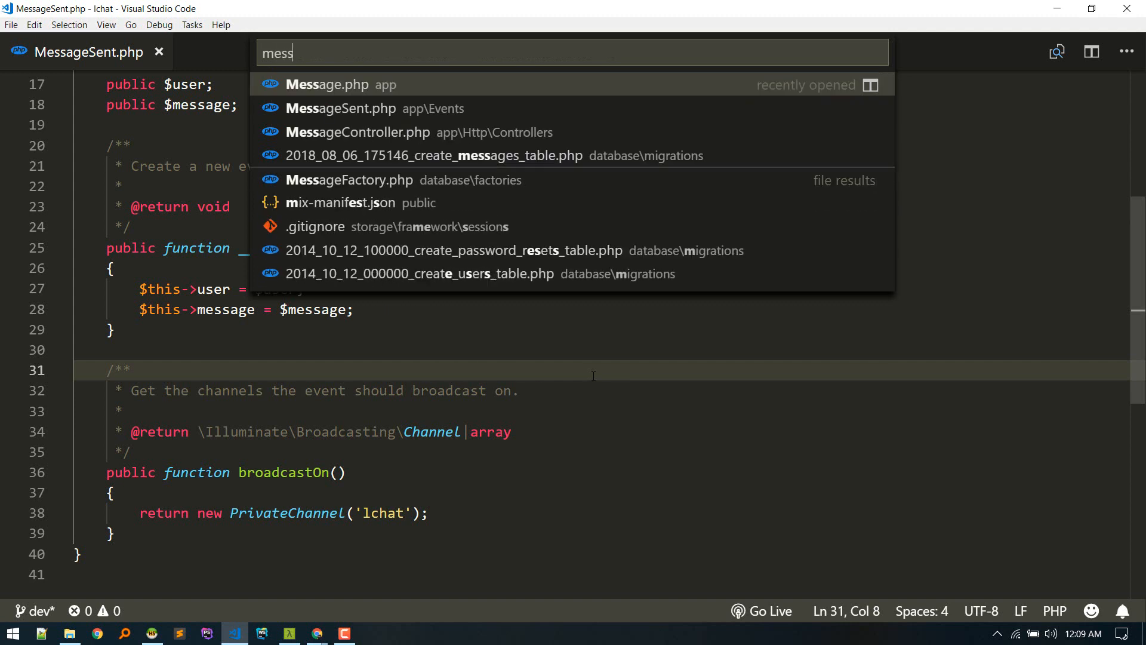
Open MessageController and start a new MessageSent event line after the create call.
click(358, 132)
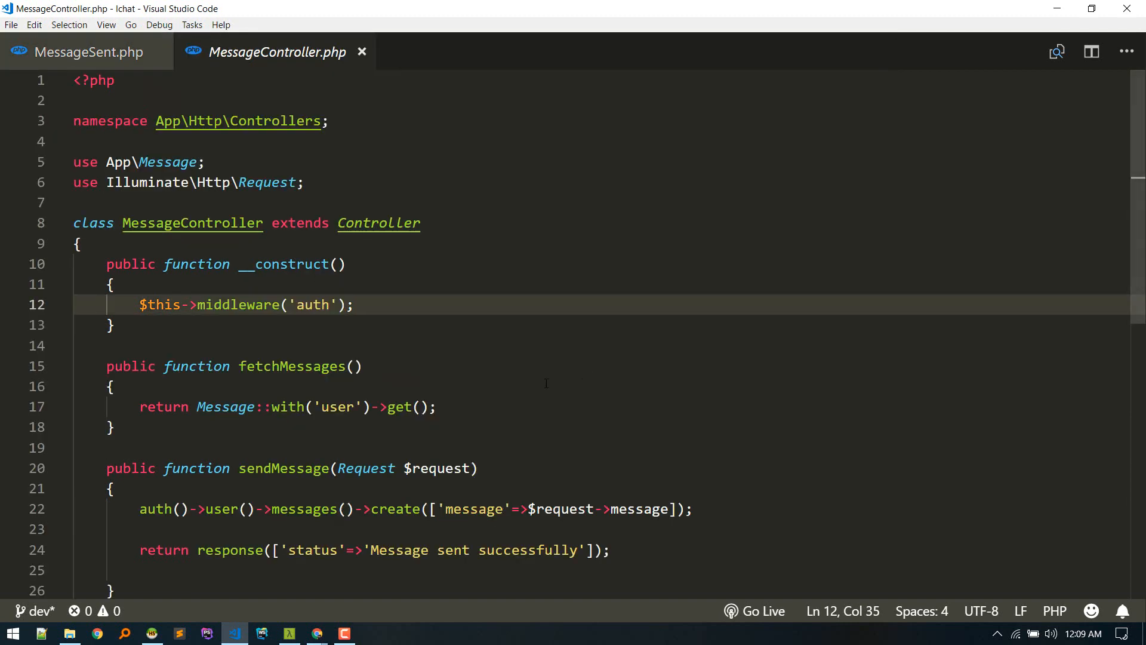
scroll(down, 3)
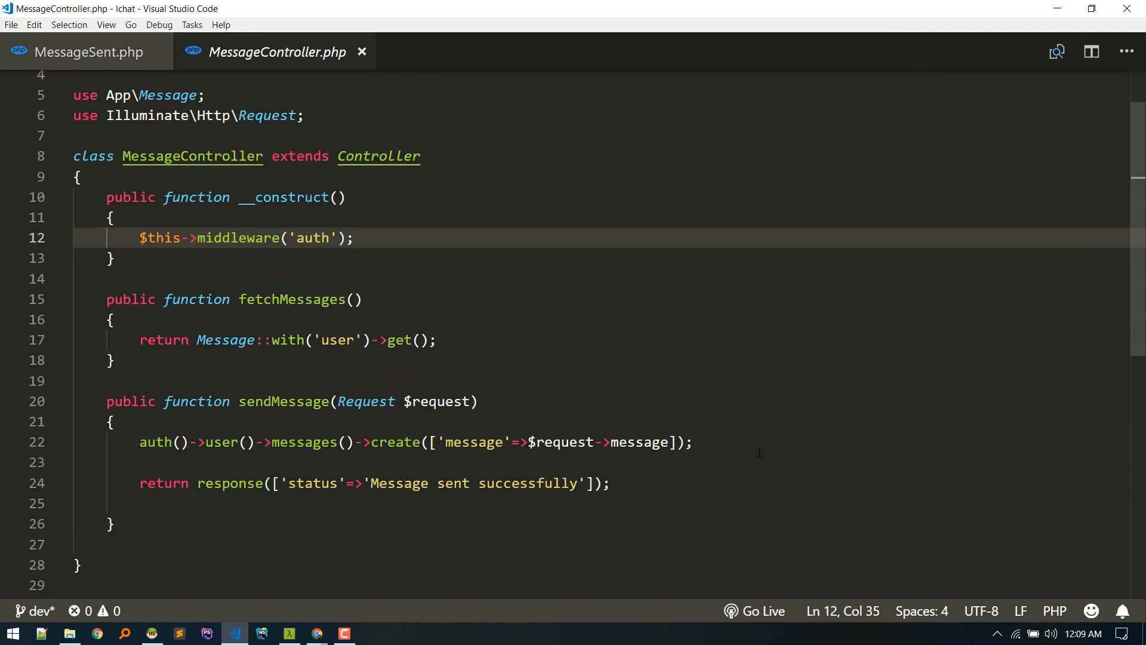
key(enter)
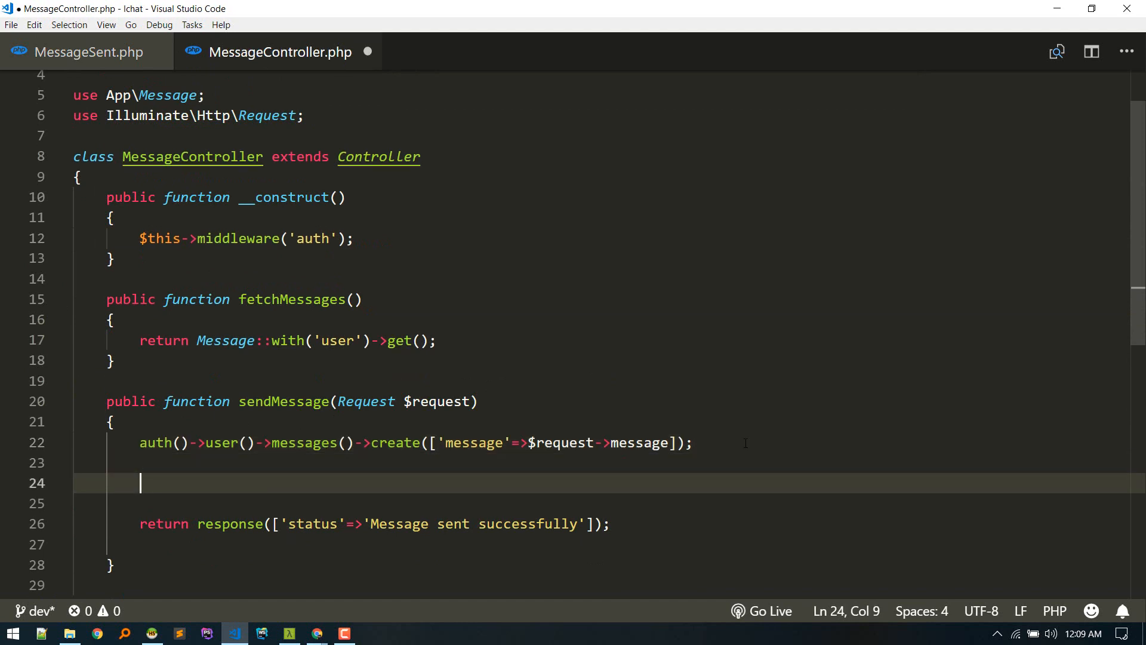
text(event()
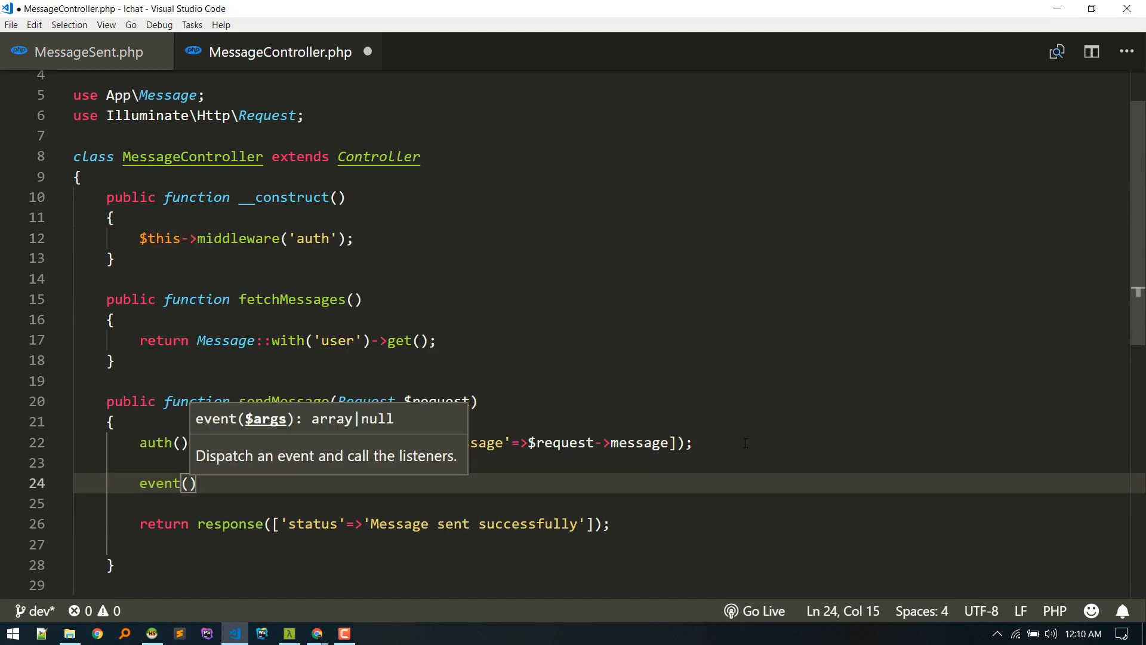
text(new Me)
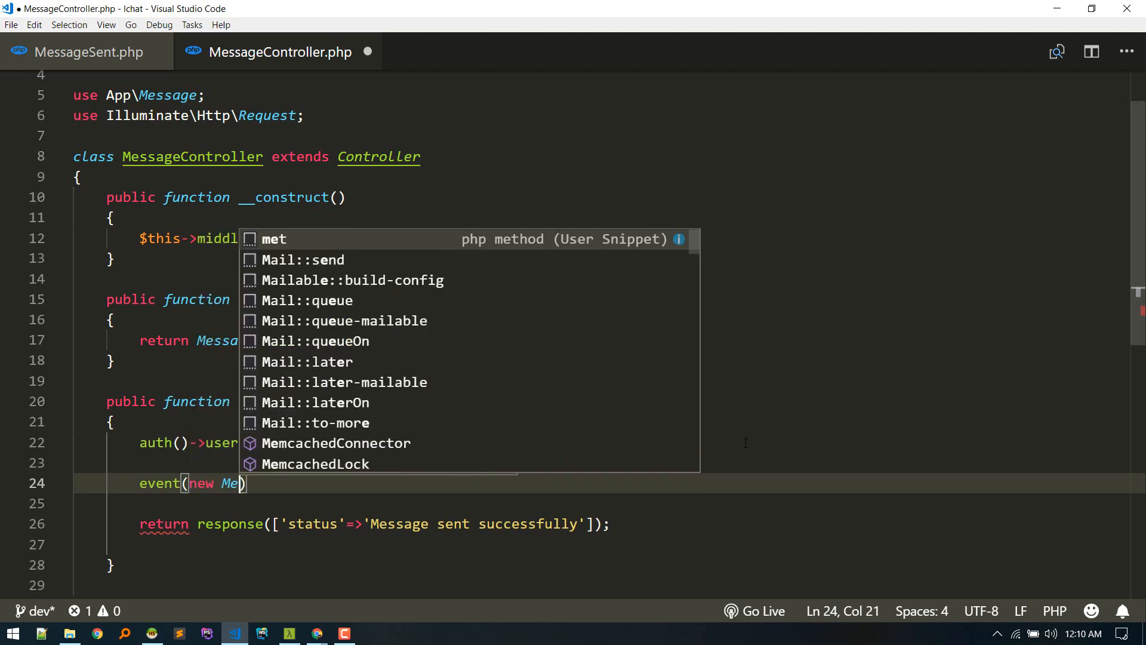
text(ssageSent(auth()
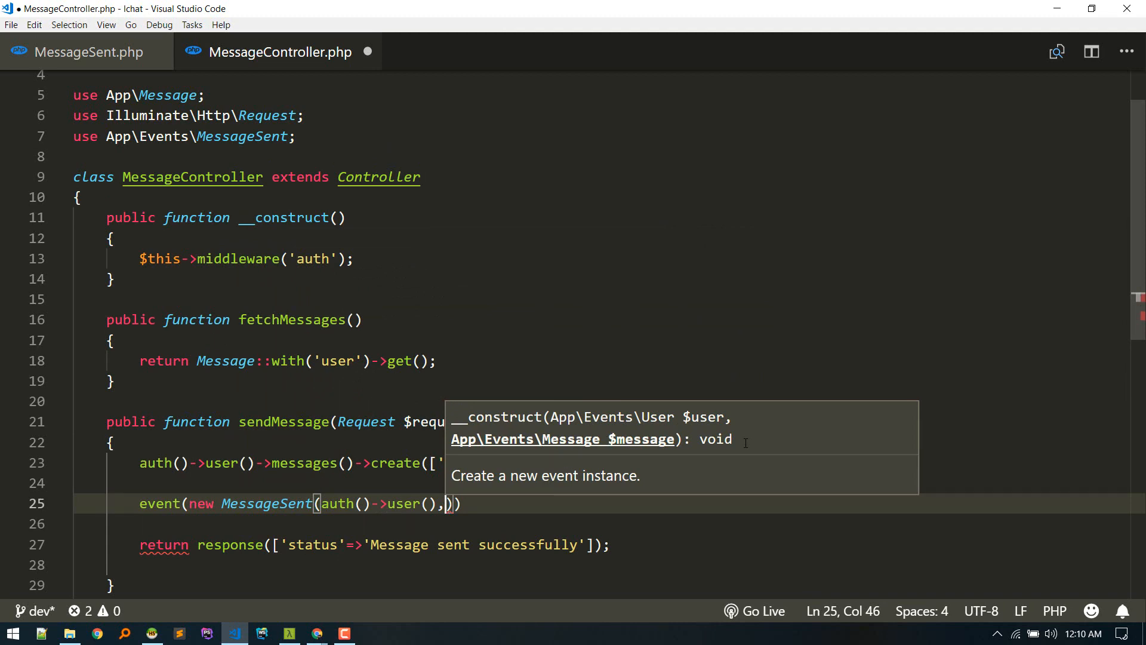
Complete broadcast(new MessageSent(auth()->user(), $request->message))->toOthers() and save.
text($request->message))
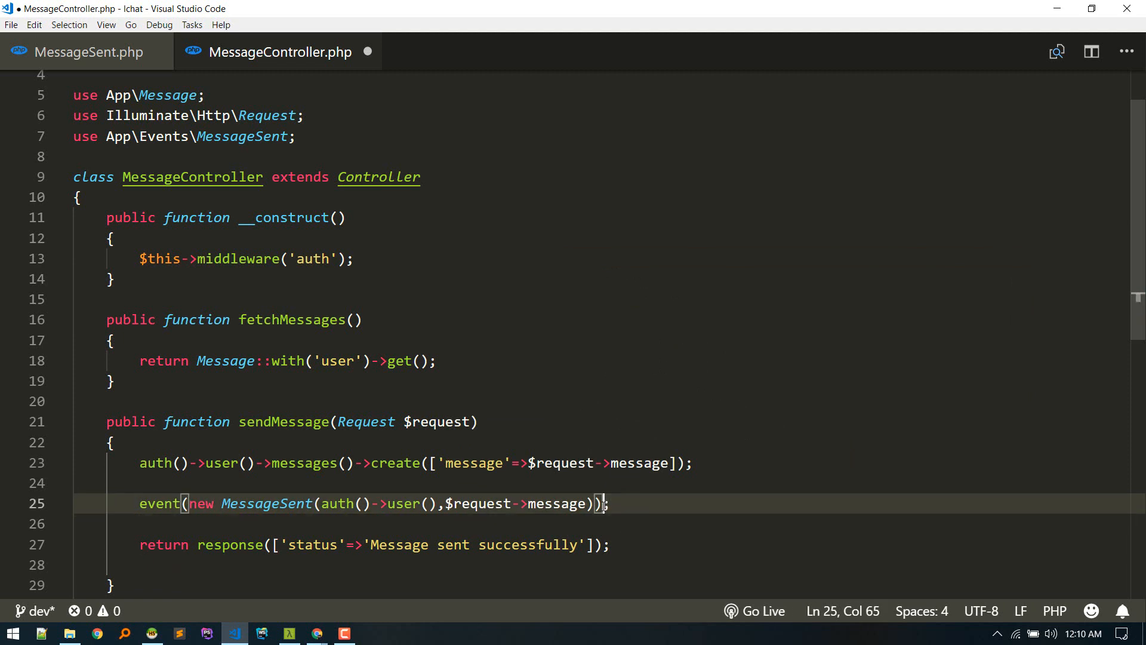
text(->toOther)
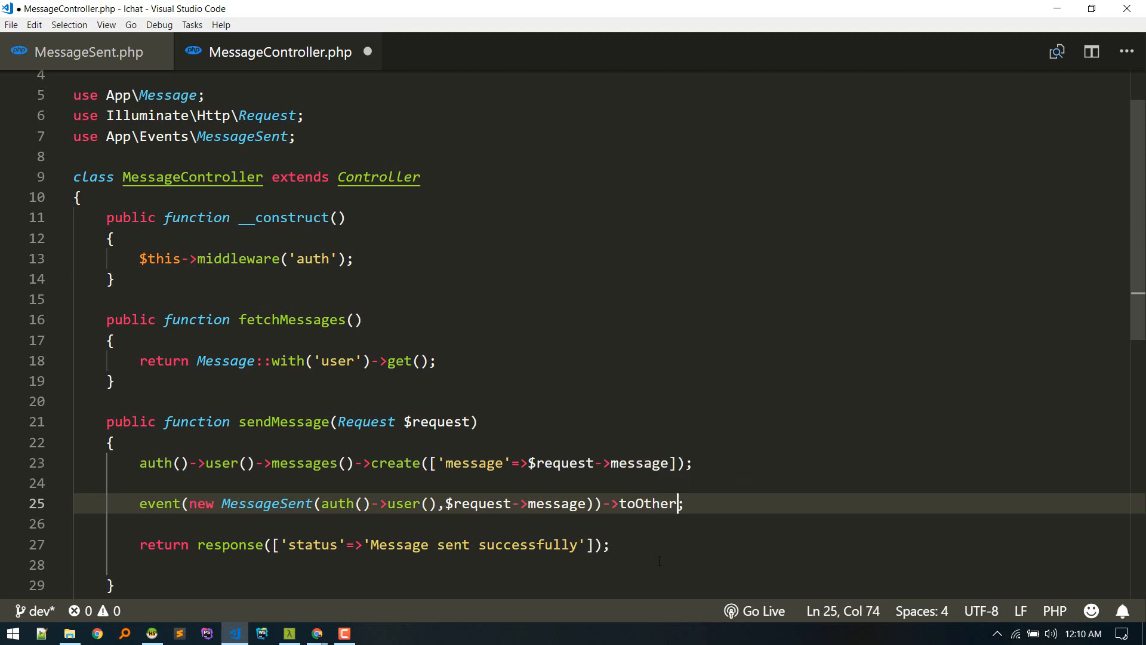
text(s())
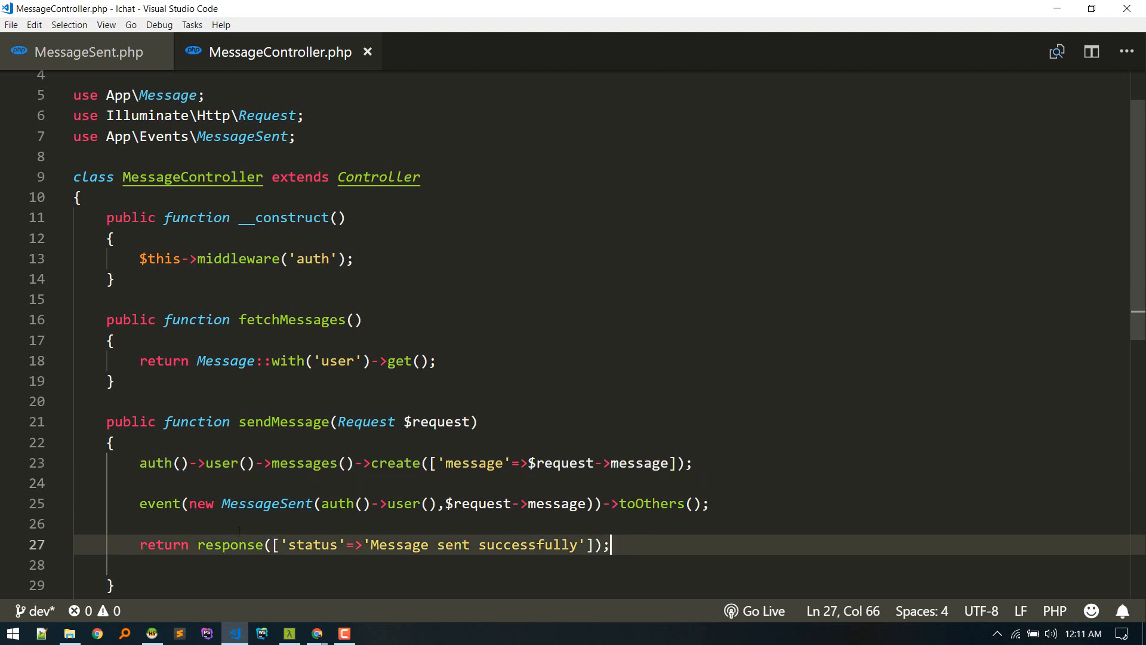
text(broadcas)
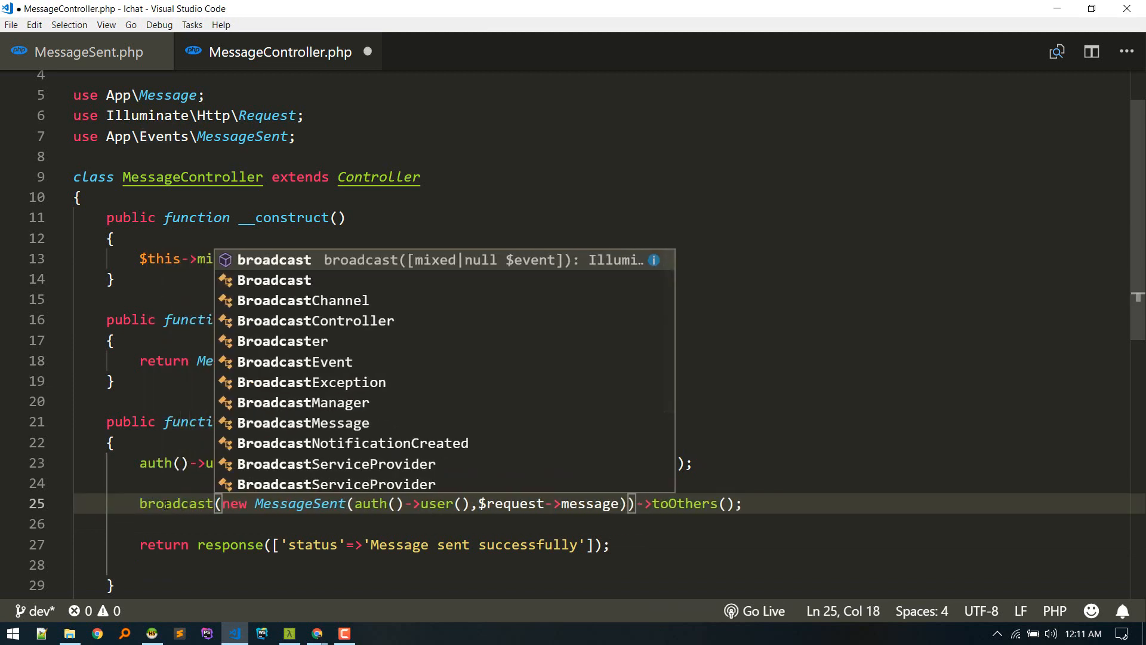
key(Escape)
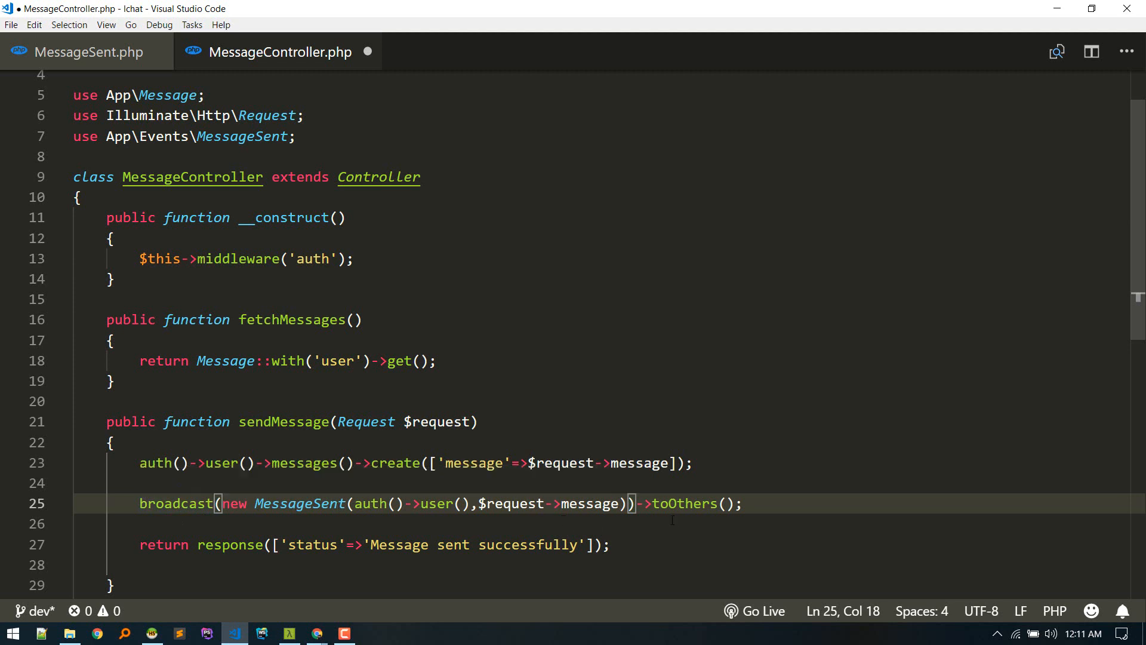
click(742, 503)
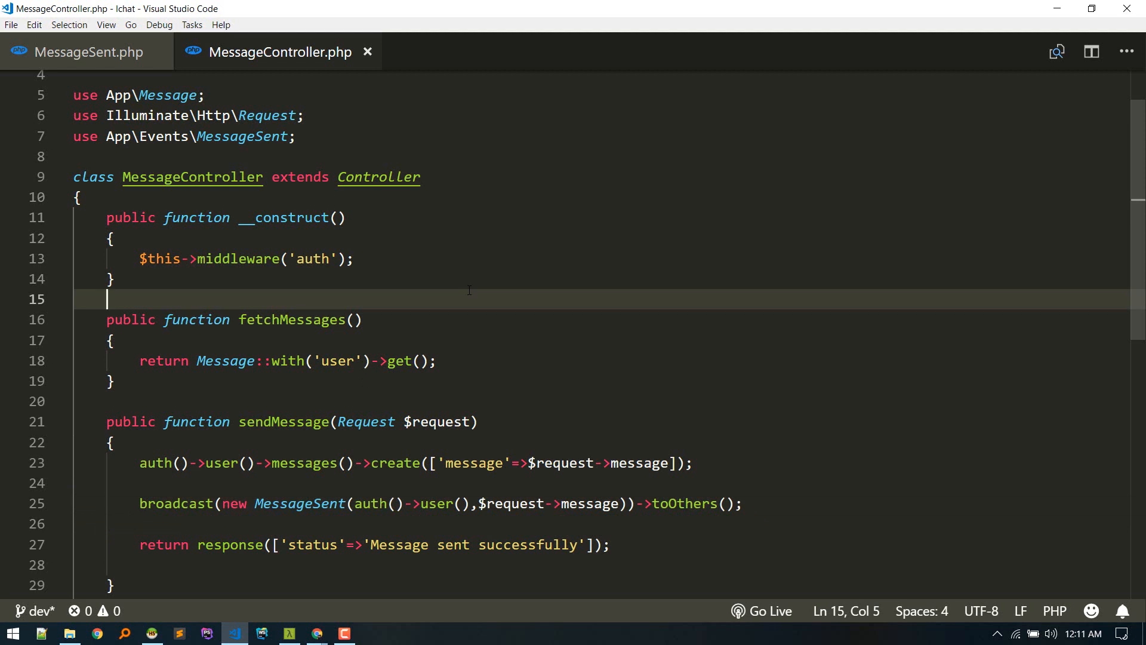
click(111, 339)
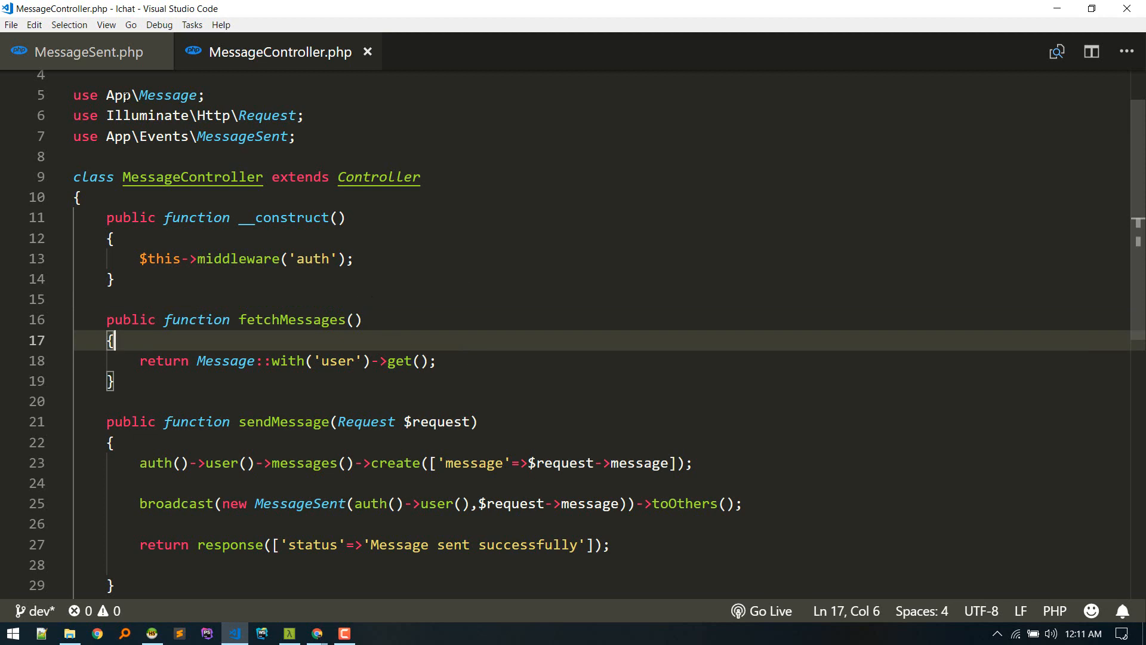
mouse_move(79, 57)
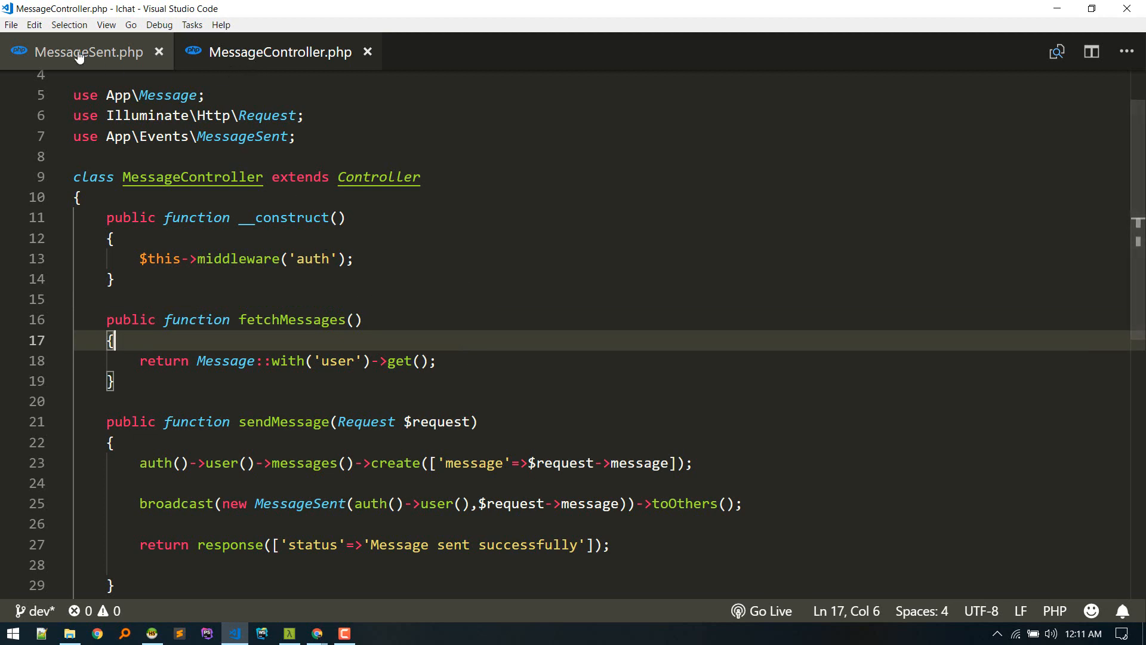
Review broadcastOn in MessageSent.php, then search project files for 'route'.
click(89, 52)
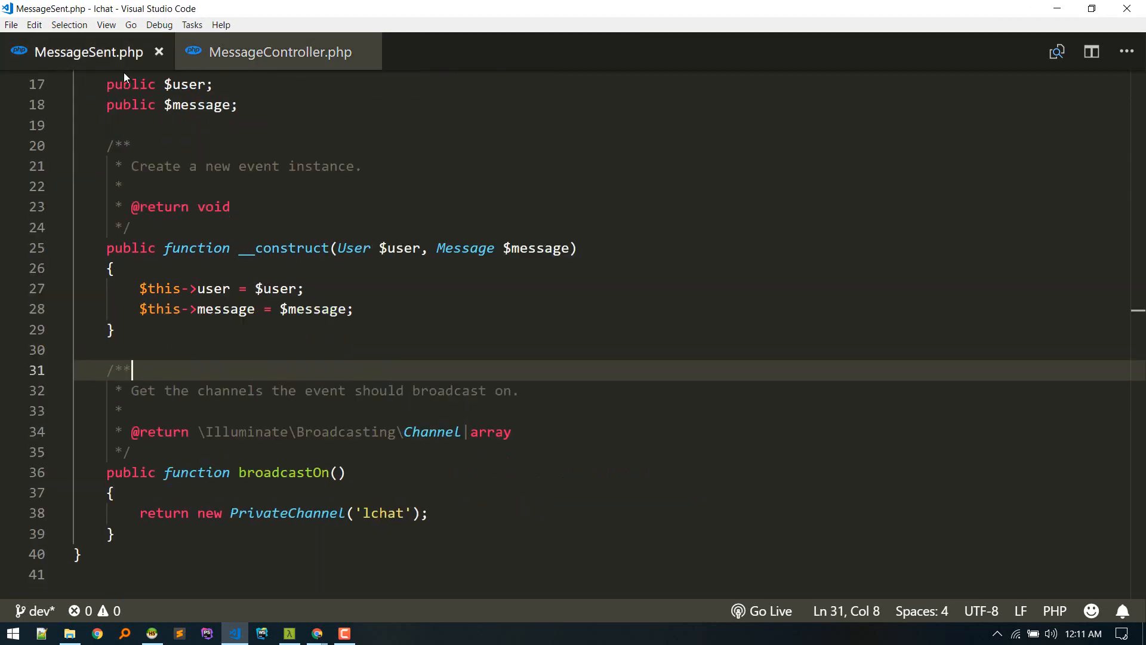
click(109, 329)
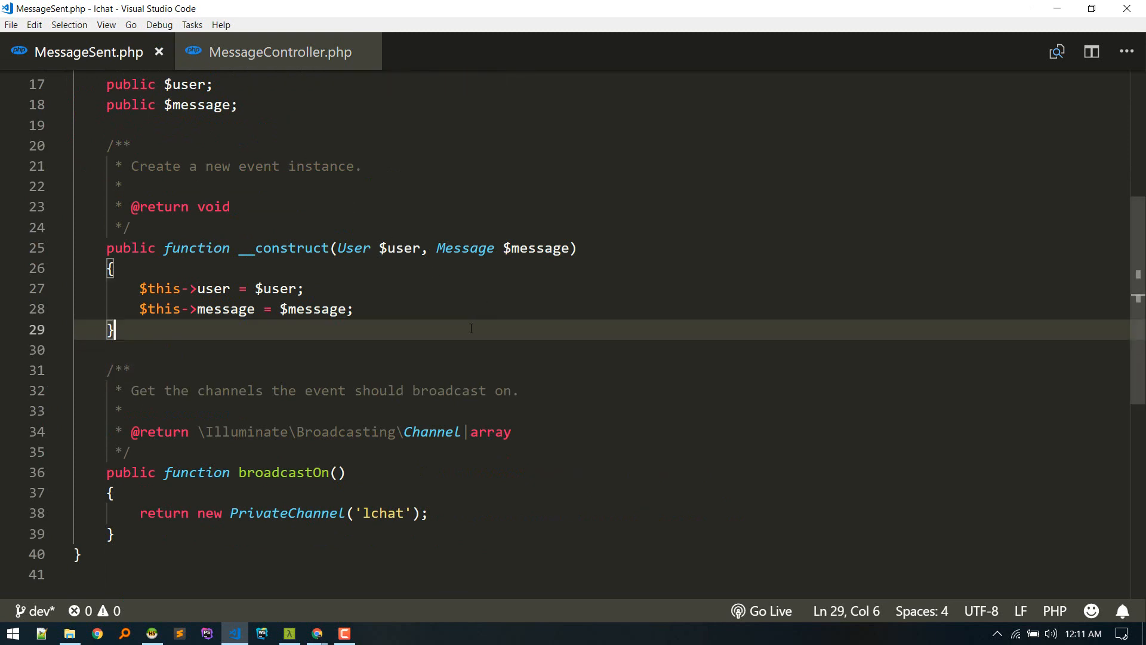
mouse_move(385, 313)
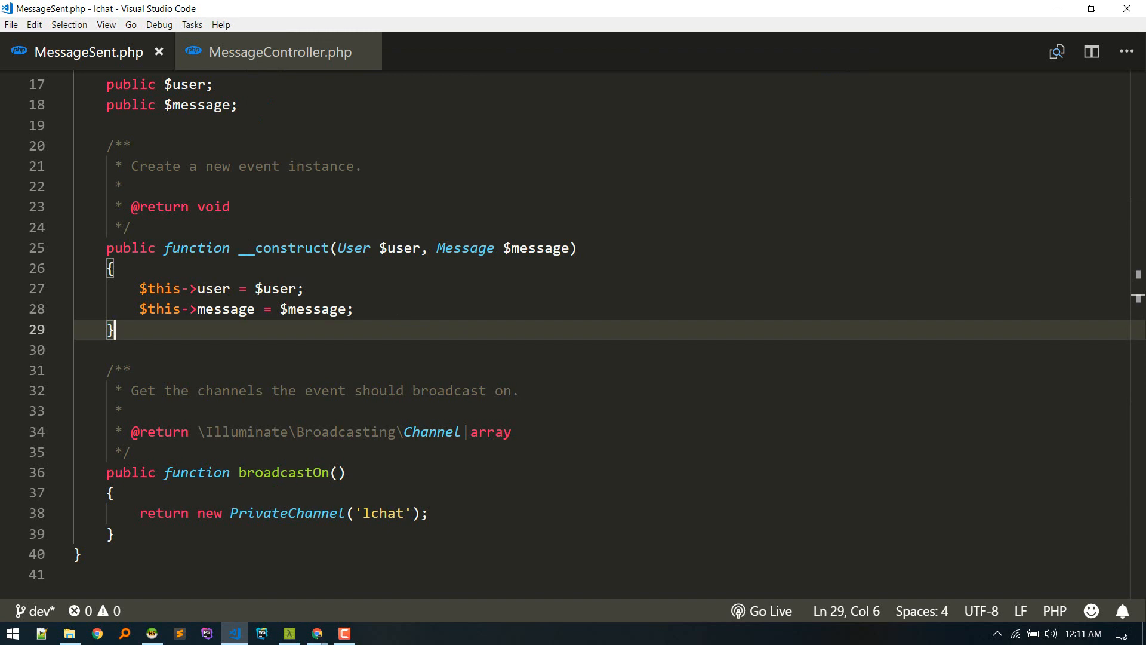
scroll(down, 3)
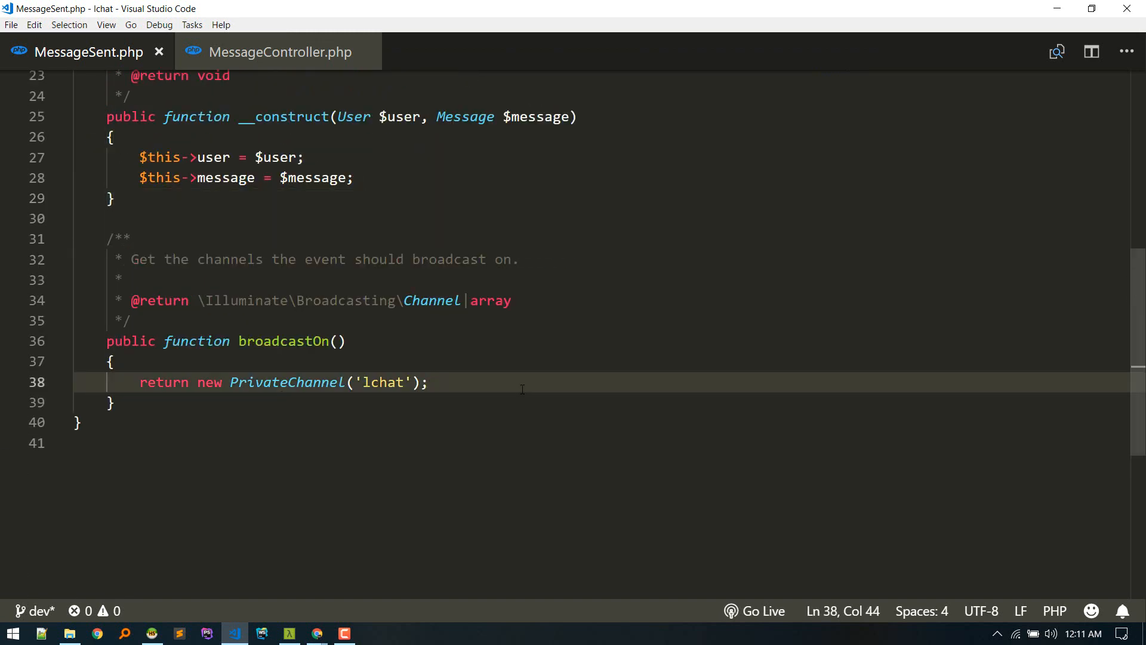
text(route)
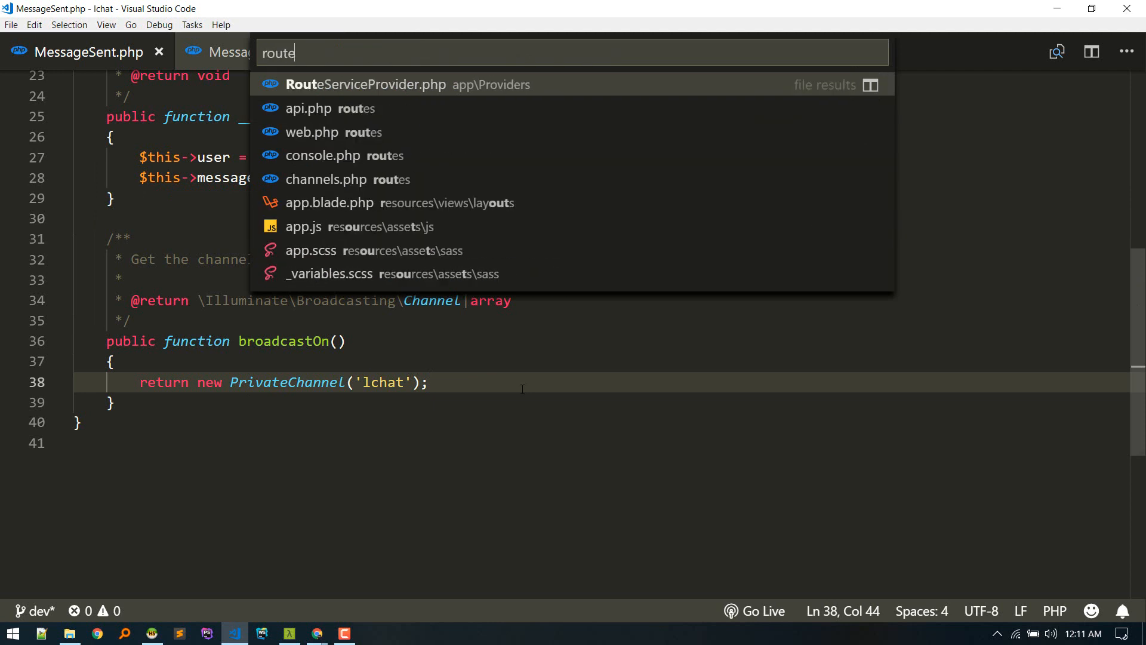
Open routes/channels.php, add a duplicated 'lchat' channel, and start an auth check in its return.
click(326, 179)
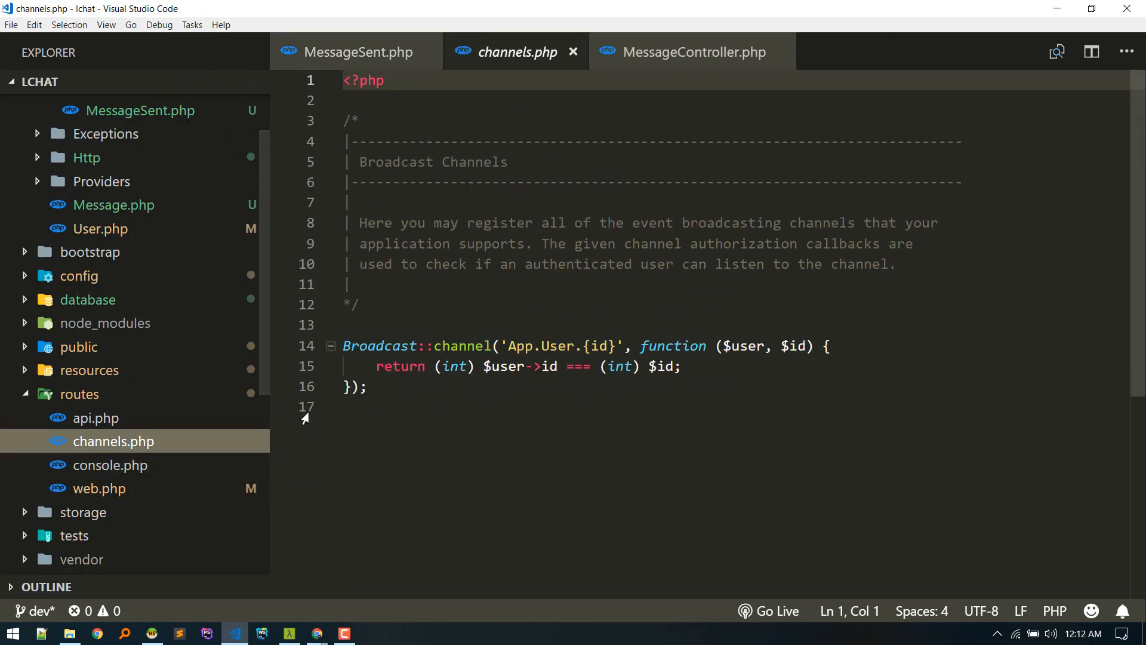
key(ctrl+k)
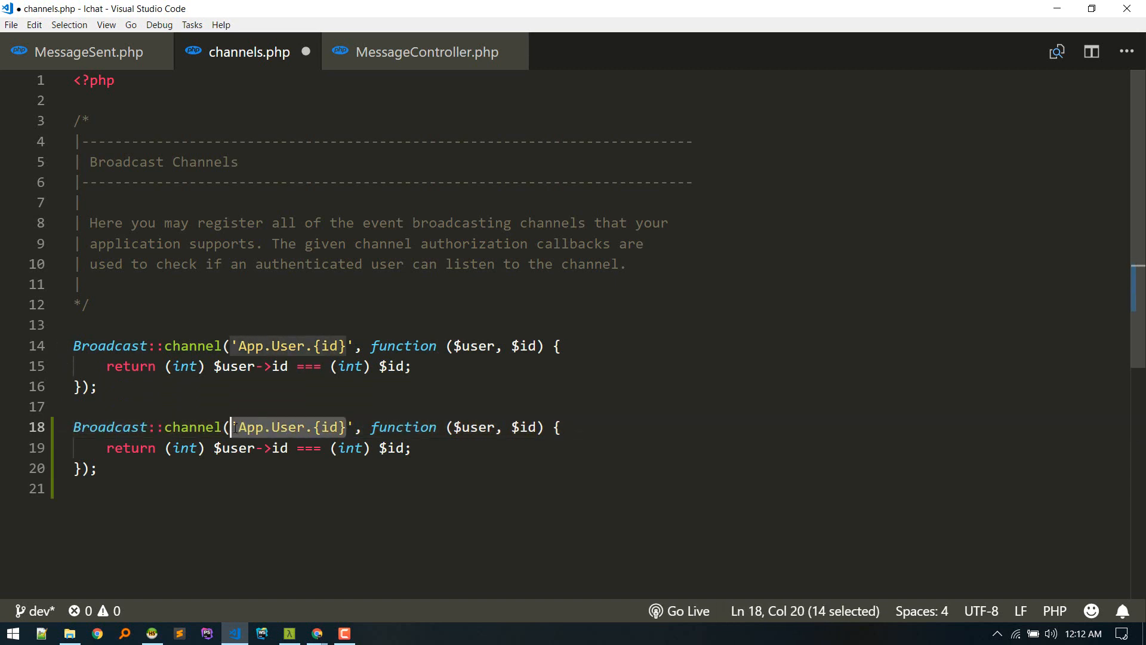
text(lchat)
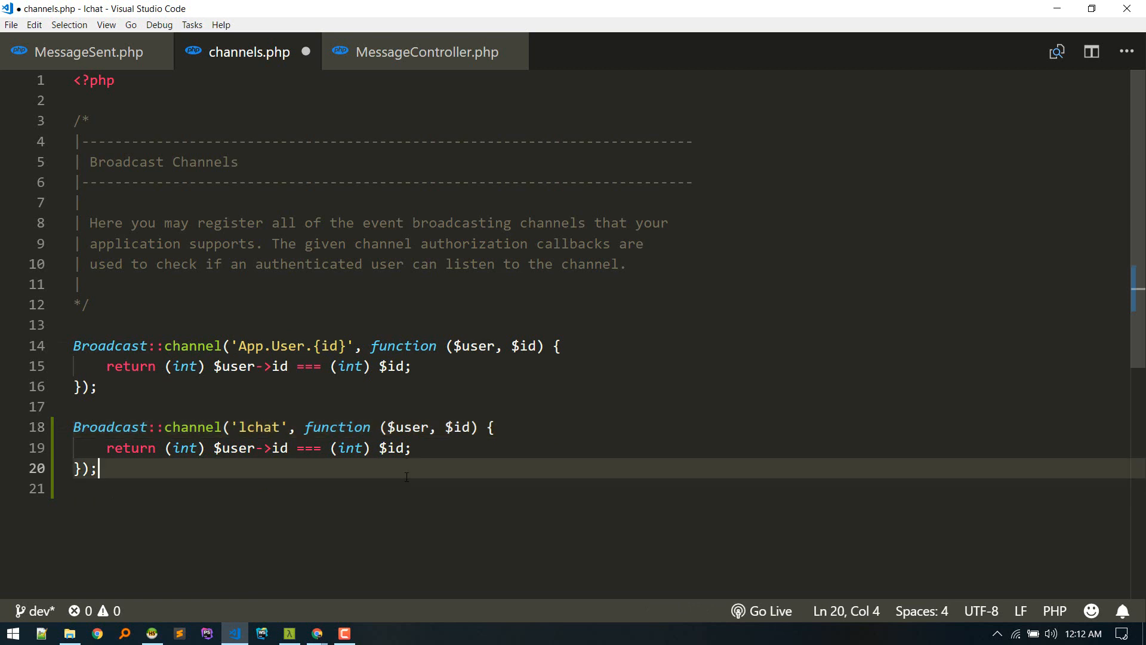
mouse_move(190, 469)
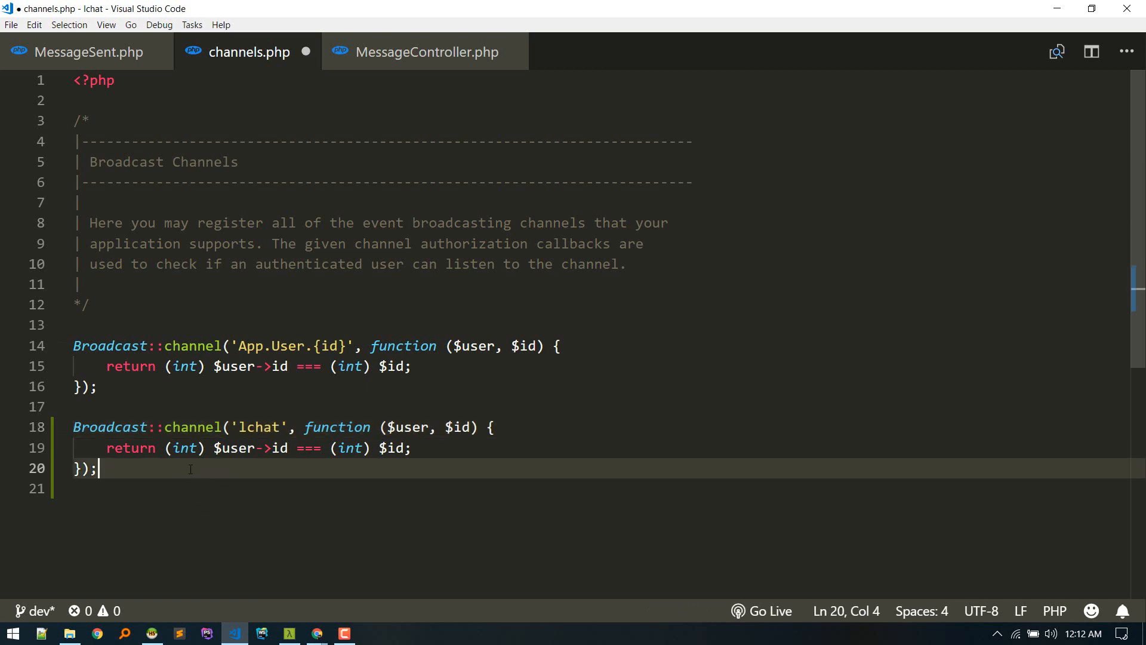
double_click(460, 428)
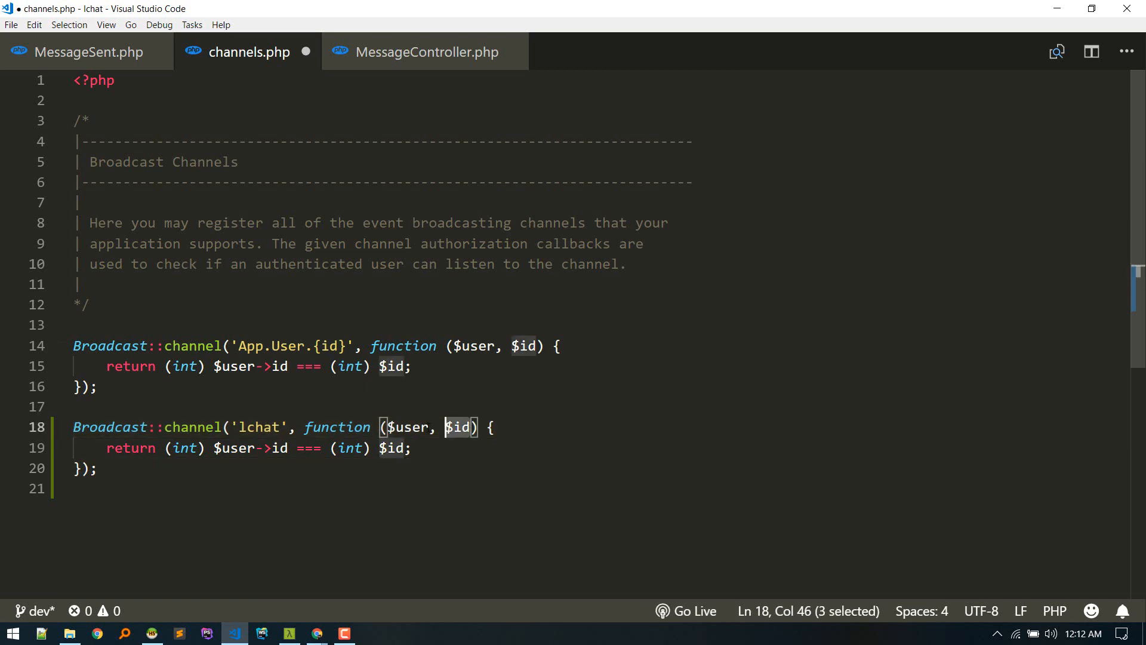
text(au)
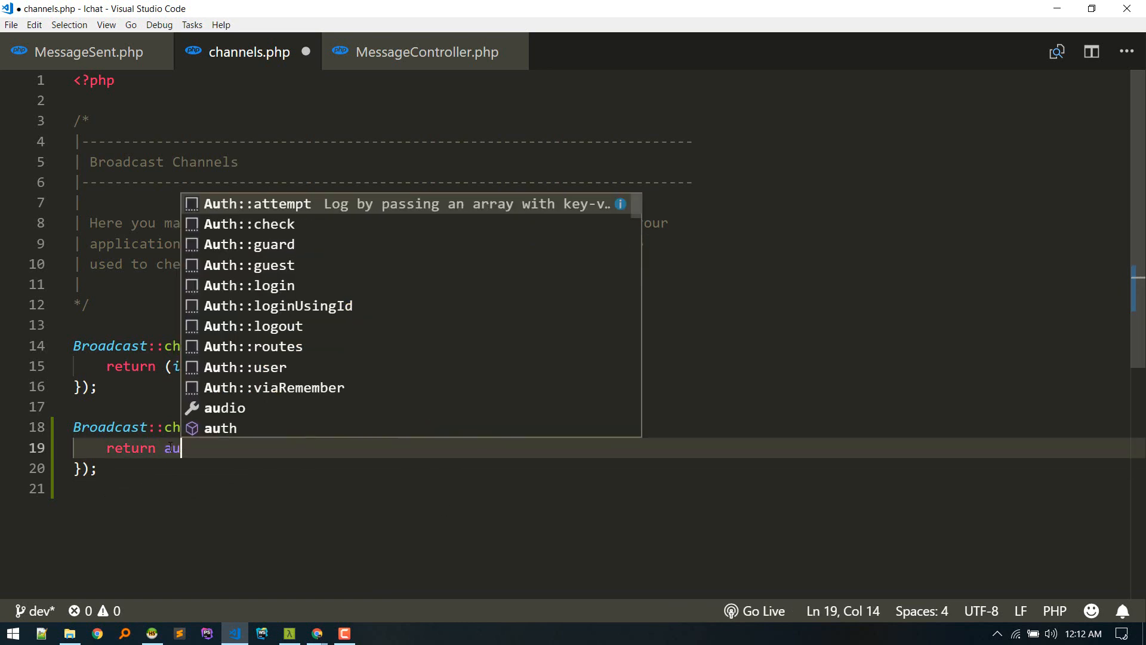